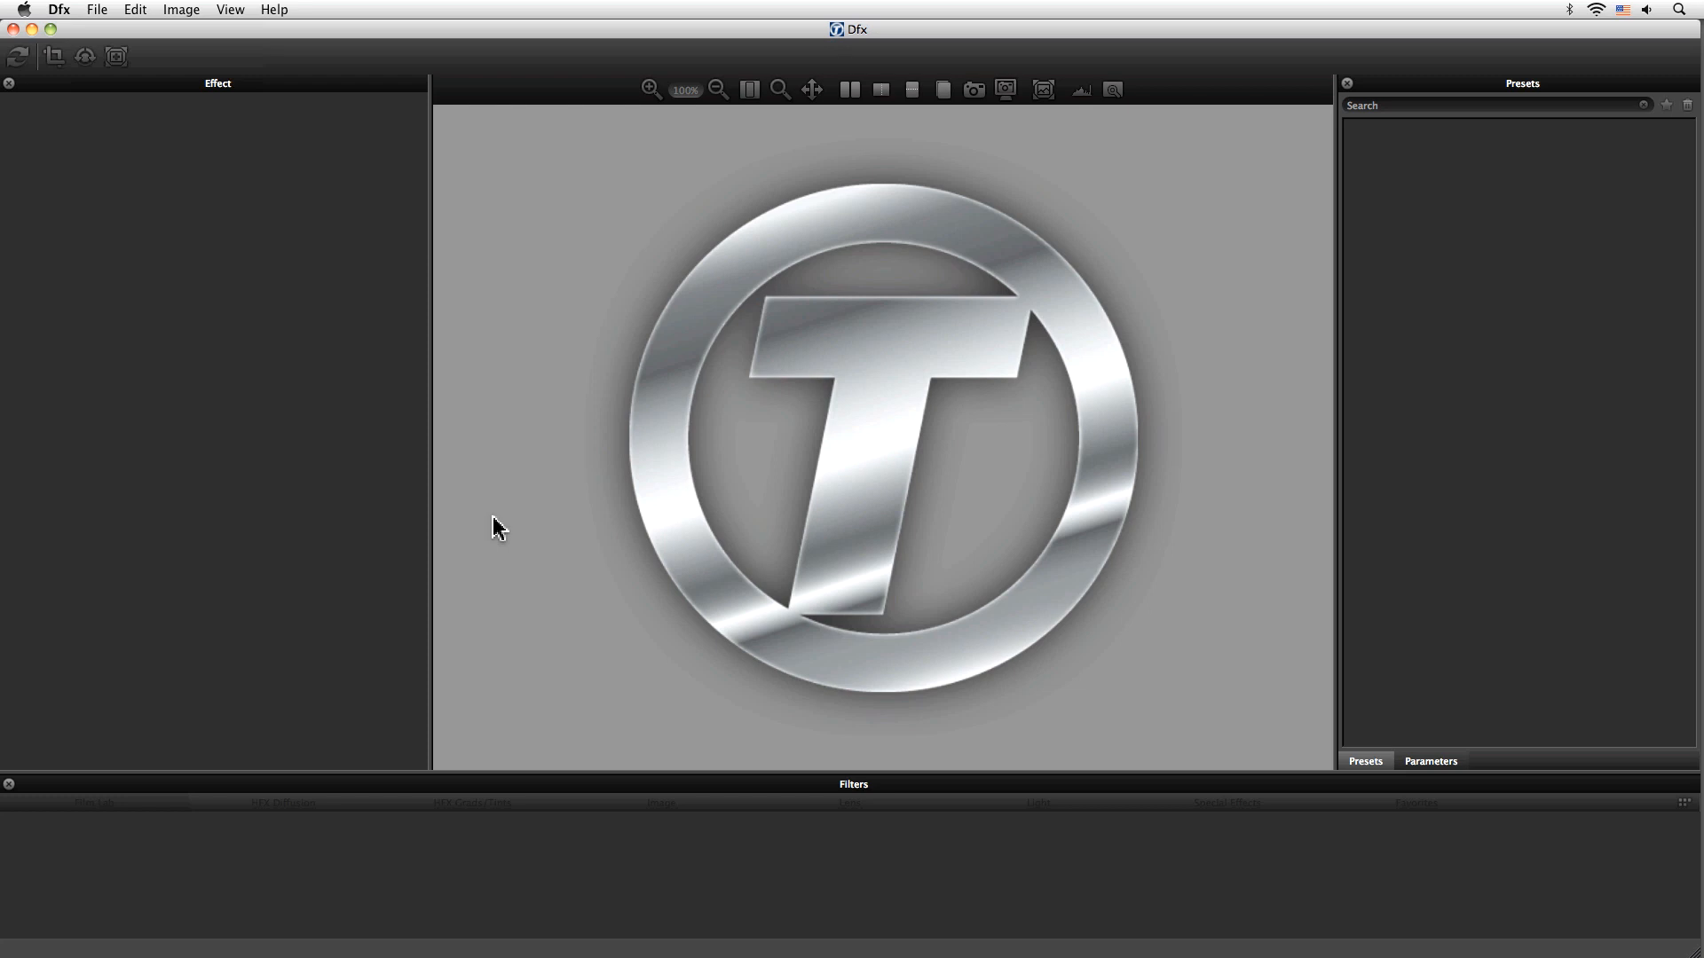
mouse_move(497, 537)
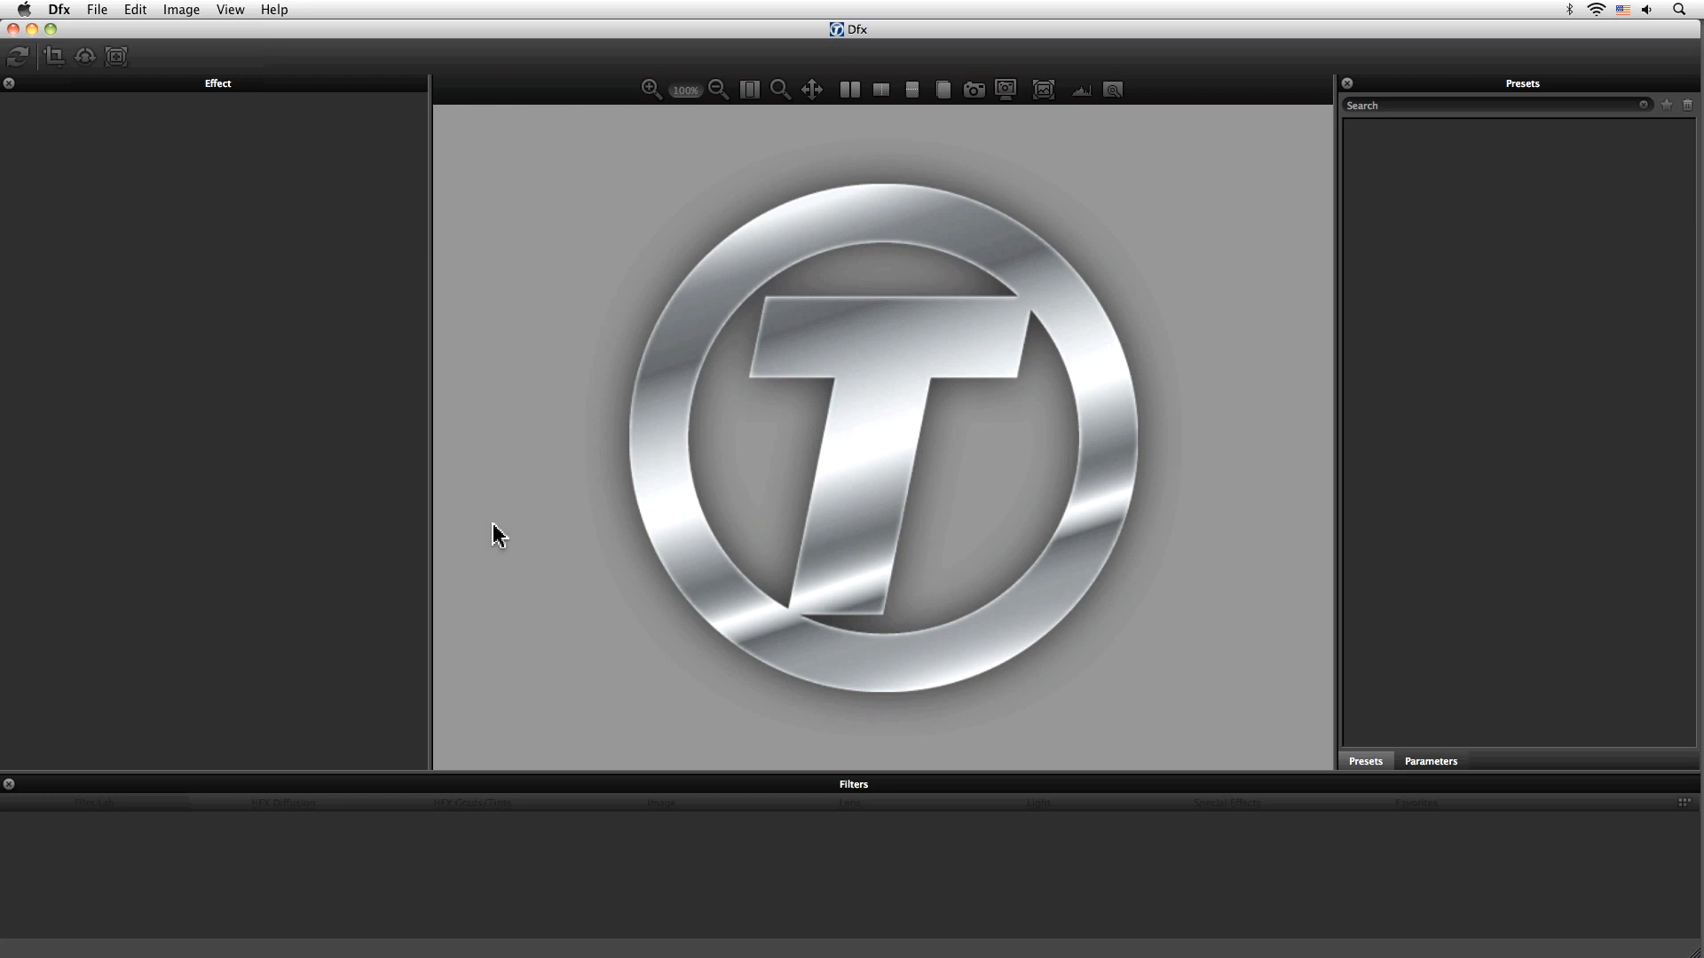
mouse_move(303, 297)
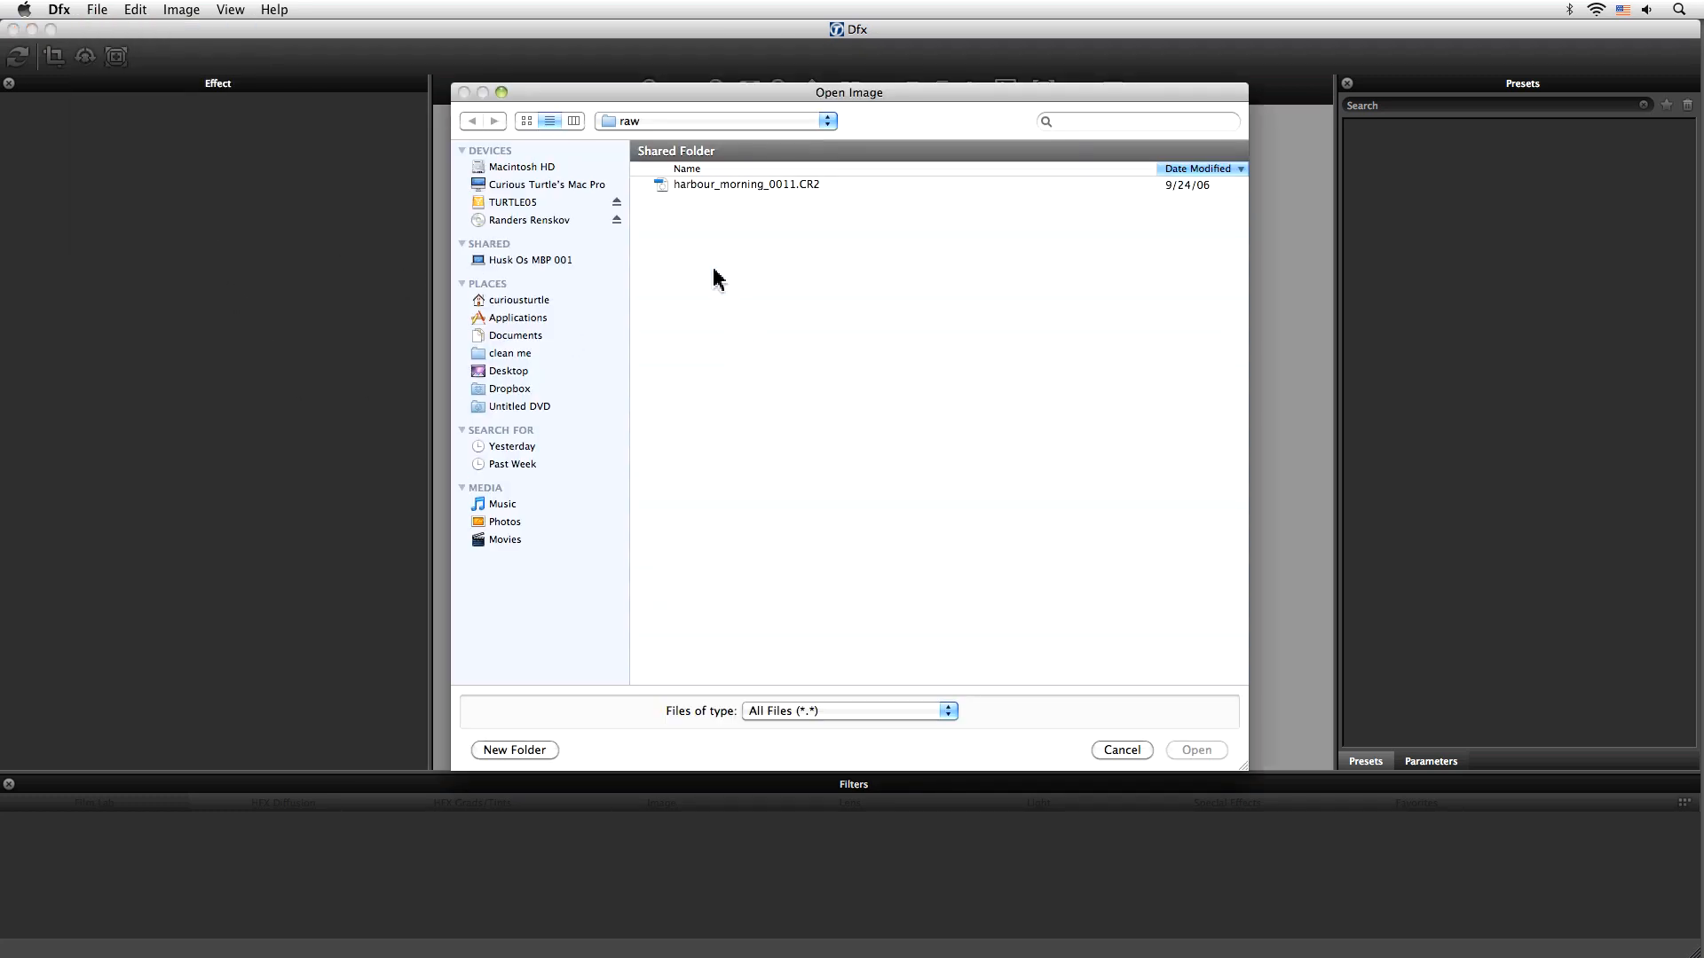
Step: Open harbour_morning_0011.CR2, raising temperature to 16.13 and lowering vibrance to -1.08
left_click(746, 184)
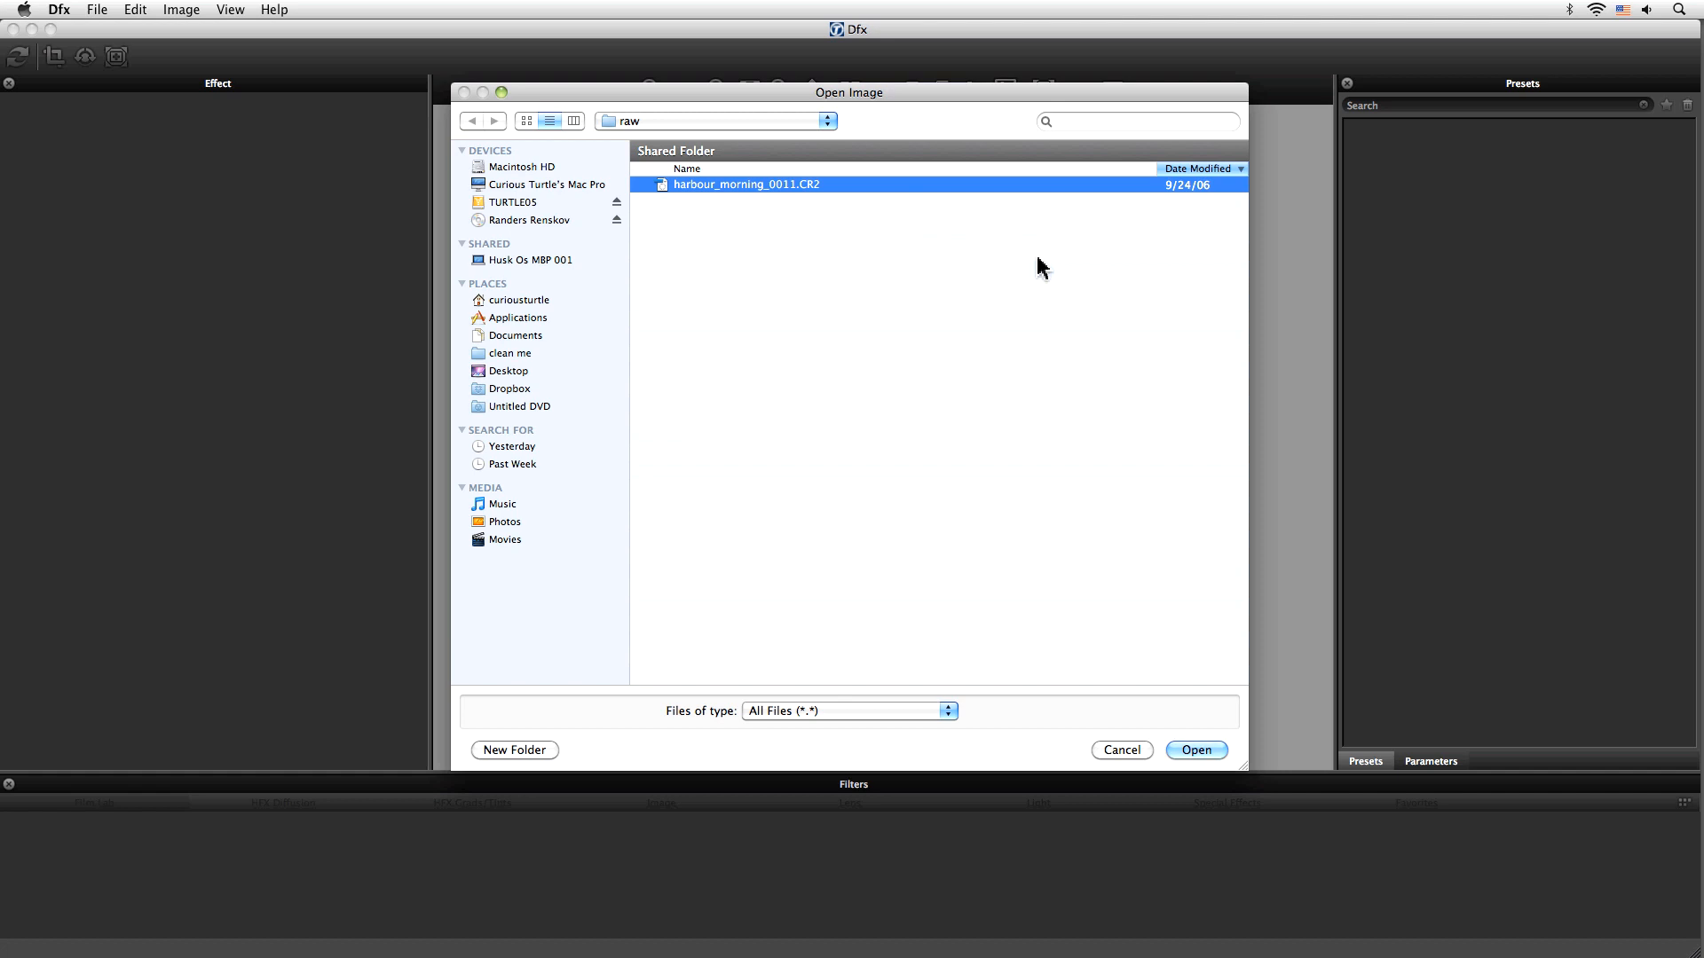
left_click(1194, 750)
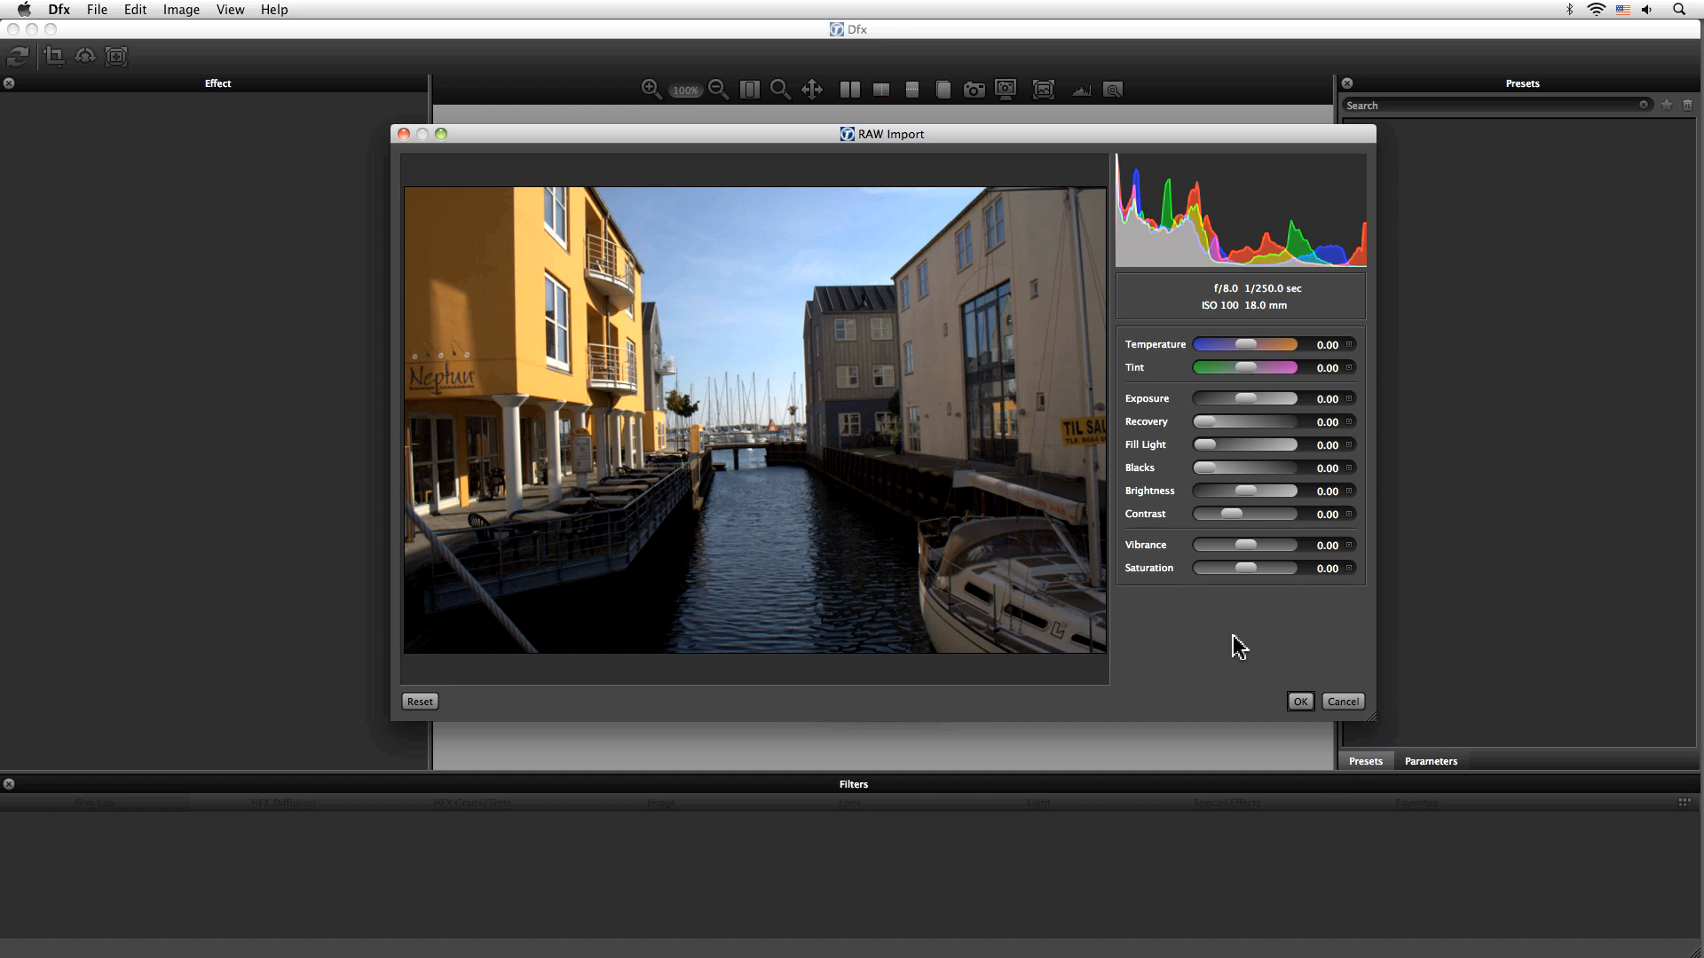
left_click_drag(1226, 399, 1247, 398)
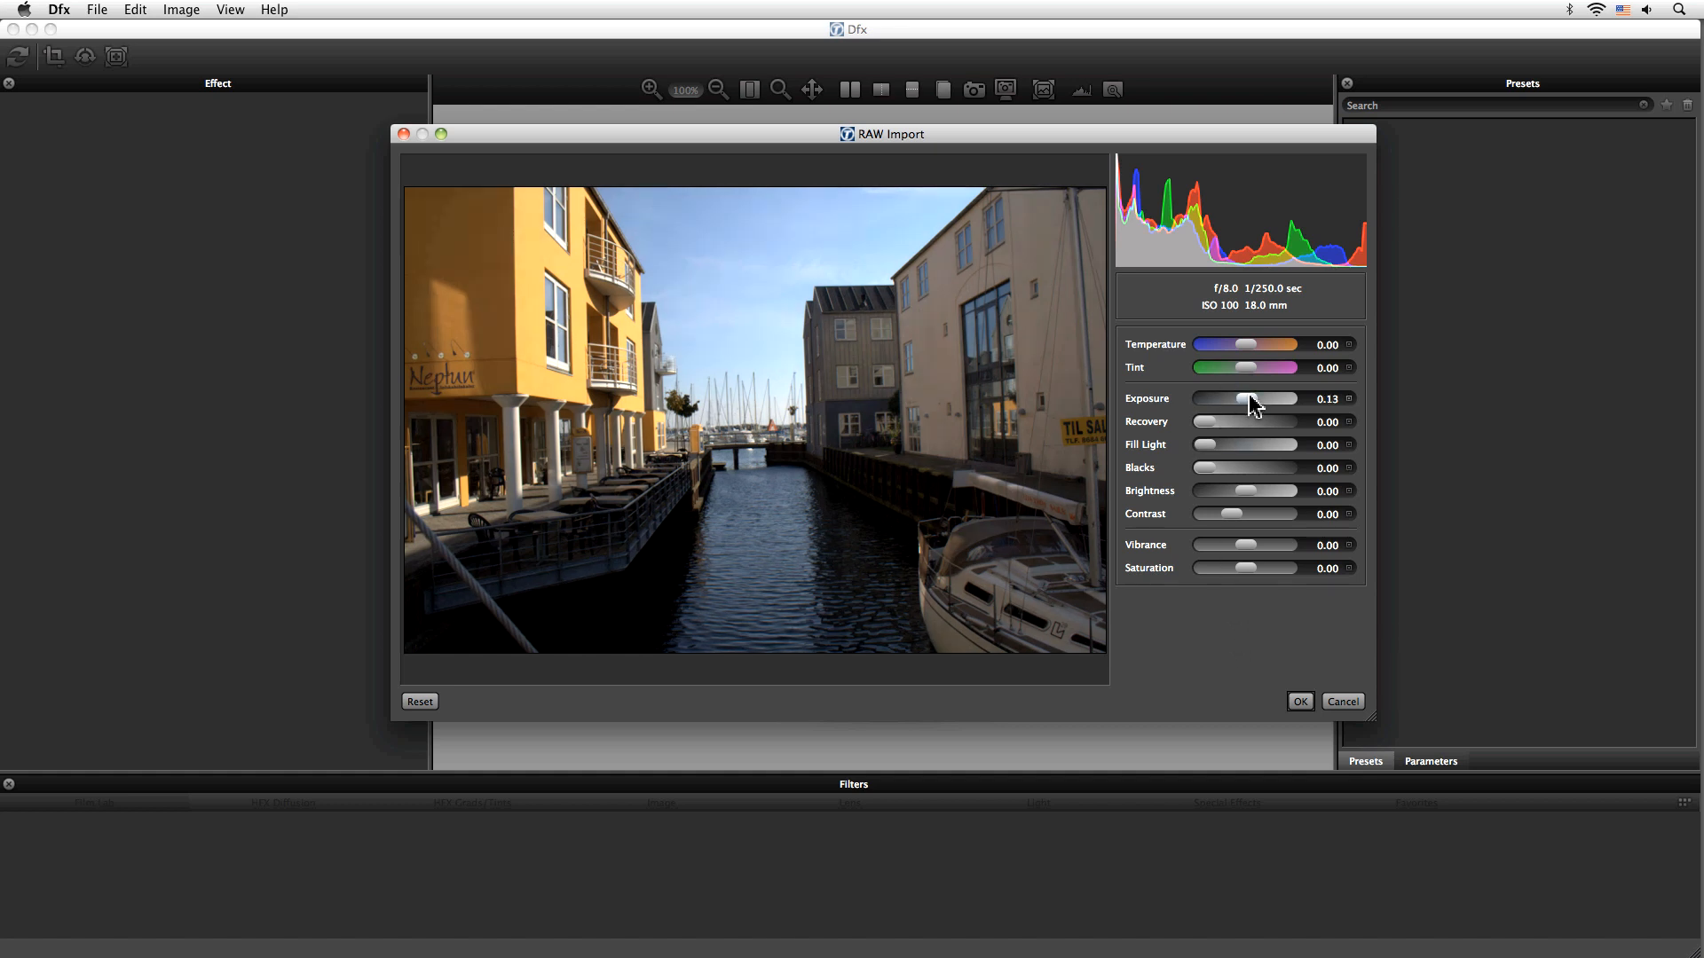
left_click_drag(1249, 398, 1244, 399)
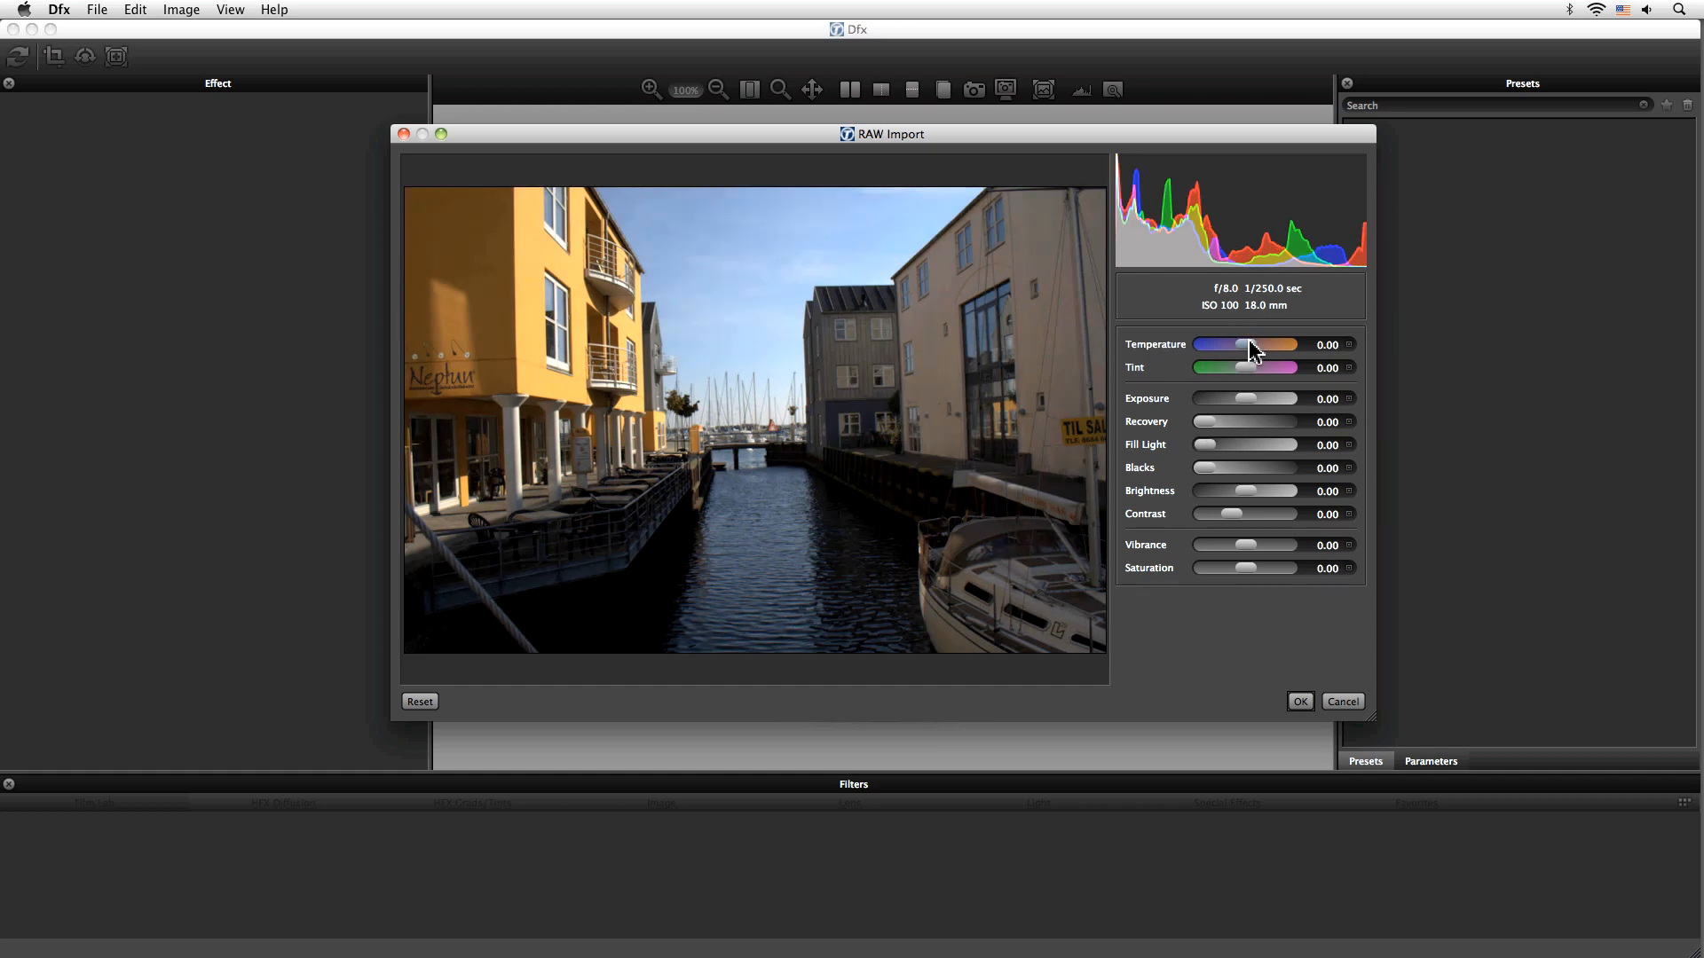
left_click_drag(1244, 344, 1266, 345)
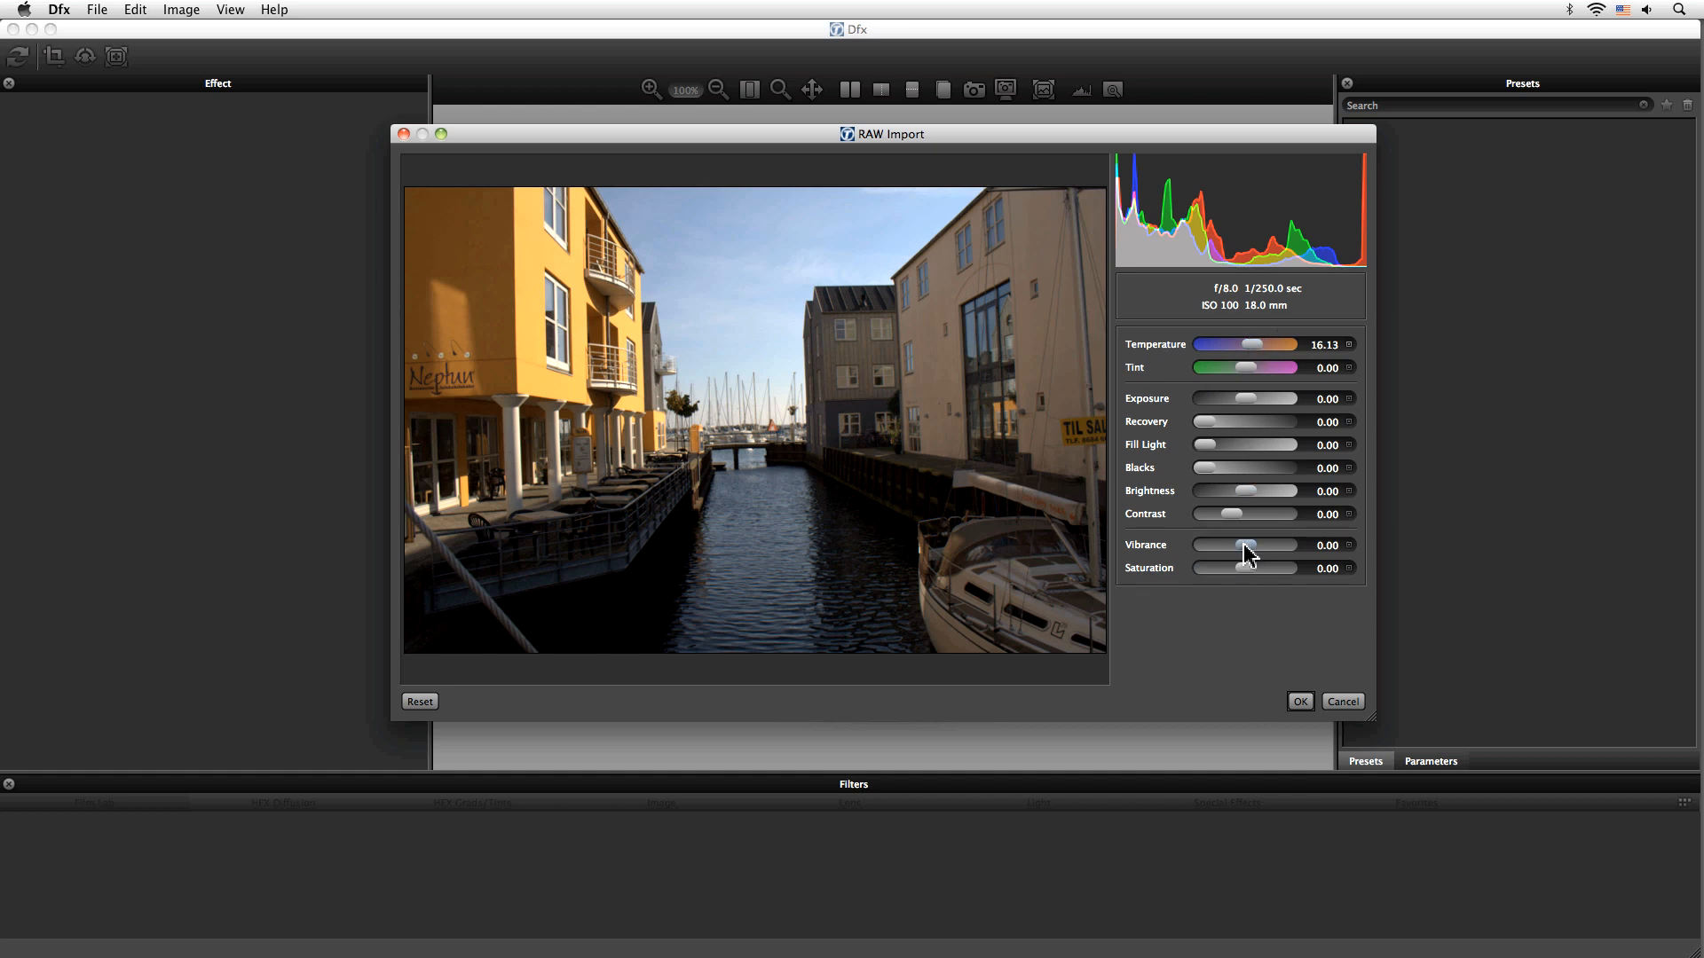
left_click_drag(1249, 546, 1246, 546)
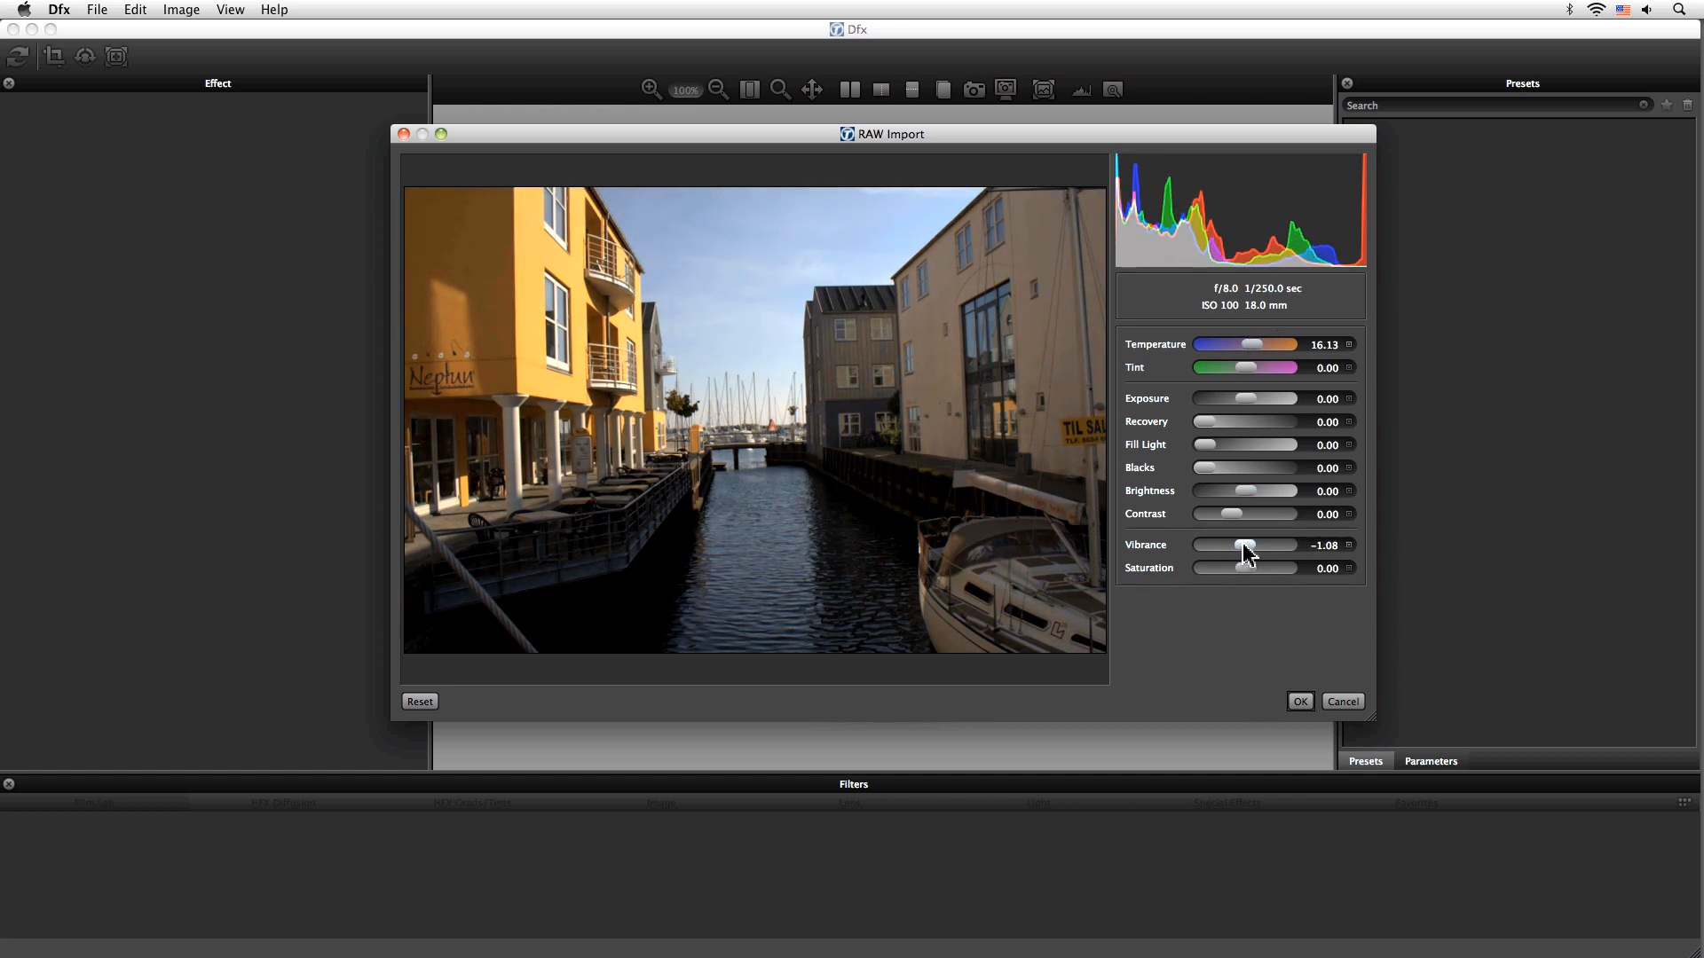
mouse_move(1211, 215)
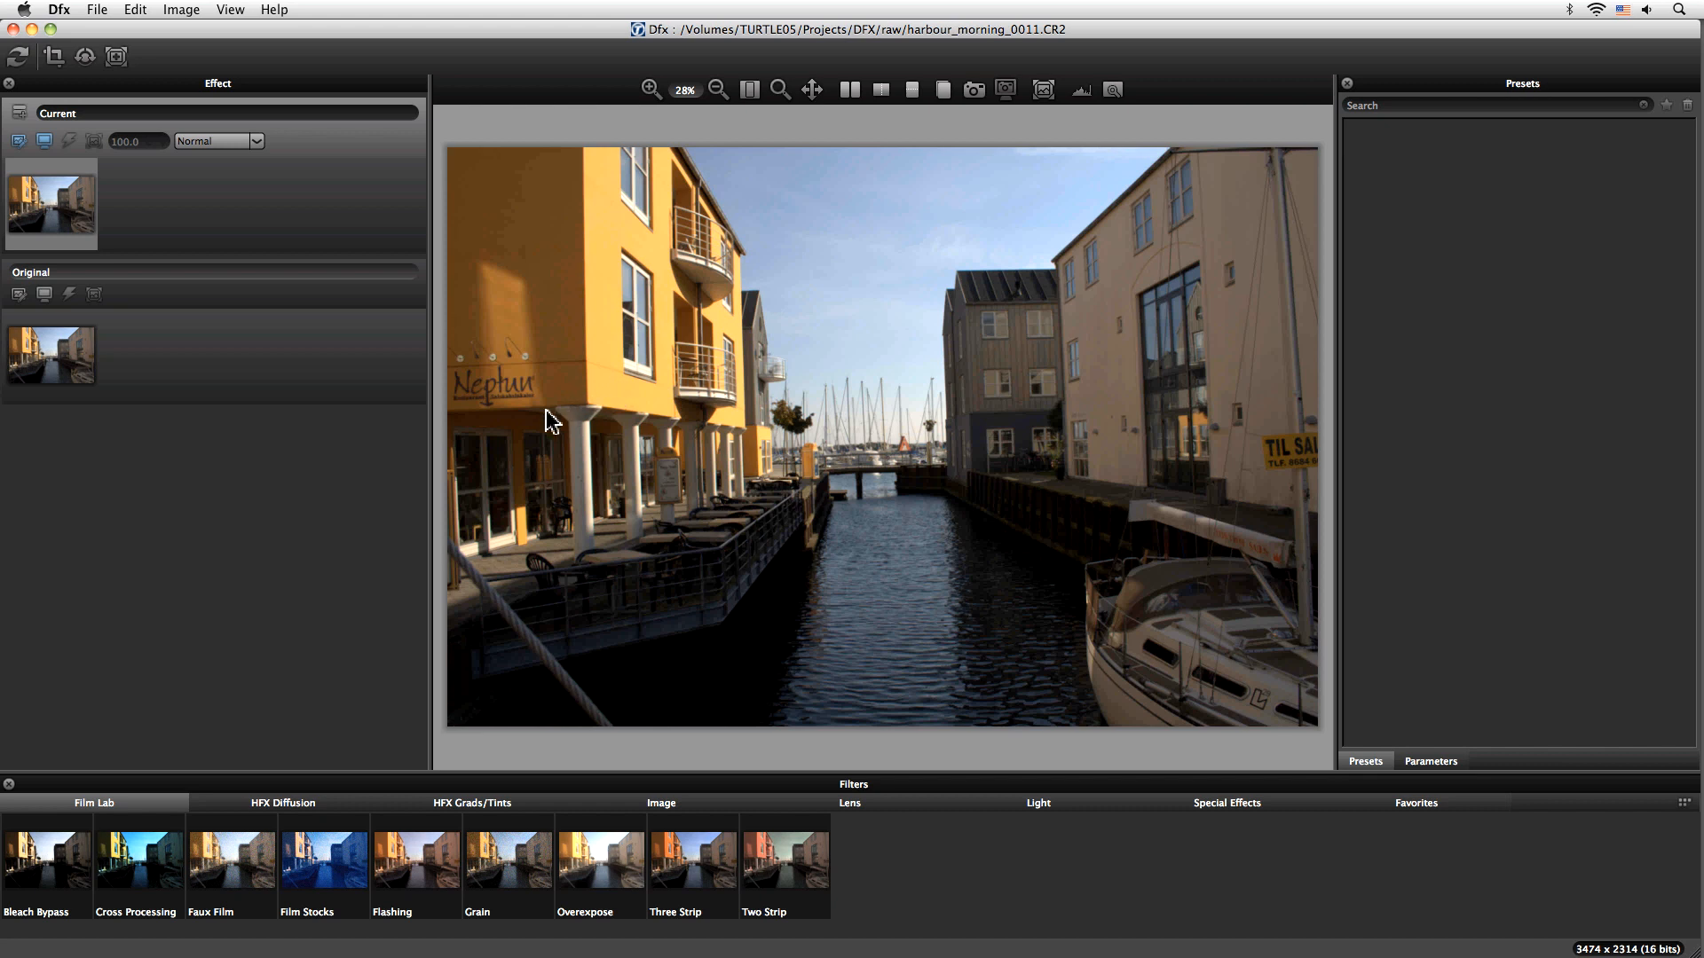
Step: Show the Image menu's bit-depth options, with Work in 8 Bits/Channel
left_click(180, 8)
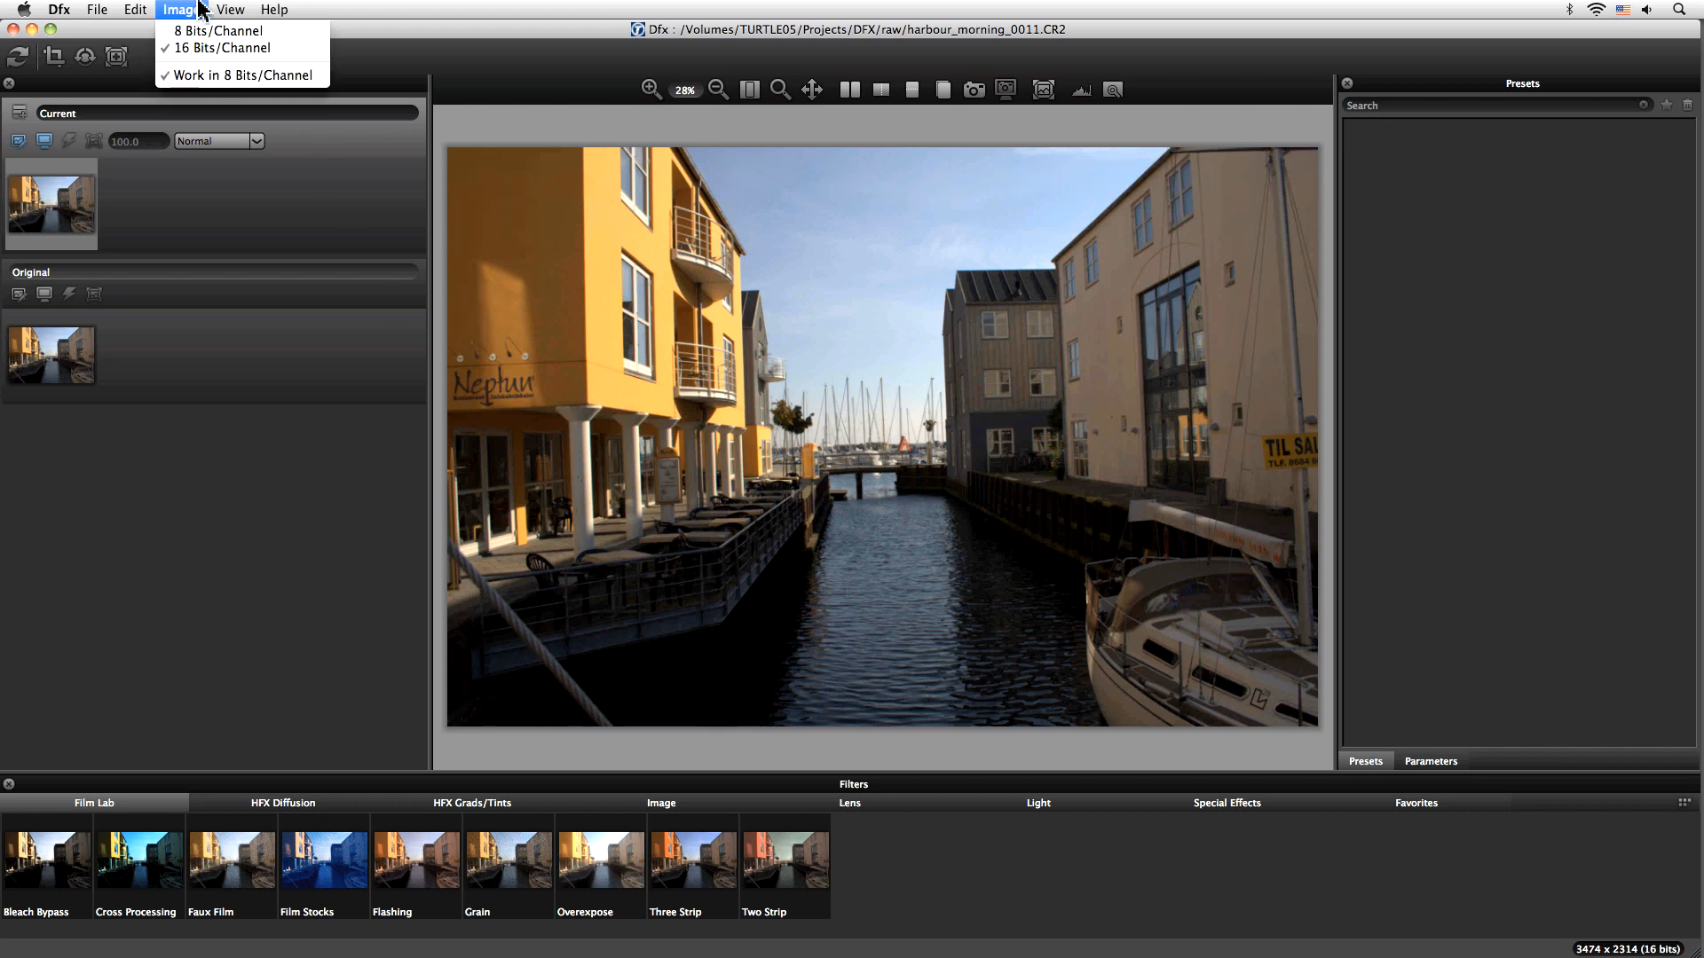
mouse_move(210, 14)
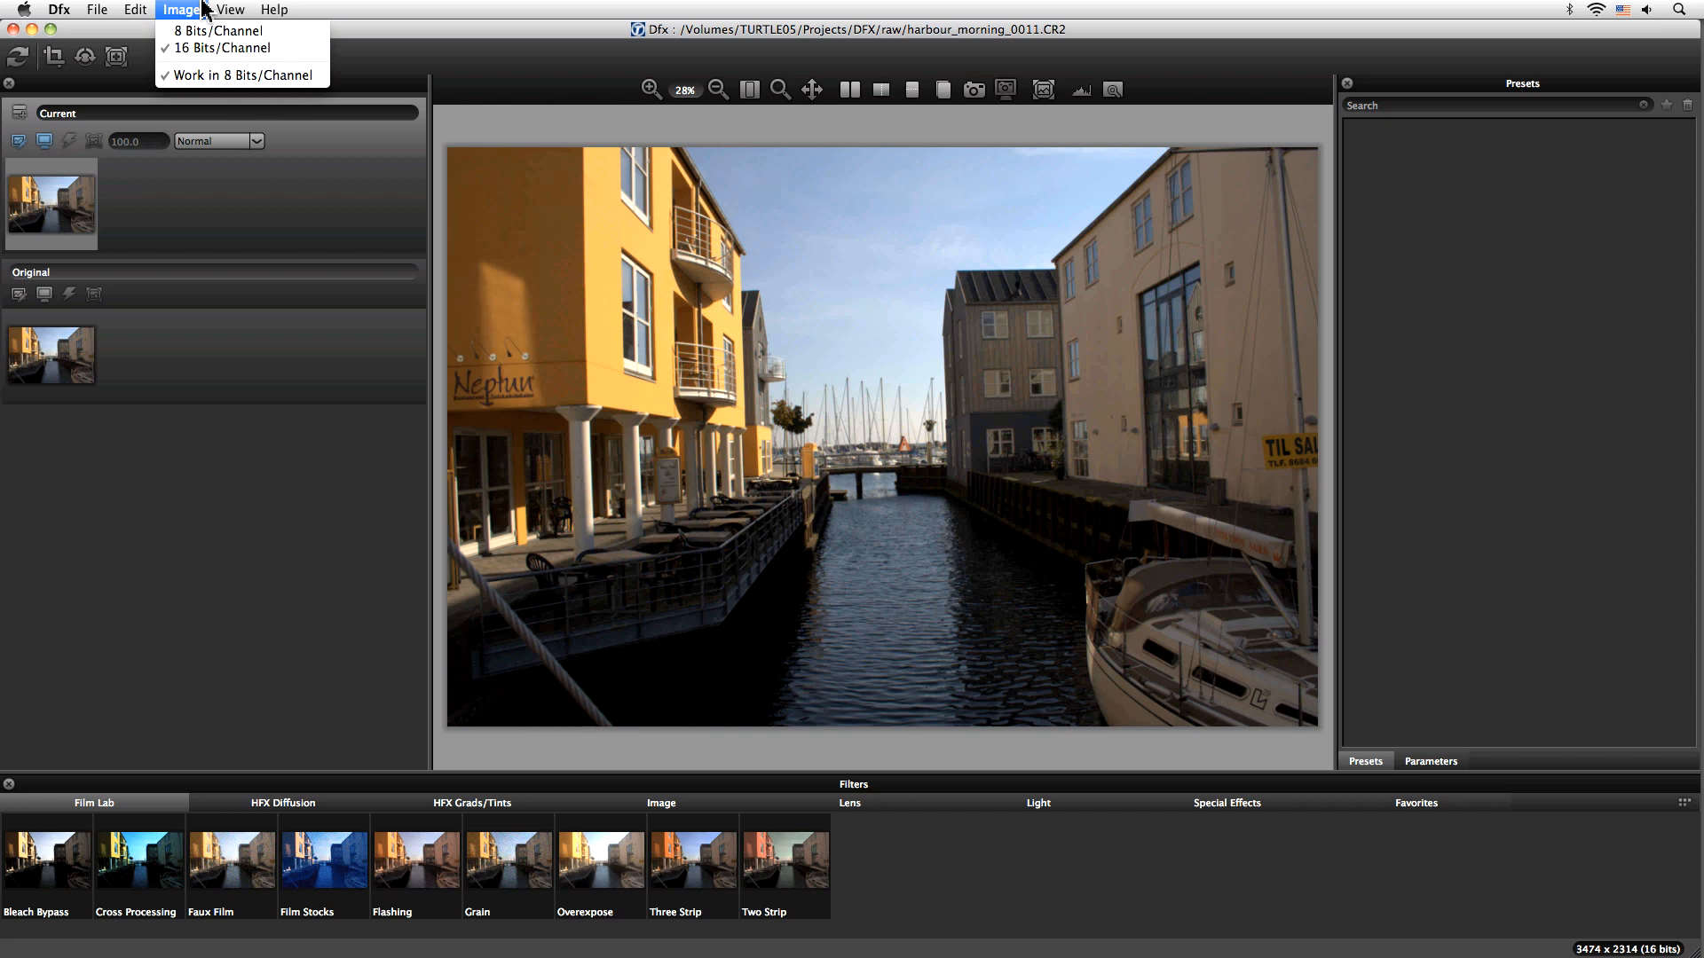
mouse_move(239, 74)
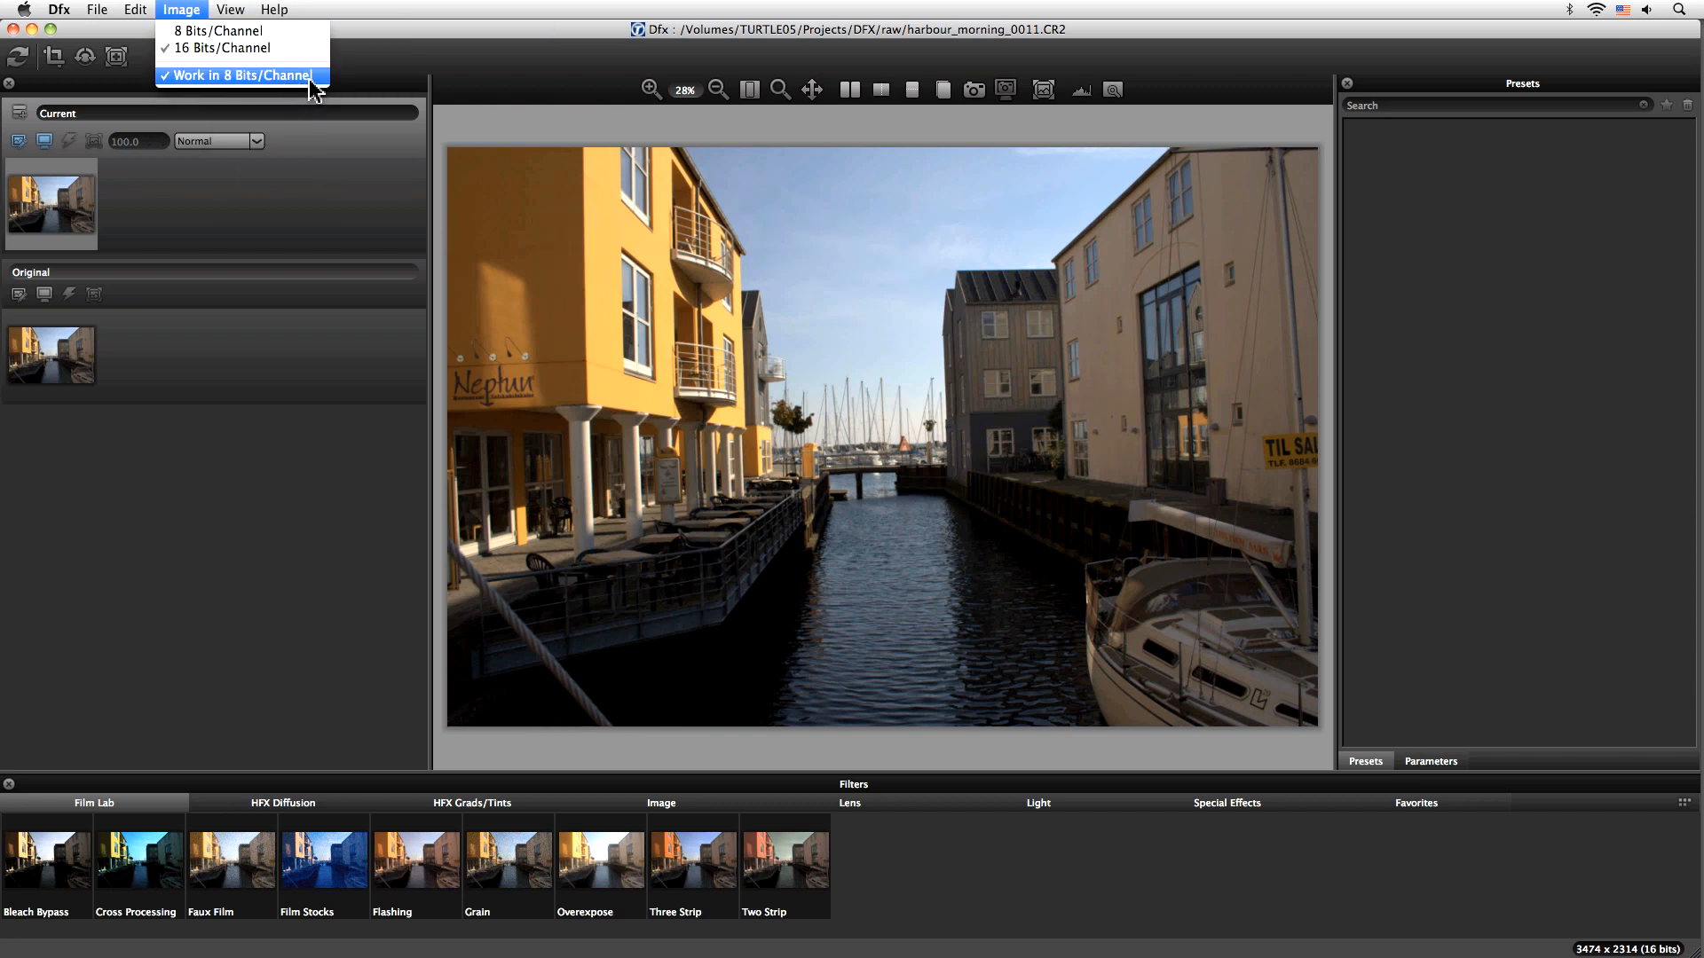
mouse_move(316, 88)
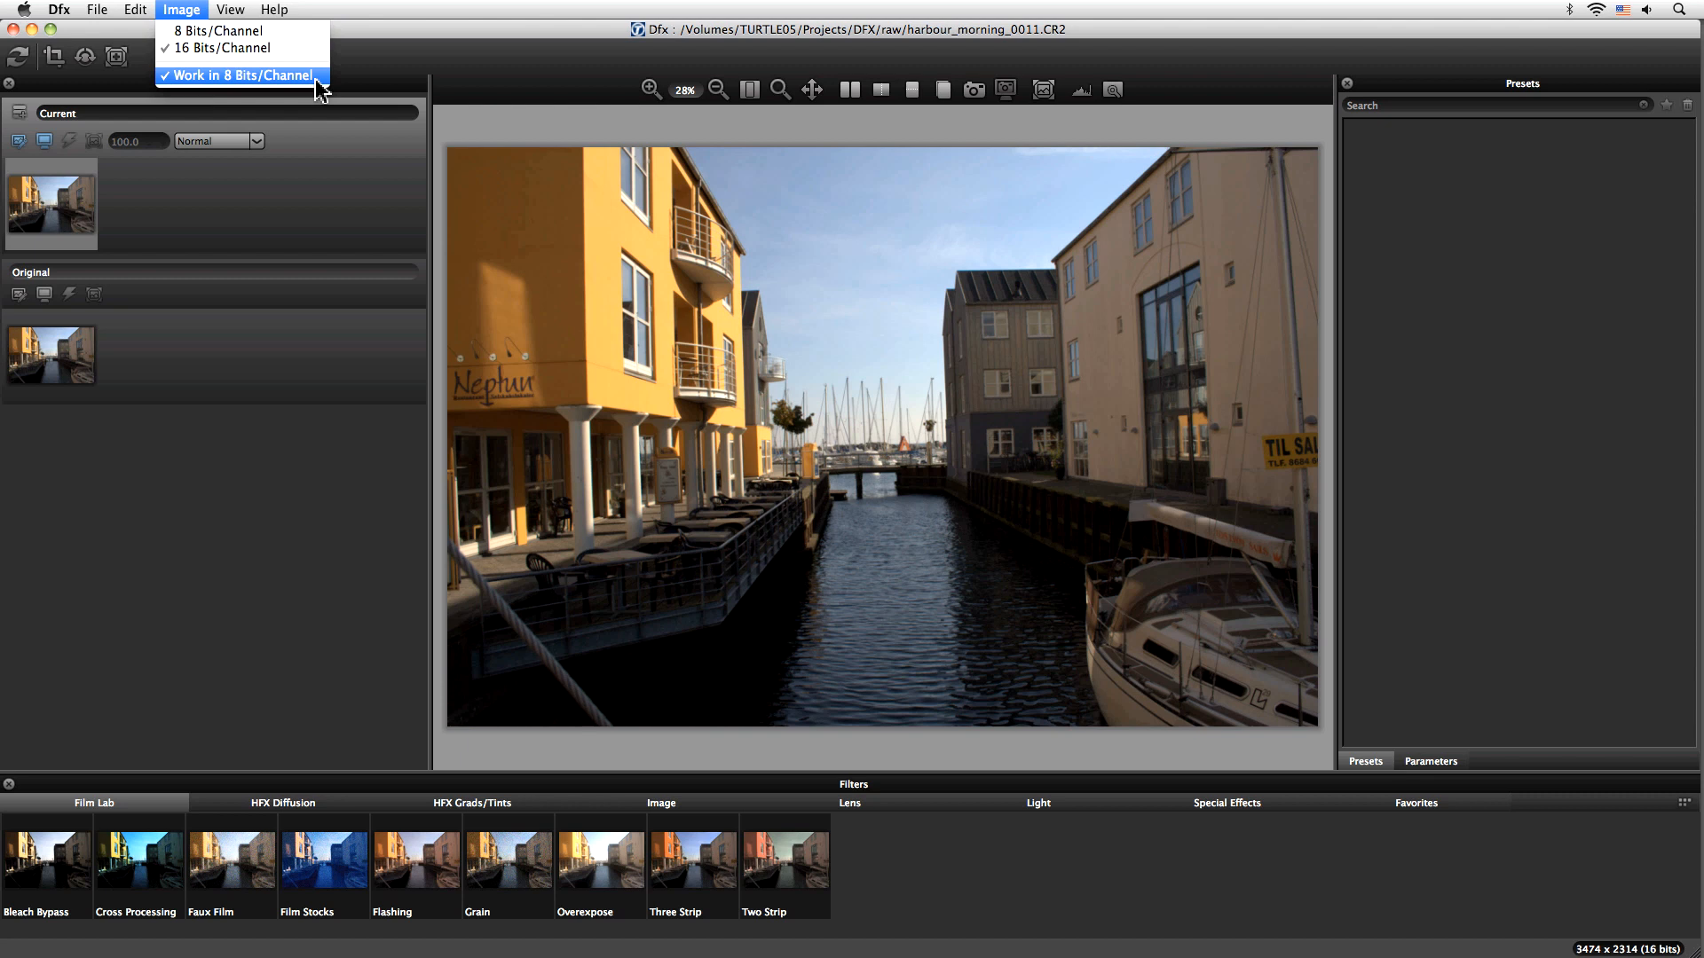
mouse_move(321, 88)
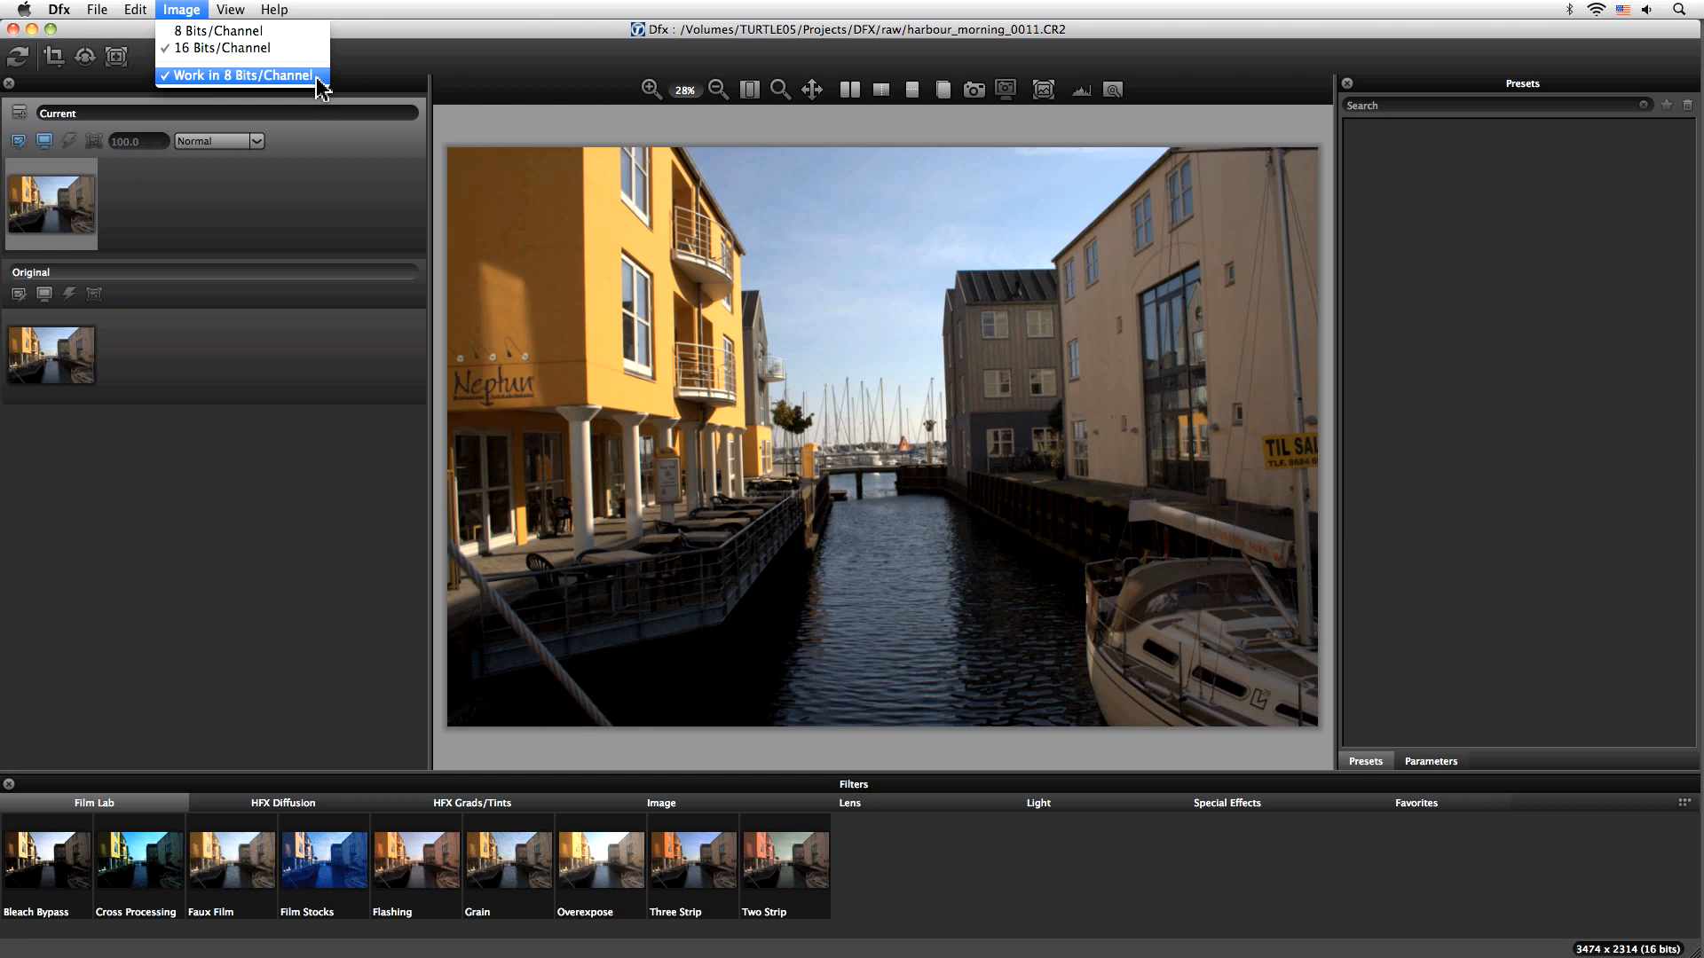
mouse_move(318, 90)
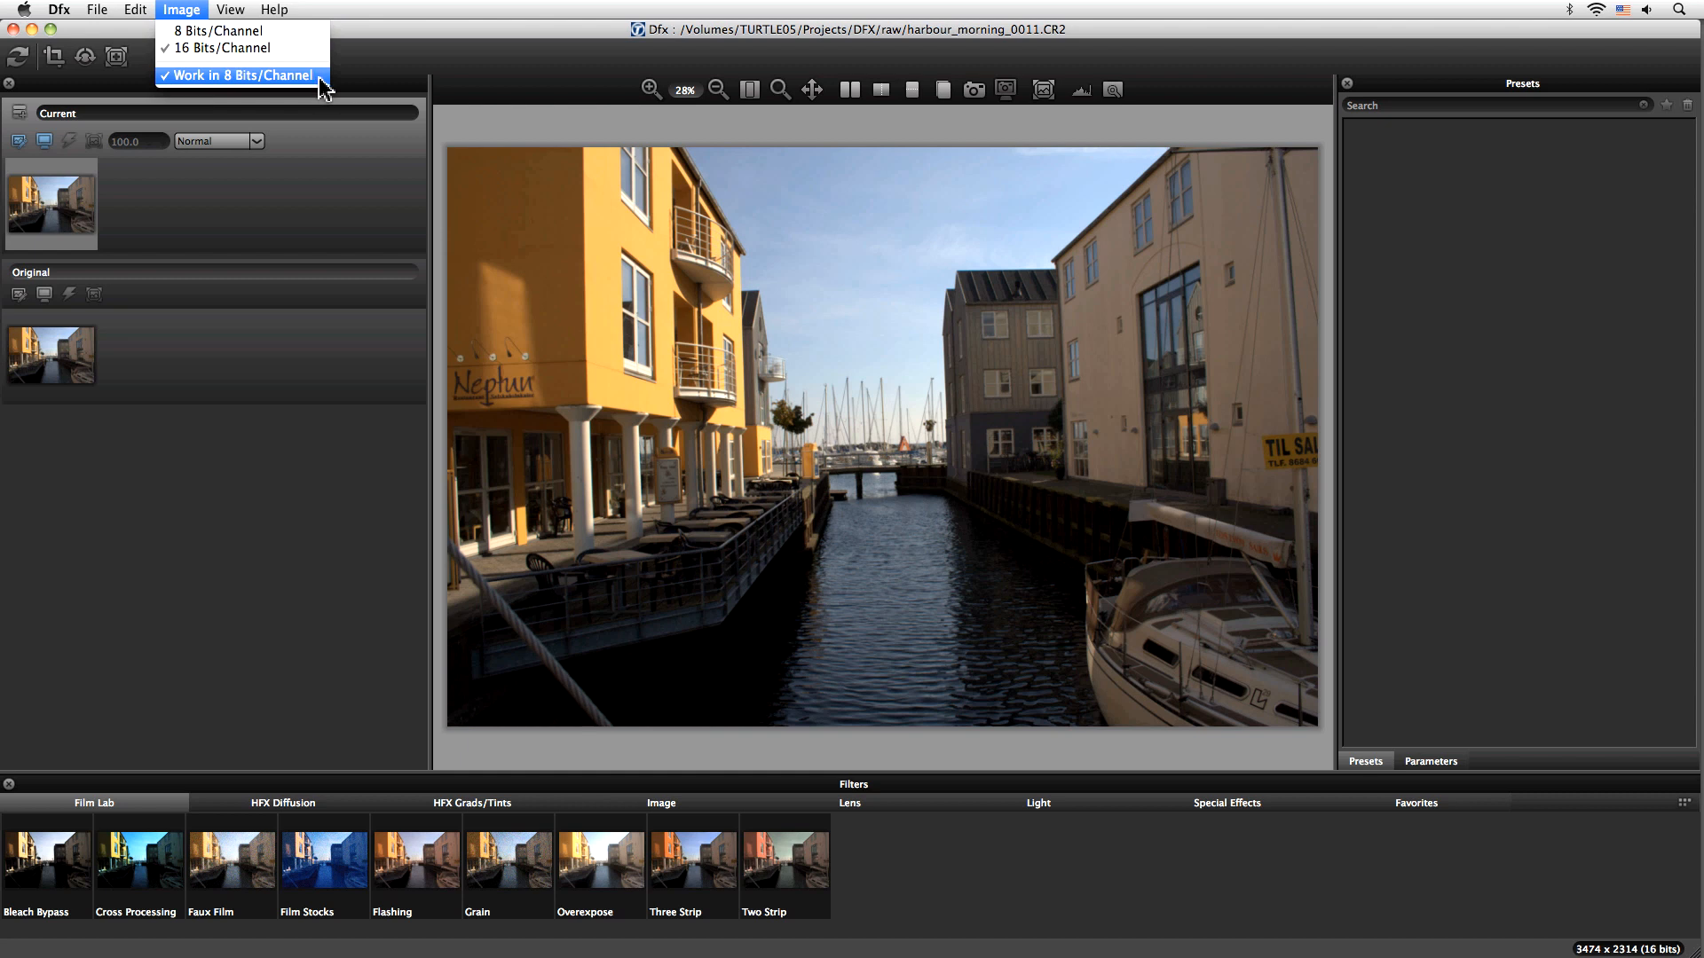
Step: Close the bit-depth menu and browse the Special Effects filters for Fog
left_click(241, 76)
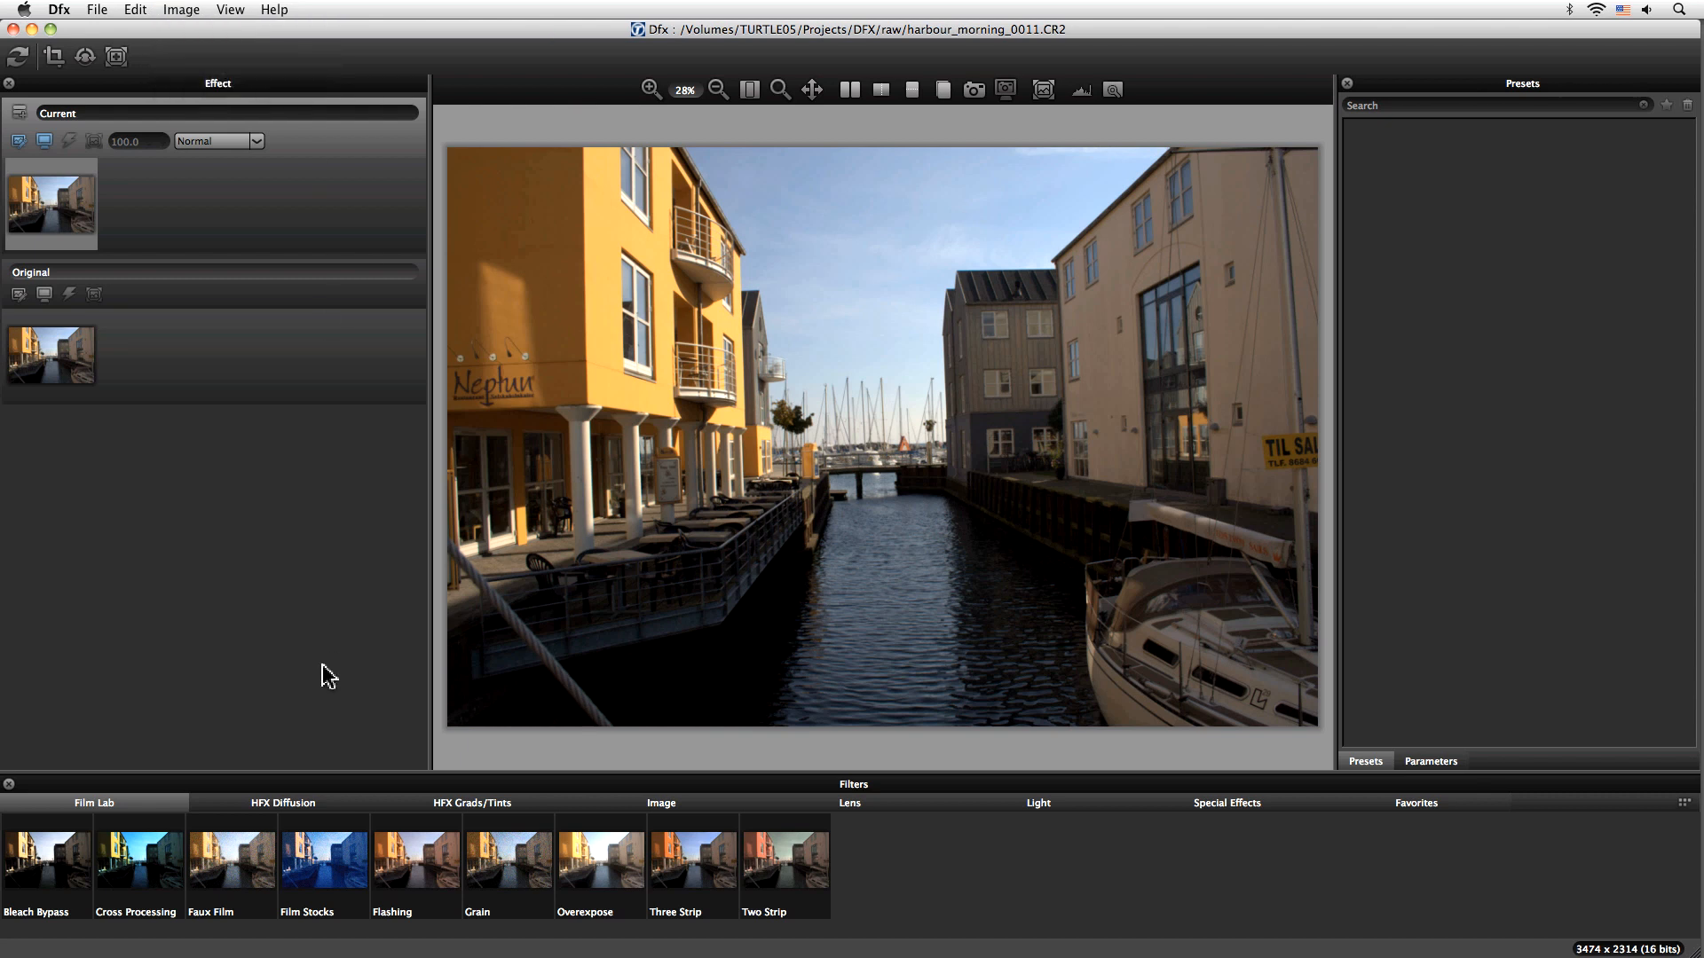
mouse_move(918, 534)
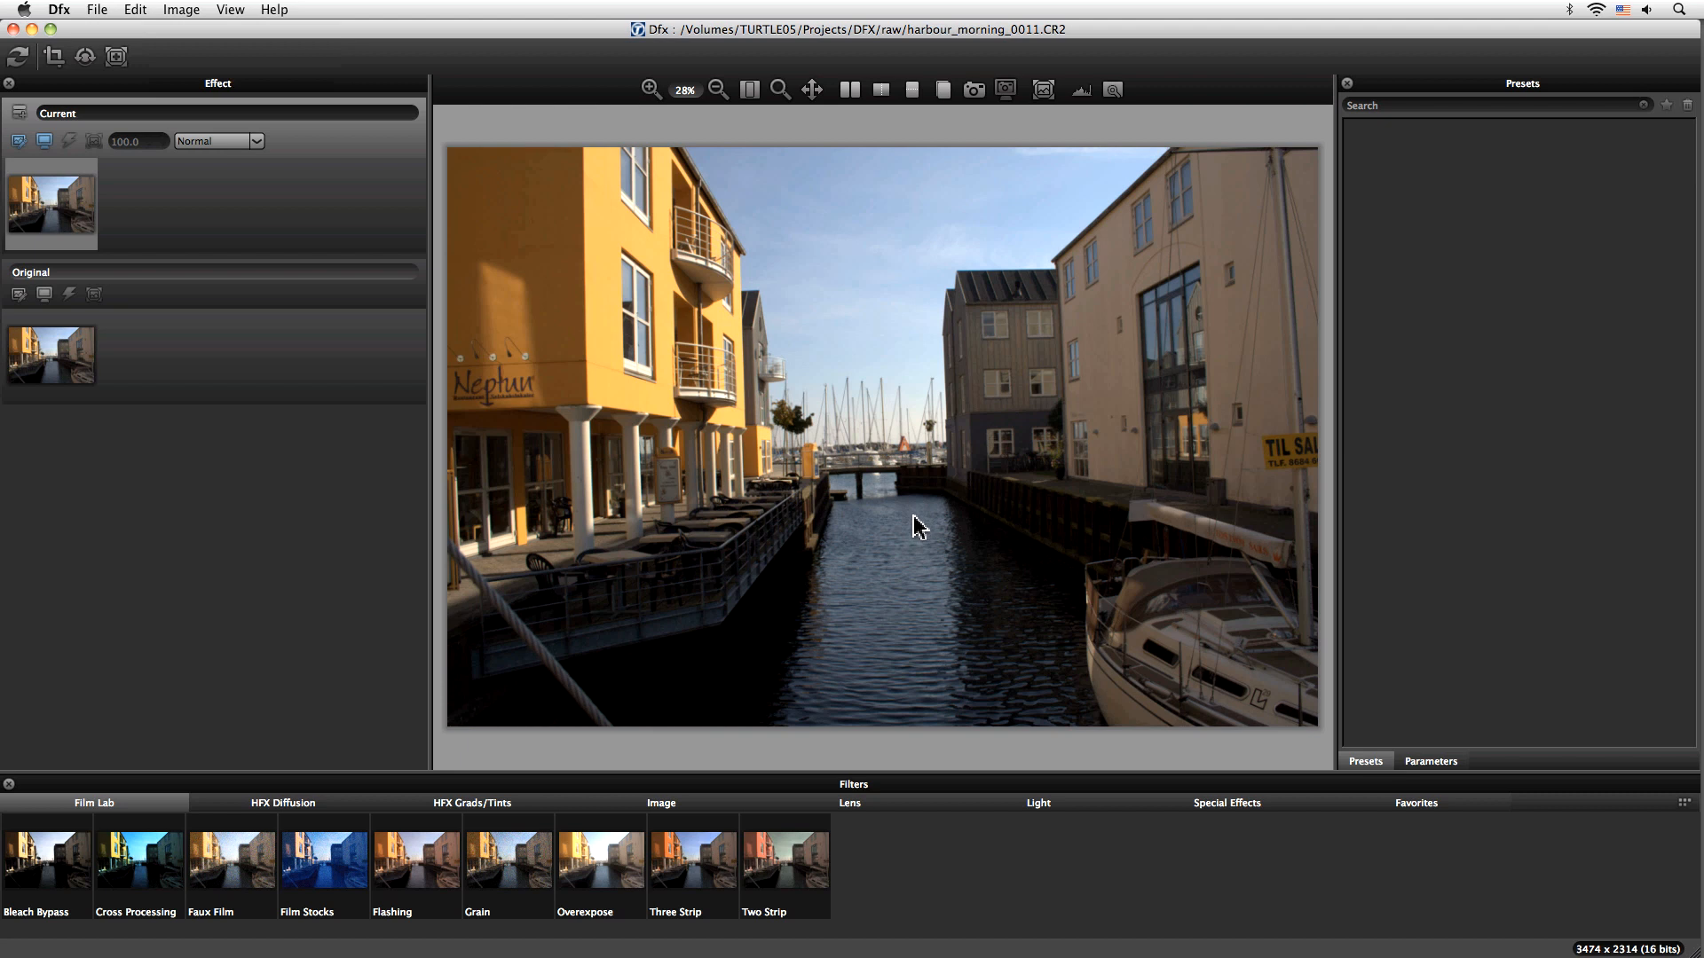
mouse_move(891, 566)
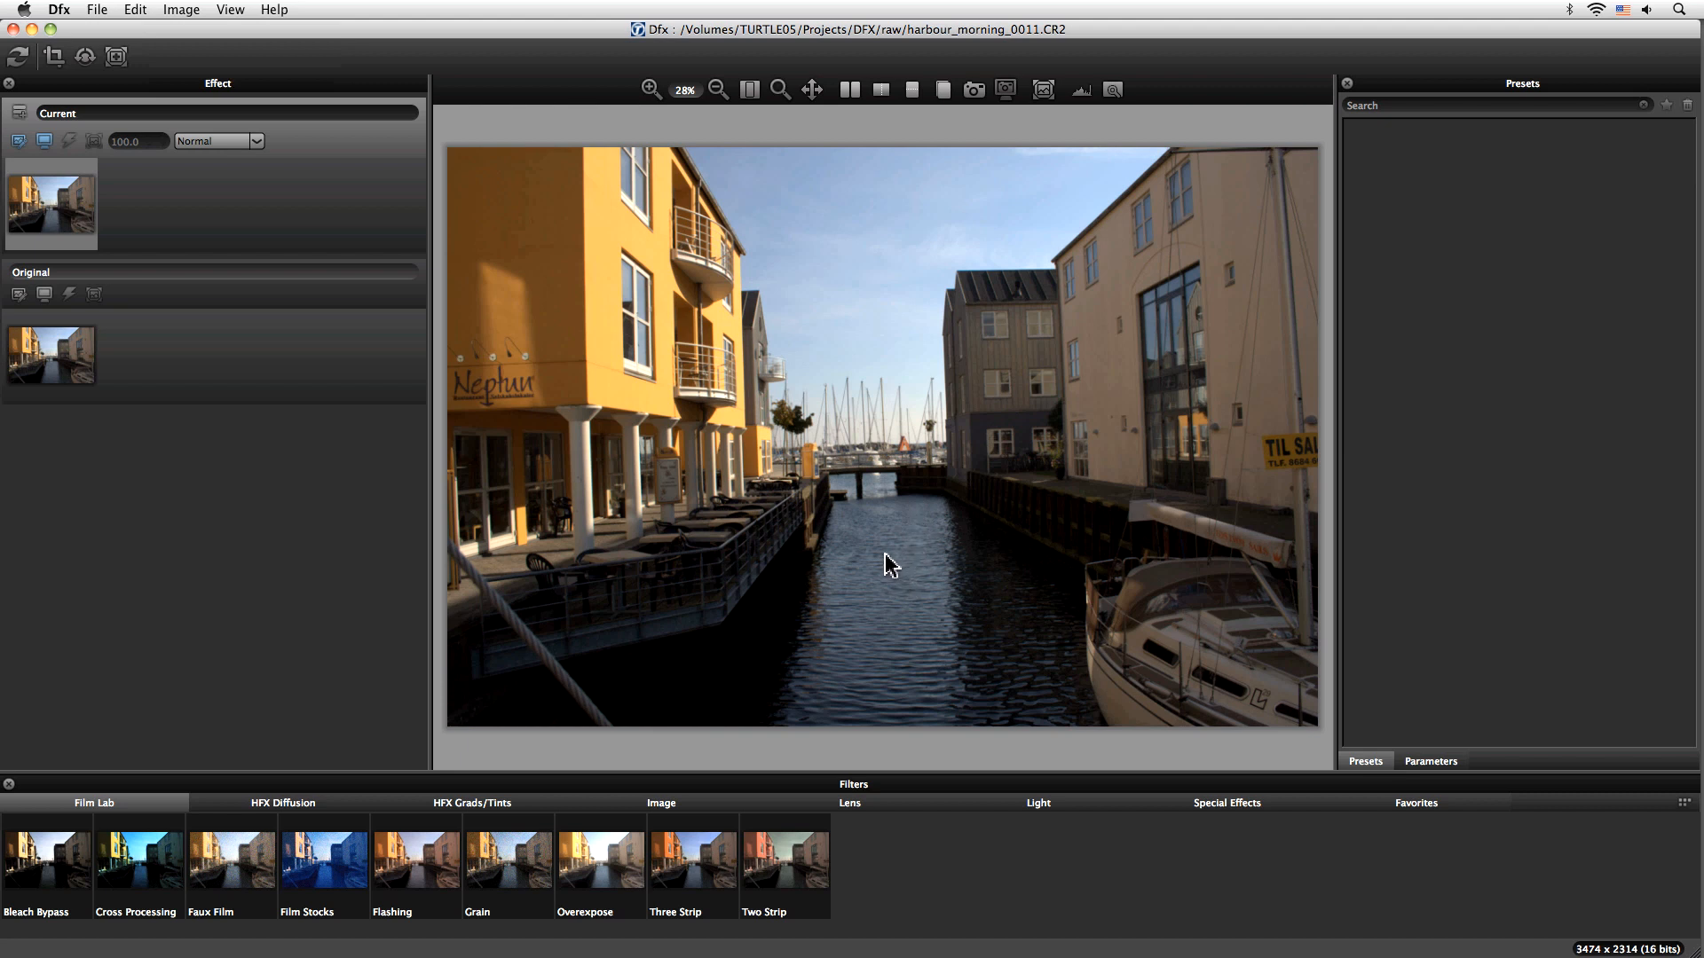
mouse_move(857, 343)
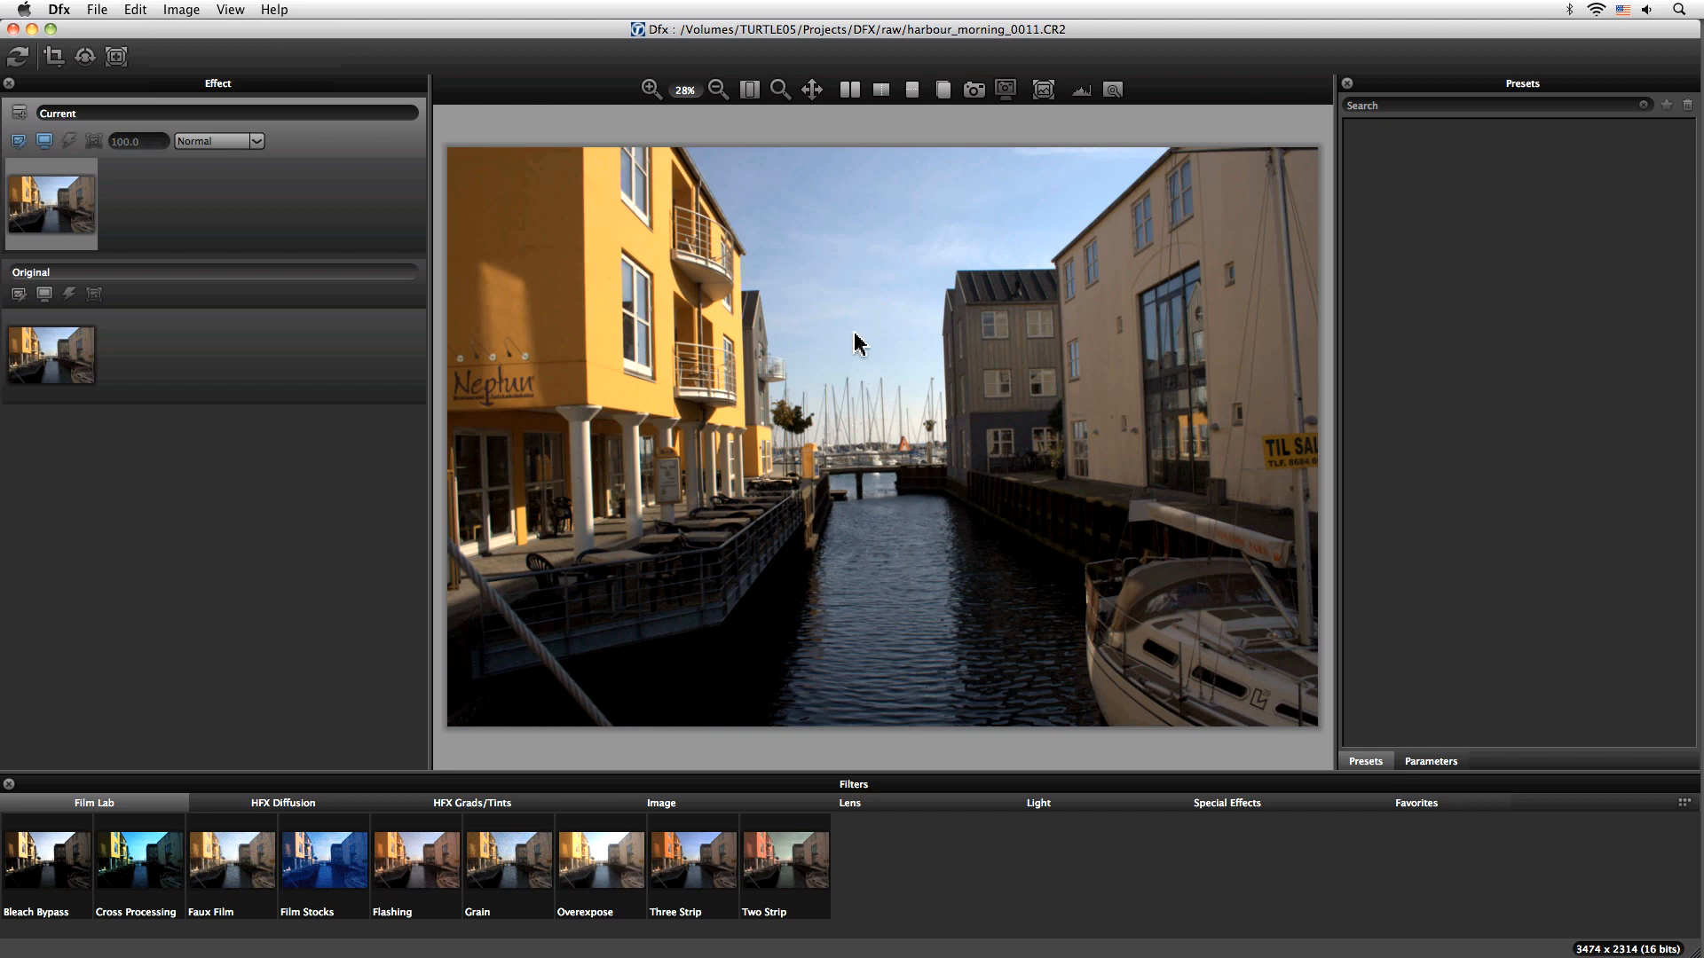
mouse_move(947, 513)
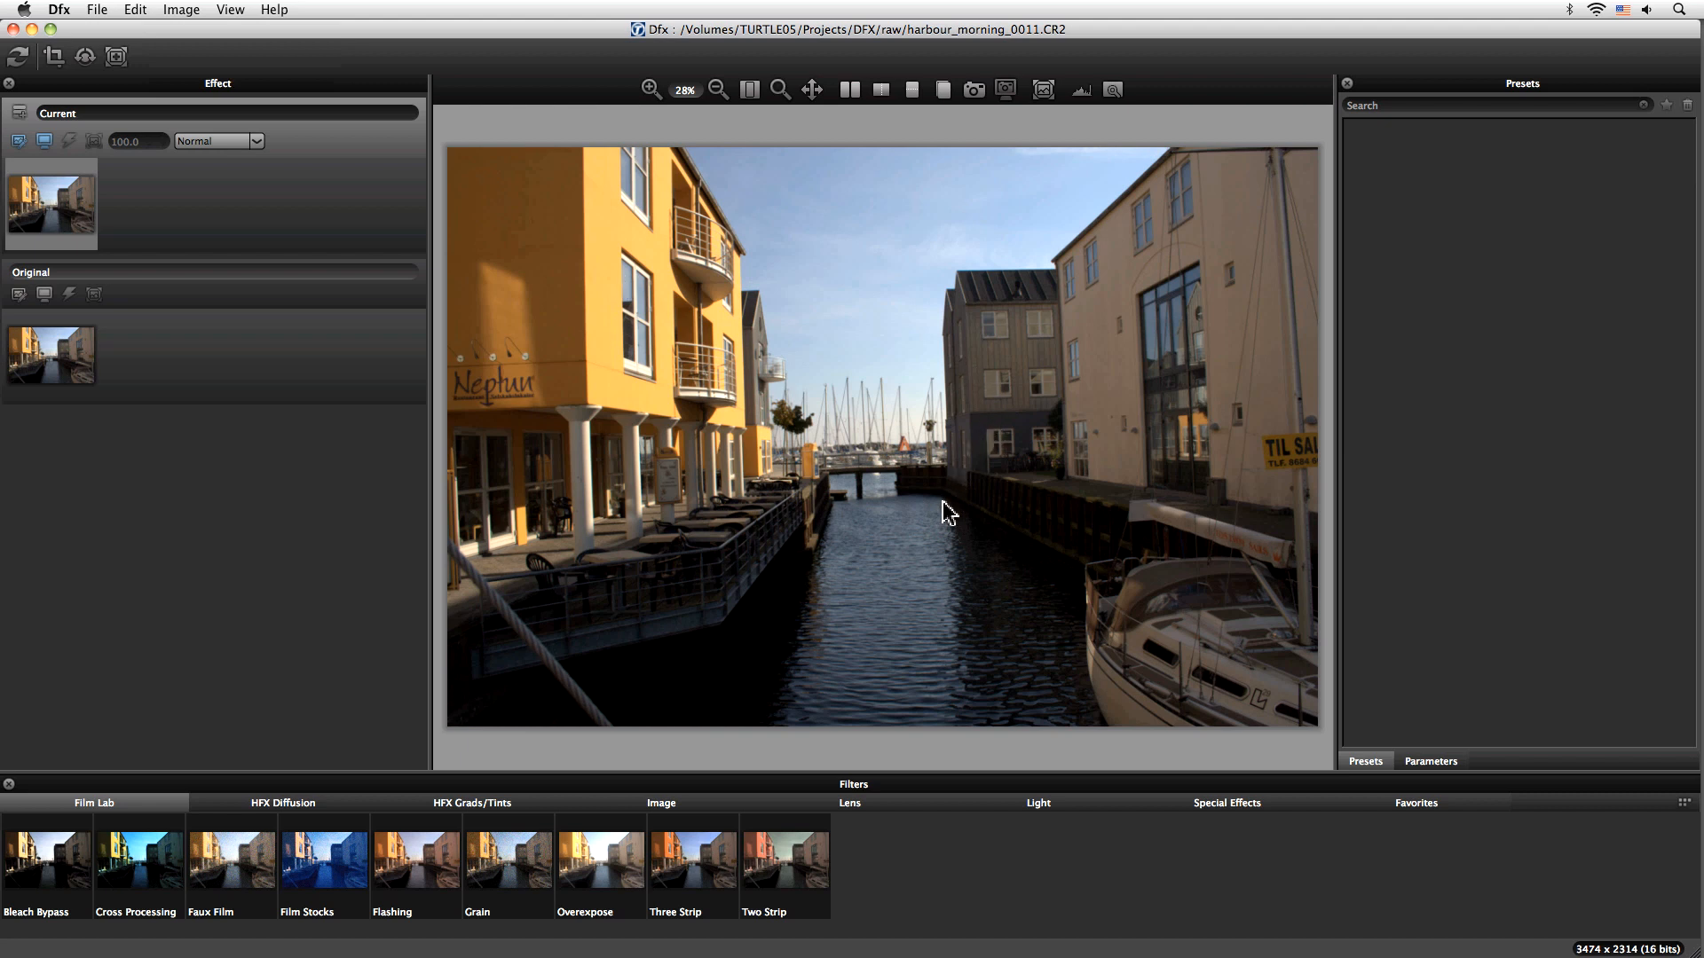
mouse_move(734, 448)
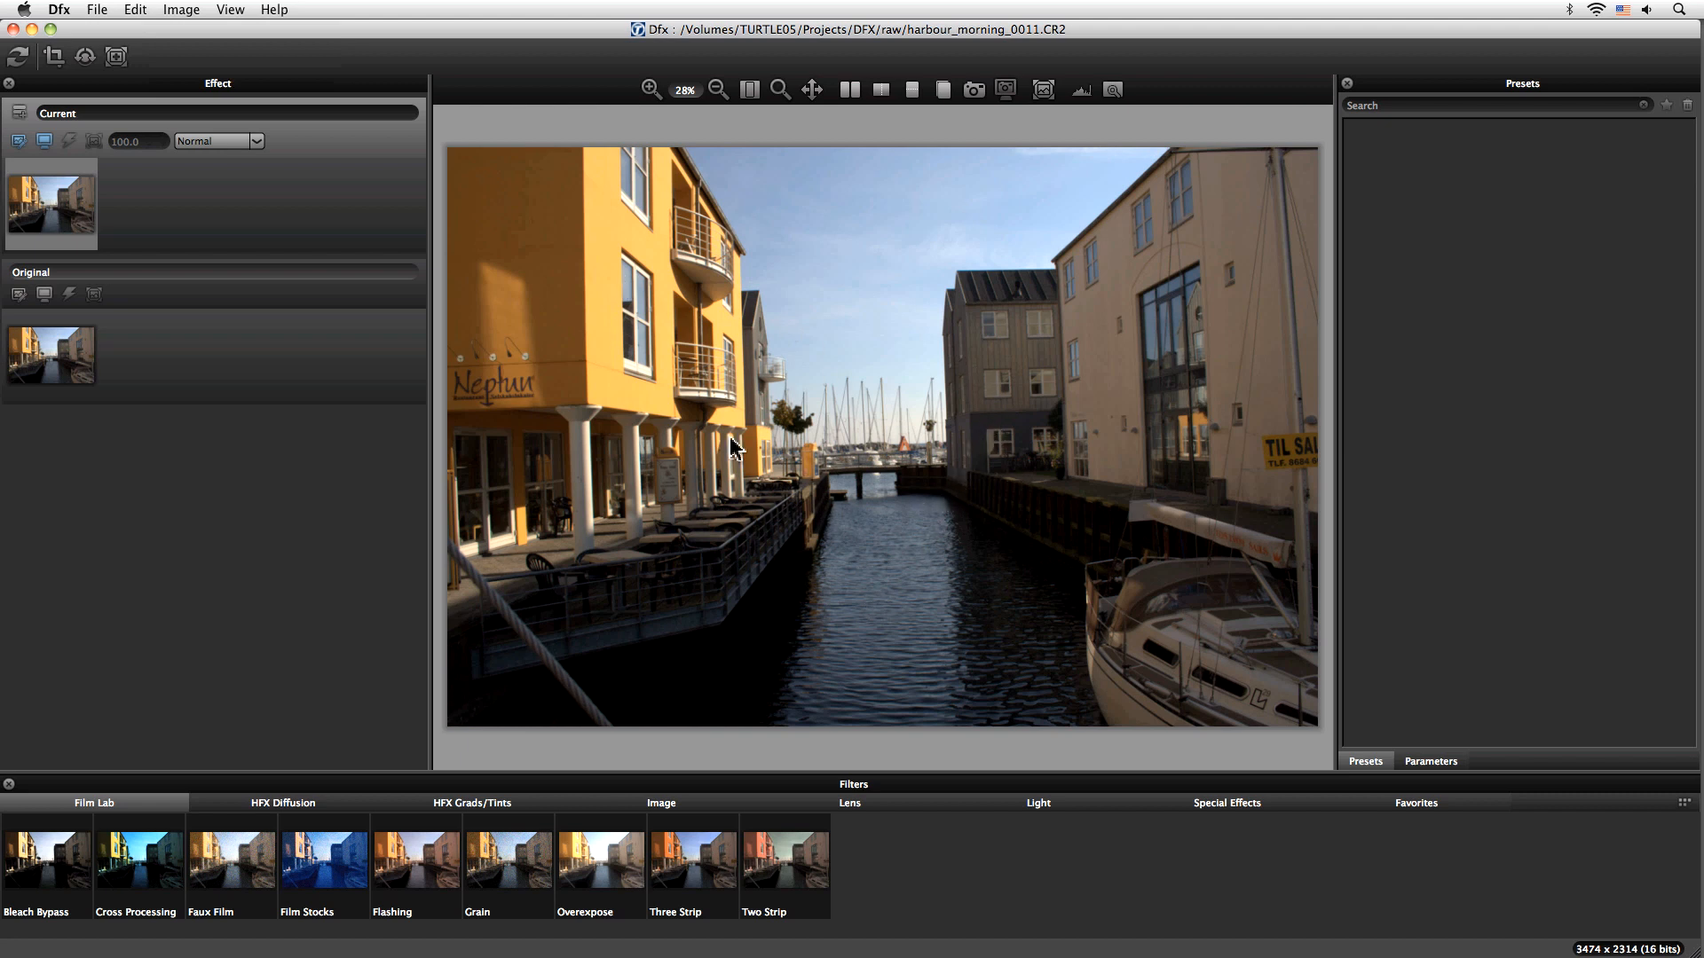
mouse_move(648, 800)
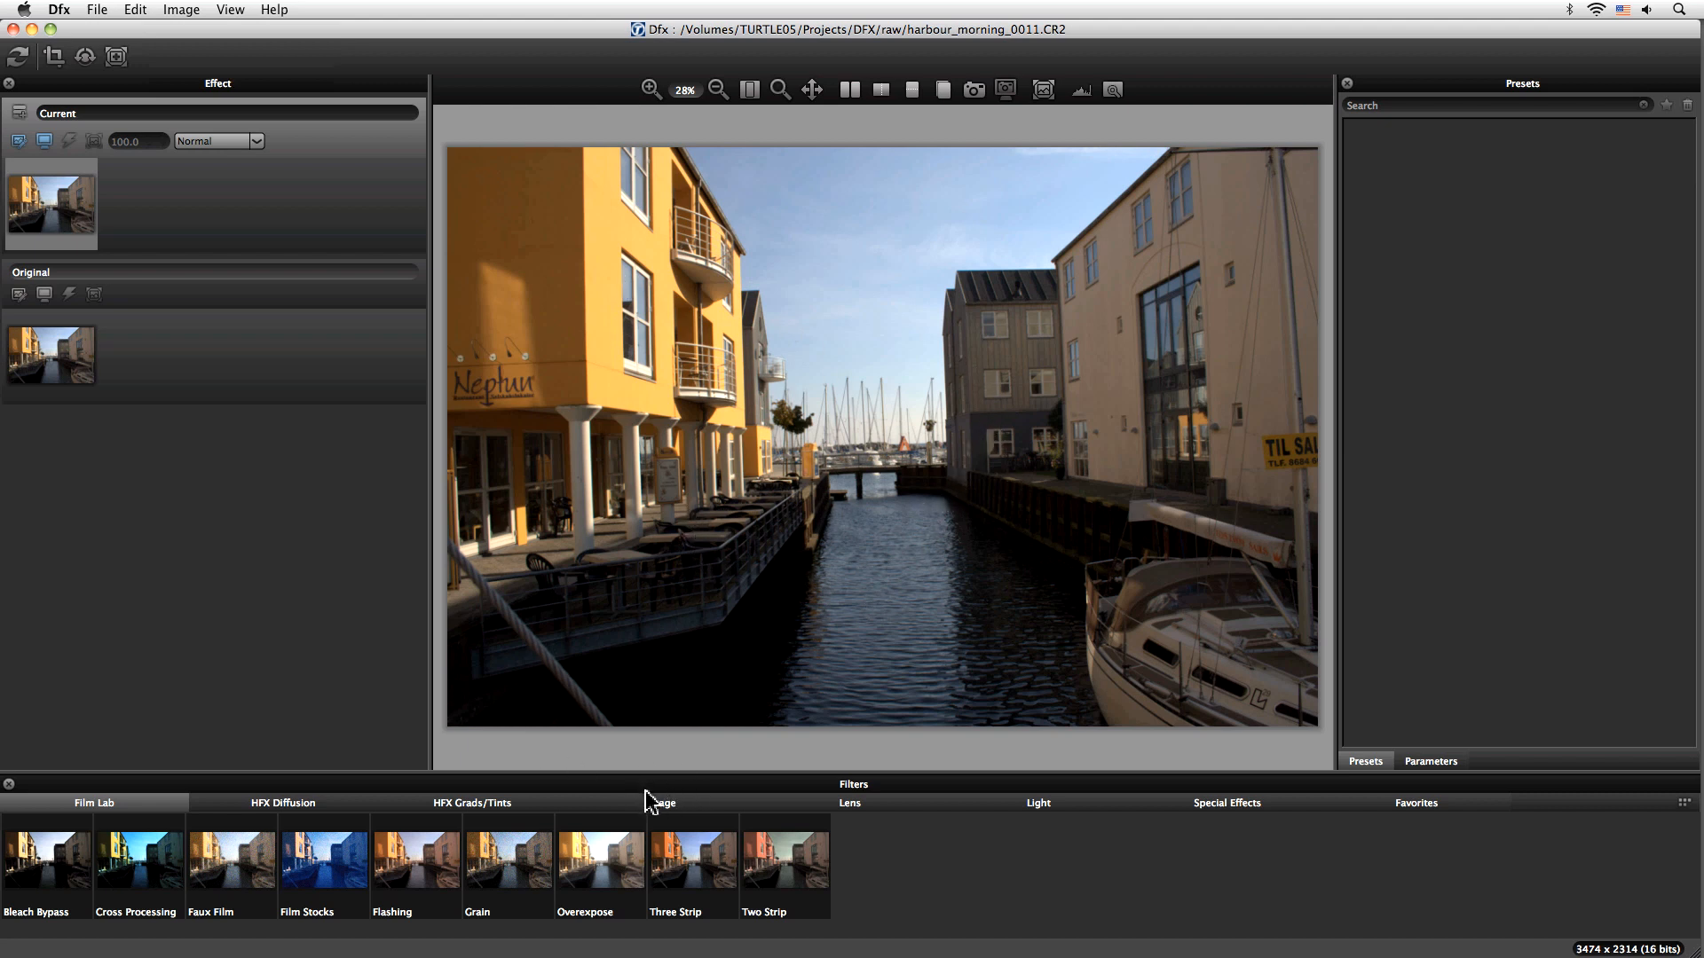
mouse_move(1052, 954)
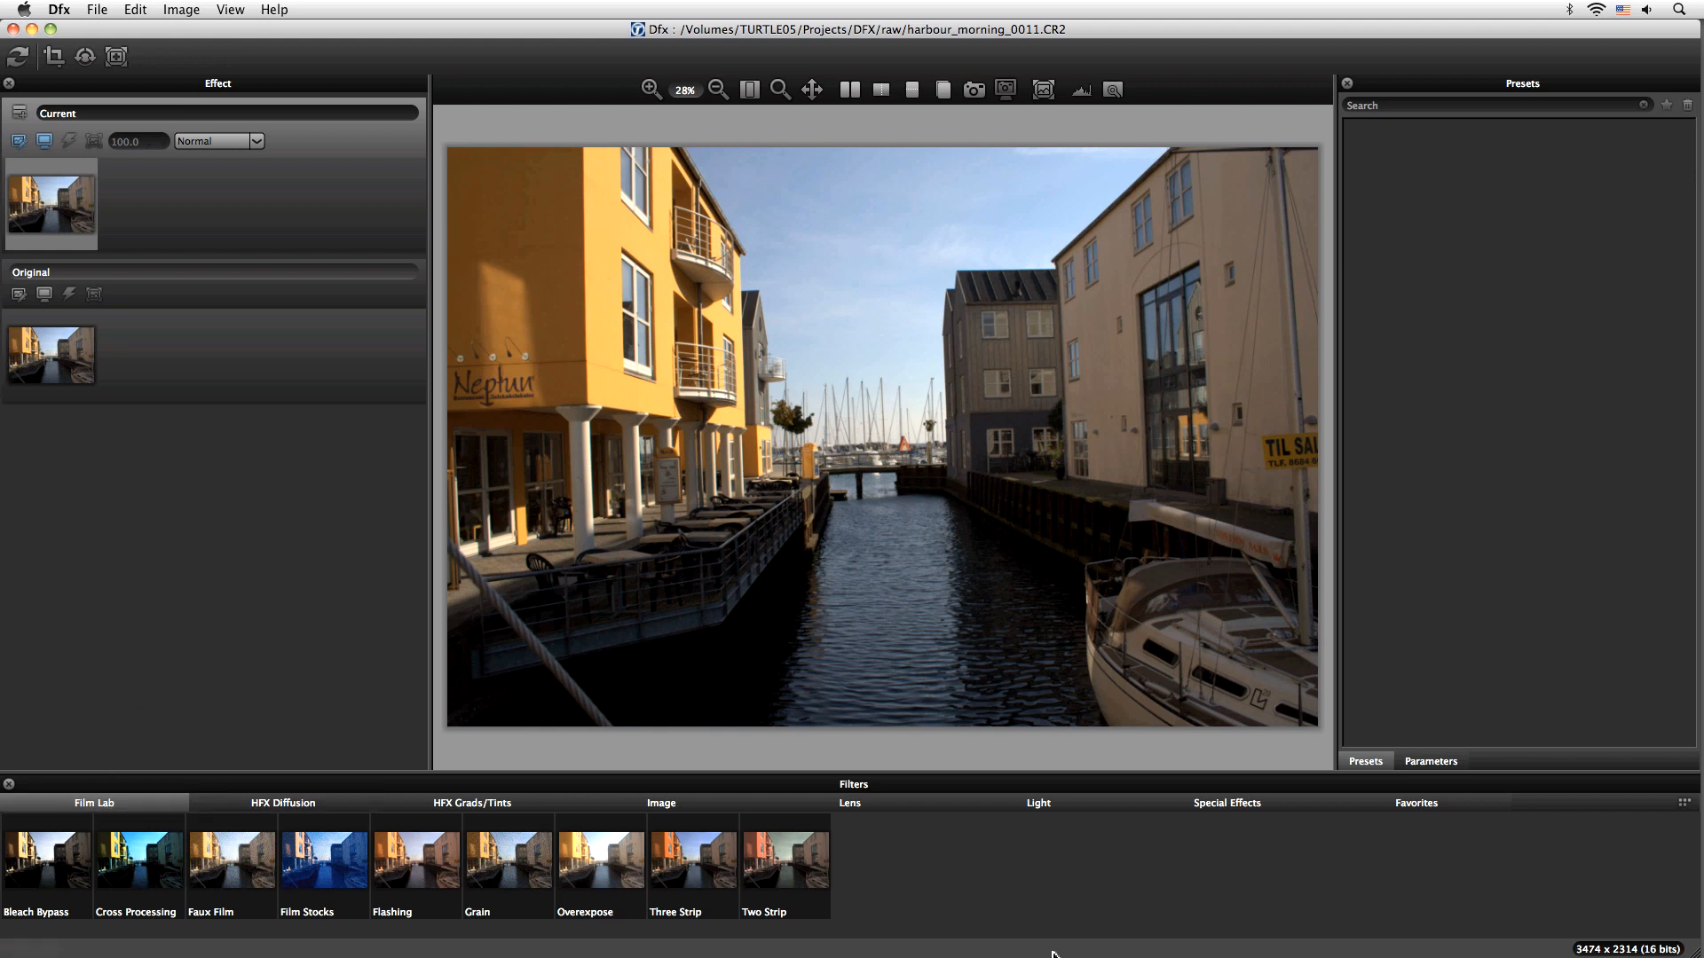
left_click(1226, 802)
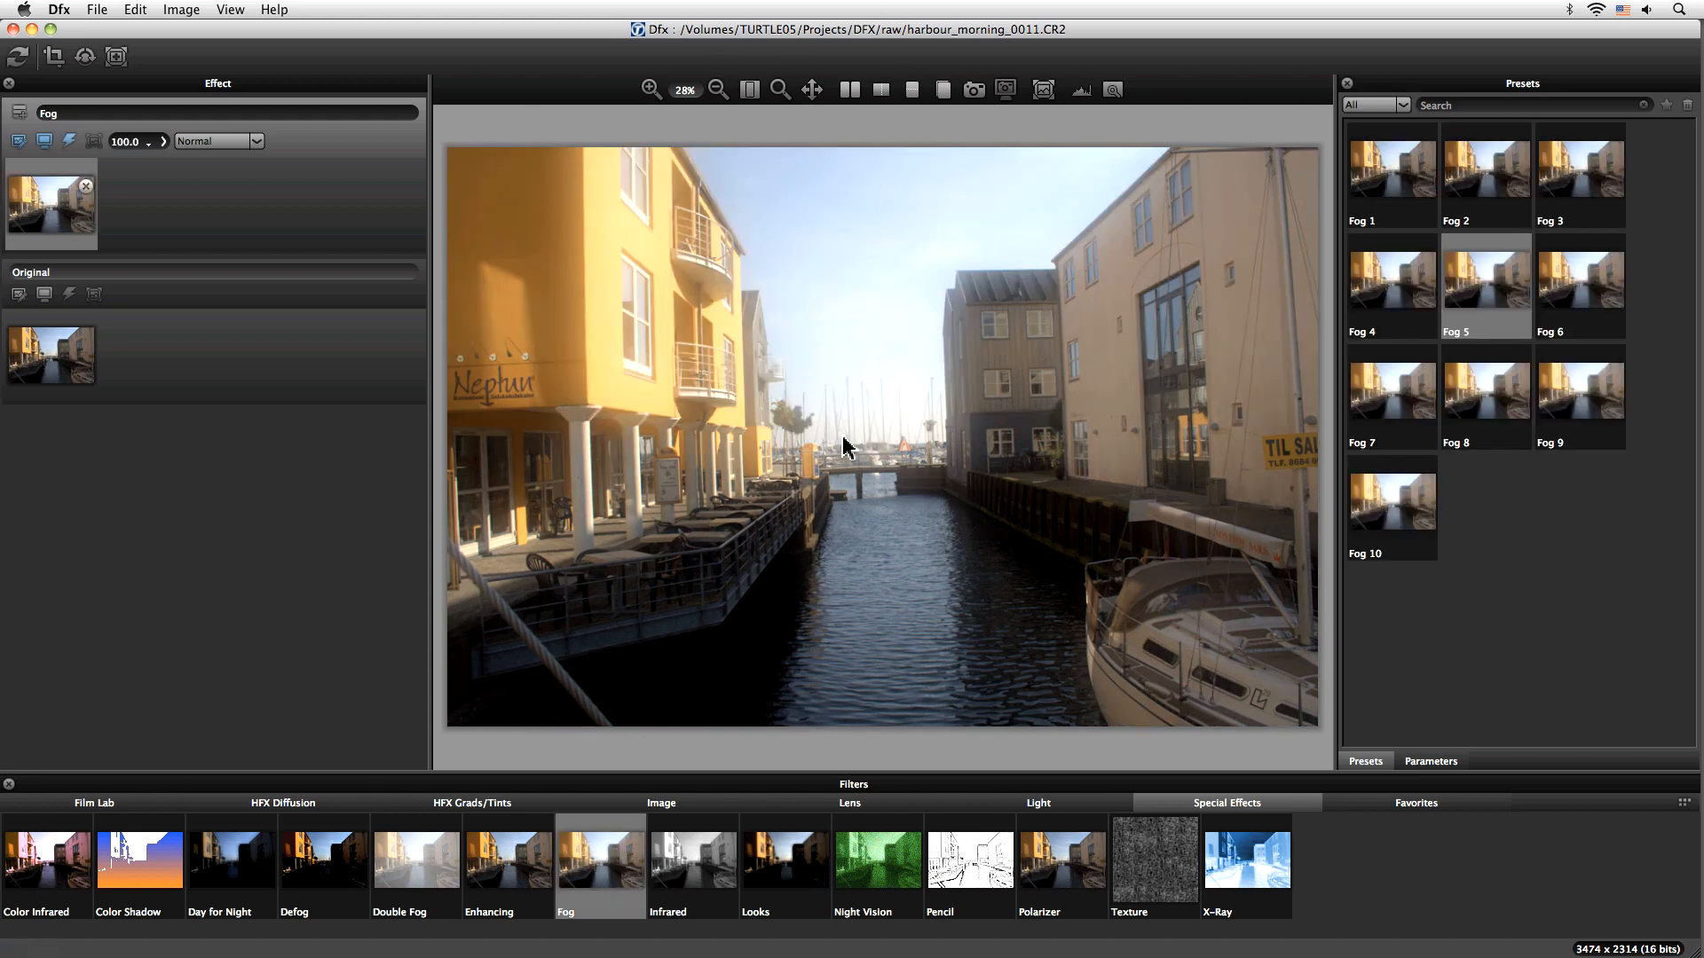
mouse_move(666, 196)
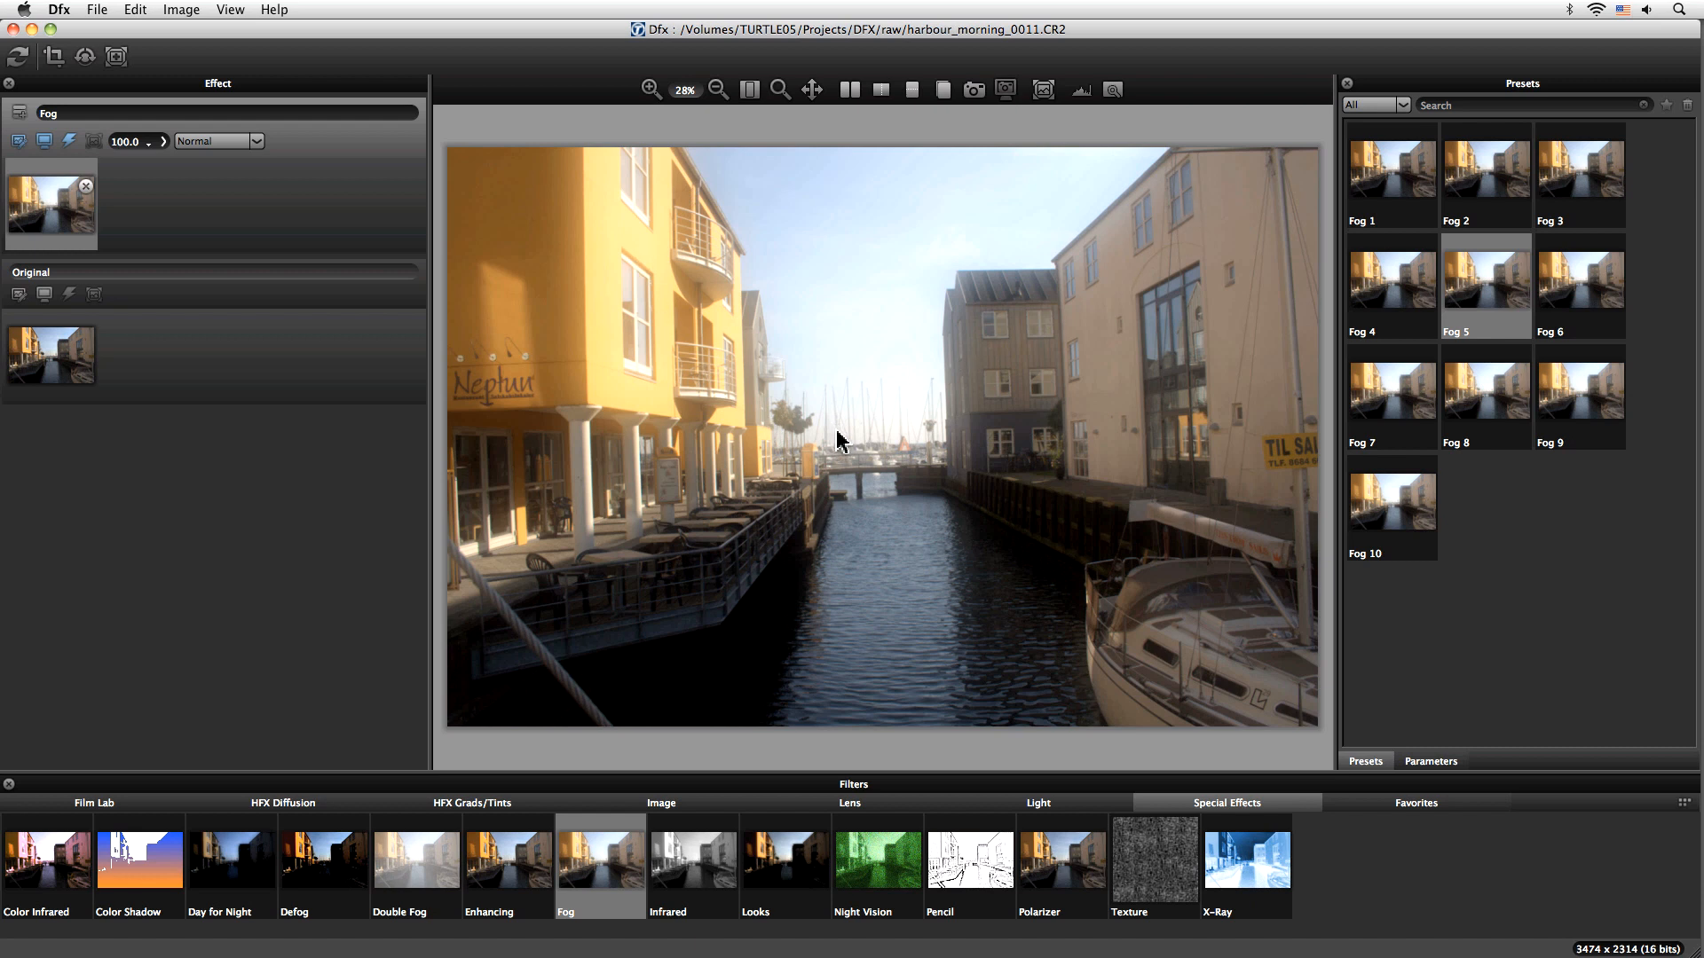
mouse_move(590, 335)
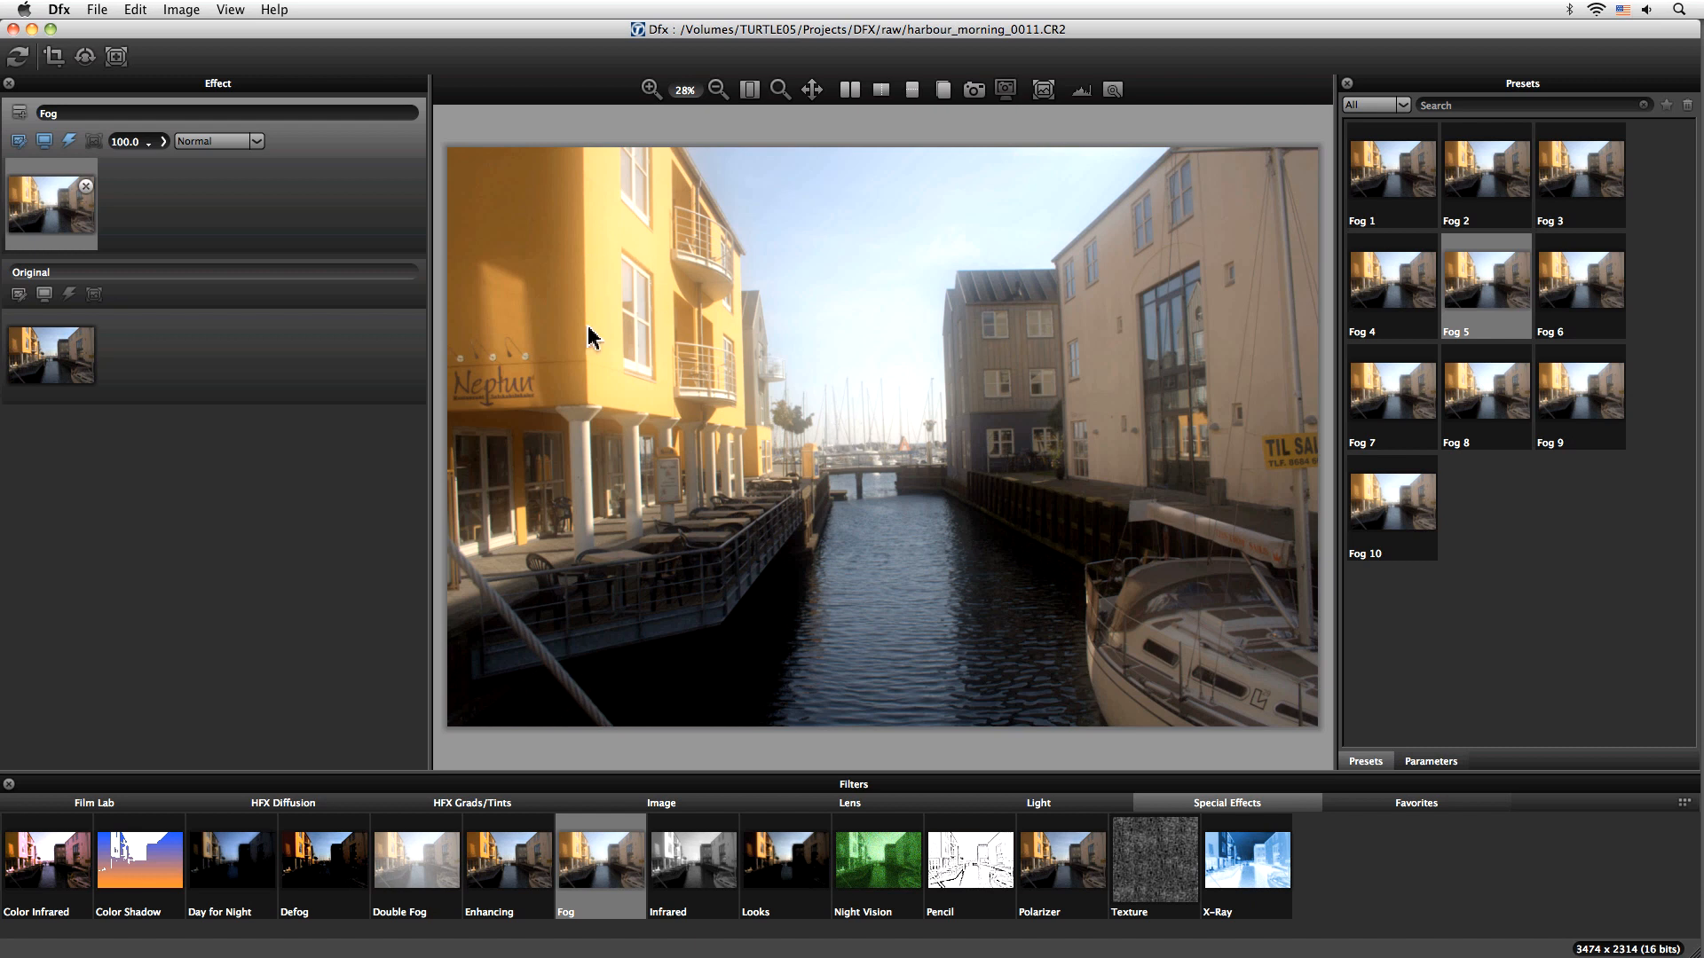
Step: Add a Selection mask with Luminance mode to the Fog layer
left_click(116, 56)
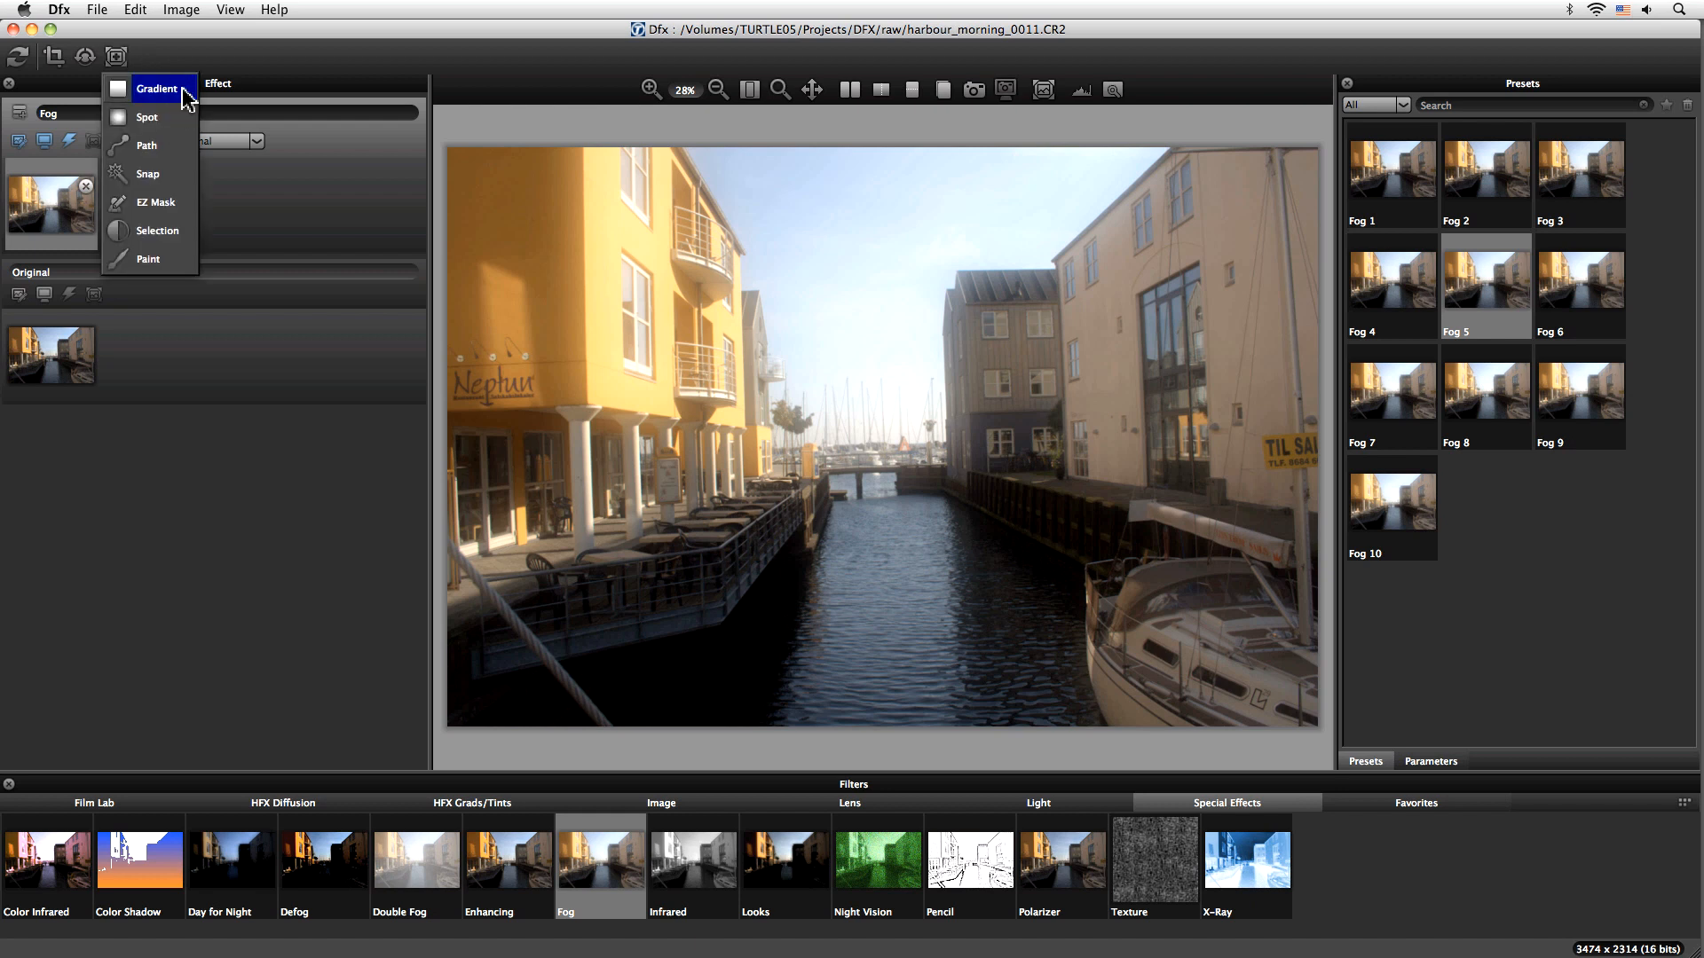
mouse_move(150, 174)
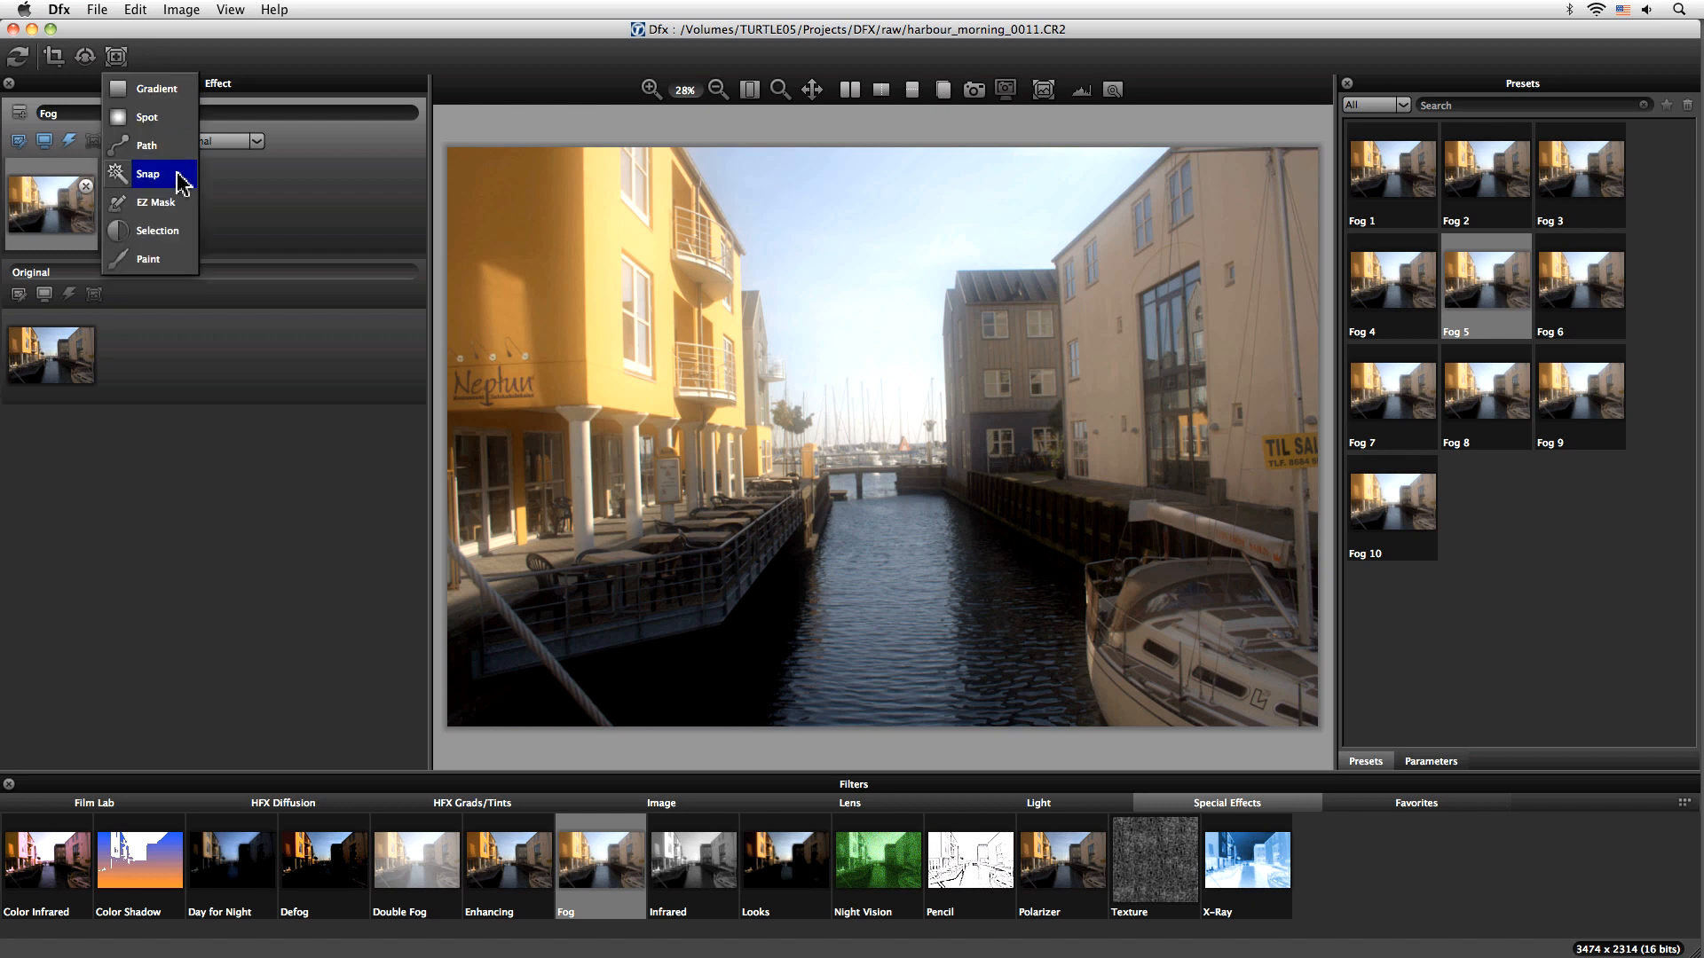
mouse_move(179, 268)
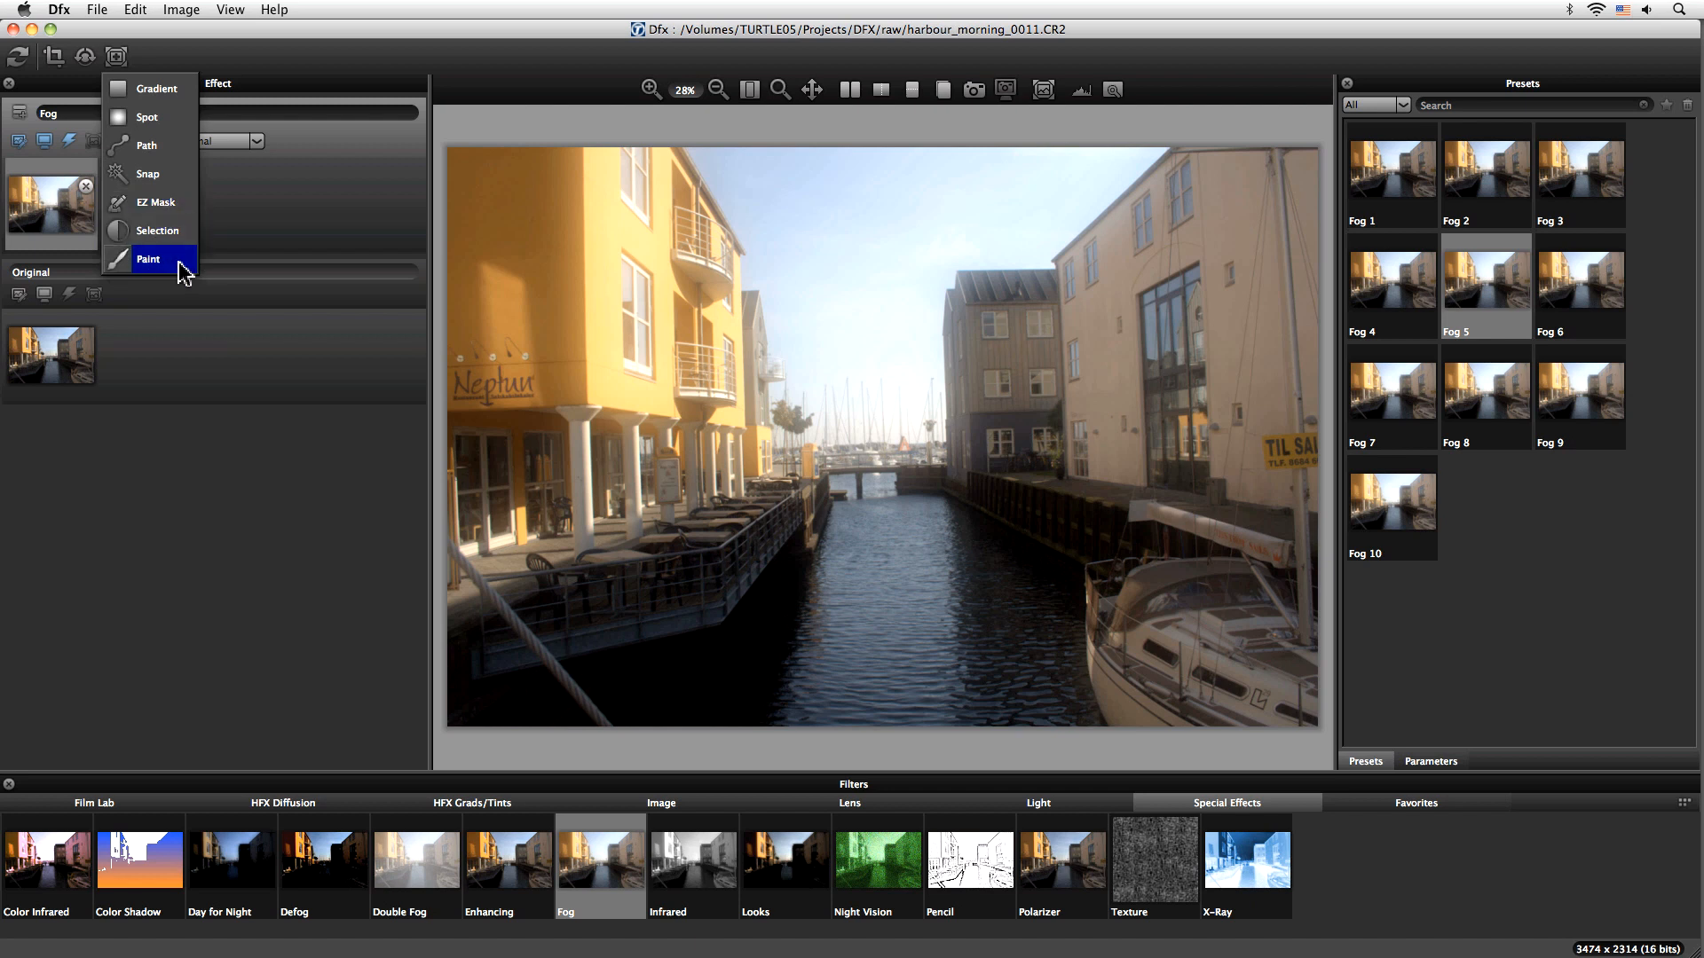
left_click(149, 258)
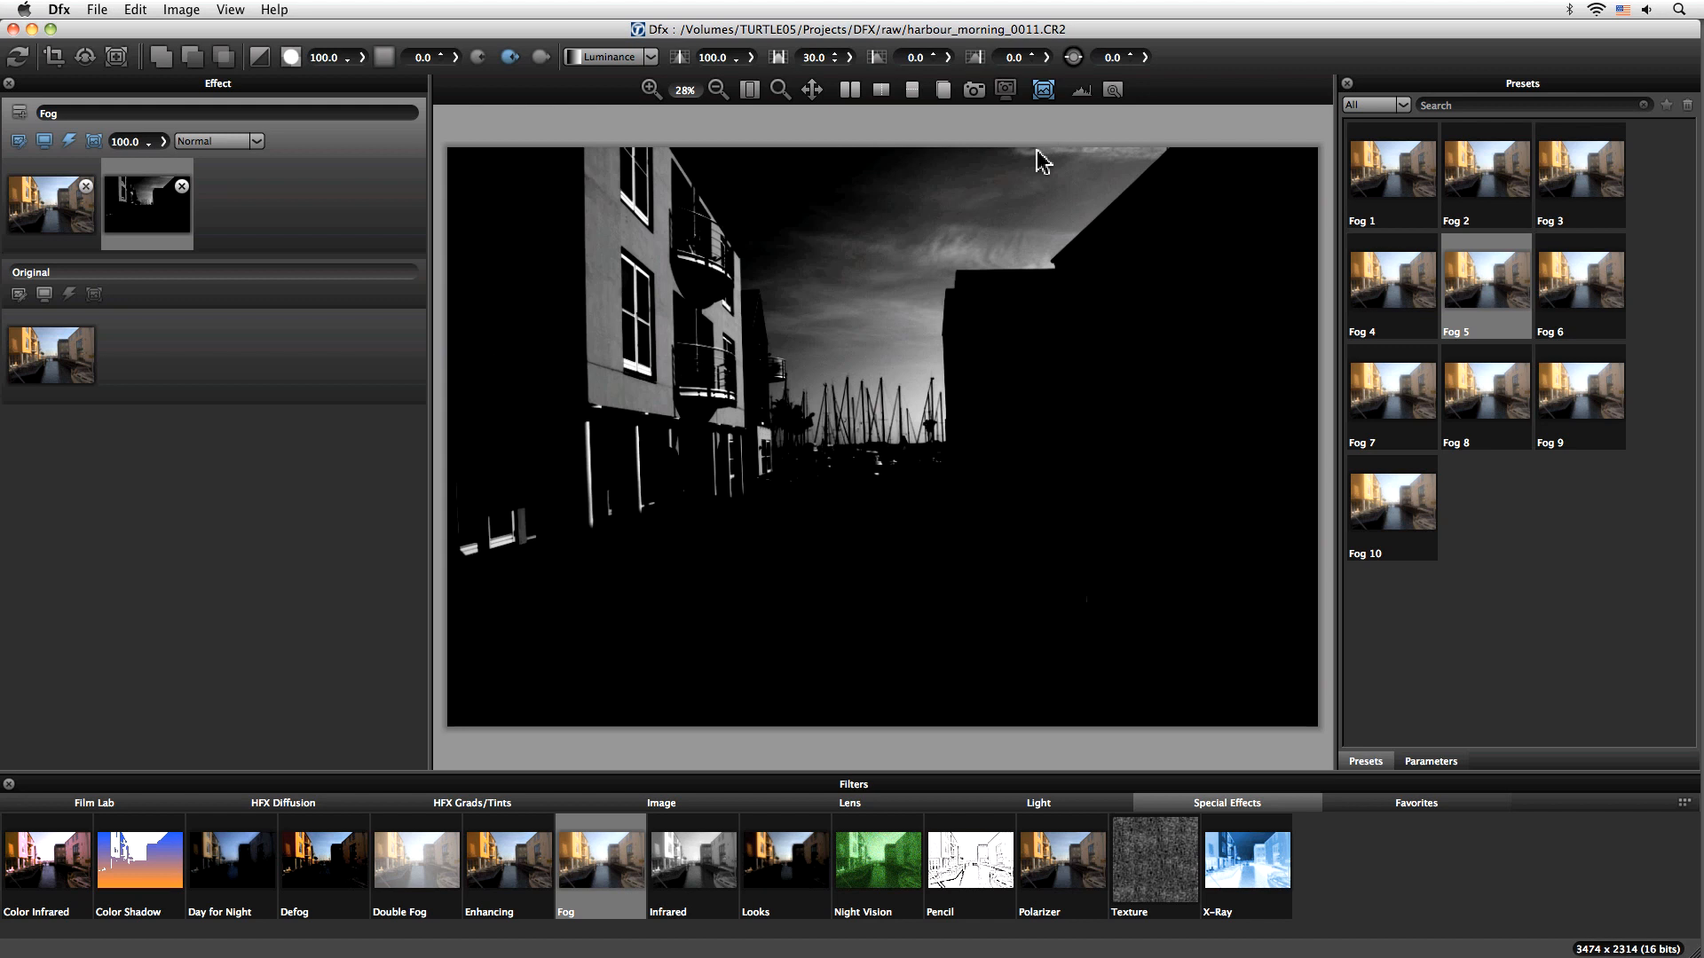
mouse_move(929, 364)
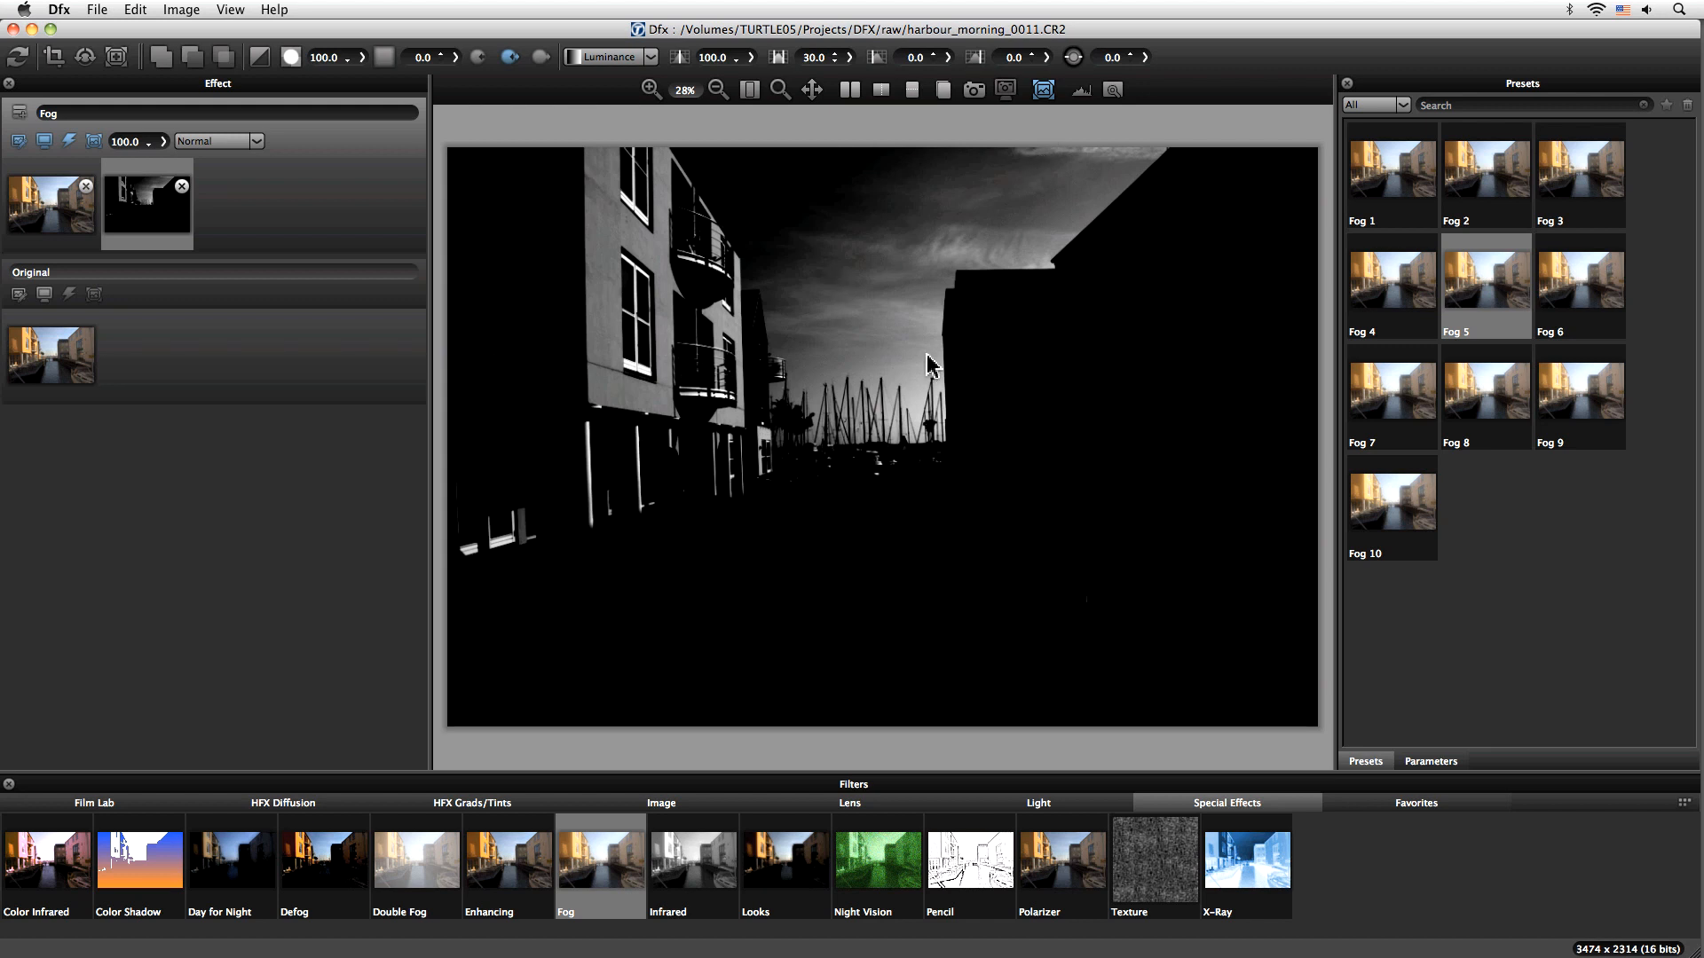
mouse_move(948, 291)
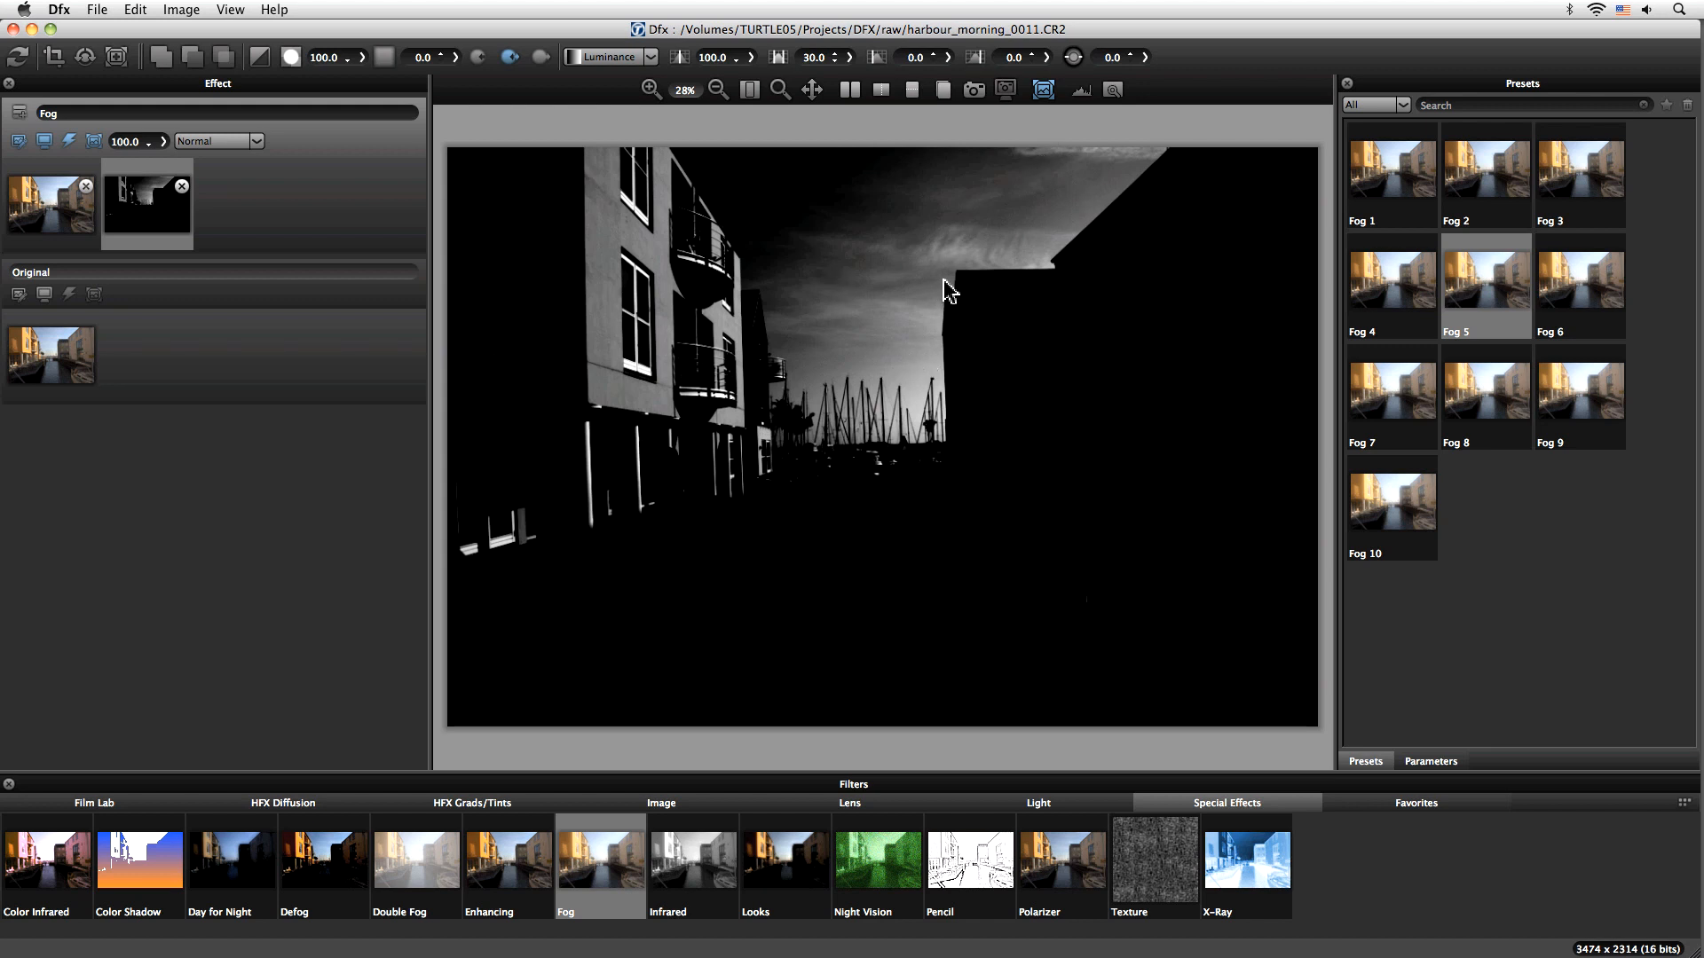
mouse_move(990, 237)
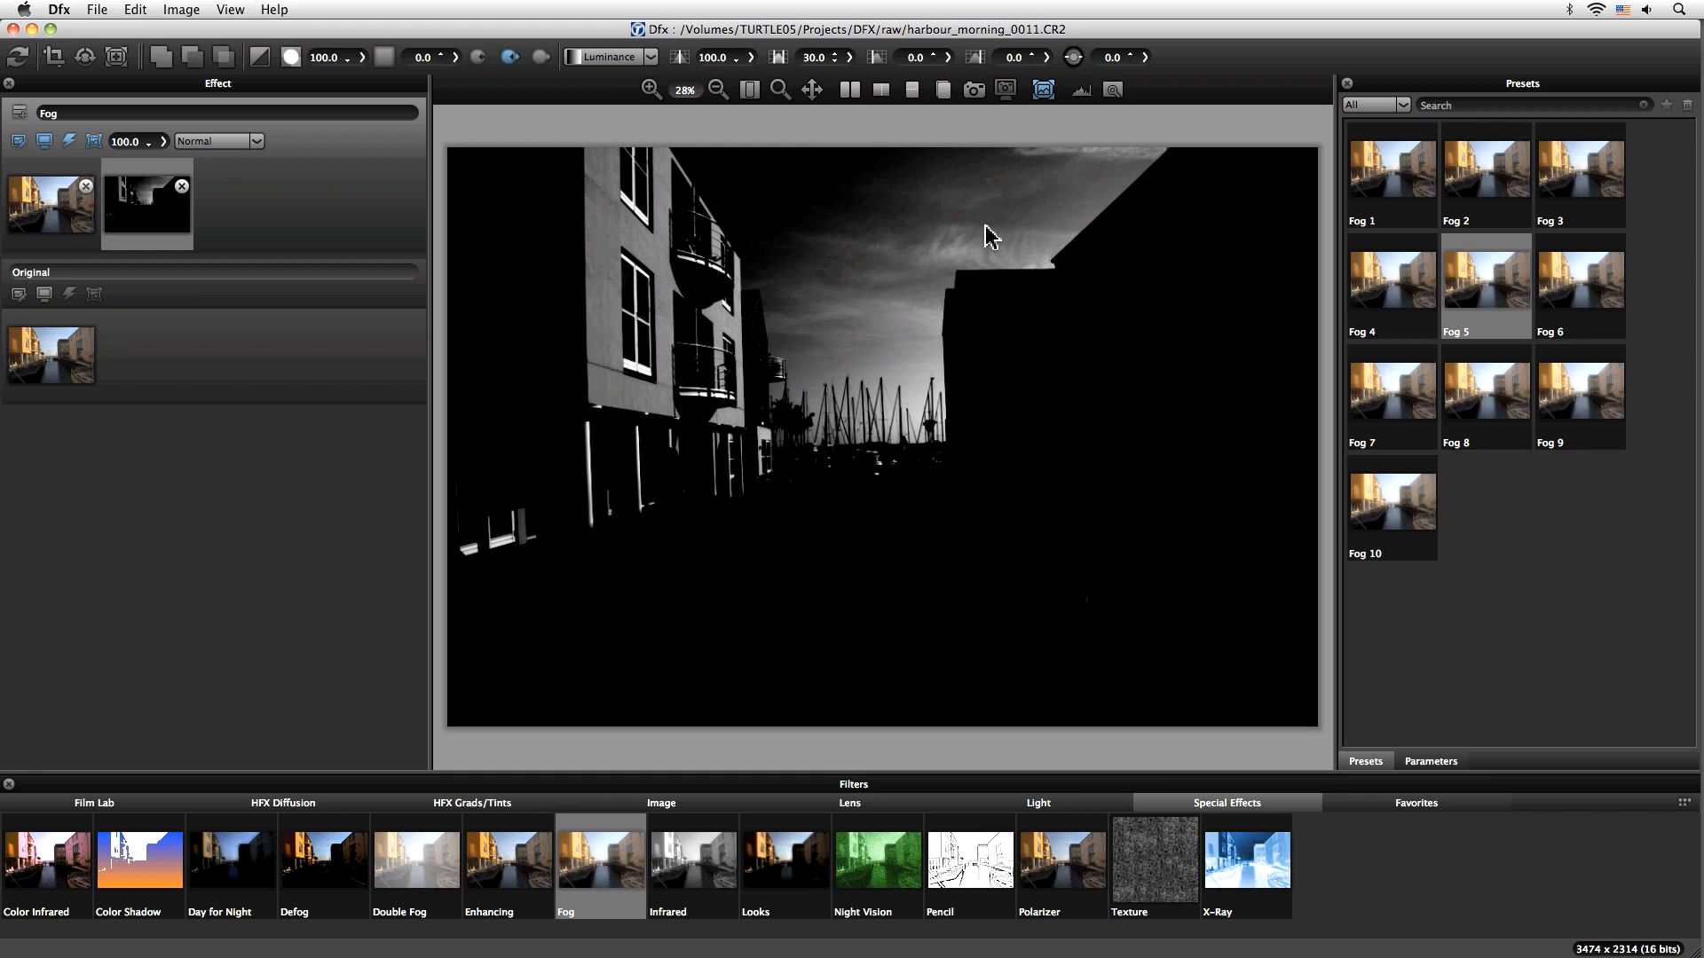
mouse_move(995, 388)
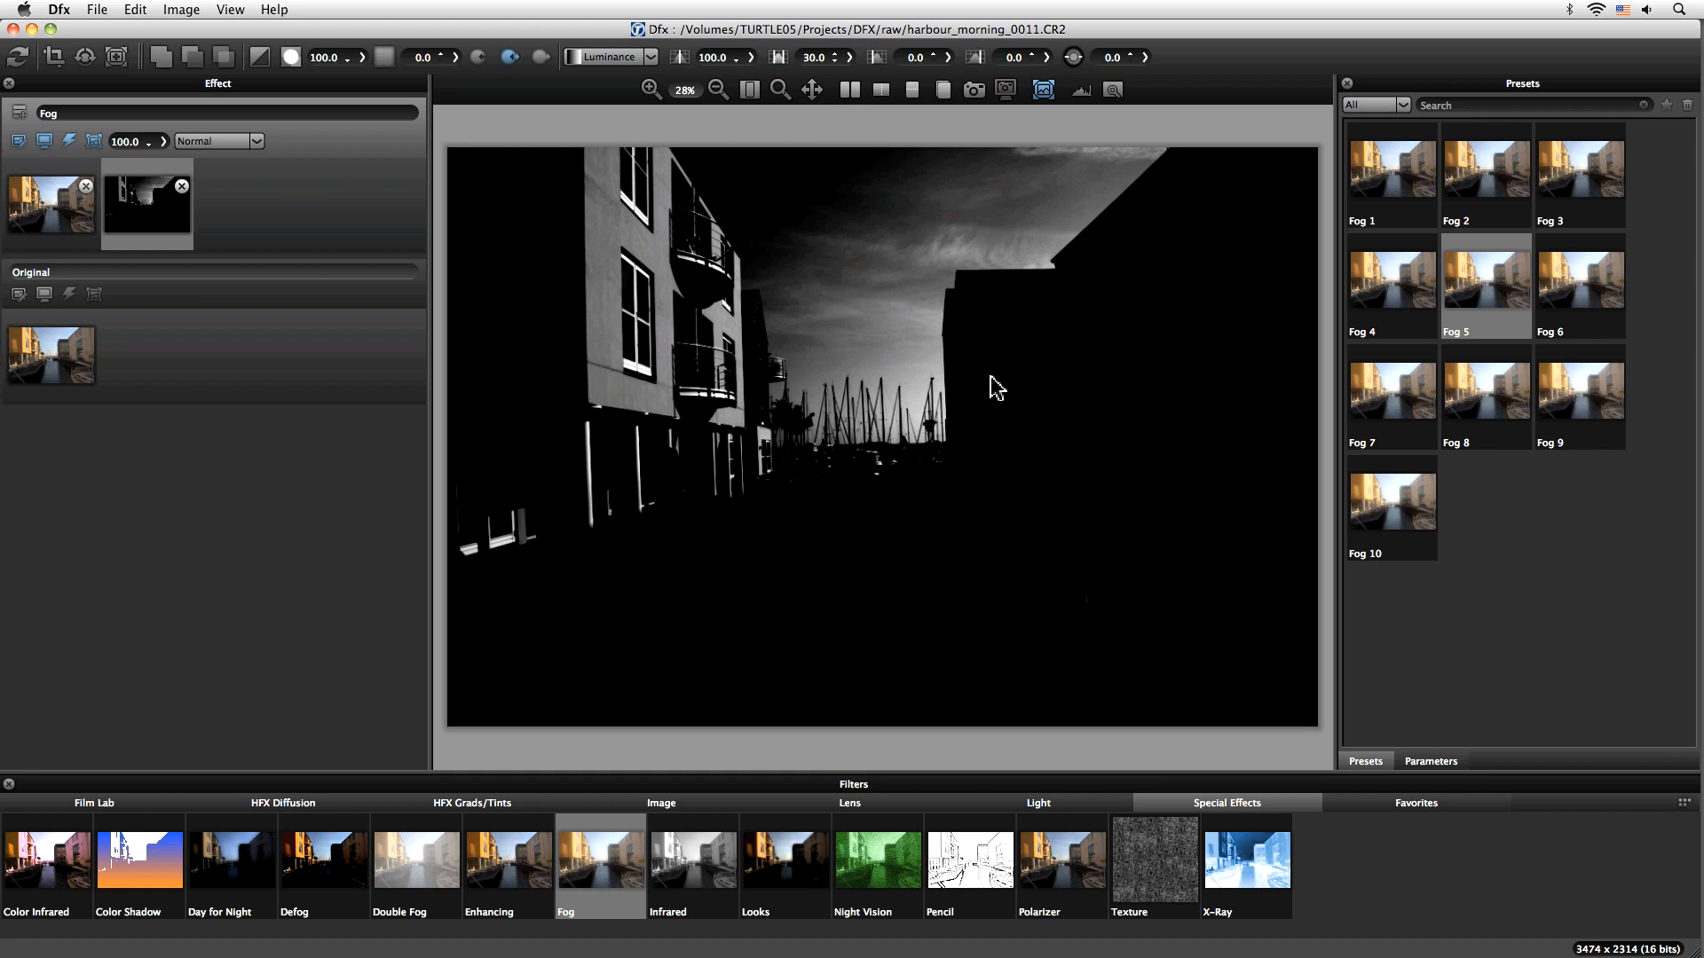
mouse_move(647, 86)
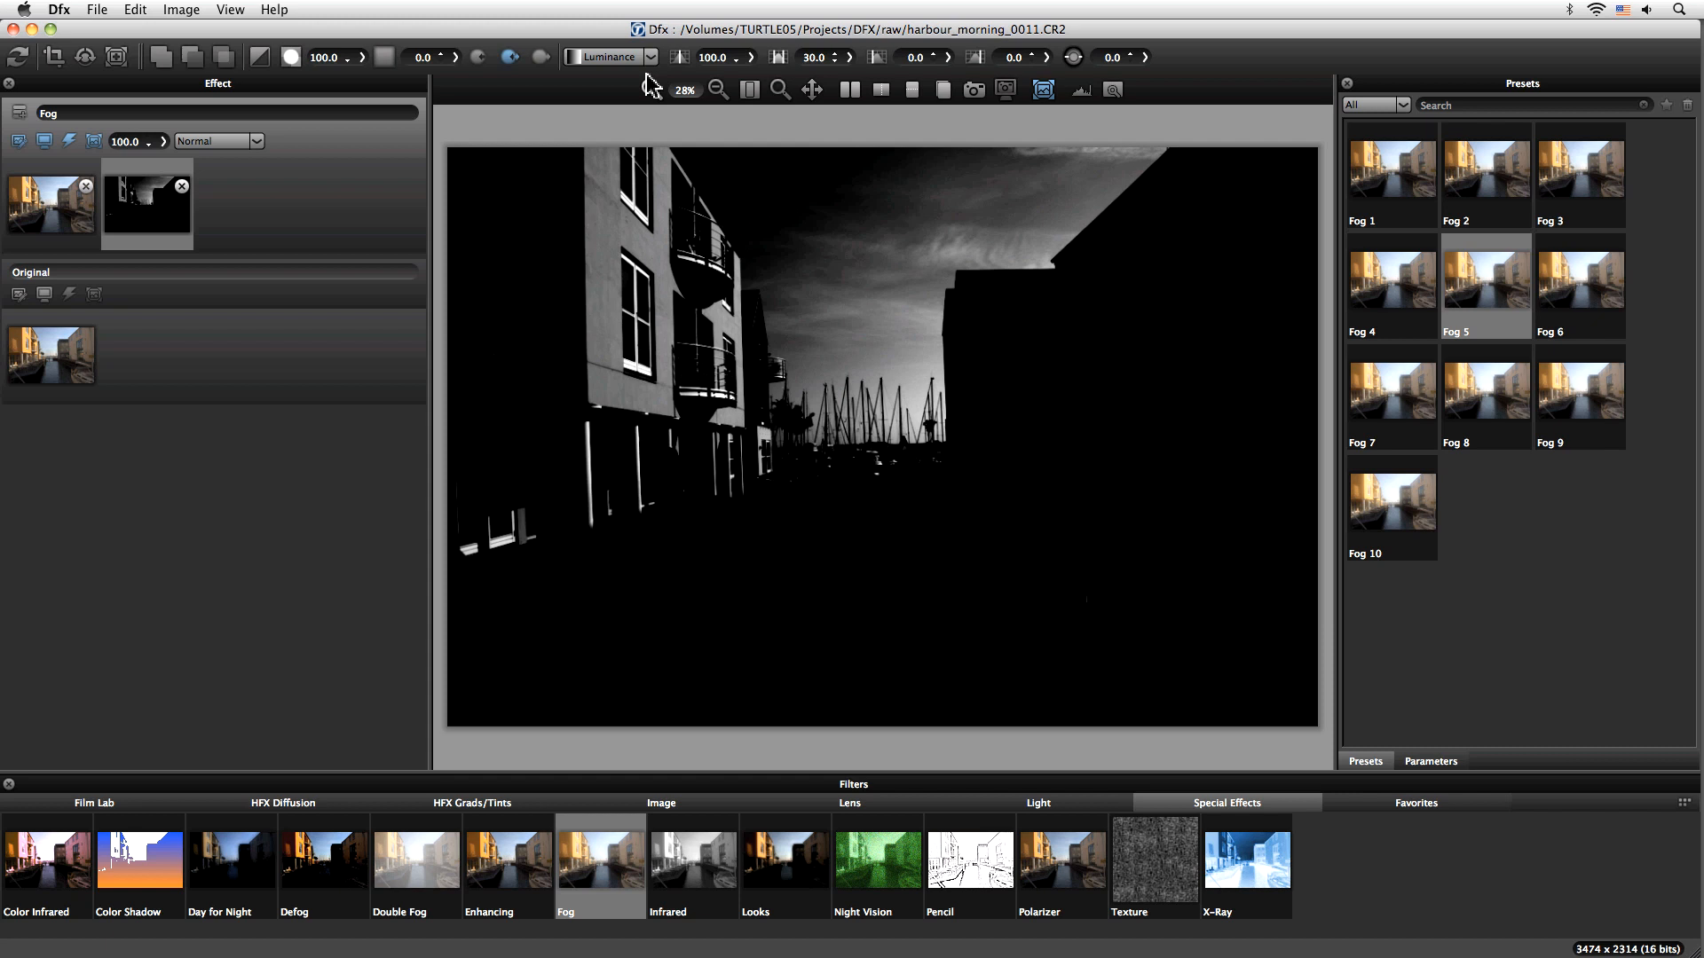
mouse_move(605, 151)
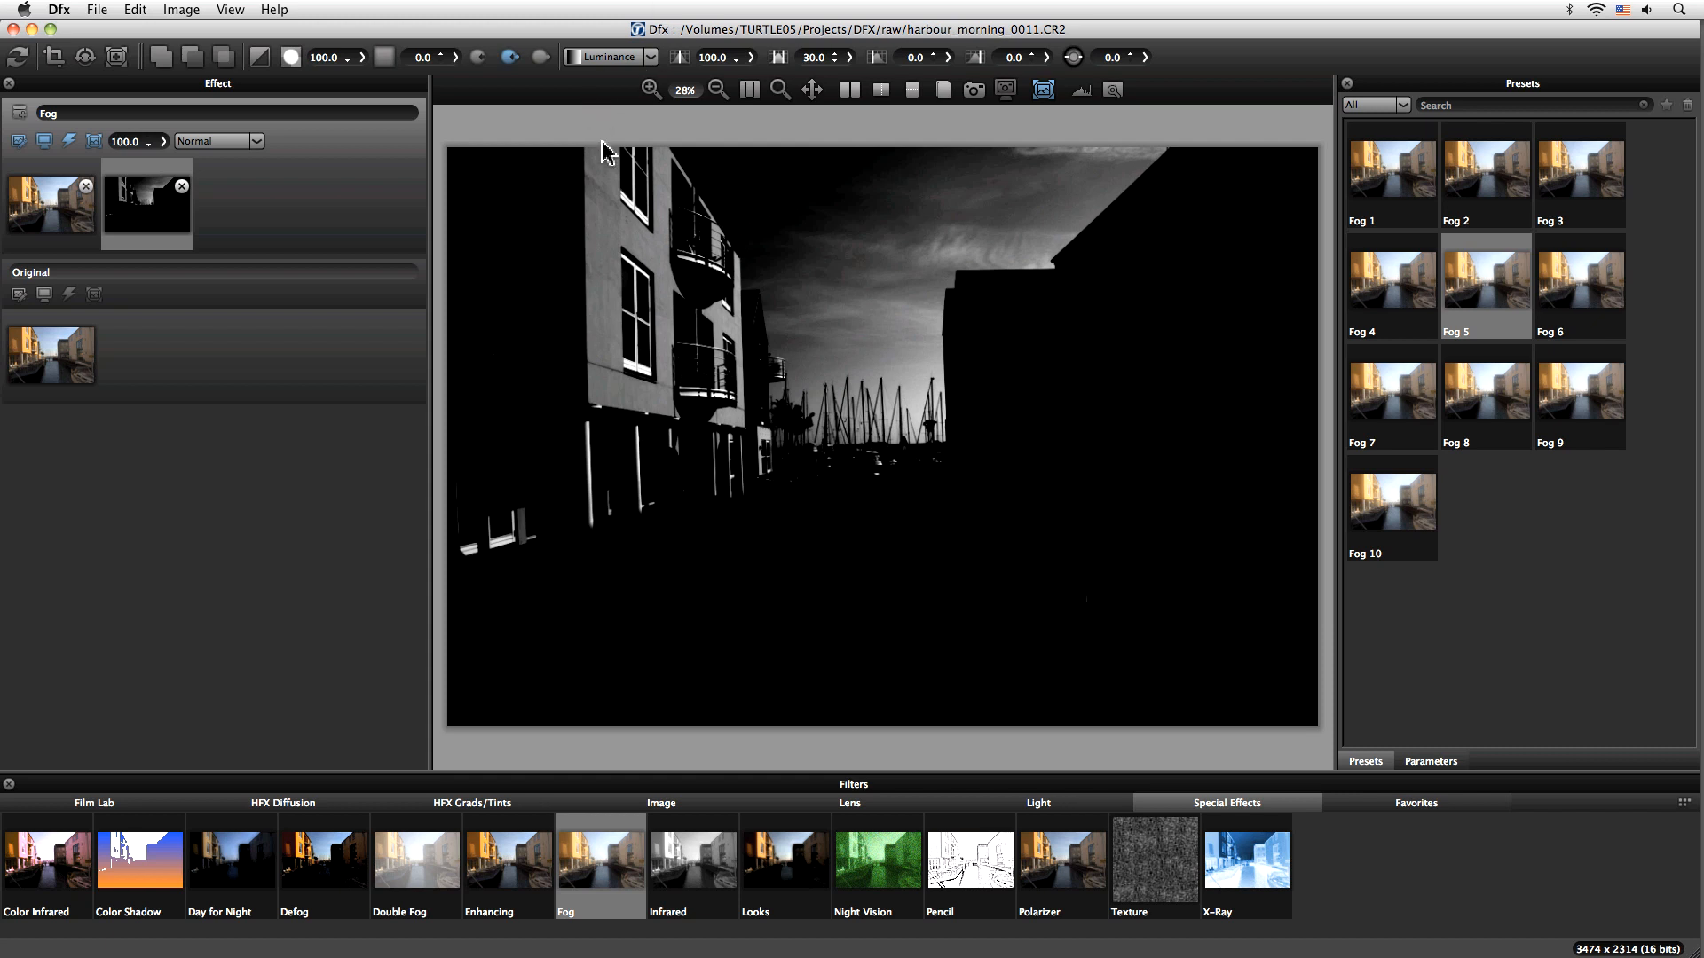
mouse_move(641, 86)
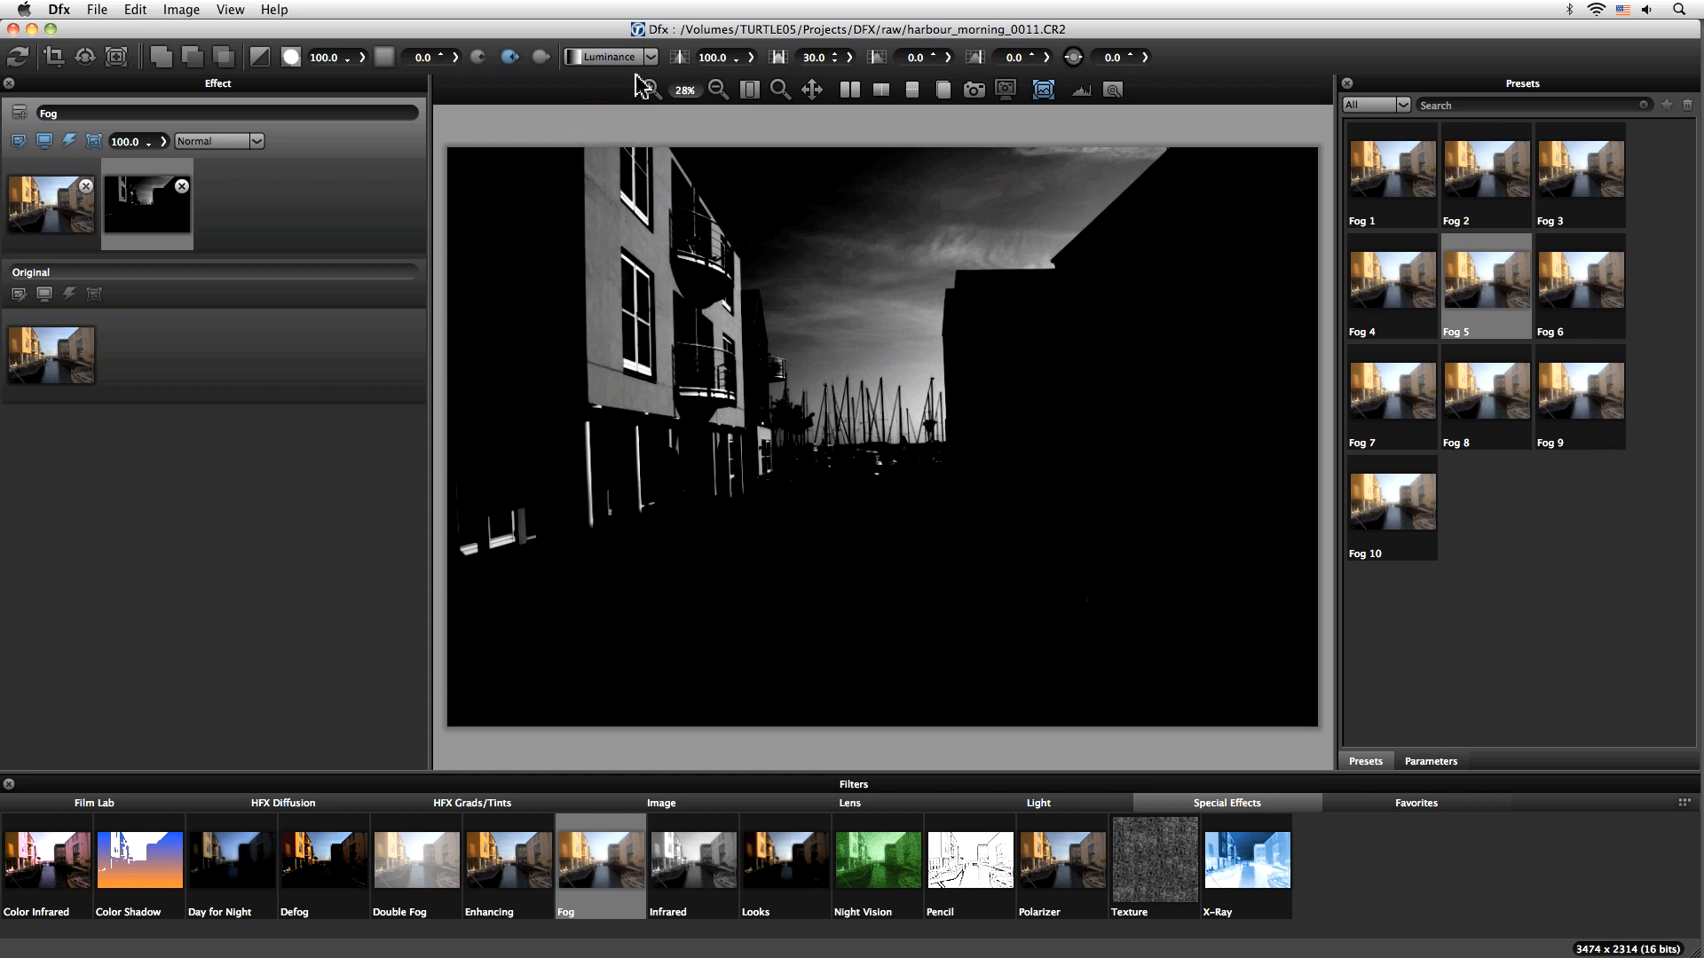
Step: Try Hue and Green as the Fog mask basis, then settle on Blue
left_click(611, 57)
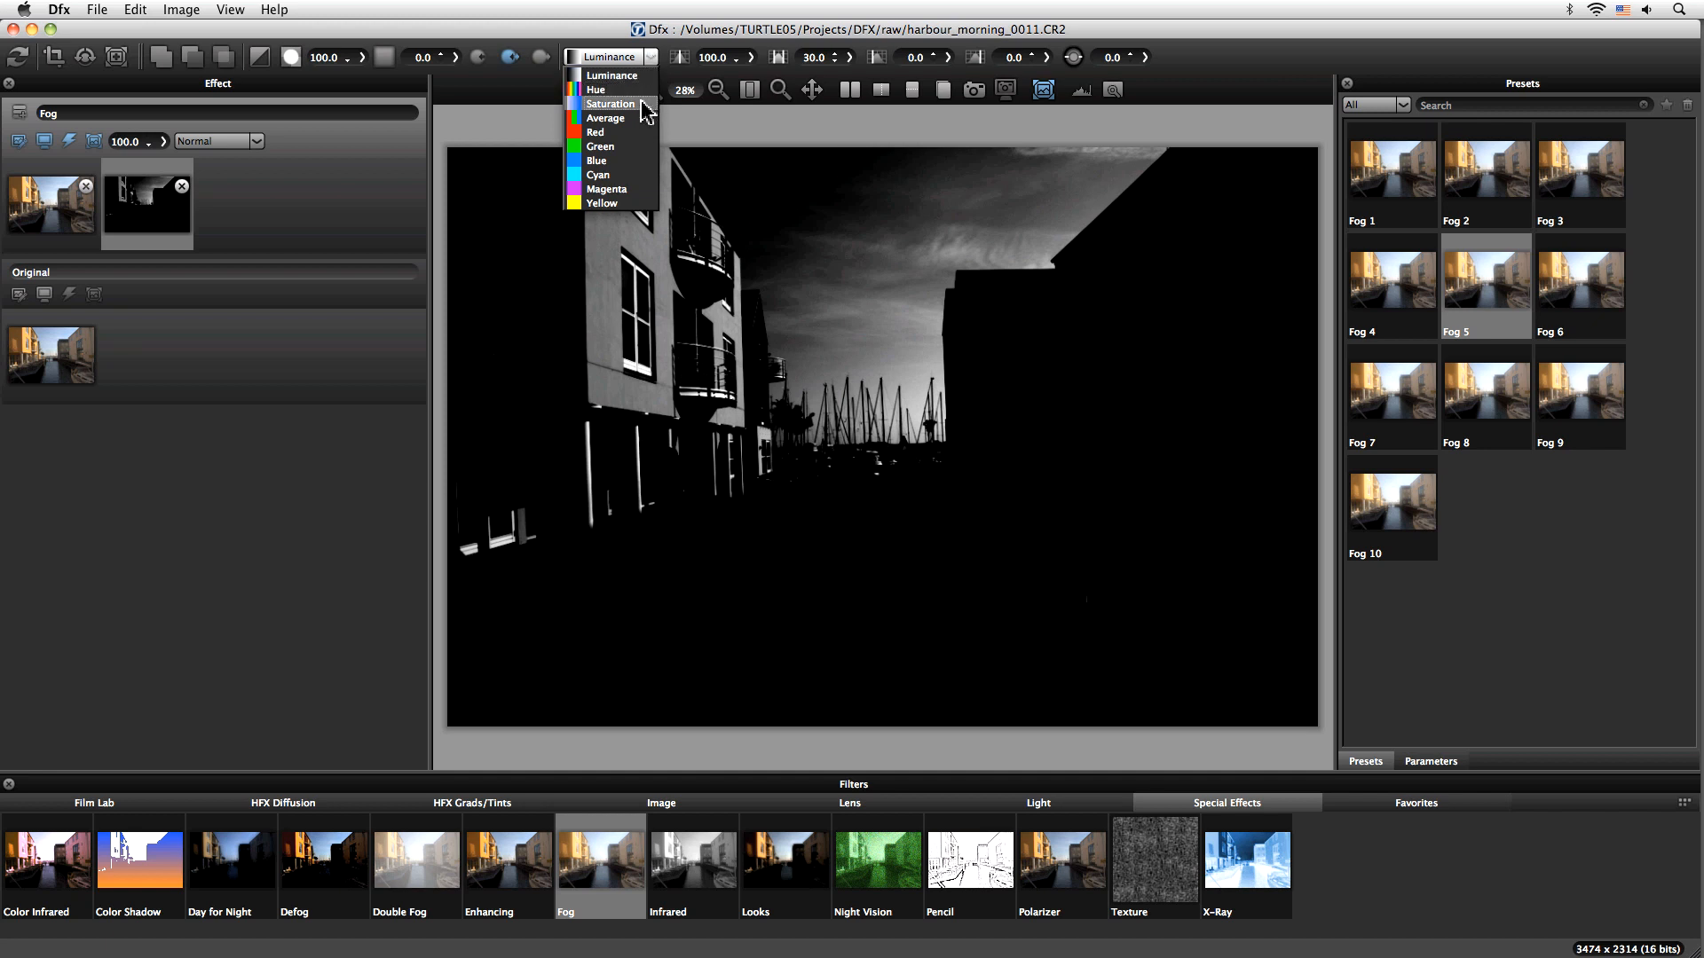
mouse_move(610, 75)
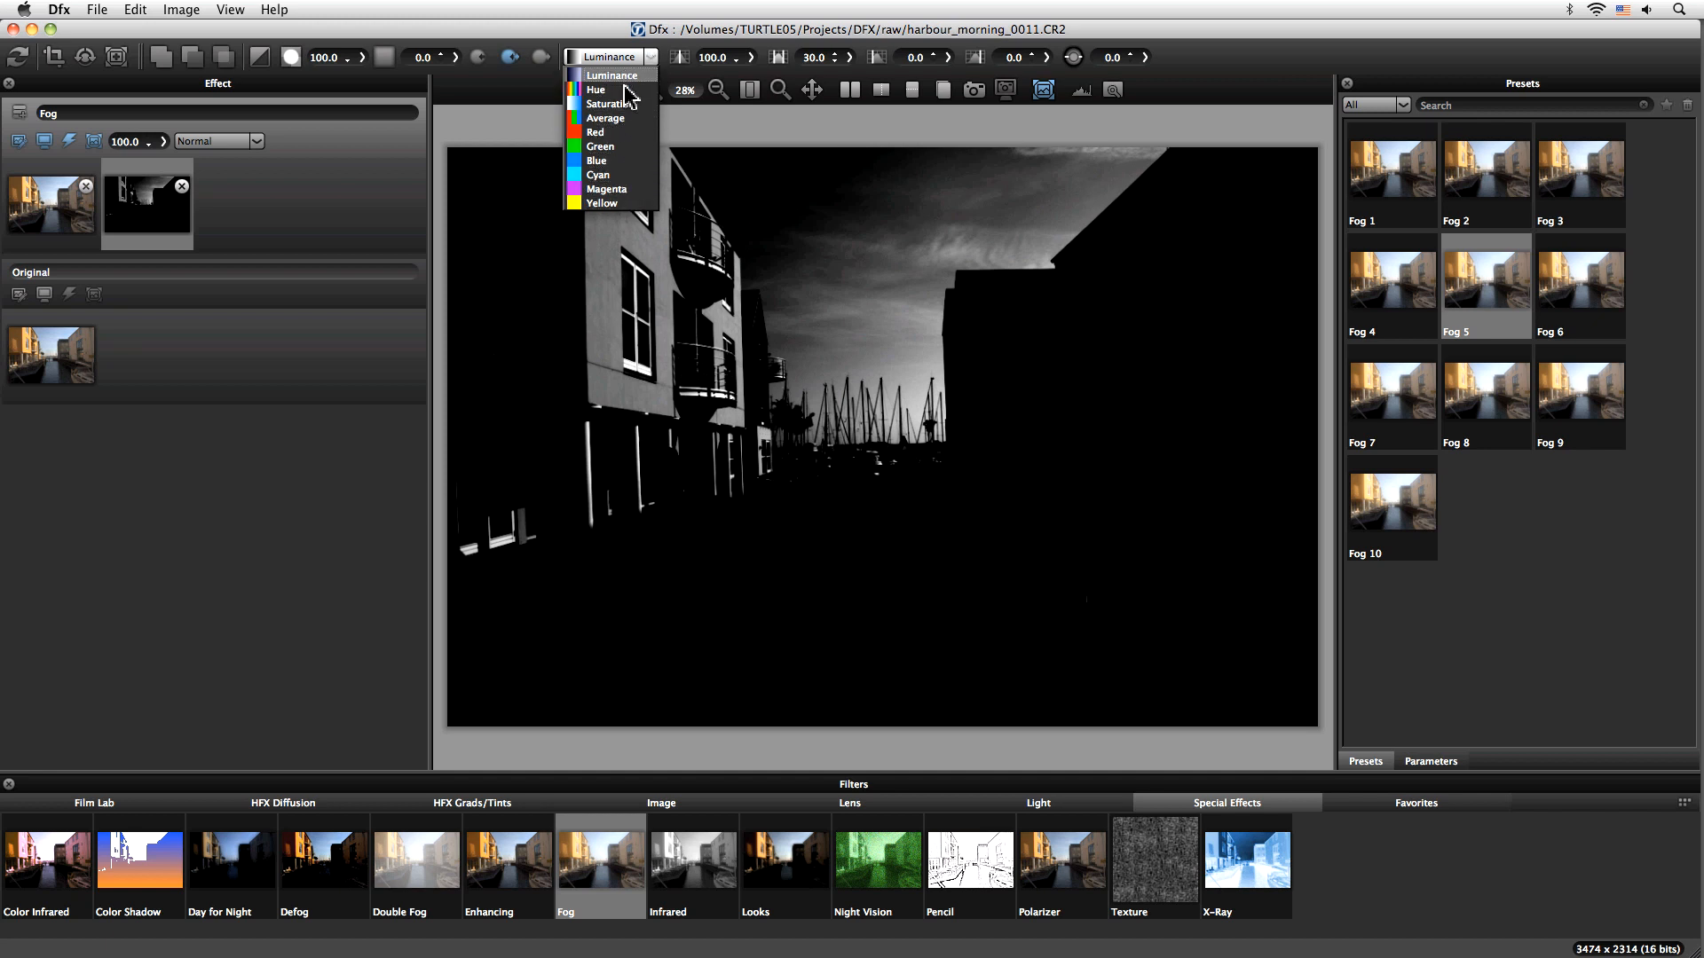
left_click(596, 88)
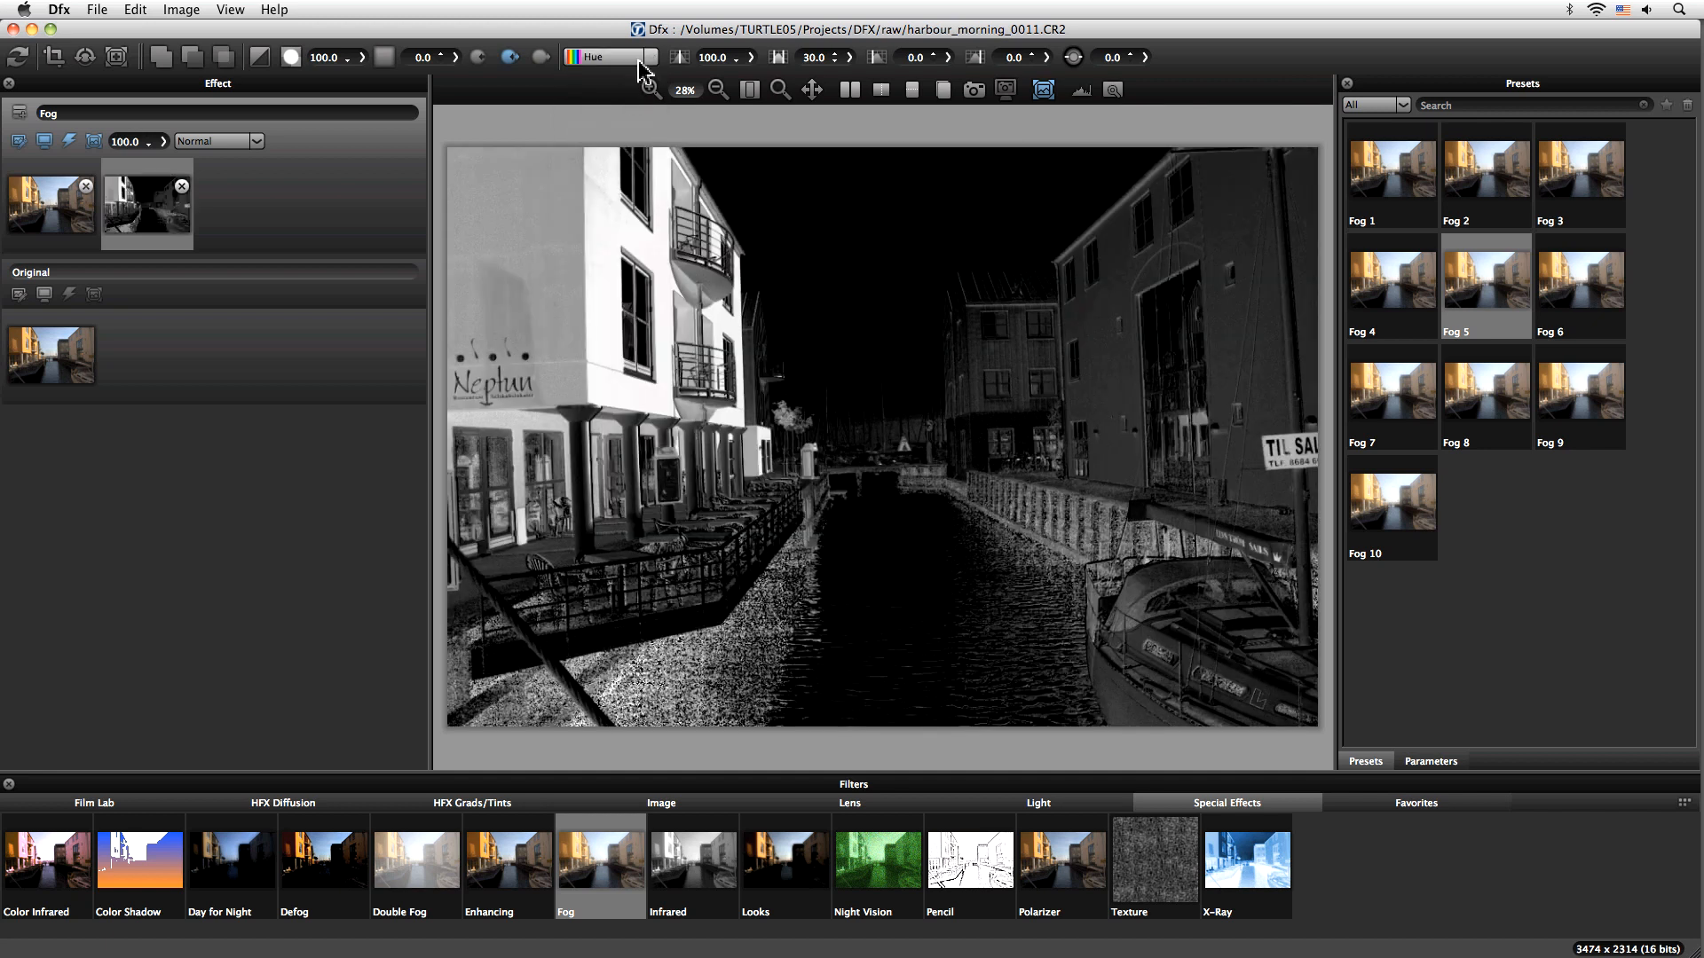
left_click(604, 57)
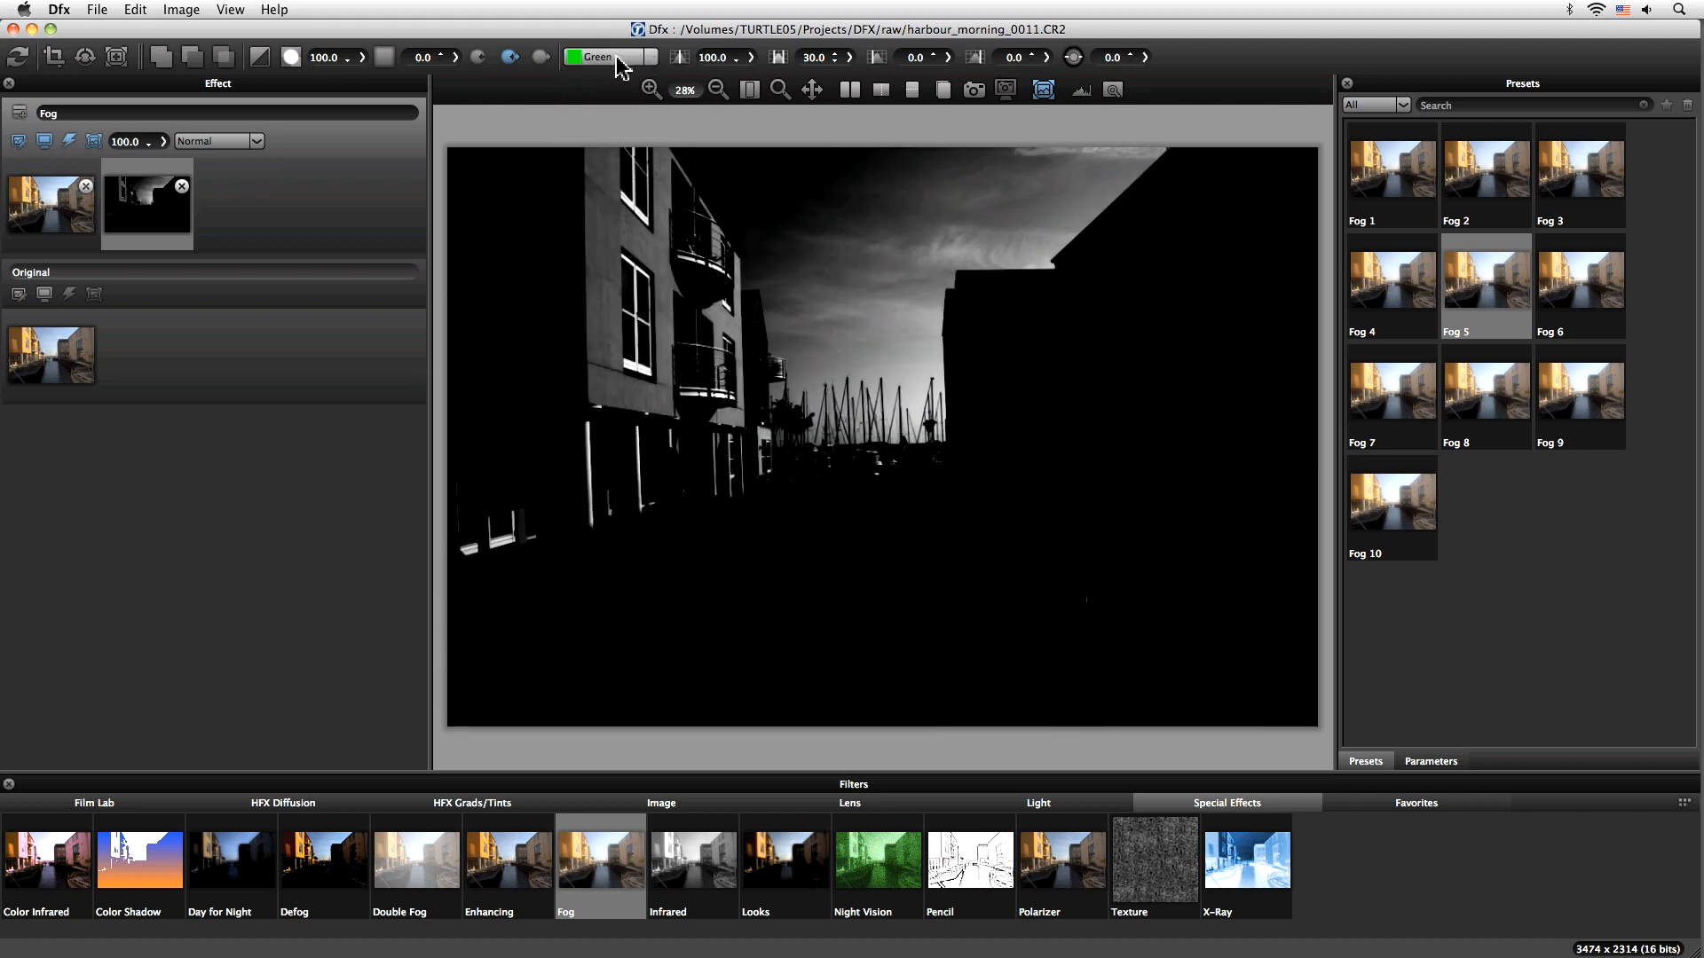
left_click(606, 57)
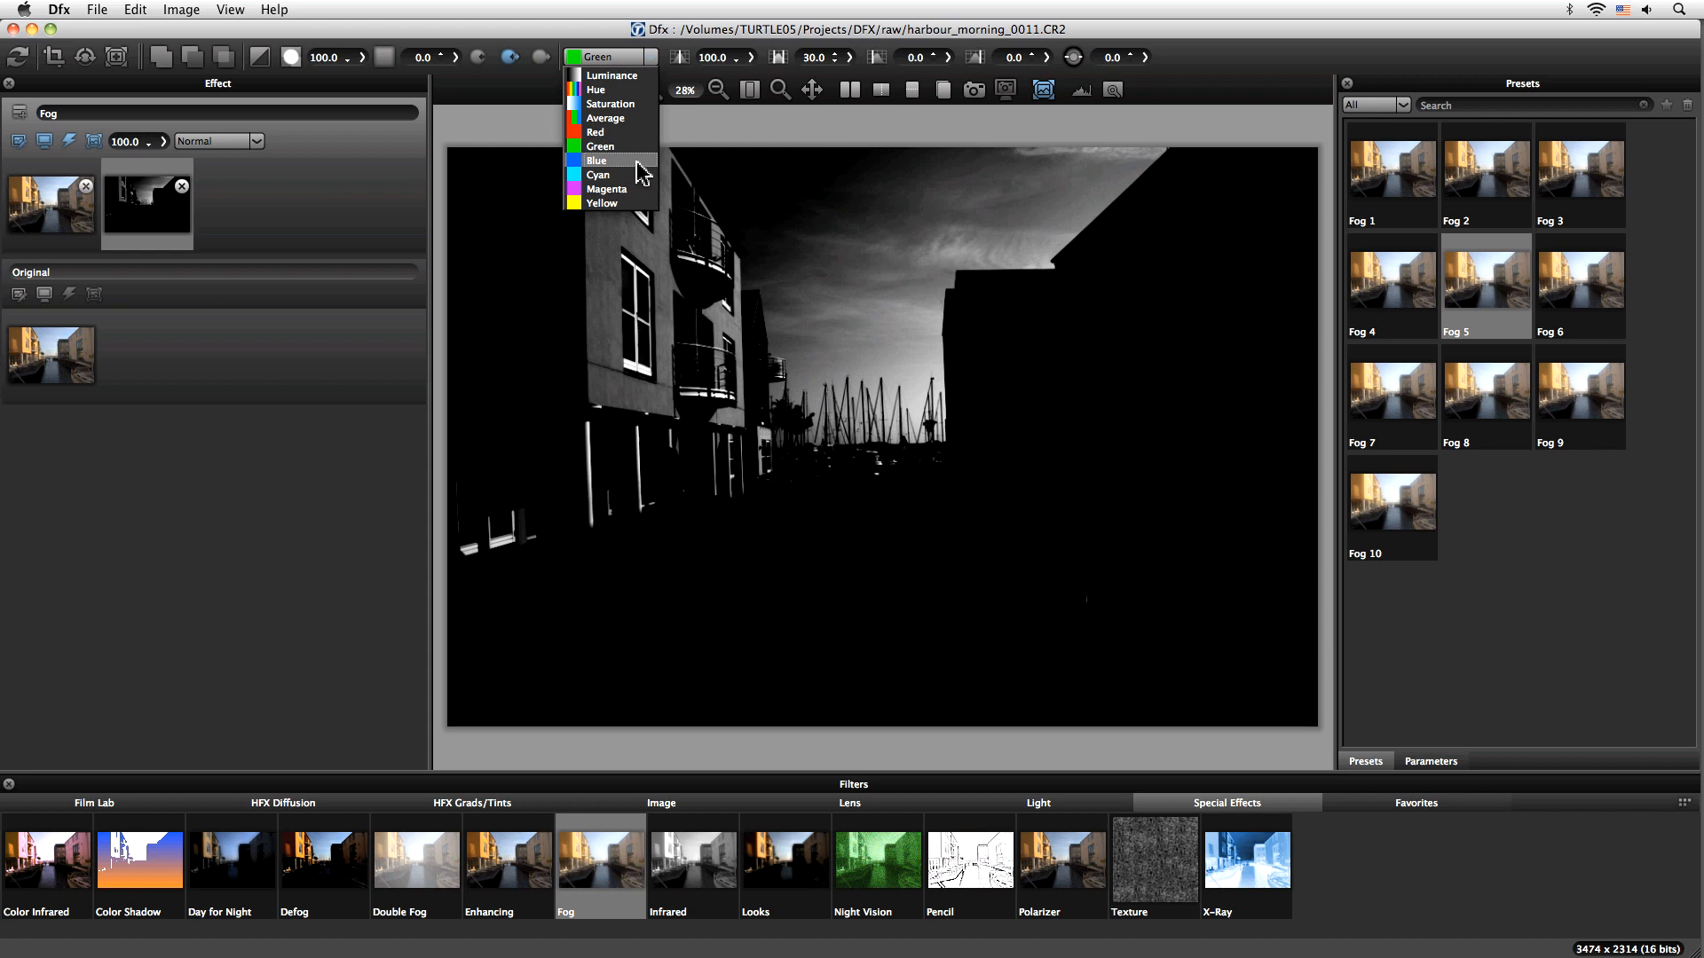
left_click(595, 159)
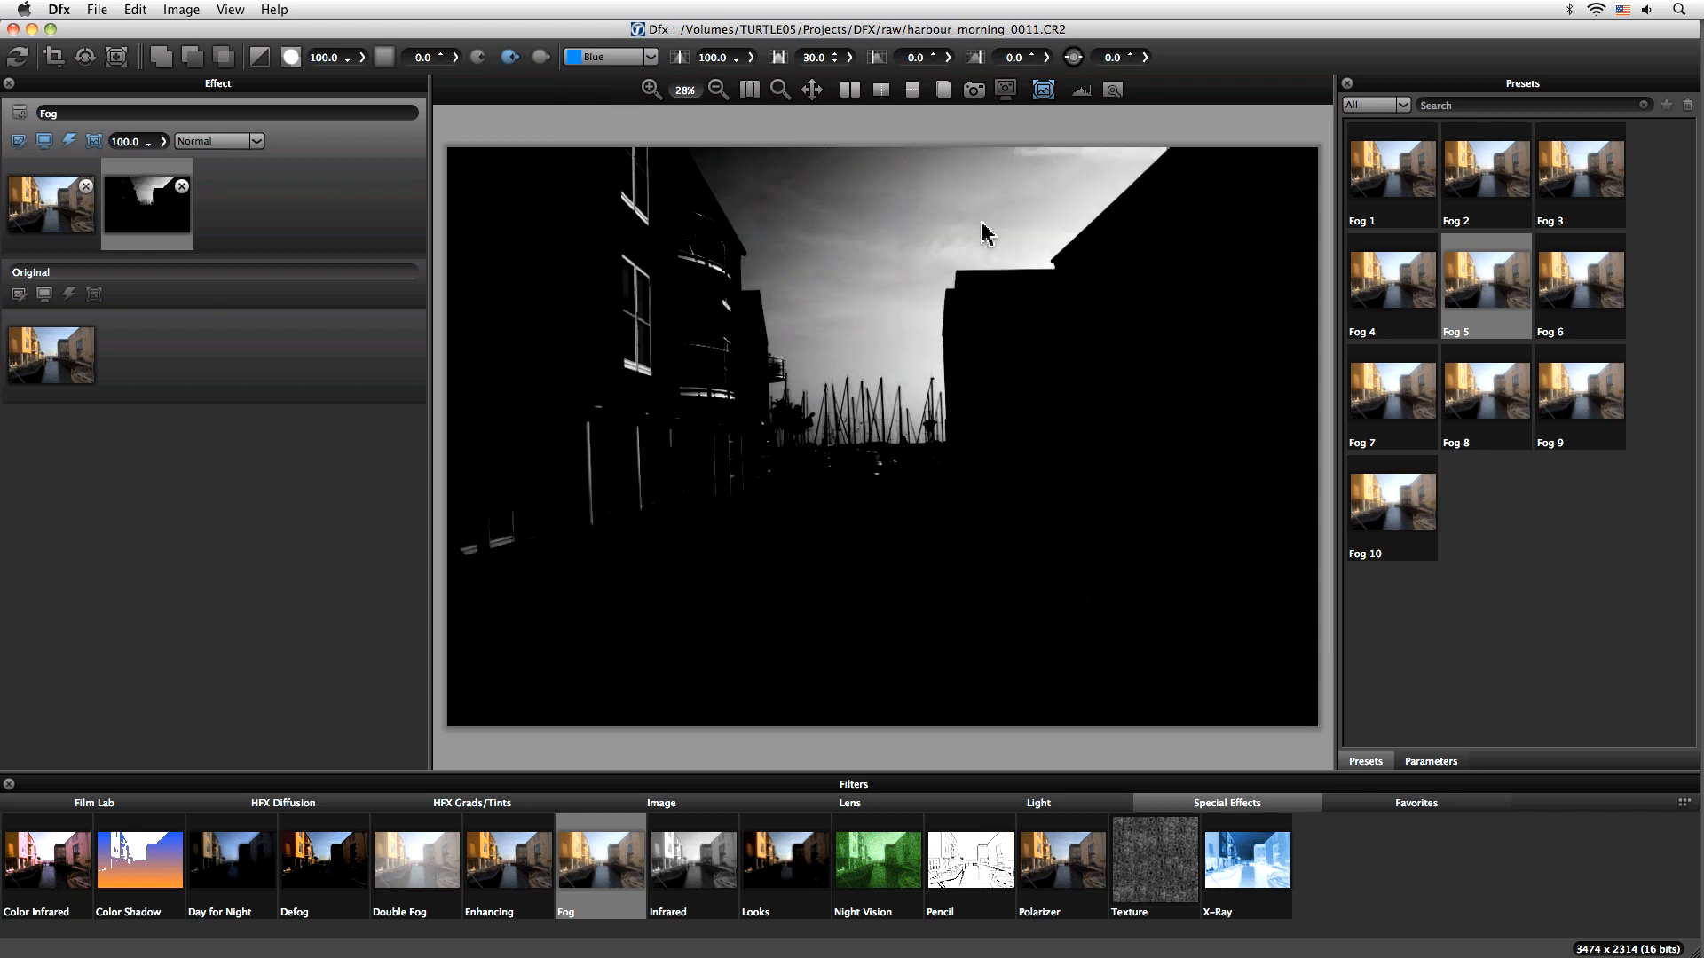
mouse_move(742, 149)
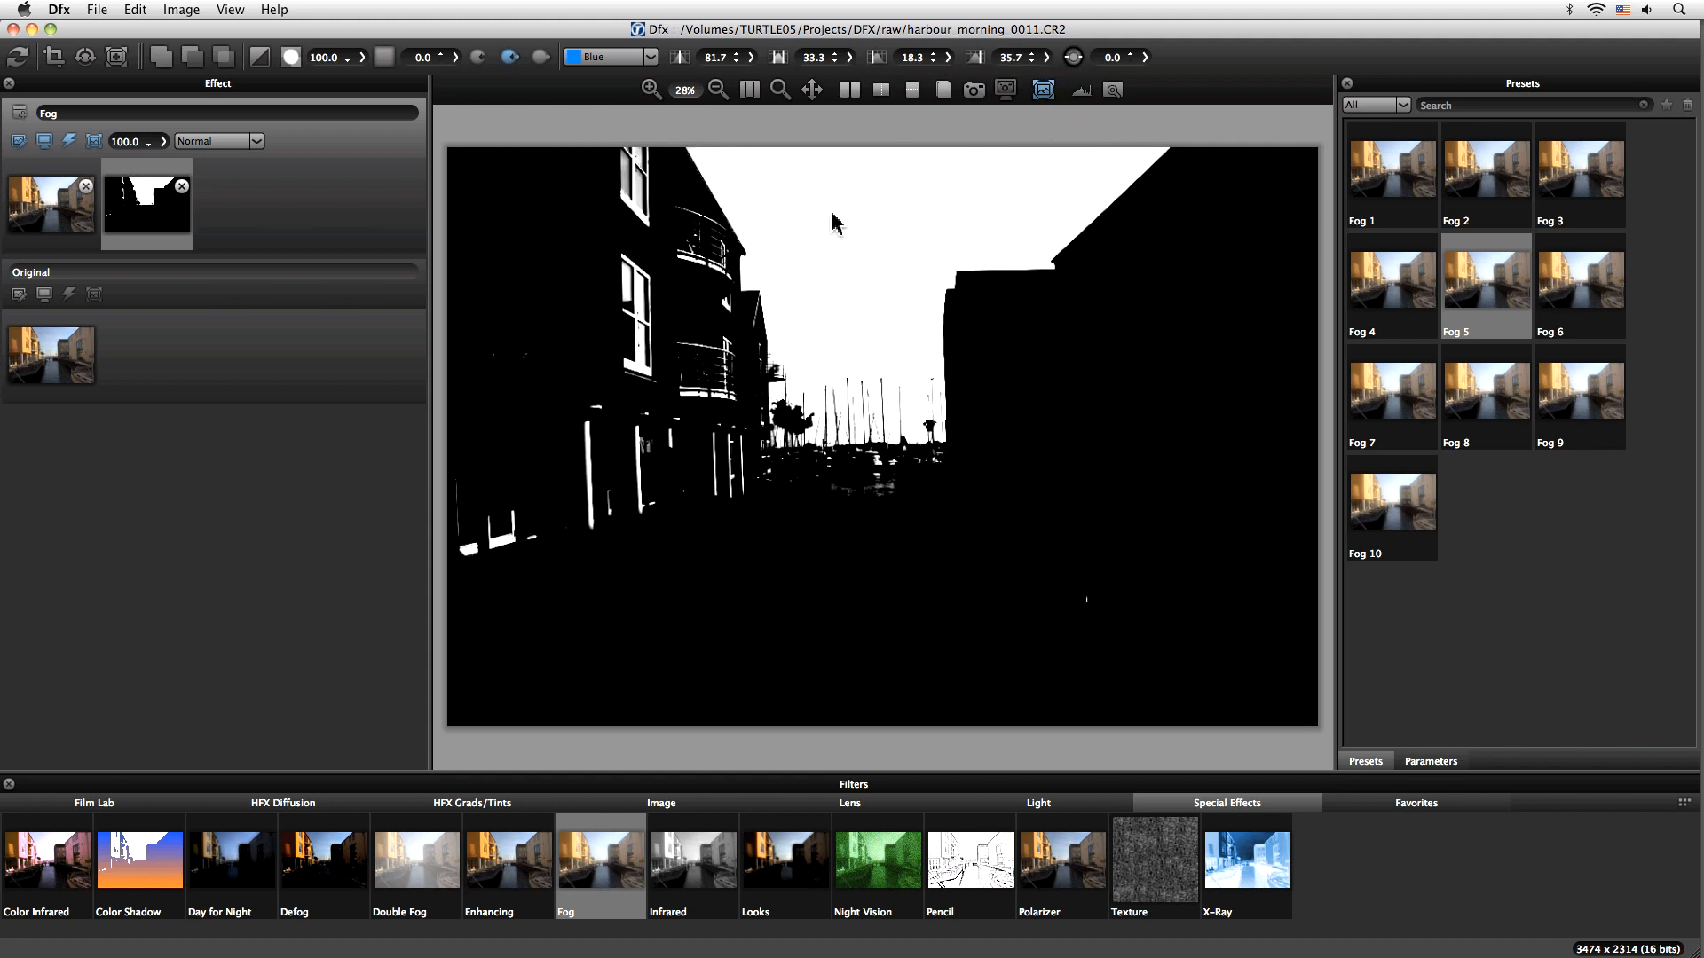
mouse_move(986, 166)
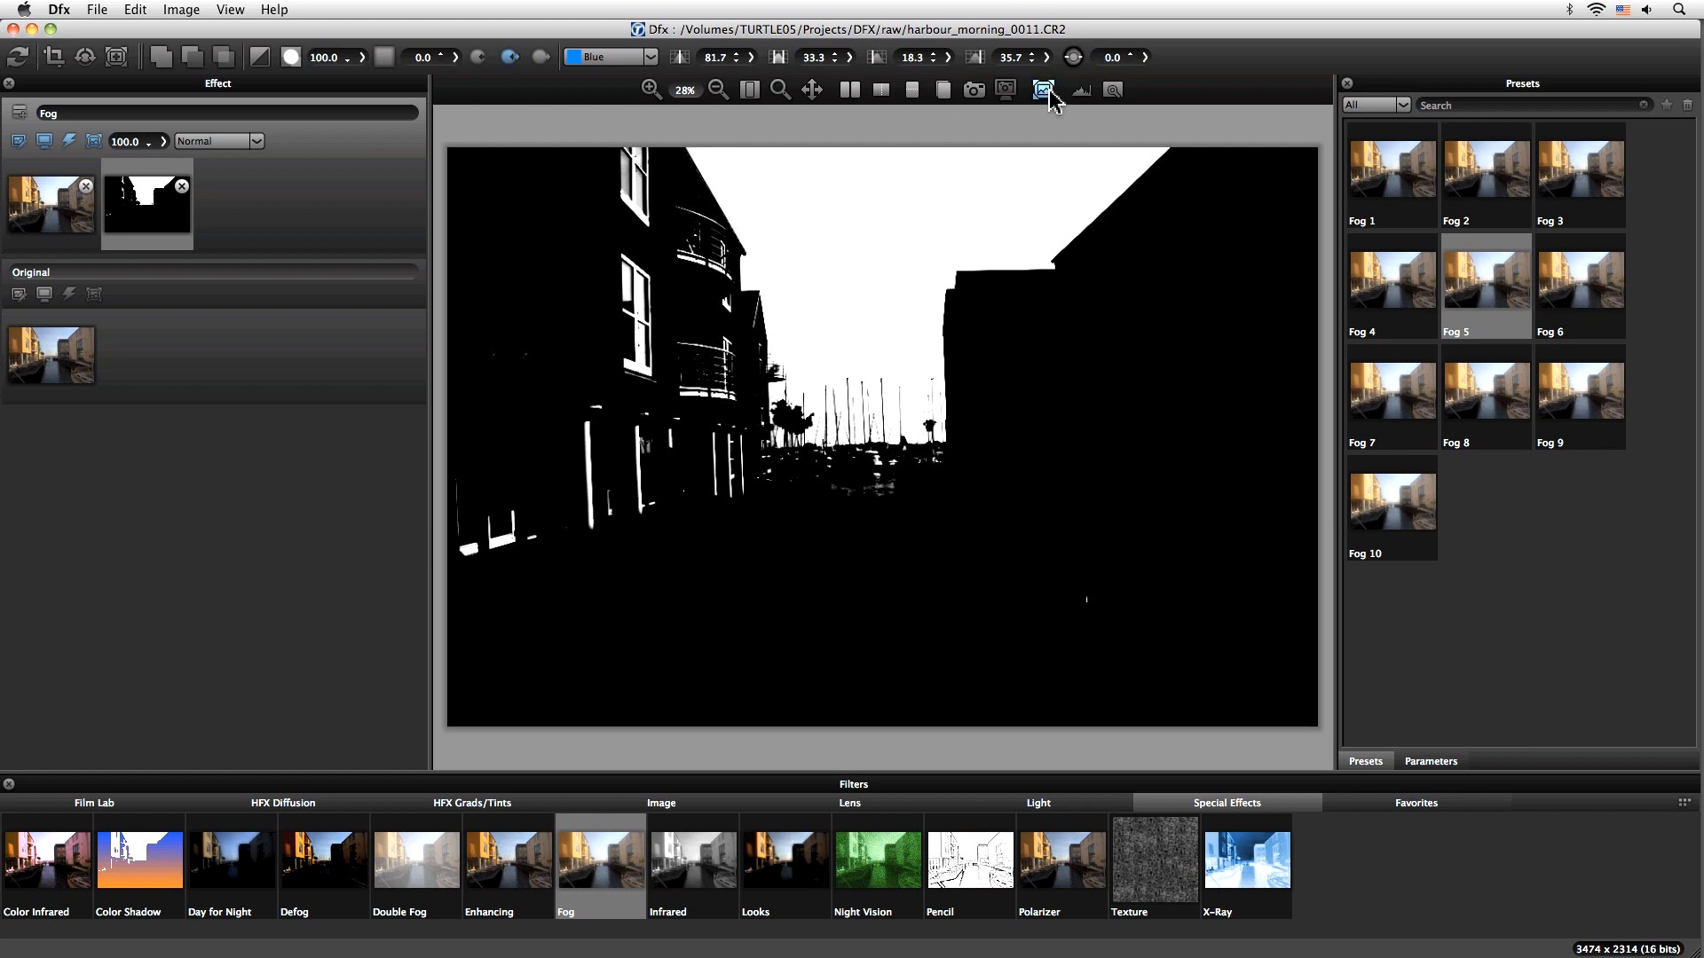
Step: Turn off Show Mask to view the colour harbour photo
left_click(1041, 89)
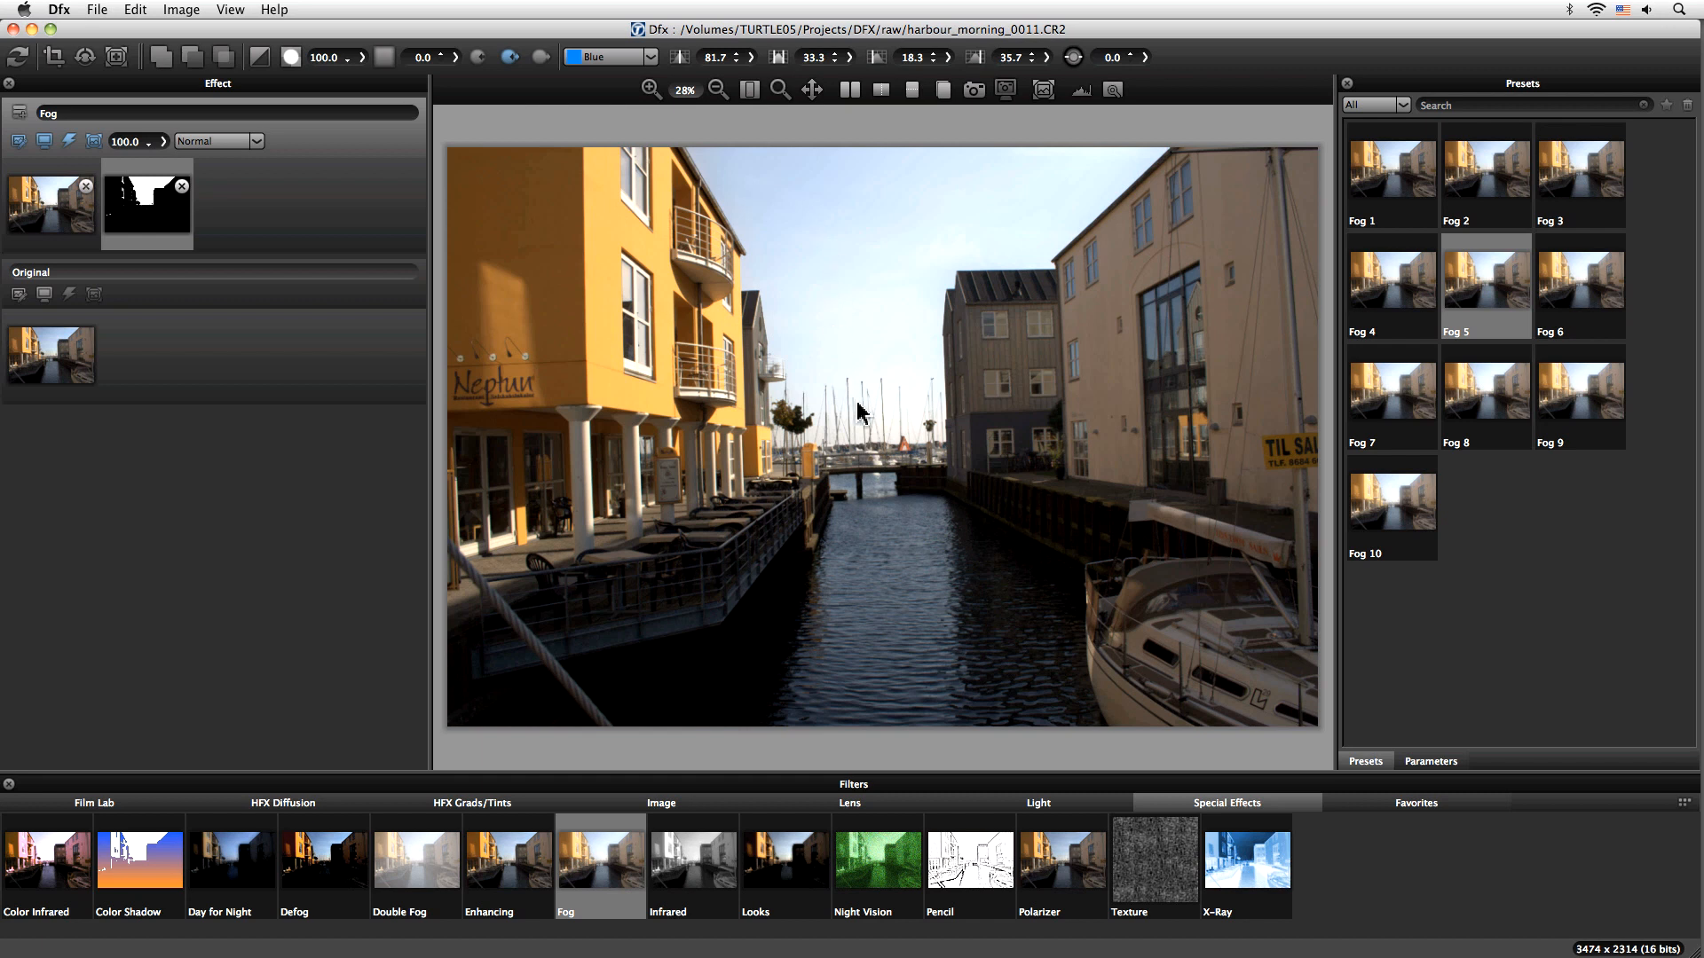
mouse_move(817, 381)
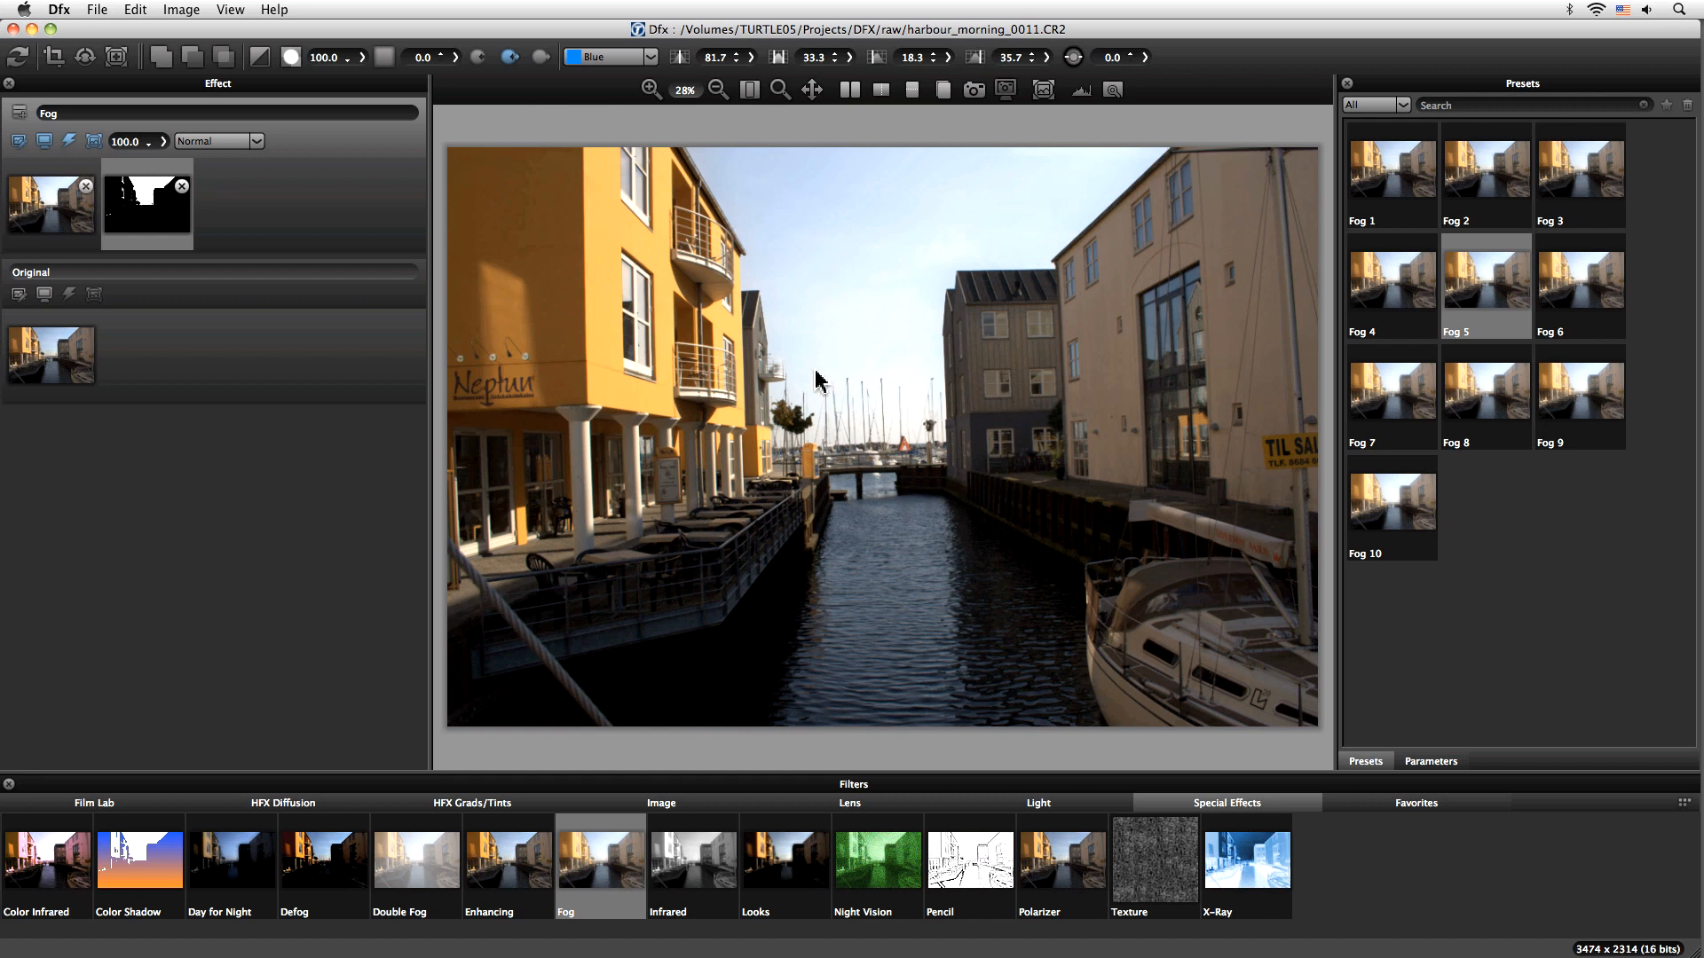
mouse_move(787, 291)
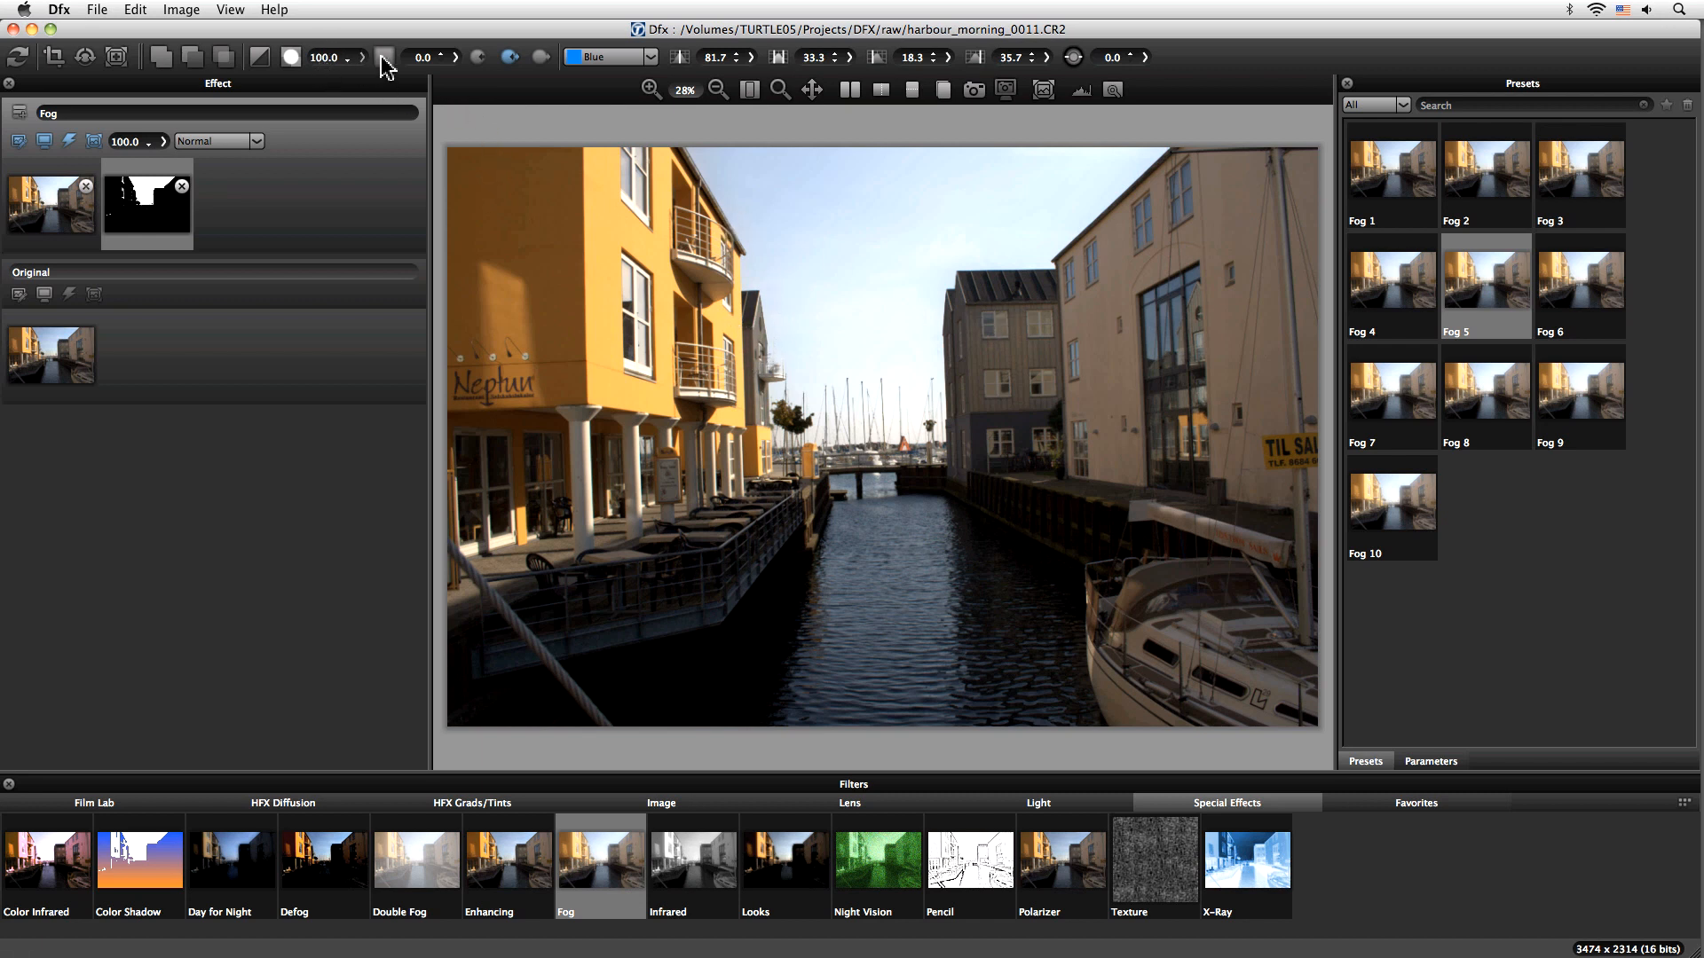
mouse_move(456, 65)
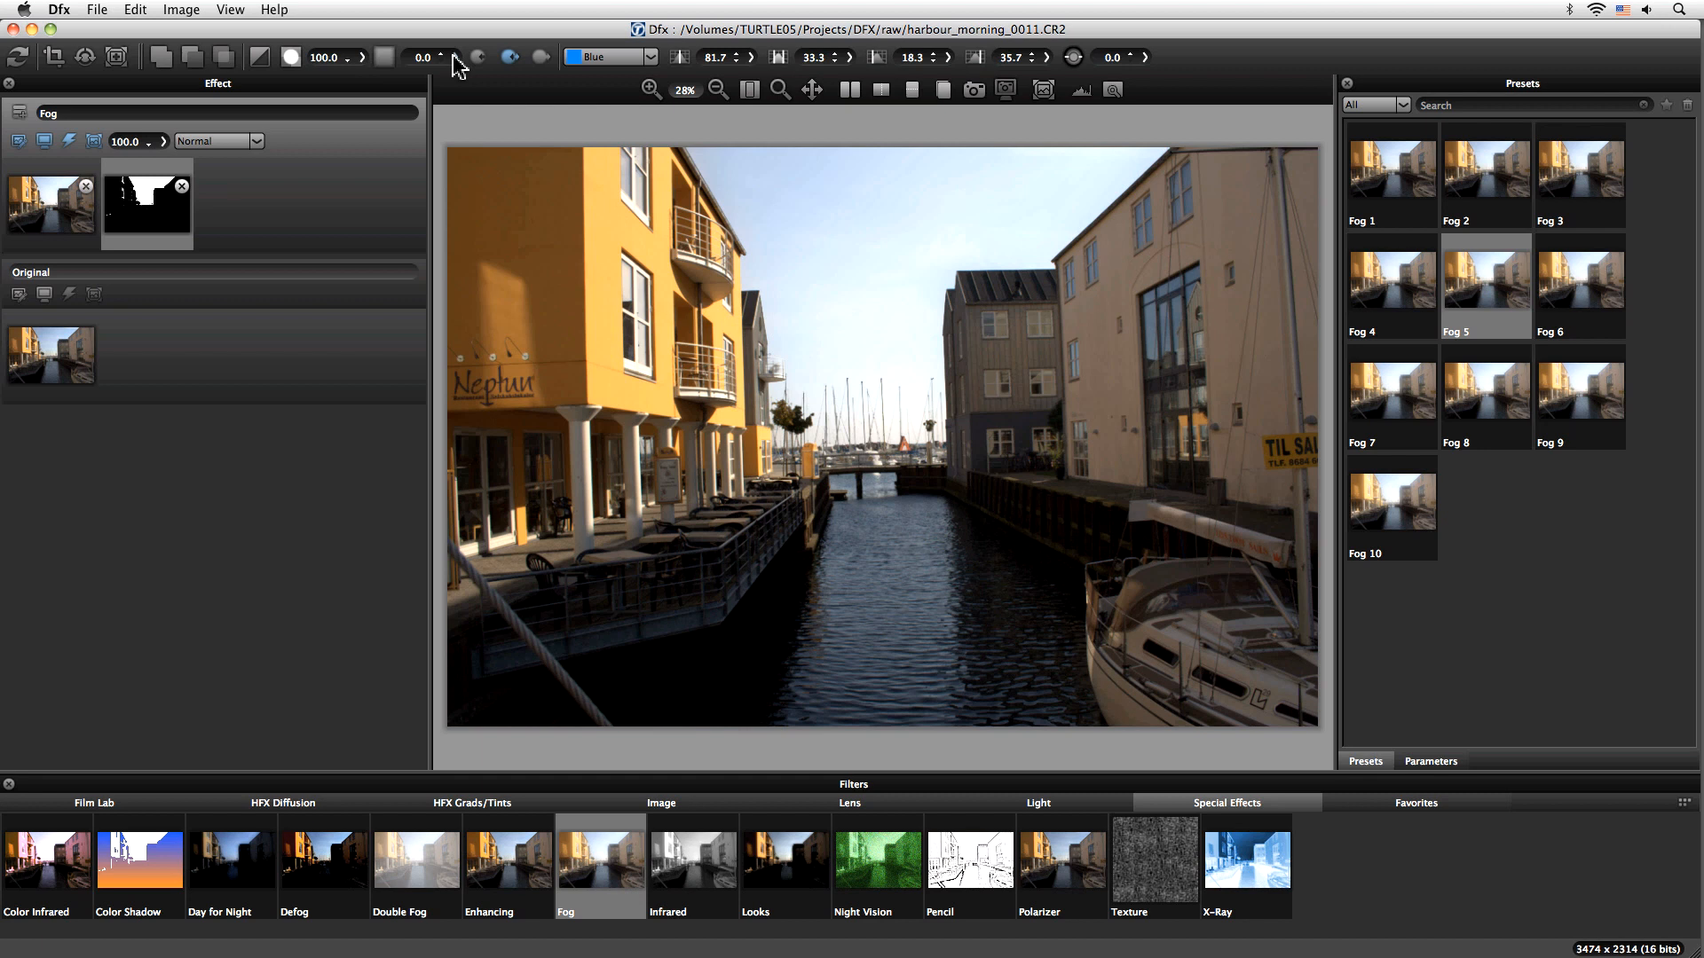
Step: Raise the Fog mask blur to 215.8 and return to the photo view
left_click_drag(386, 82, 378, 82)
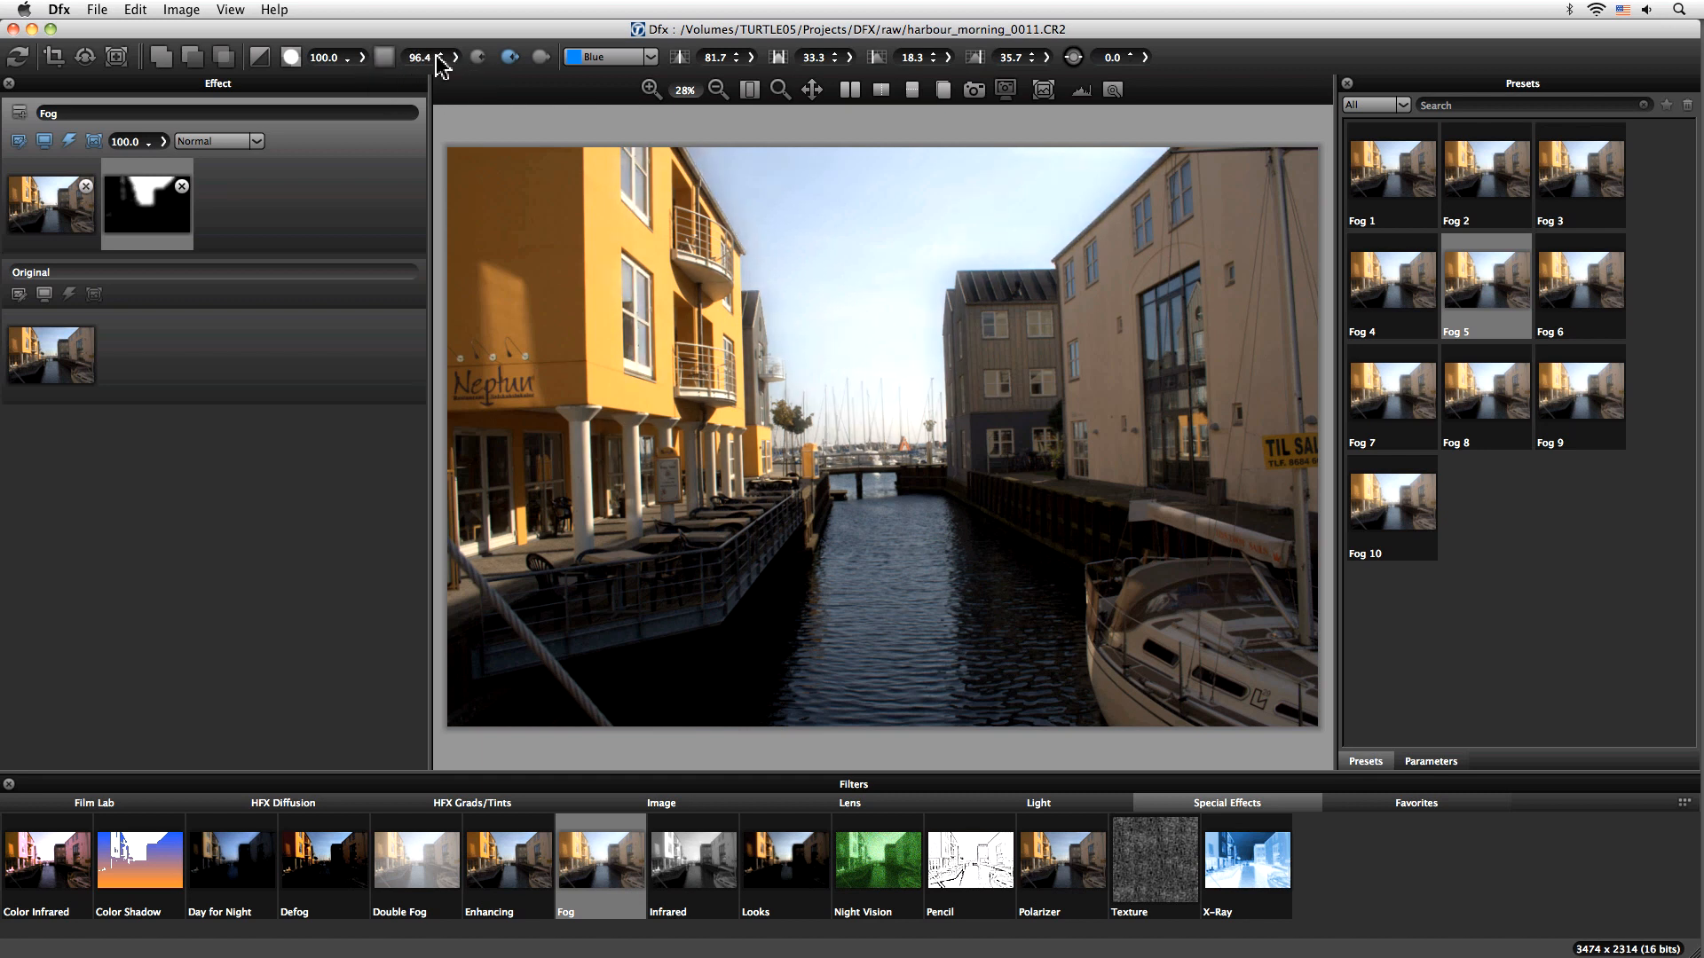
left_click_drag(440, 57, 407, 74)
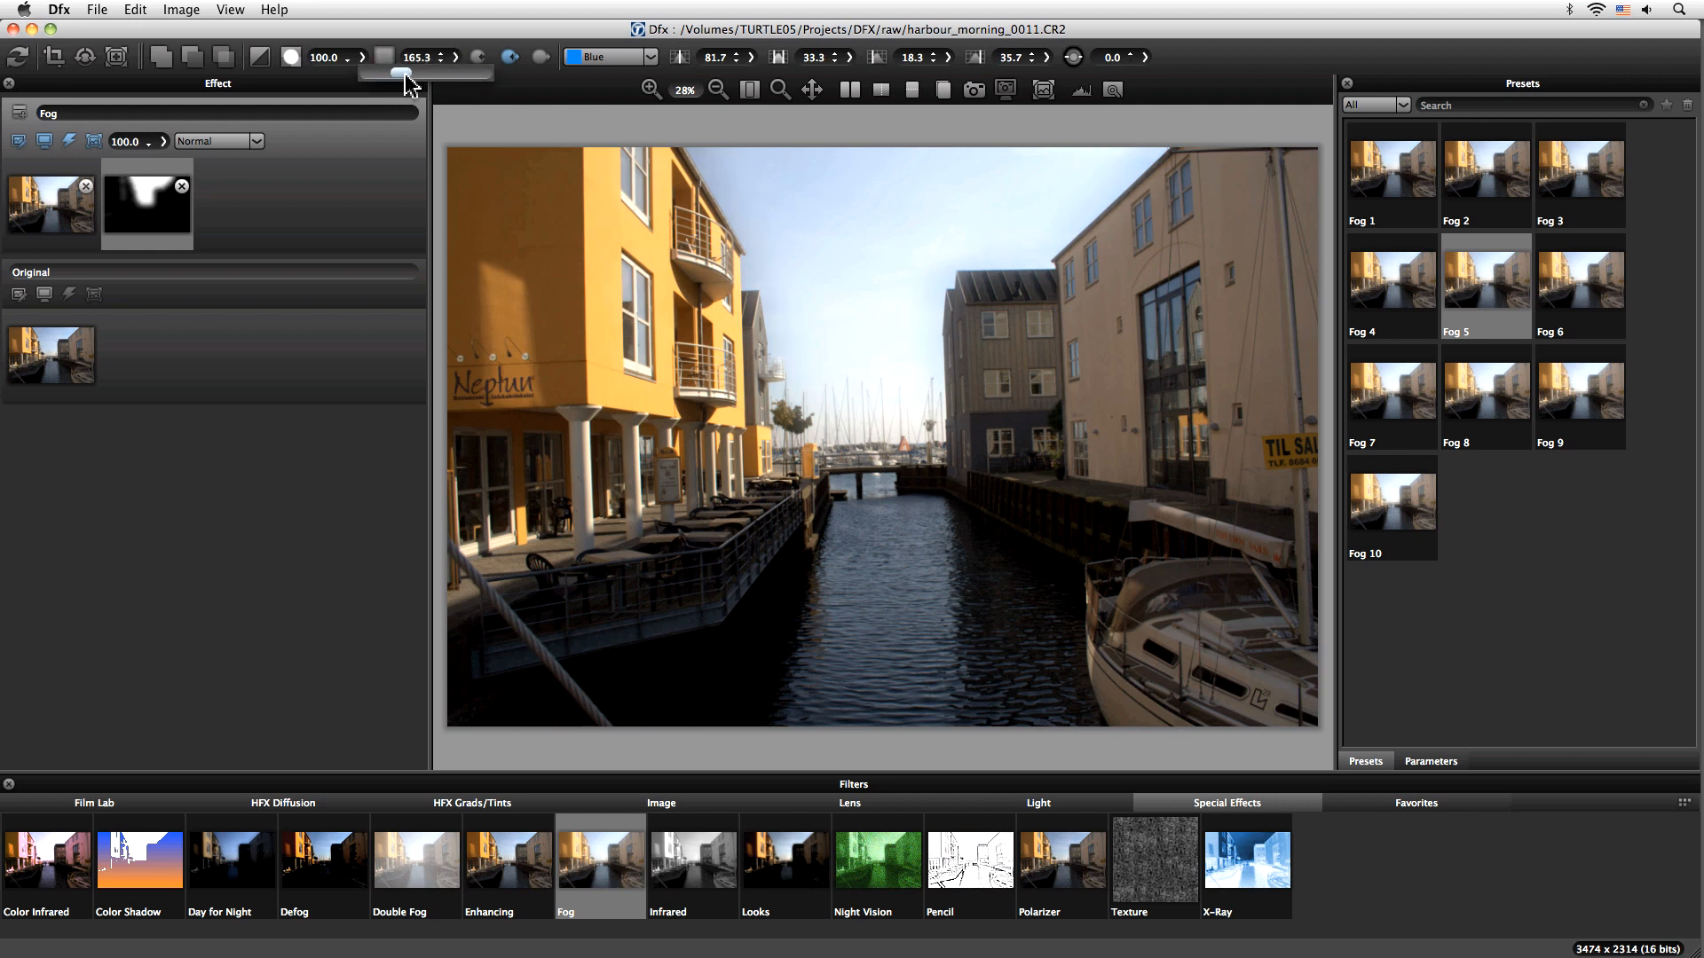
left_click_drag(381, 72, 424, 71)
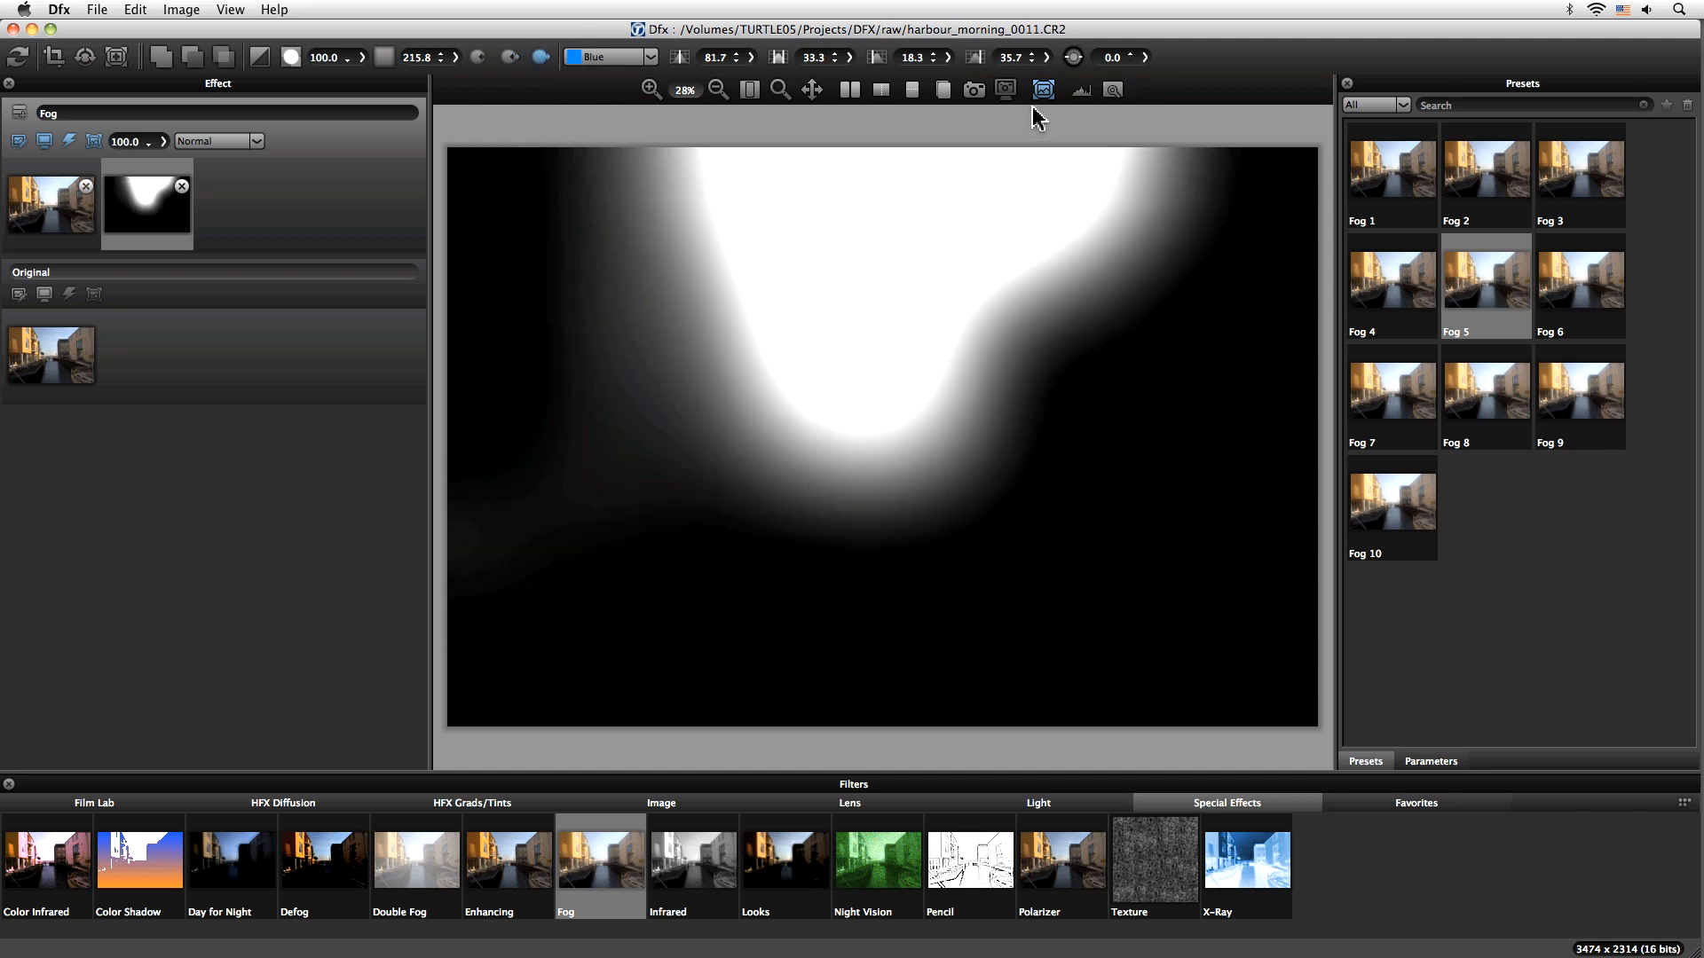
left_click(1041, 88)
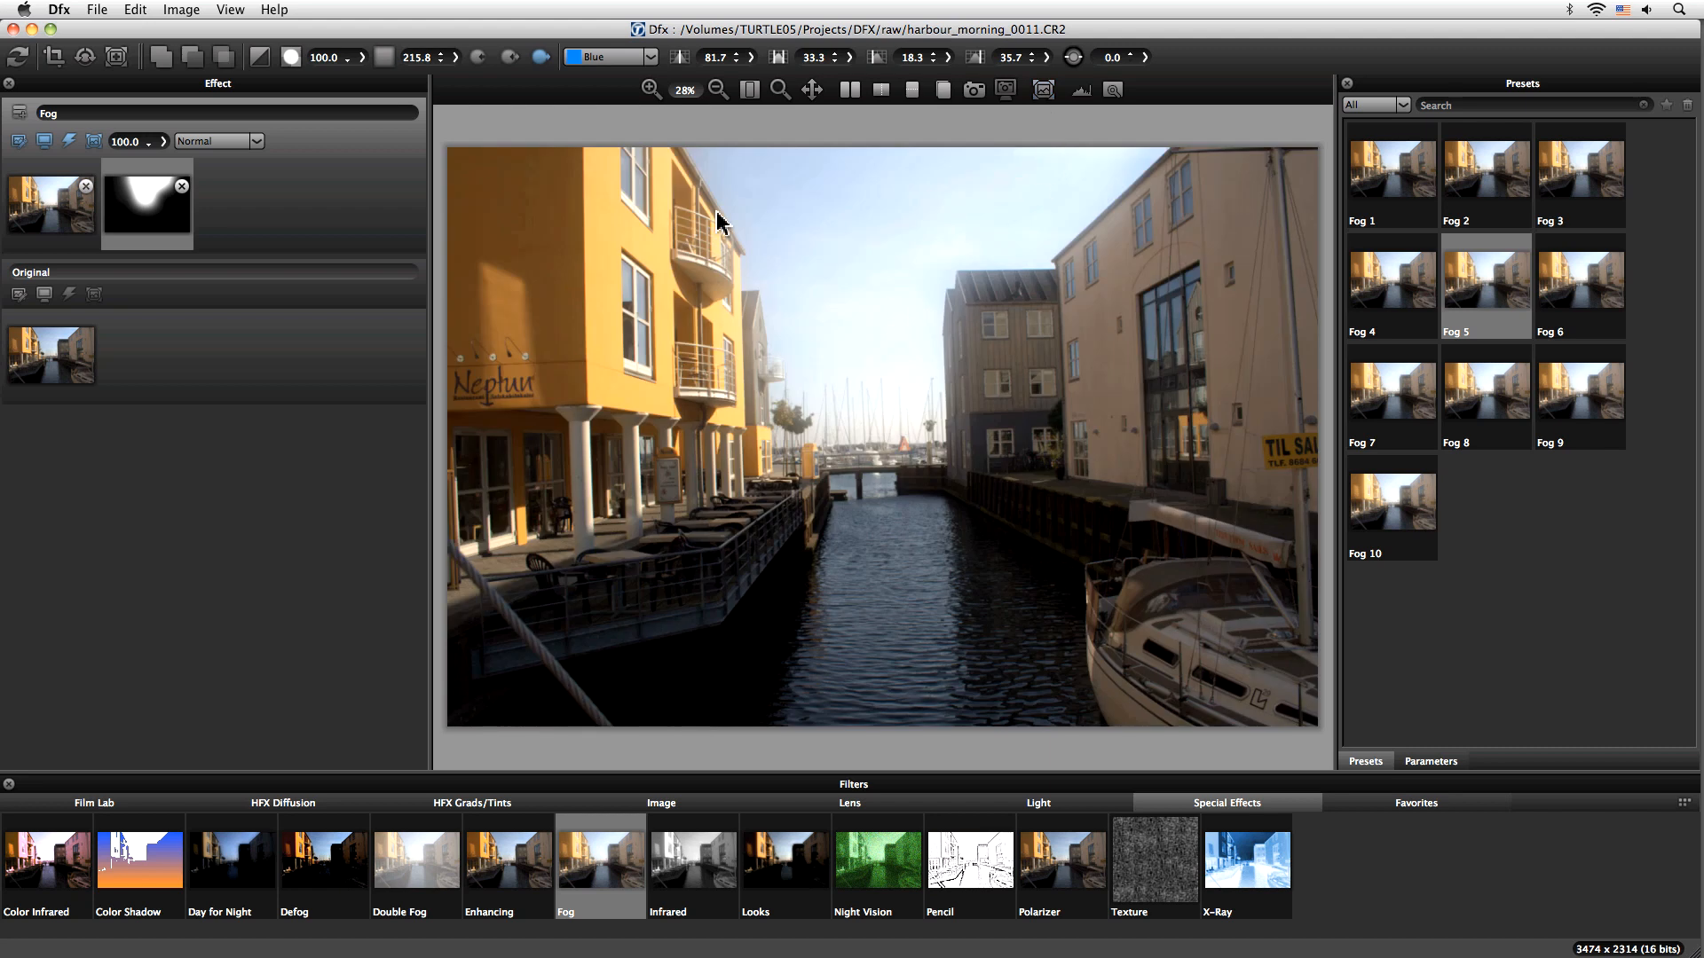
mouse_move(910, 245)
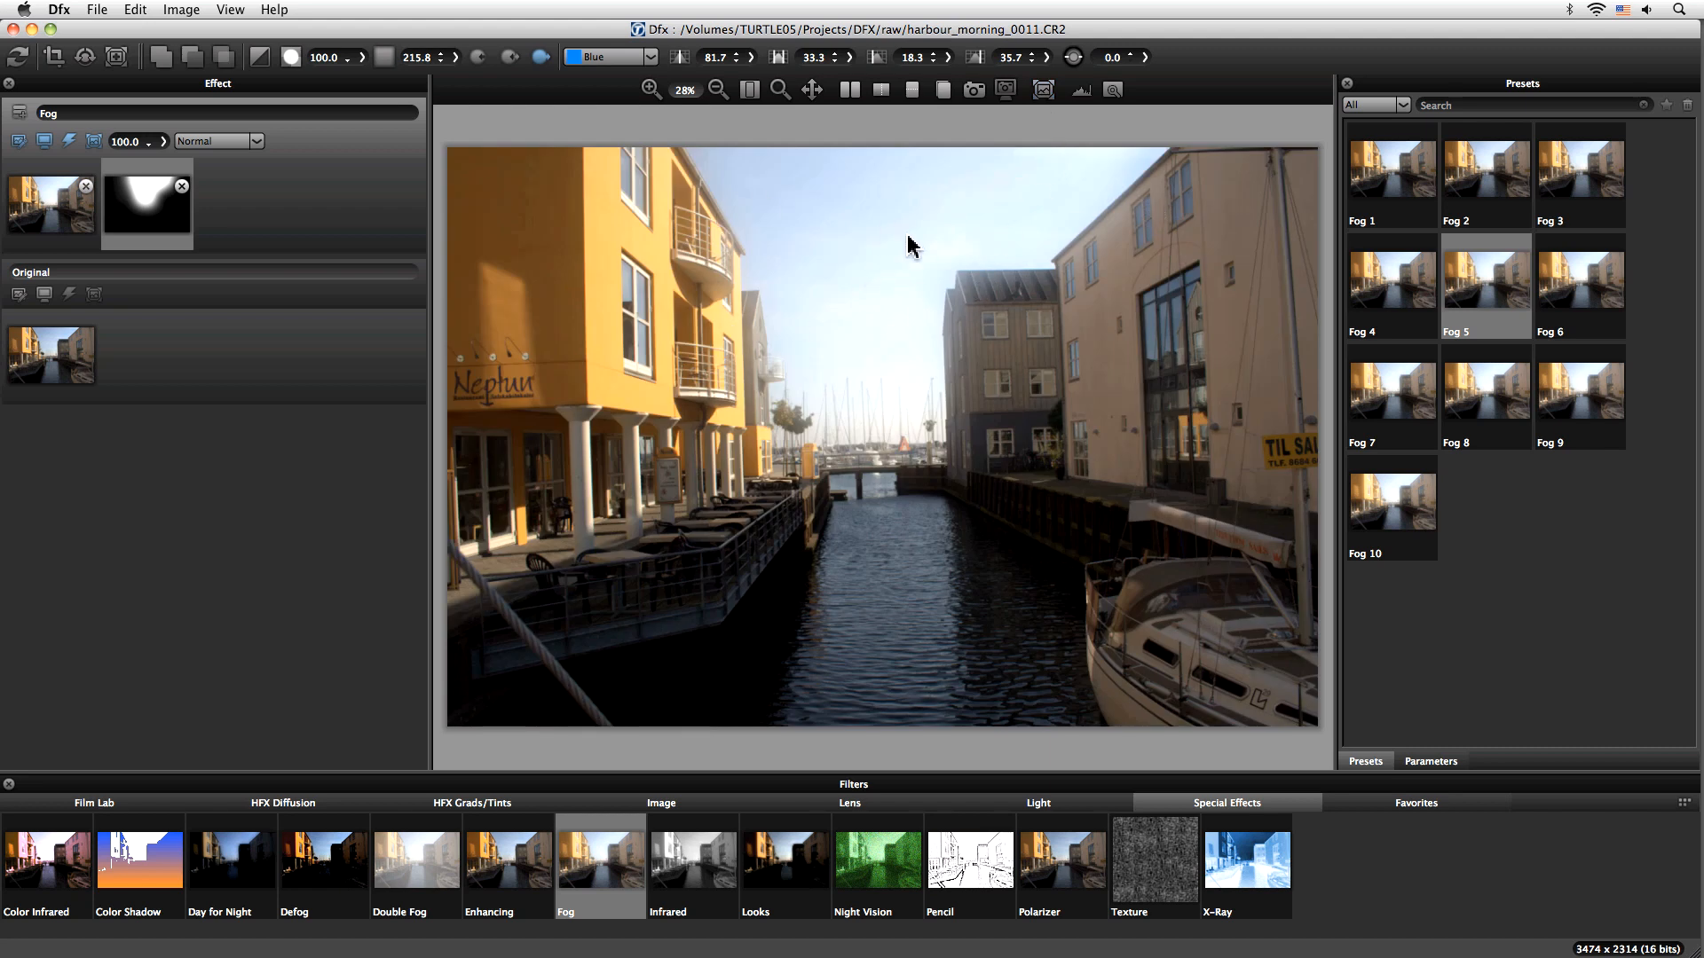
mouse_move(750, 258)
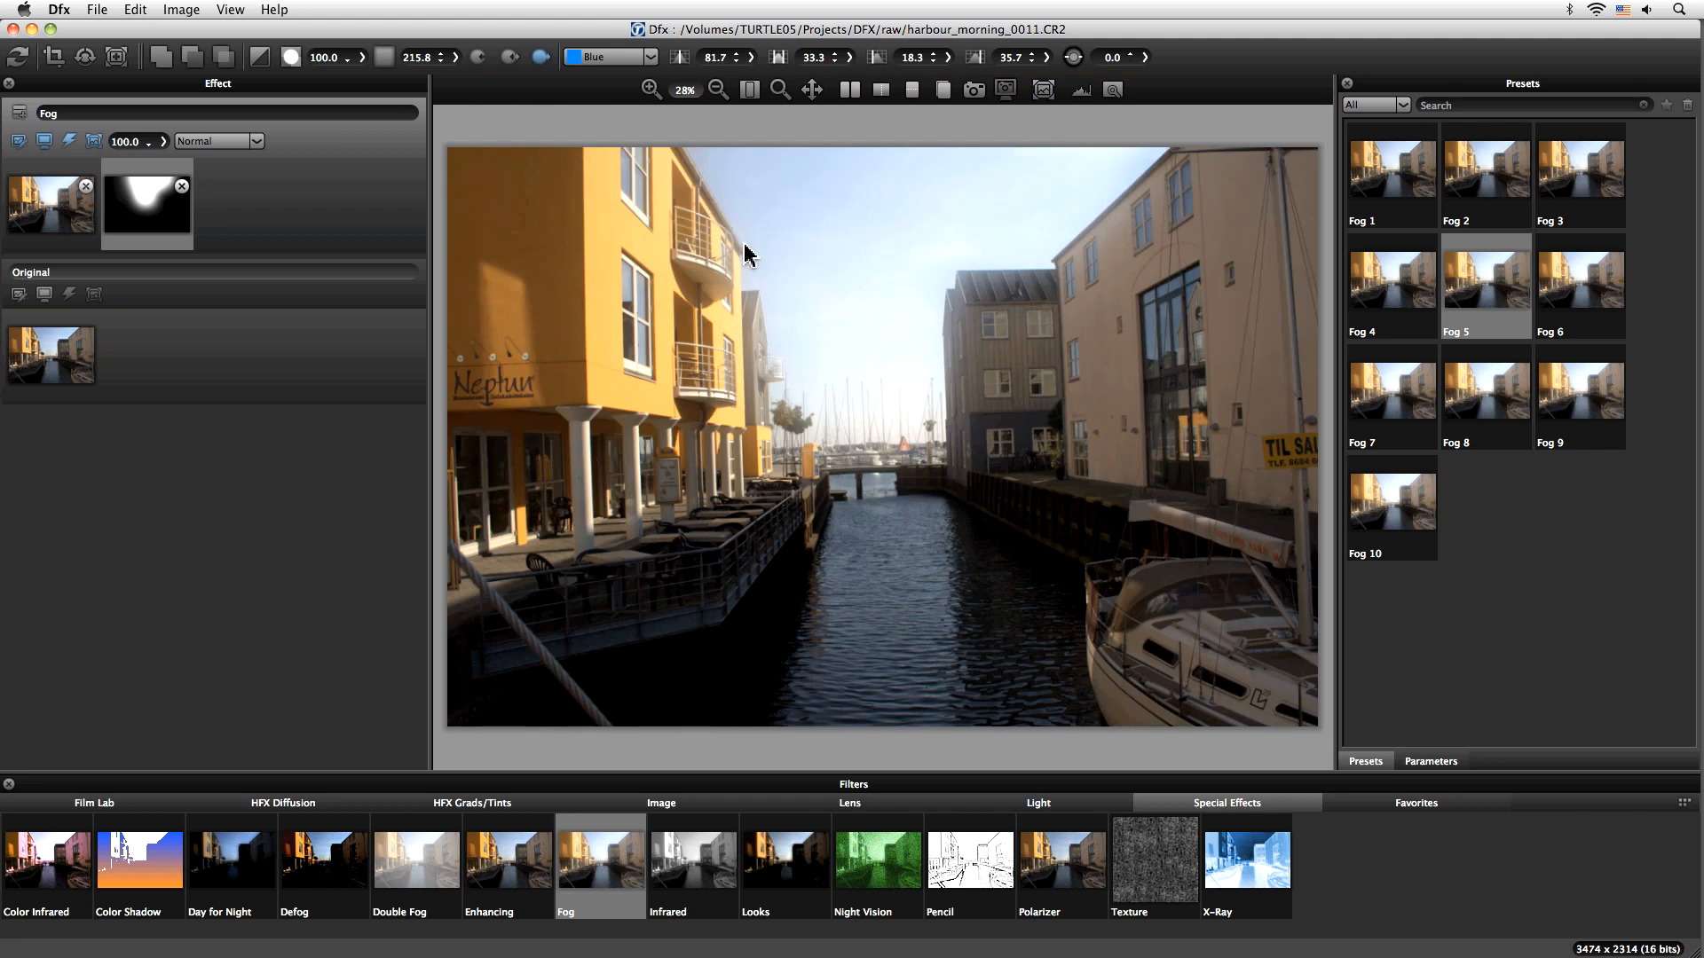
mouse_move(600, 267)
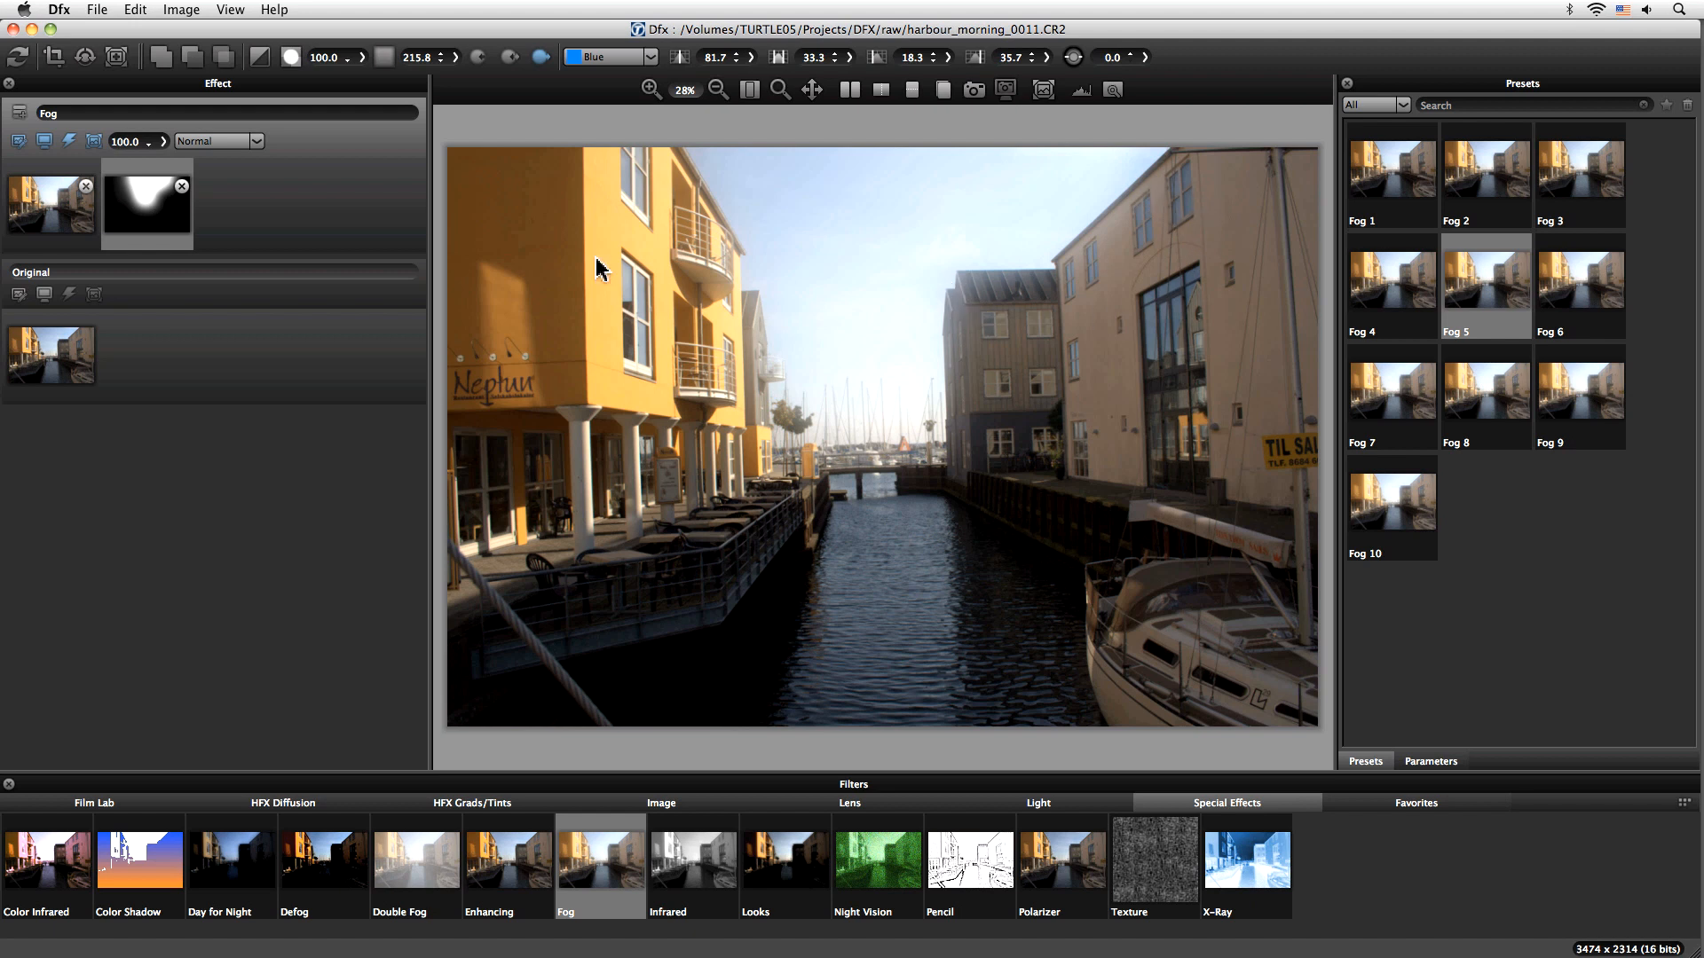
mouse_move(829, 601)
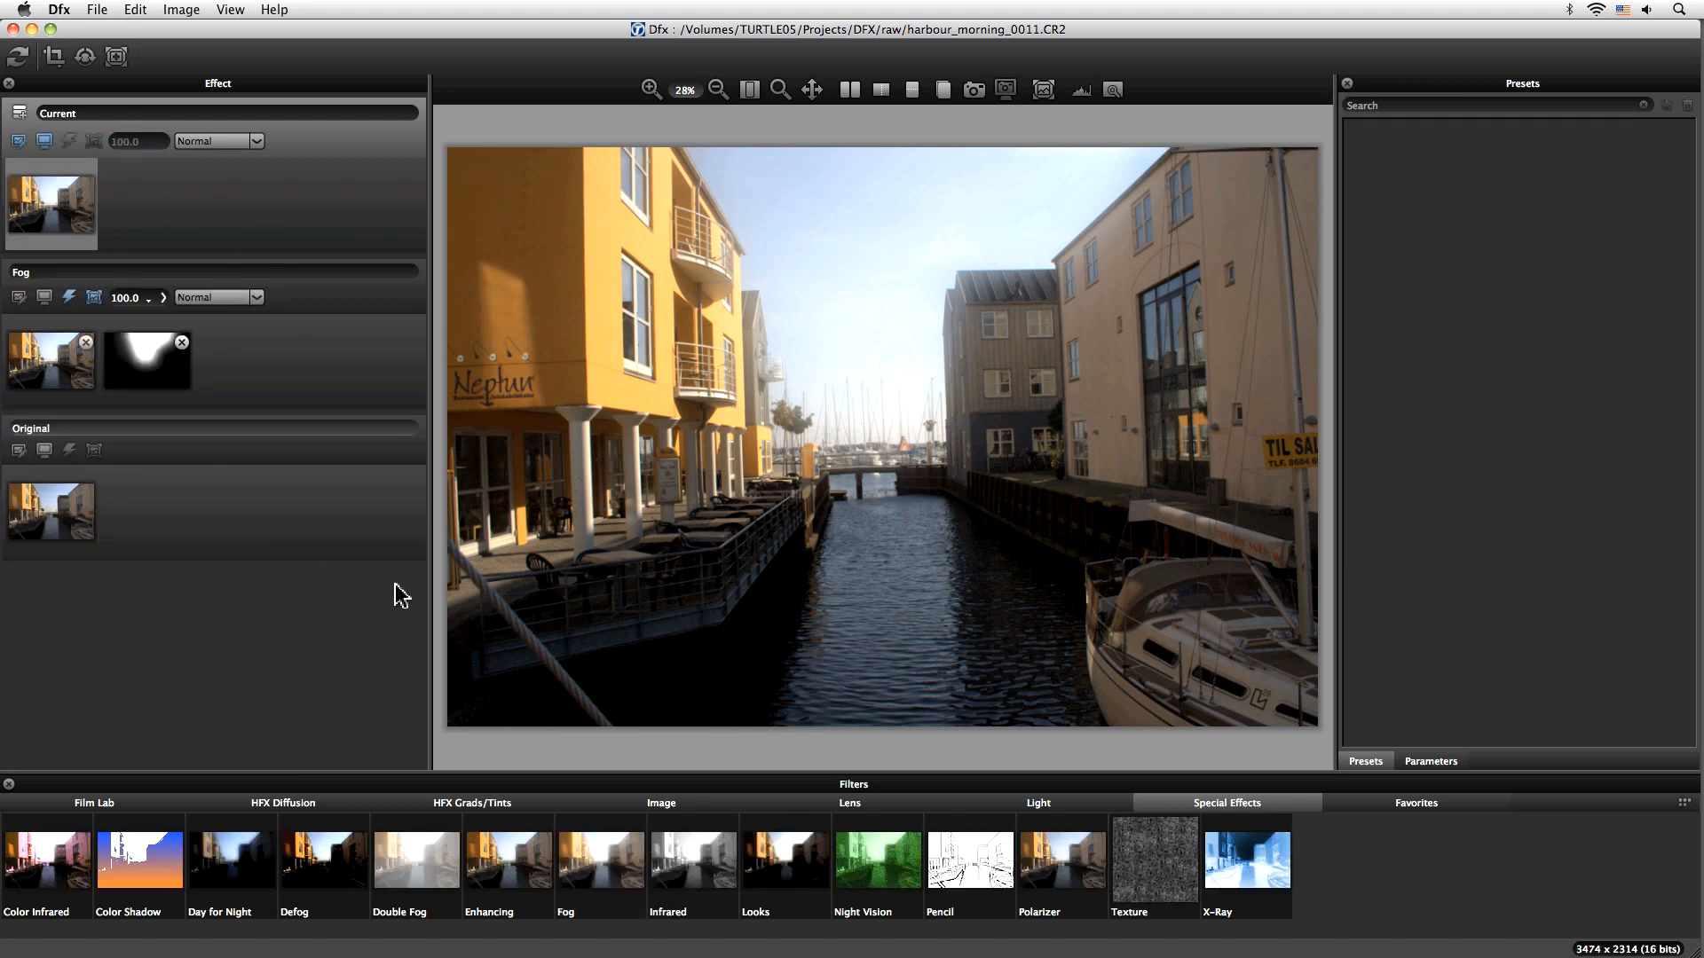
mouse_move(300, 747)
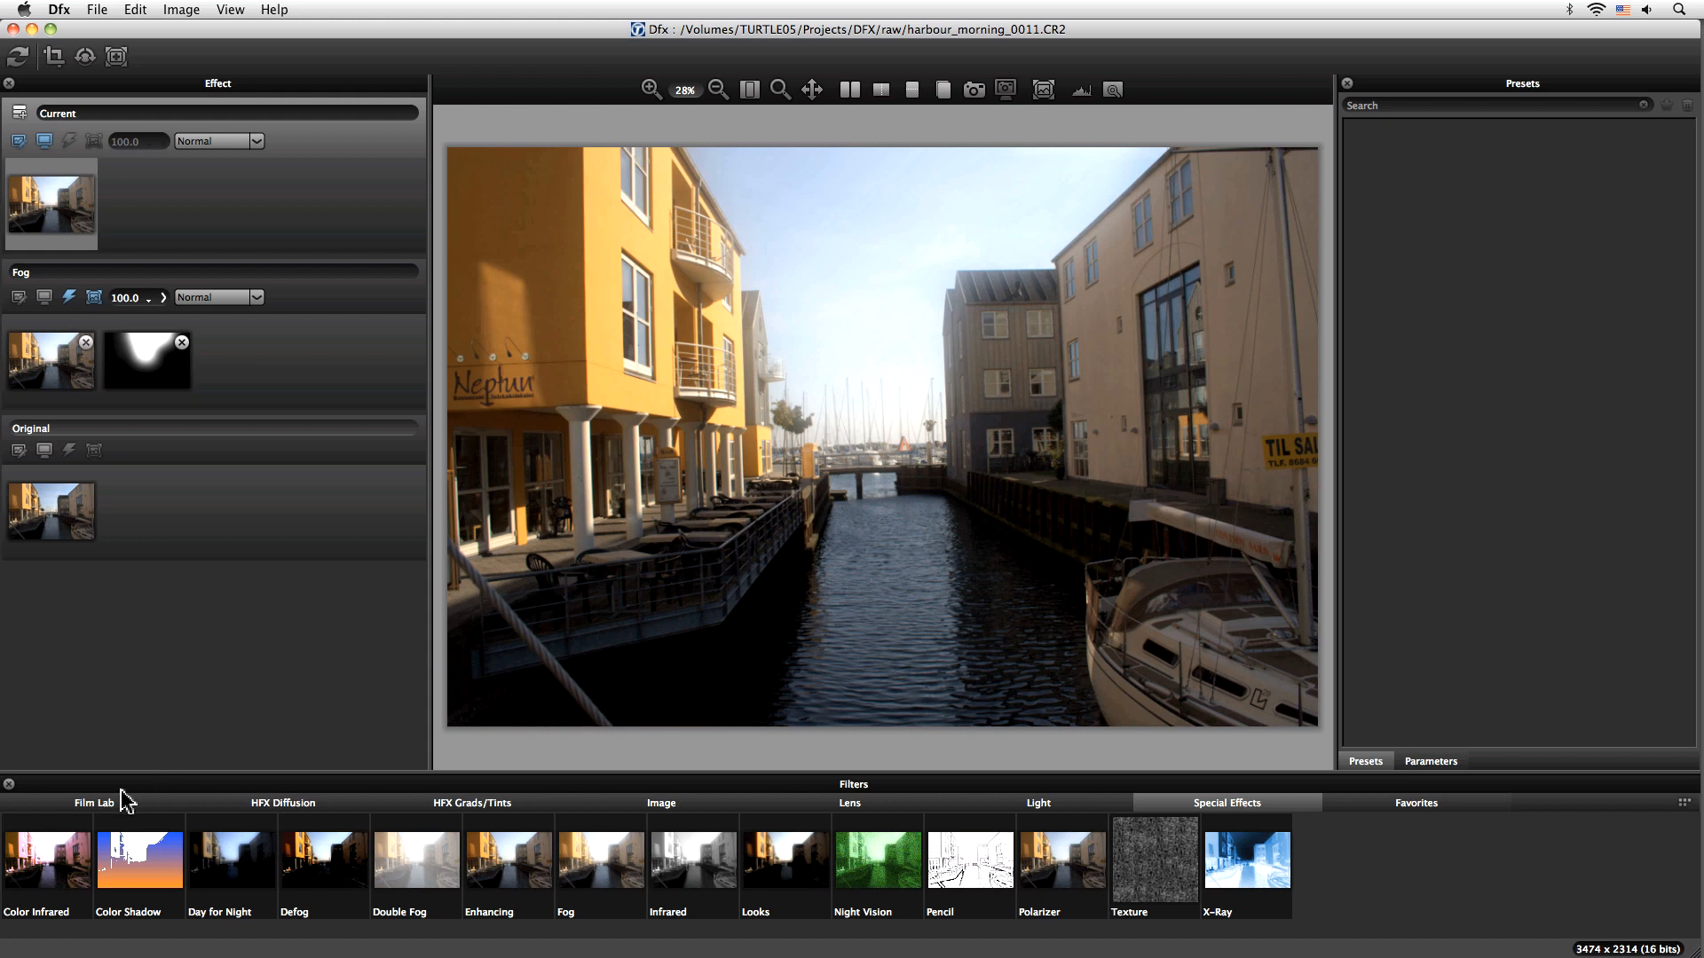
Step: Apply Film Lab's Two Strip effect with the Two Strip 1 preset
left_click(94, 802)
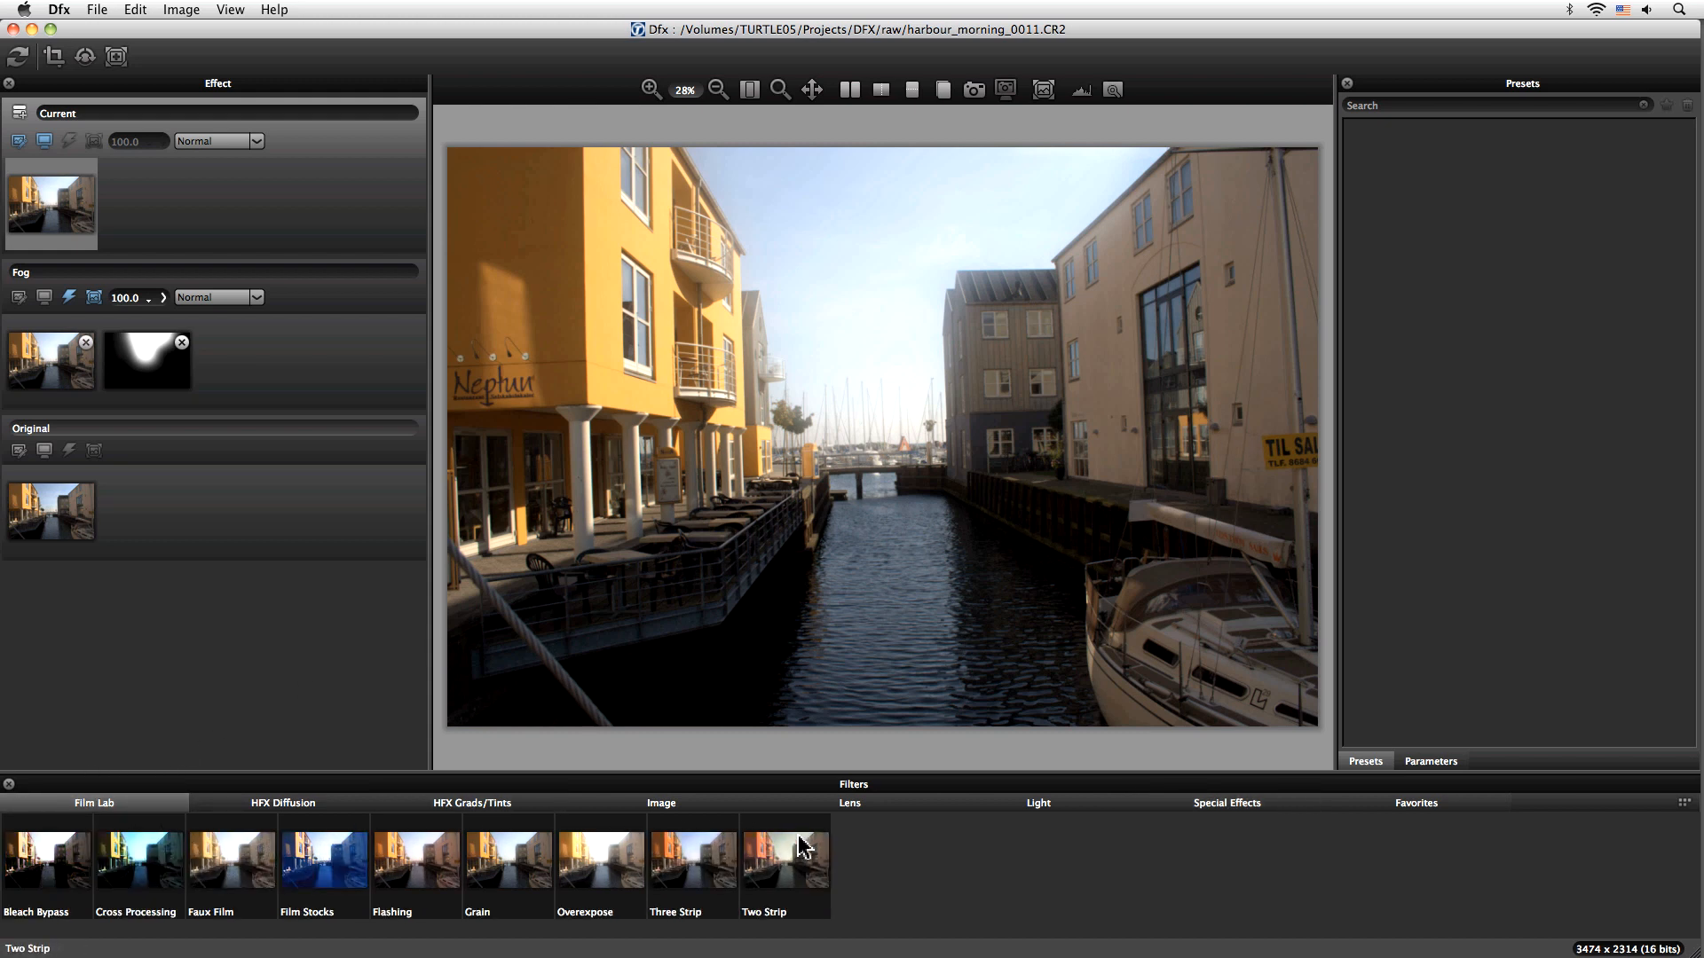
left_click(784, 857)
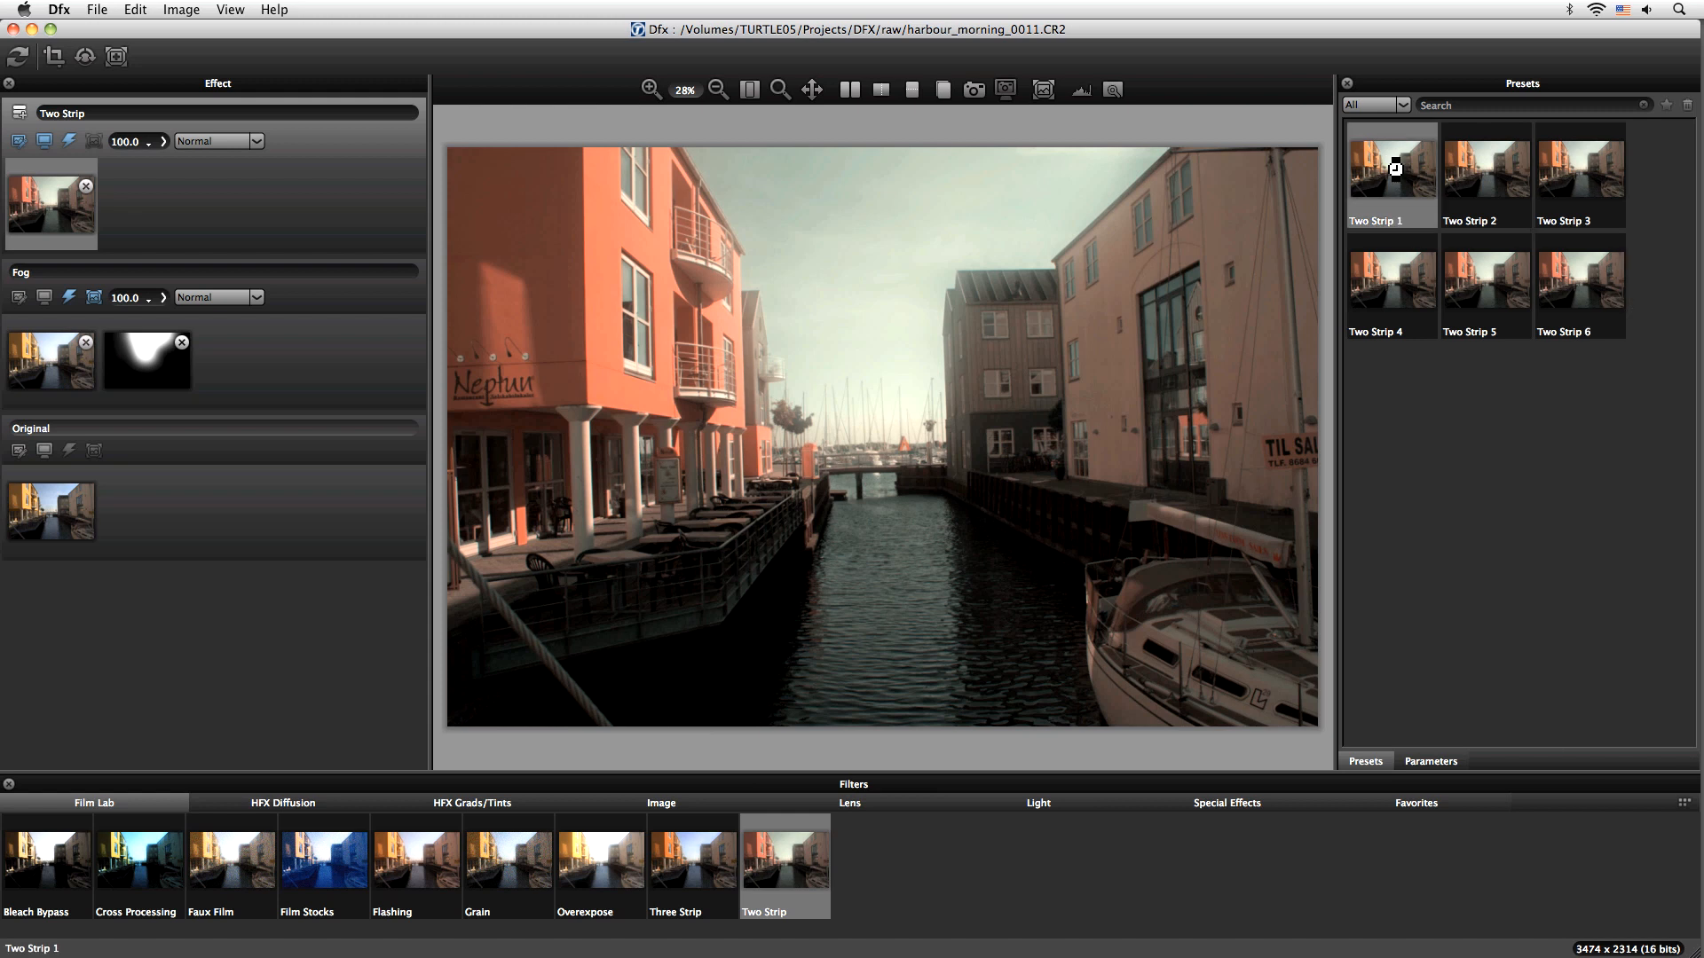
left_click(1390, 174)
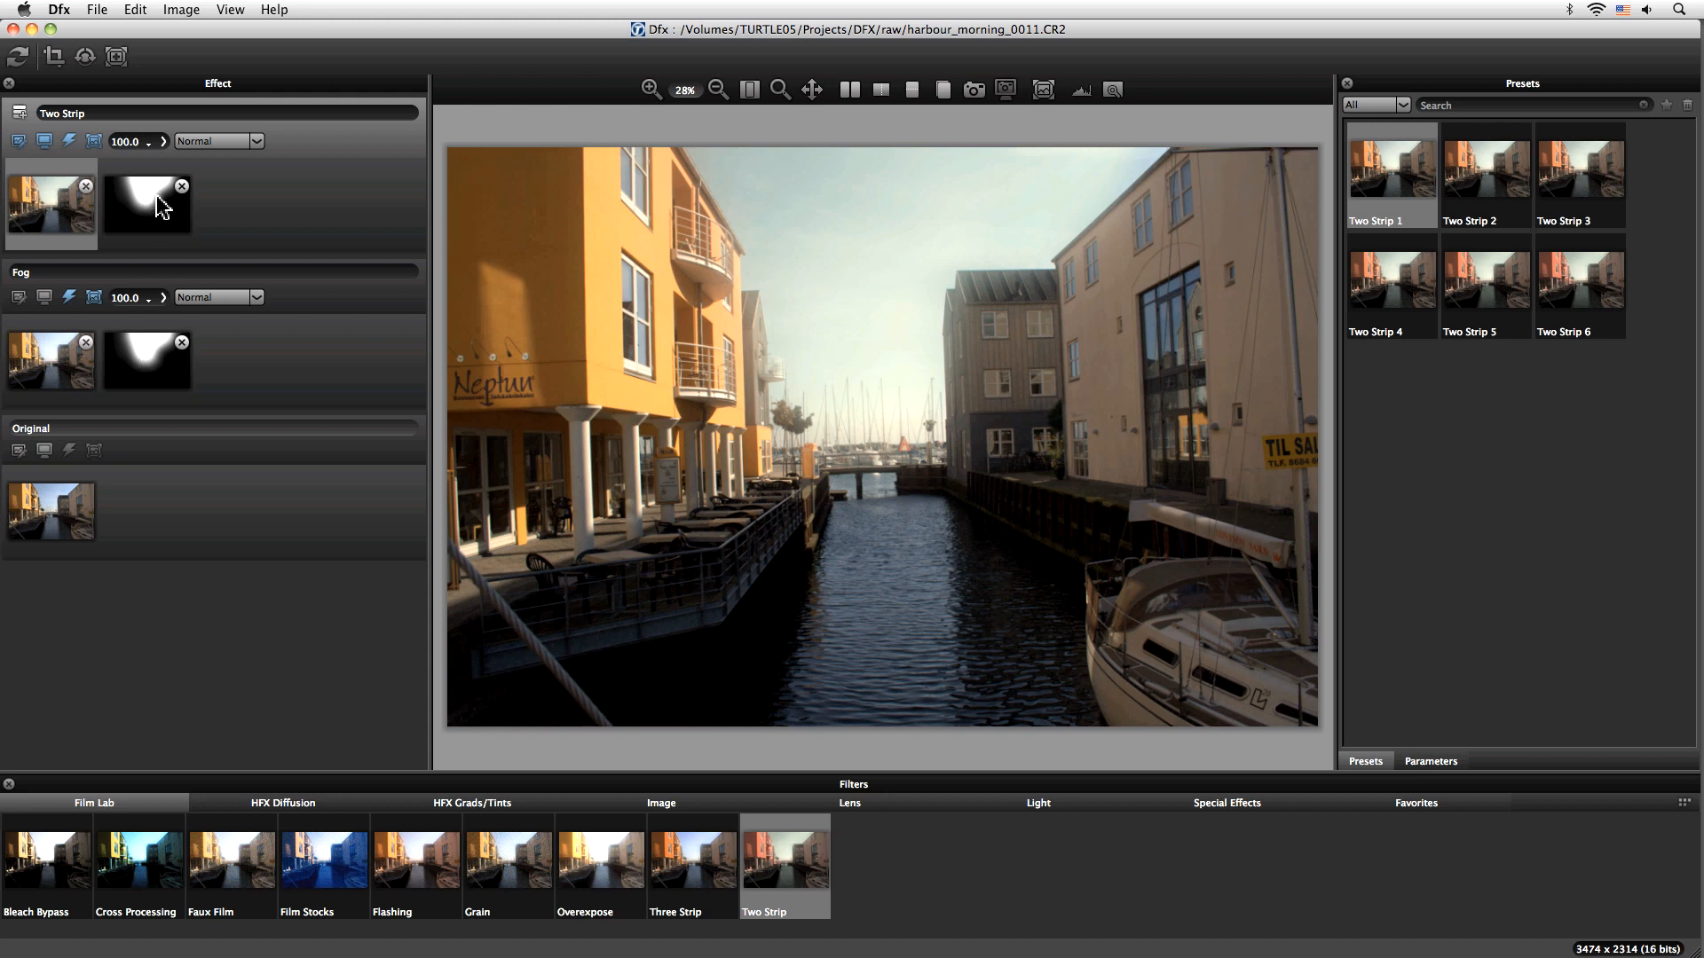
Step: Invert the Two Strip mask and set its blur to 23.0
left_click(146, 204)
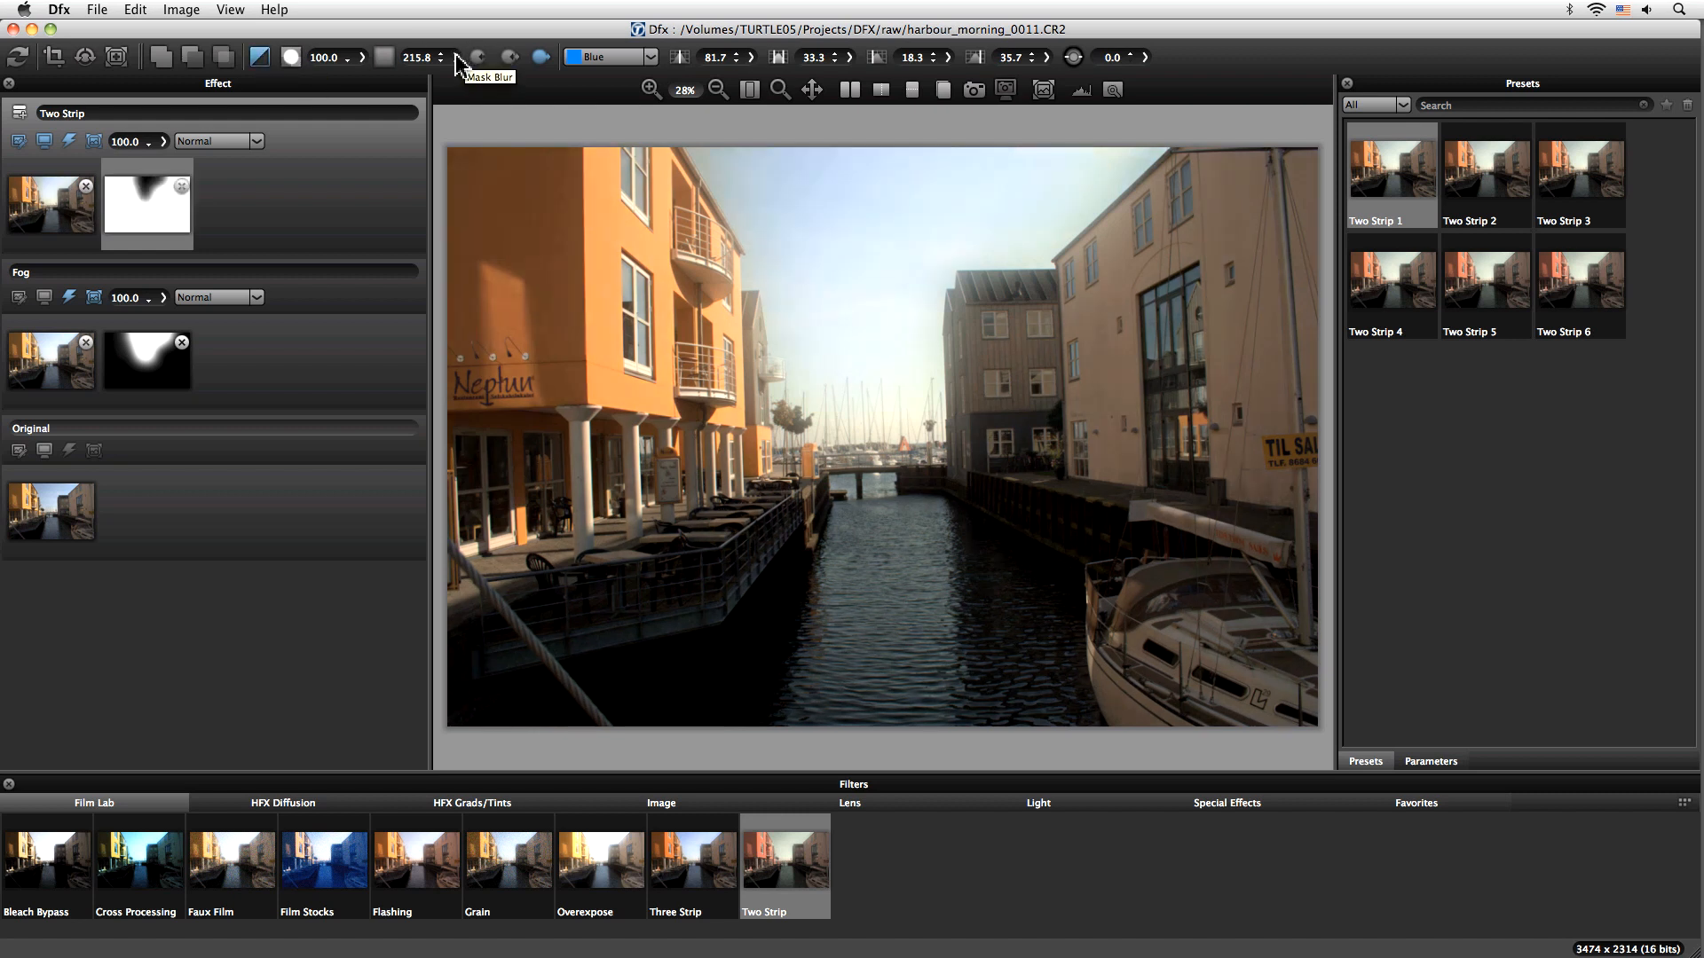
left_click_drag(456, 71, 381, 71)
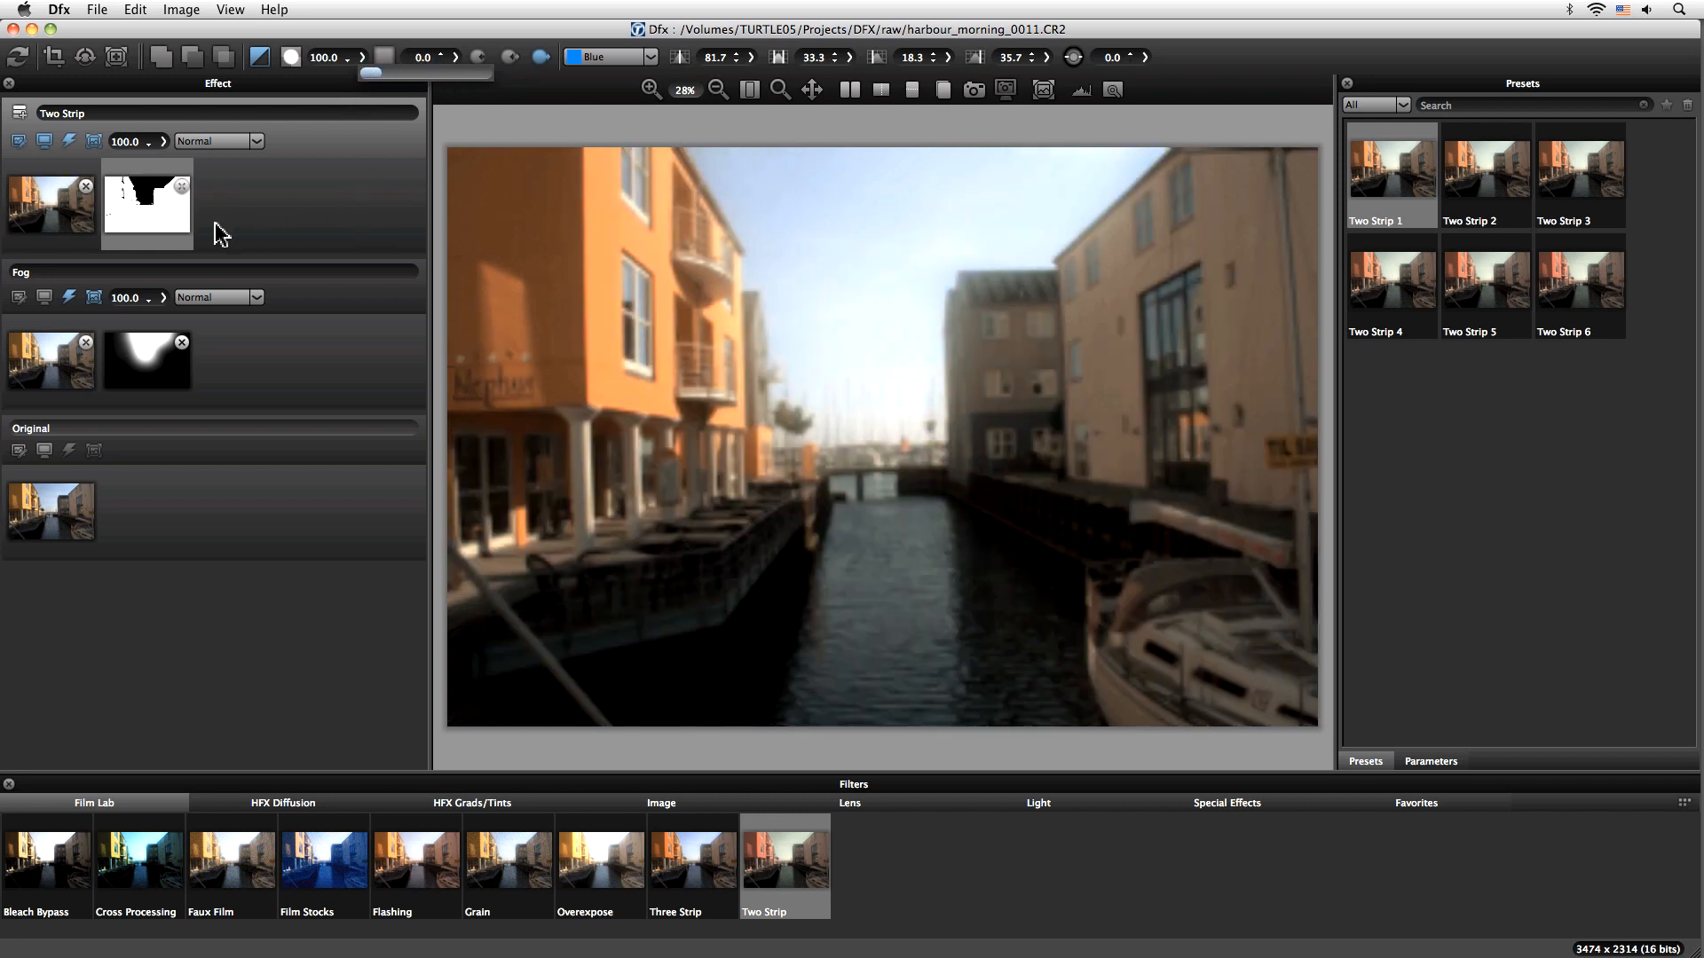
left_click_drag(371, 72, 376, 72)
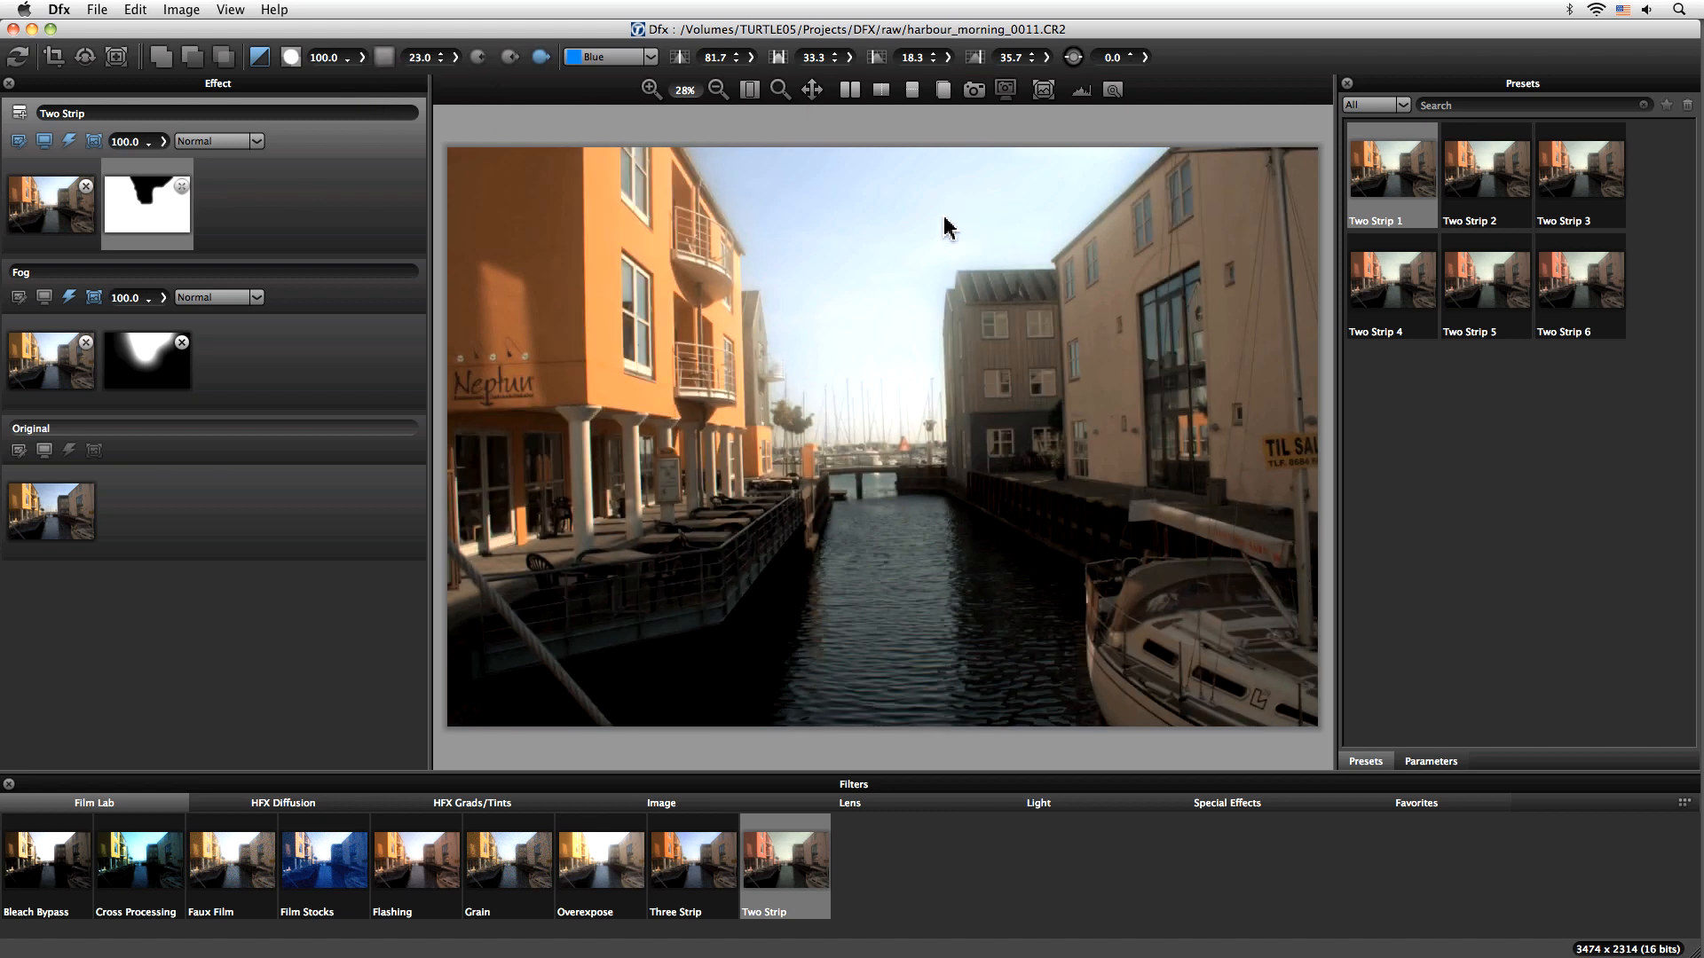
mouse_move(878, 214)
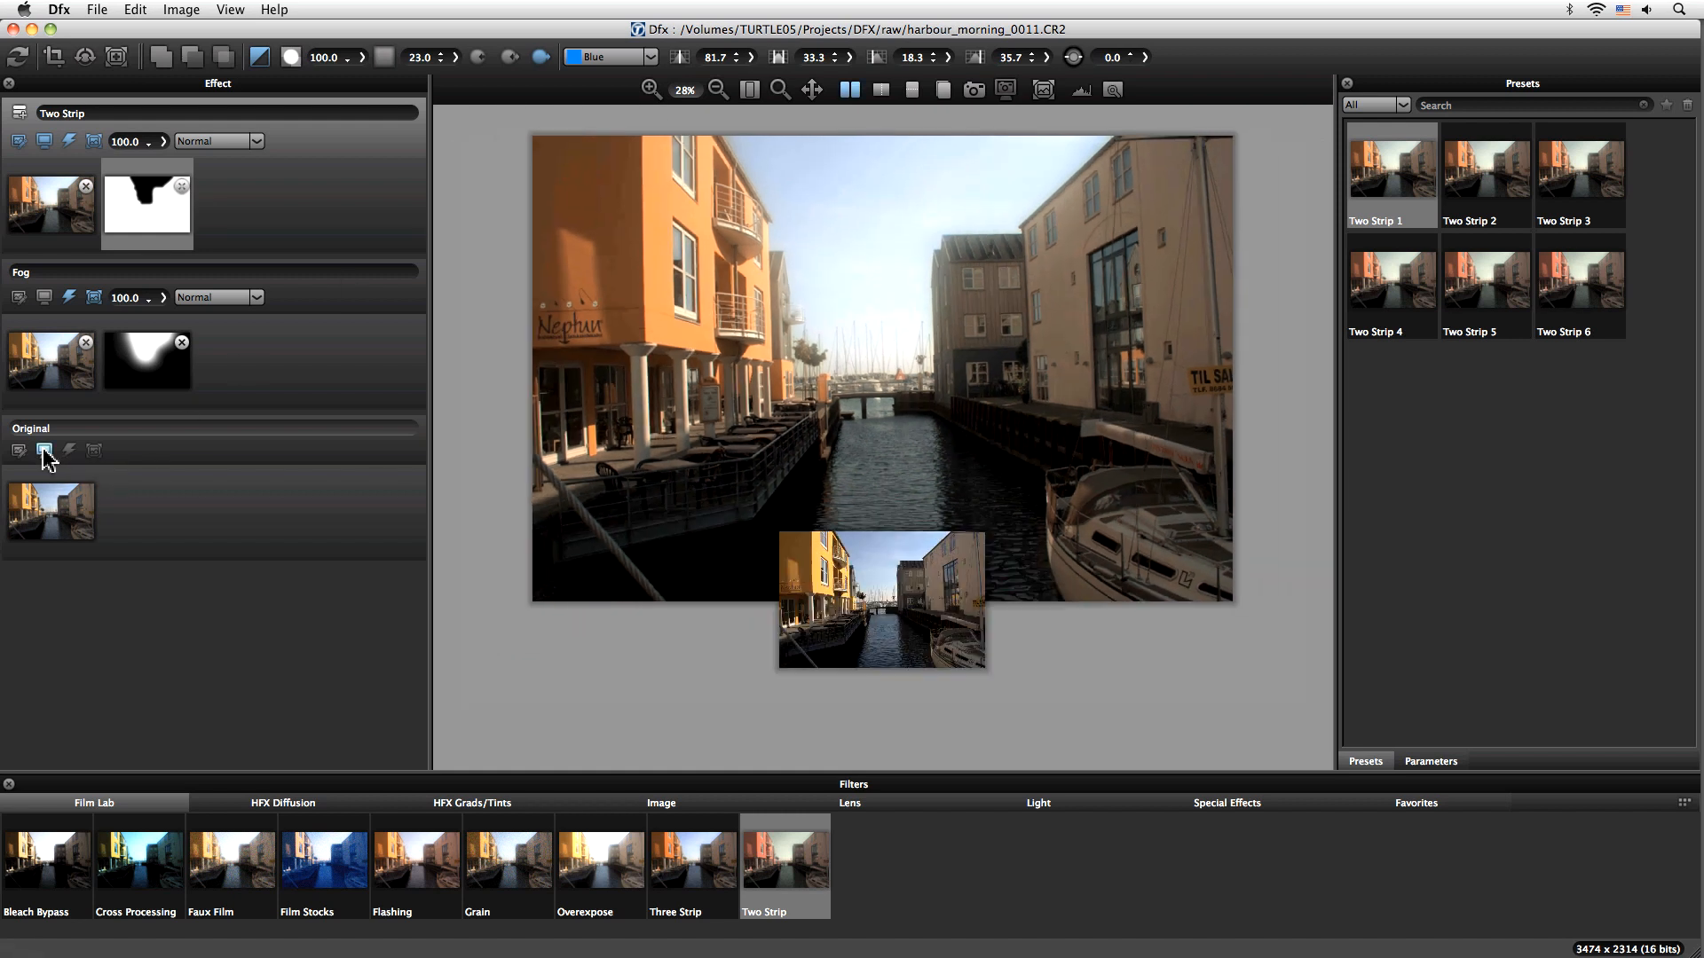
left_click(45, 450)
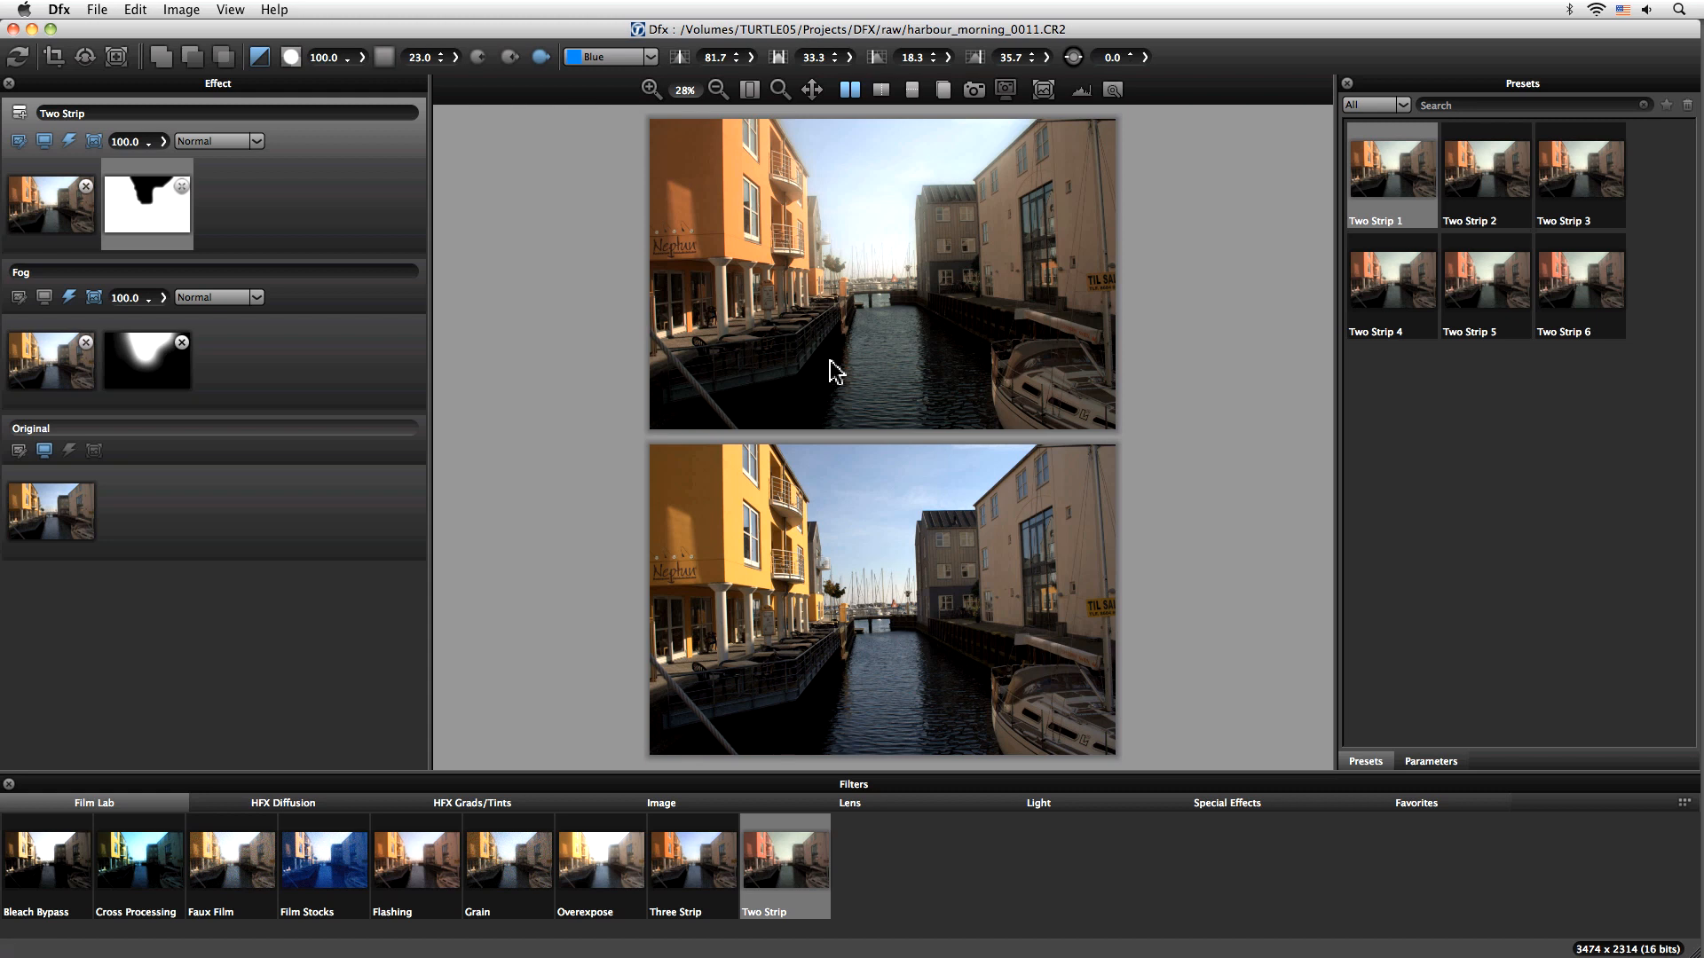
mouse_move(62, 416)
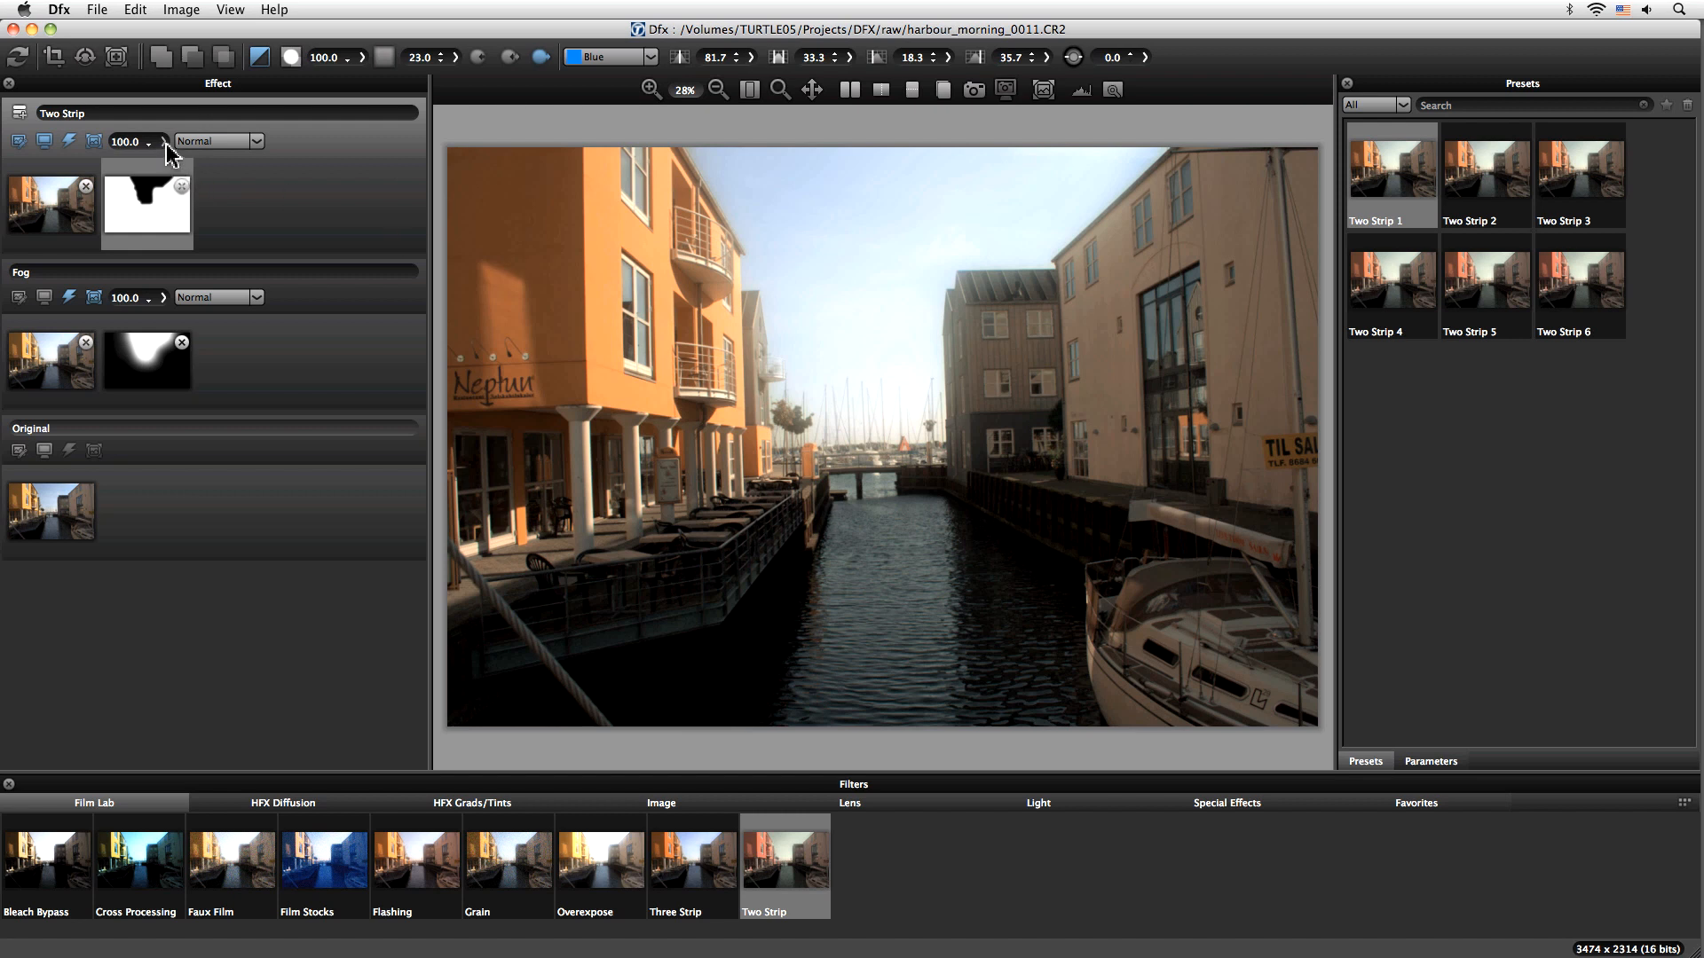
Step: Drag the Two Strip layer's opacity slider down to 84.1
left_click_drag(169, 158, 130, 158)
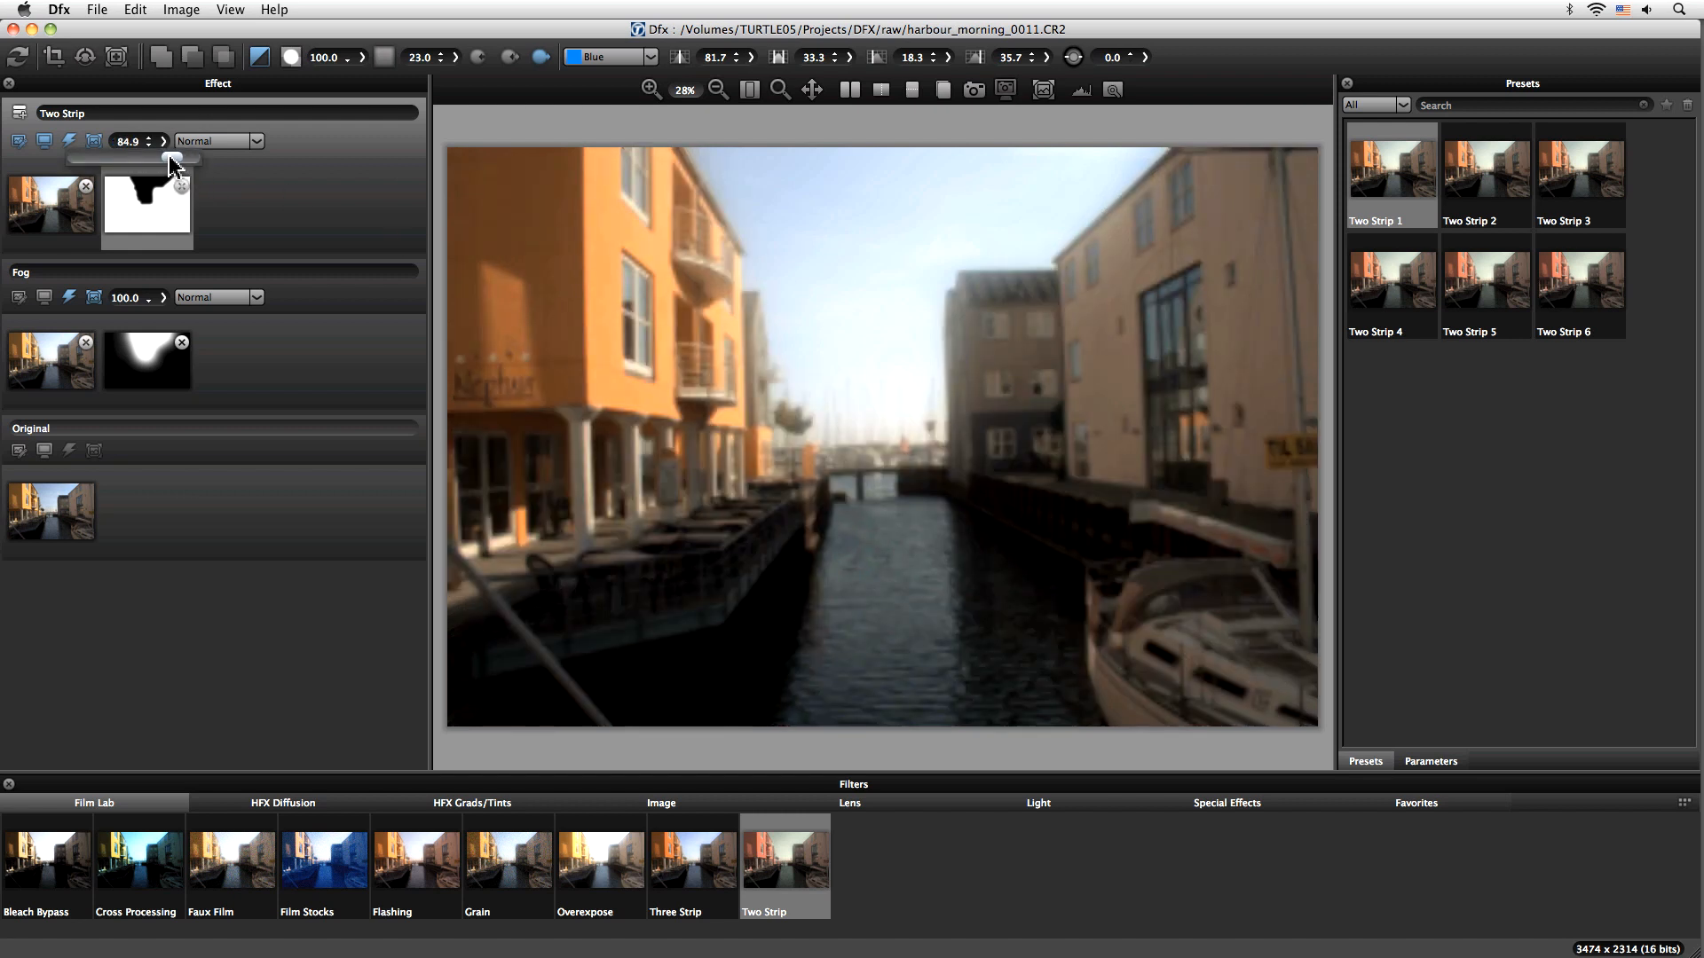
left_click_drag(183, 160, 165, 160)
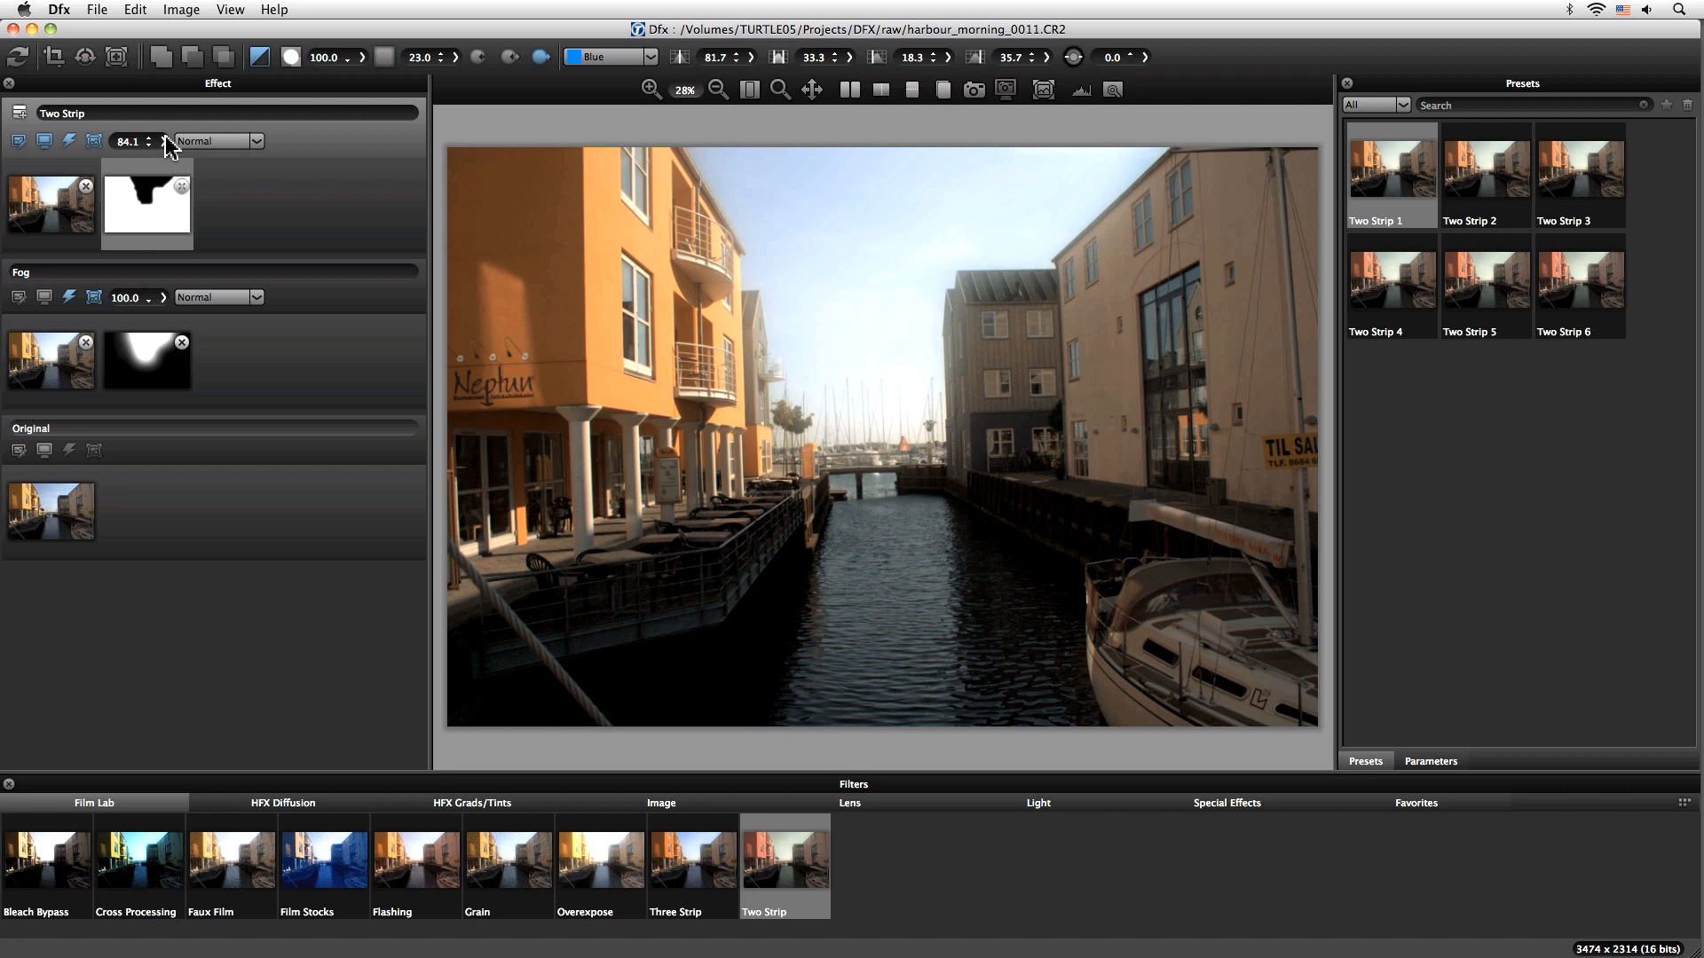
mouse_move(424, 560)
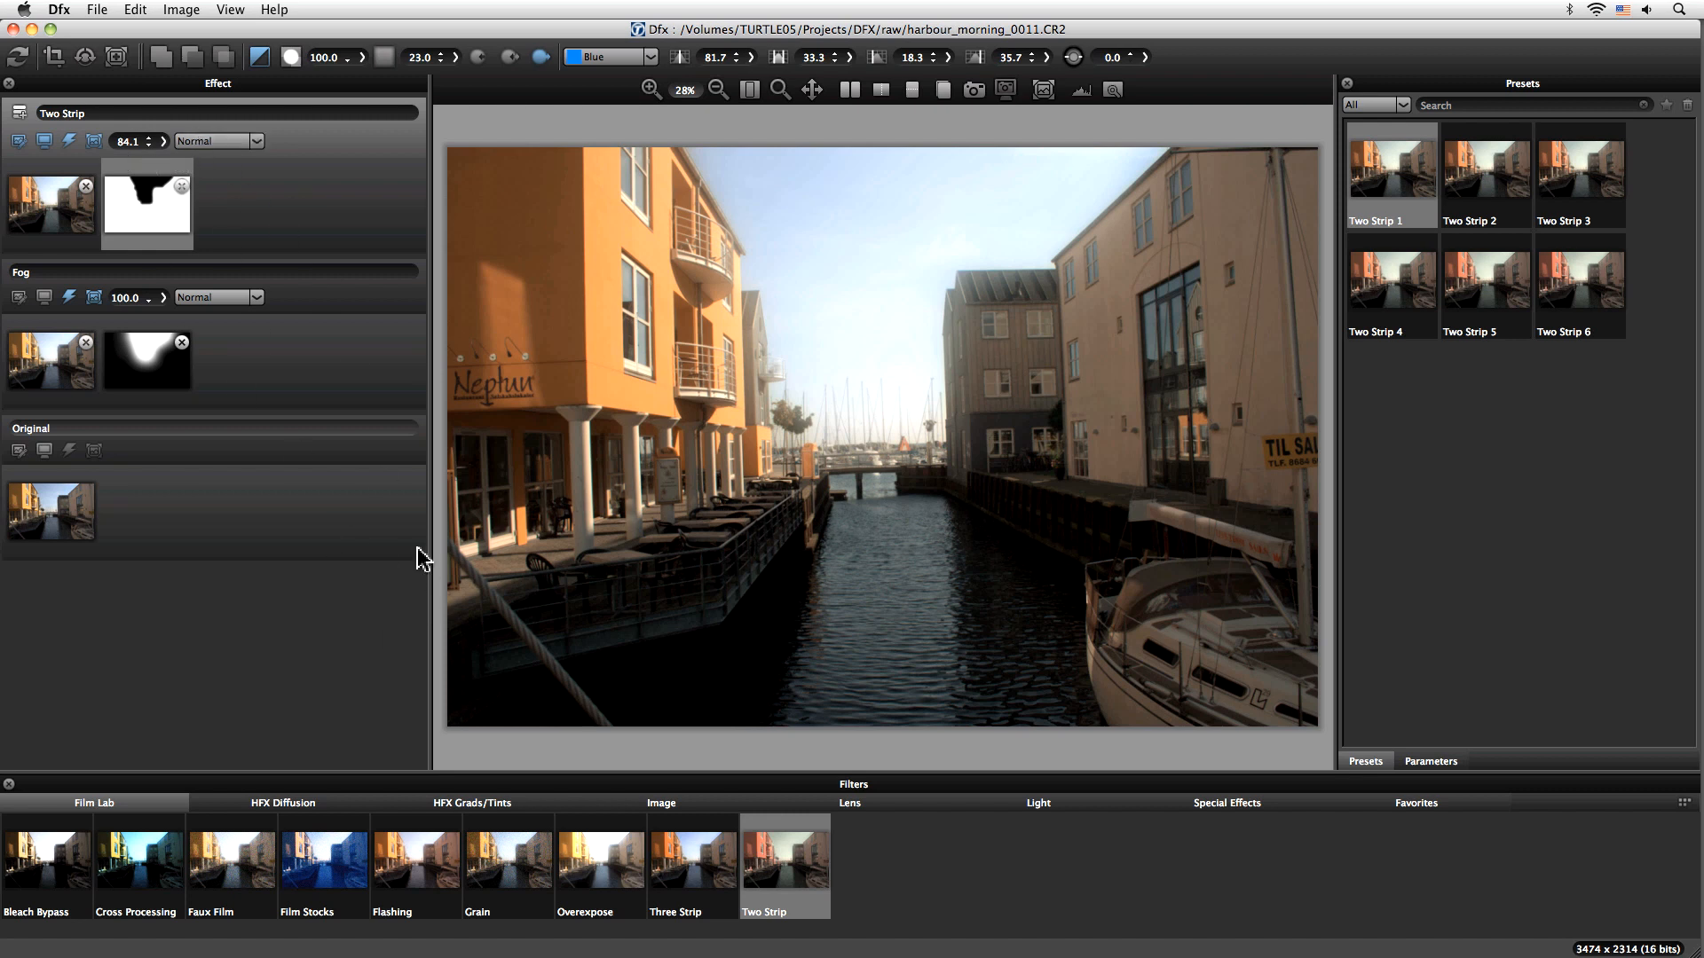
mouse_move(102, 124)
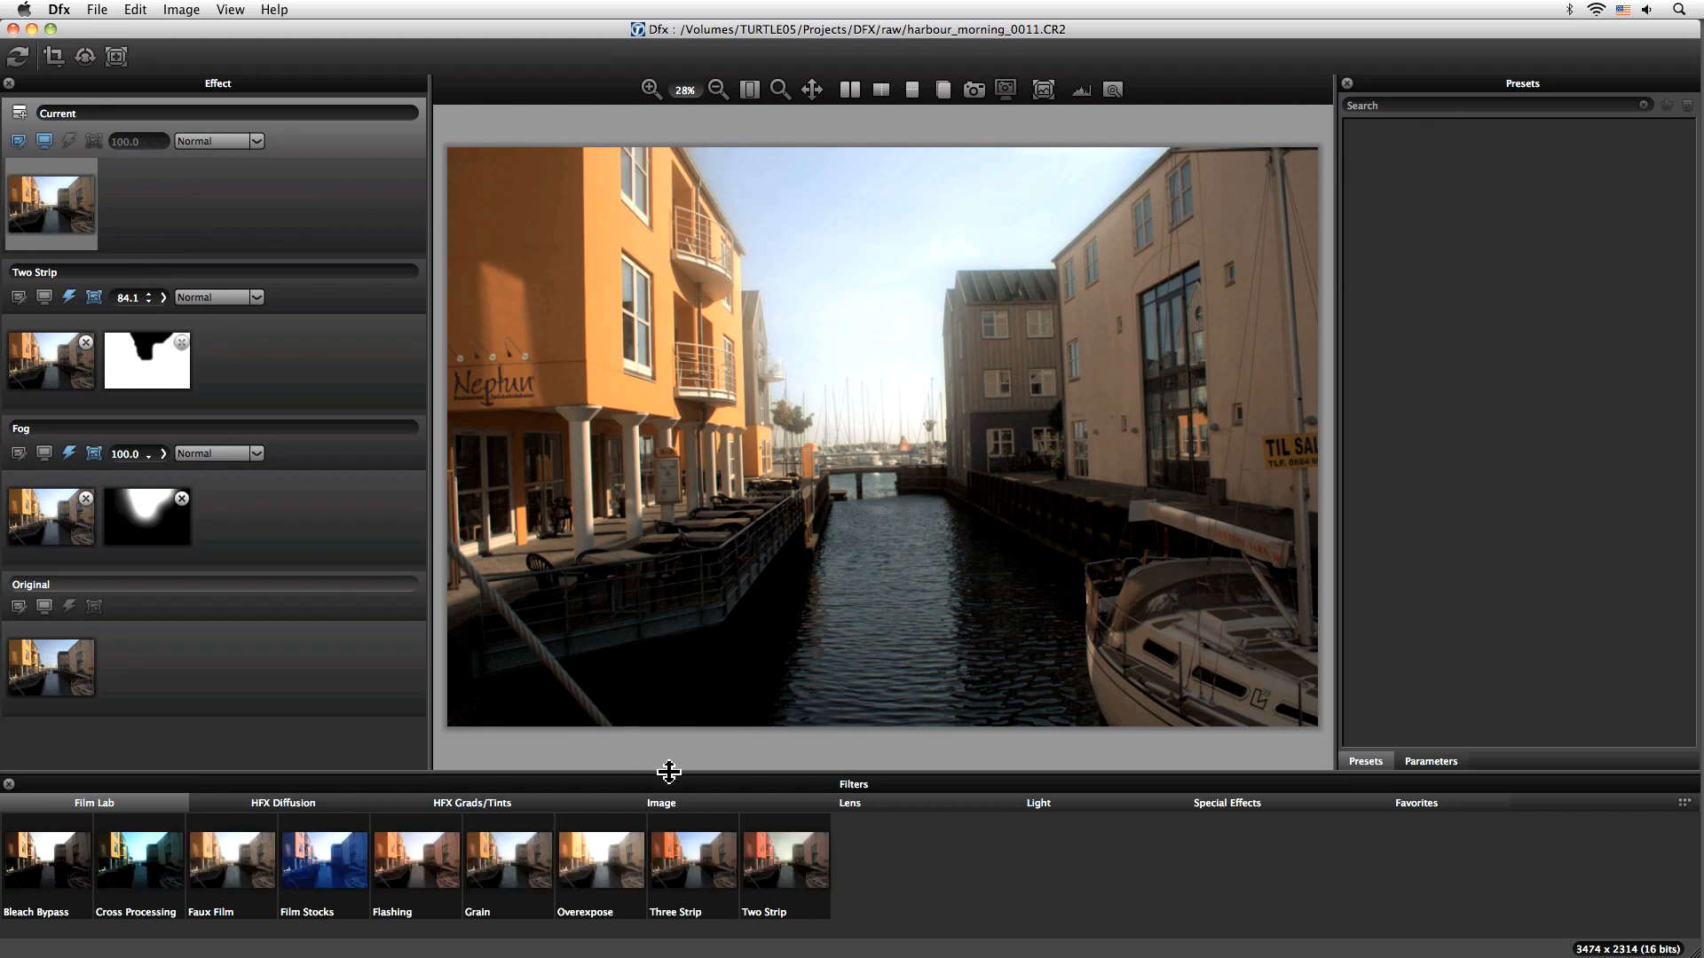
mouse_move(273, 876)
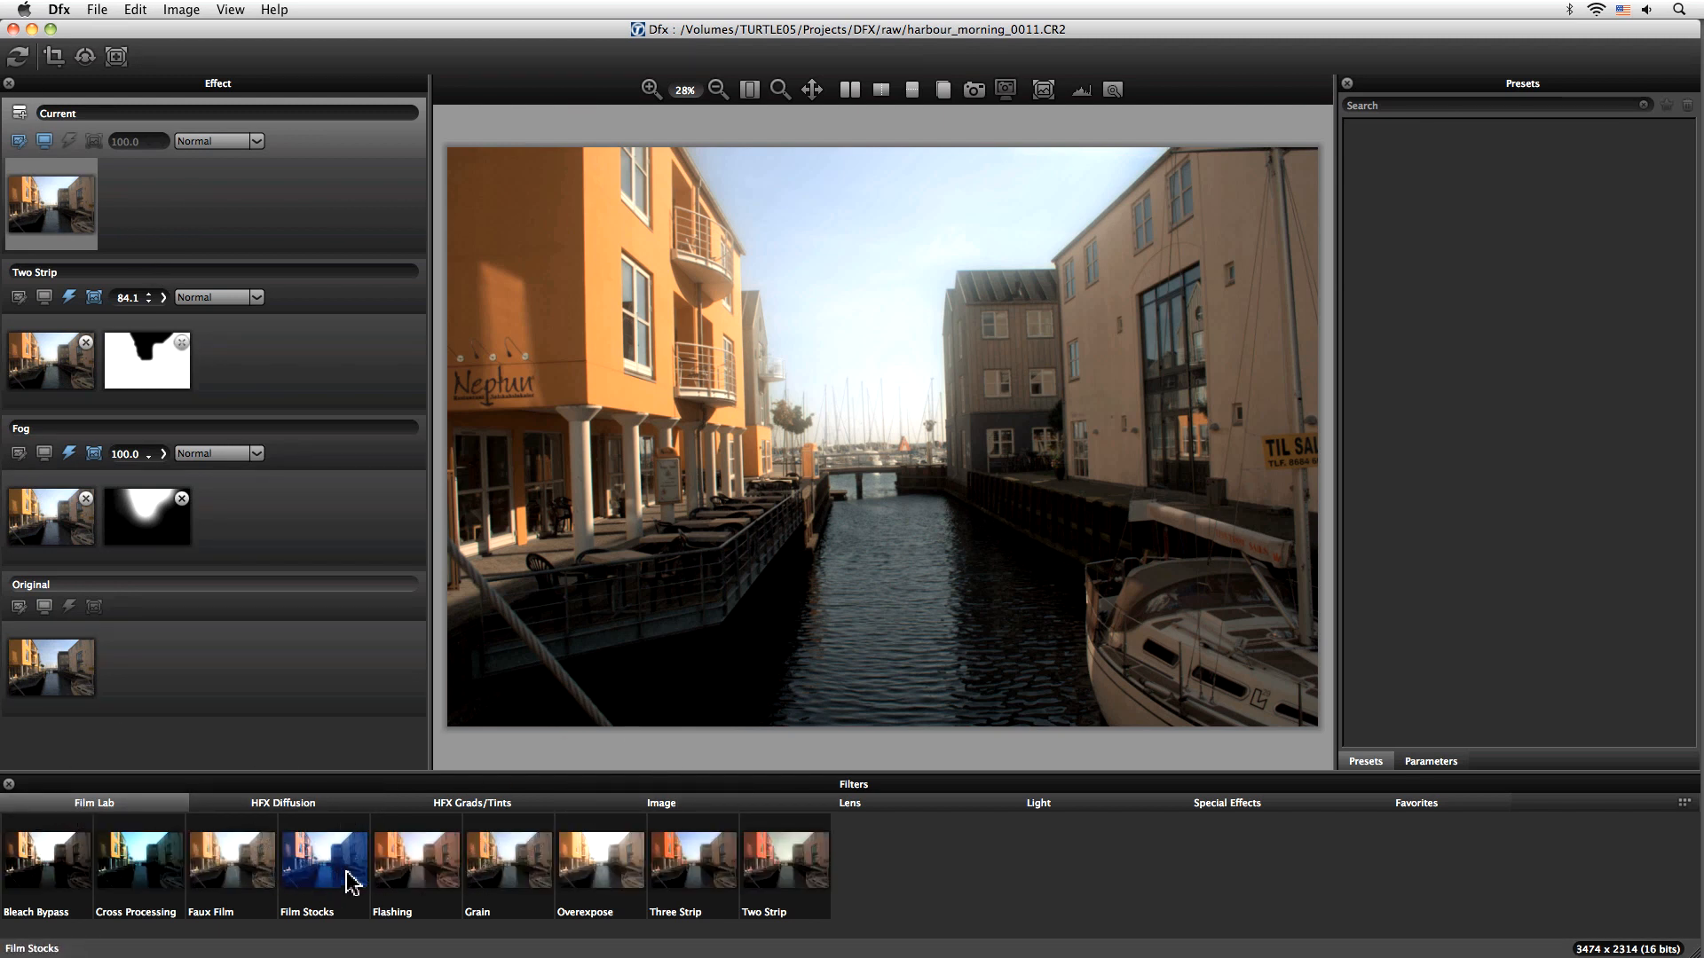
Step: Apply the Film Stocks filter with the Agfa APX 100 preset to the new top layer
left_click(323, 858)
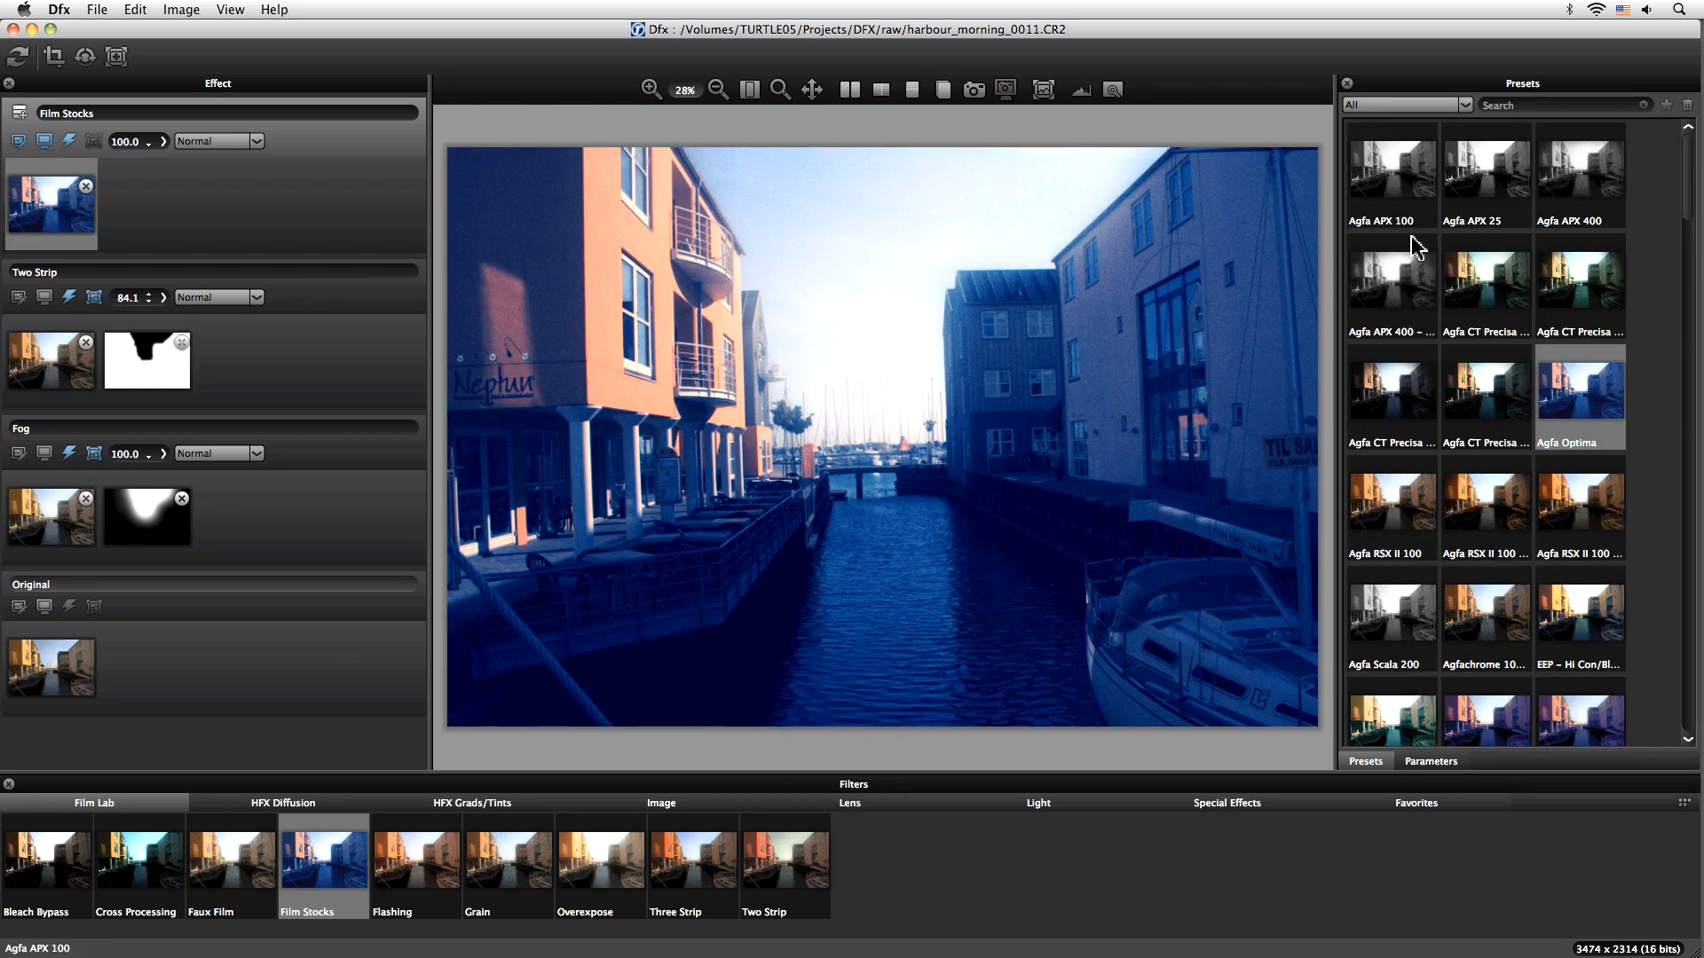
left_click(1389, 171)
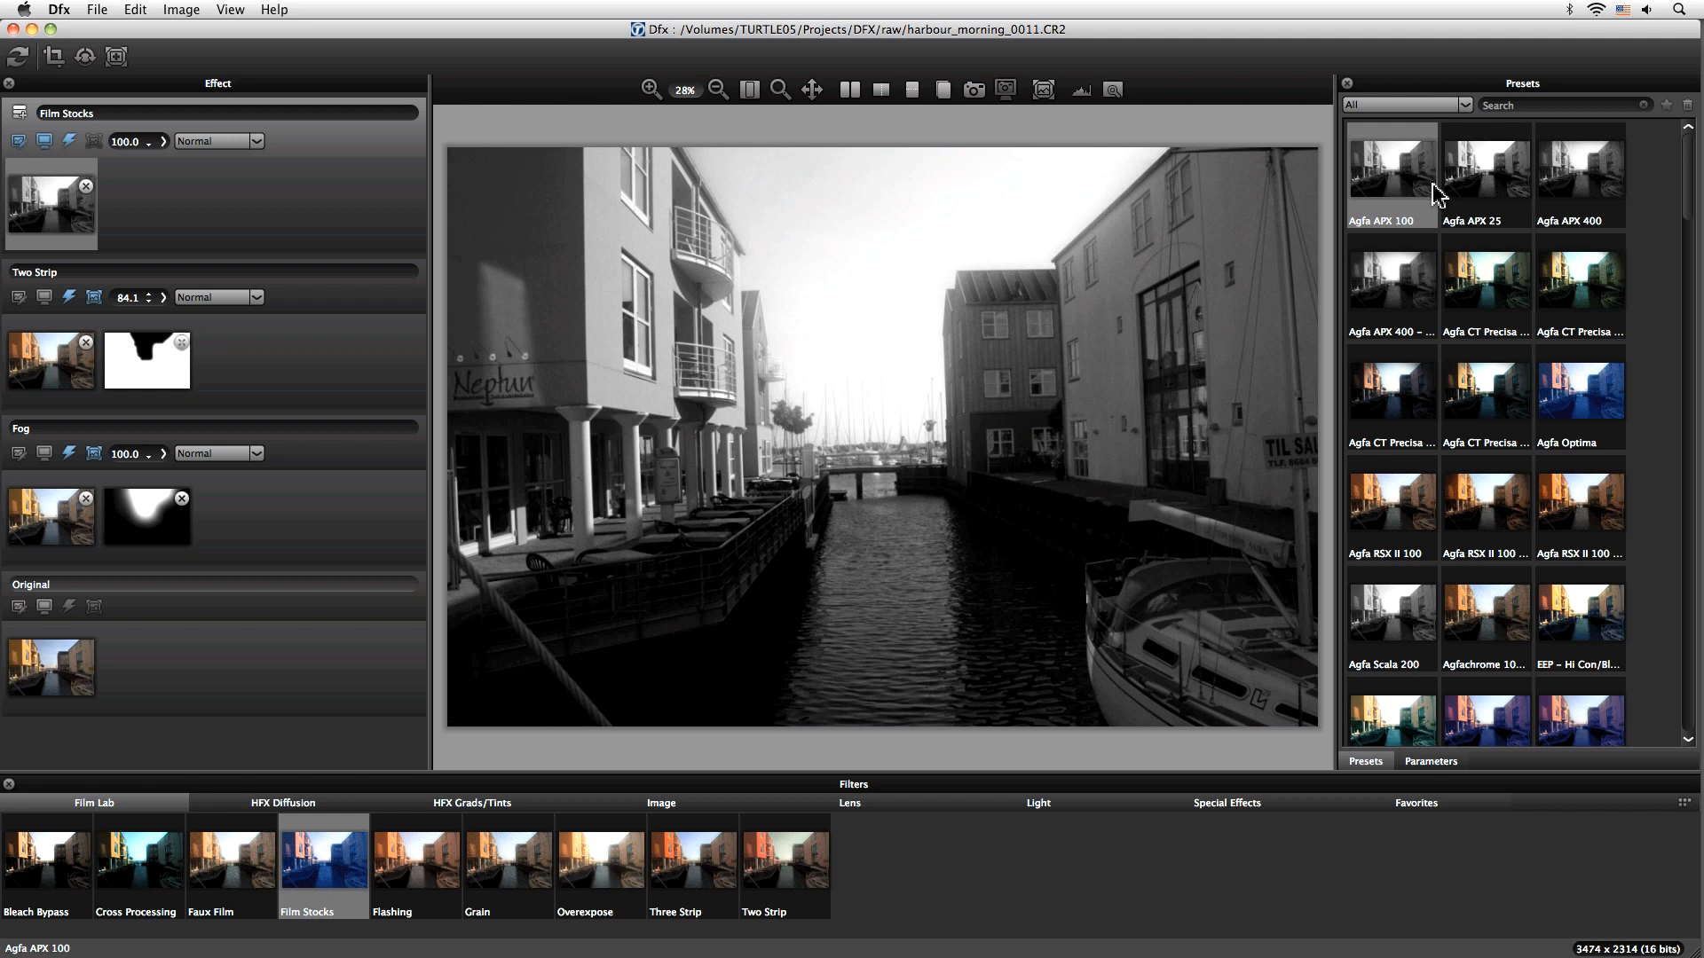
mouse_move(1405, 195)
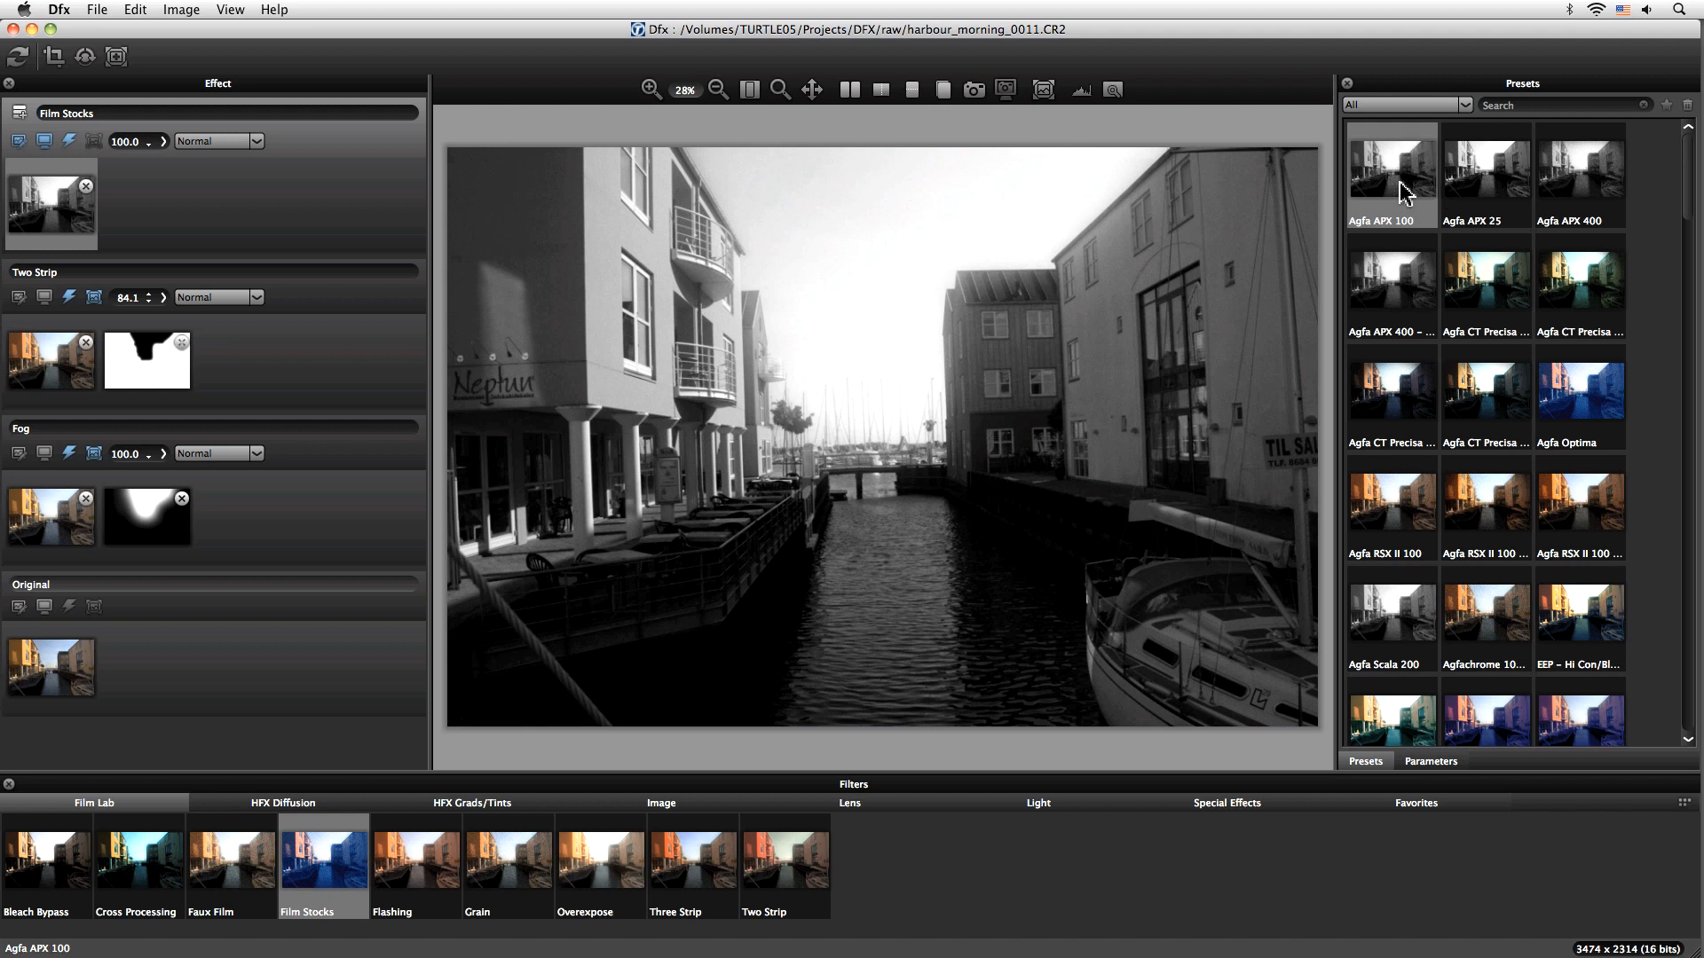
left_click(256, 142)
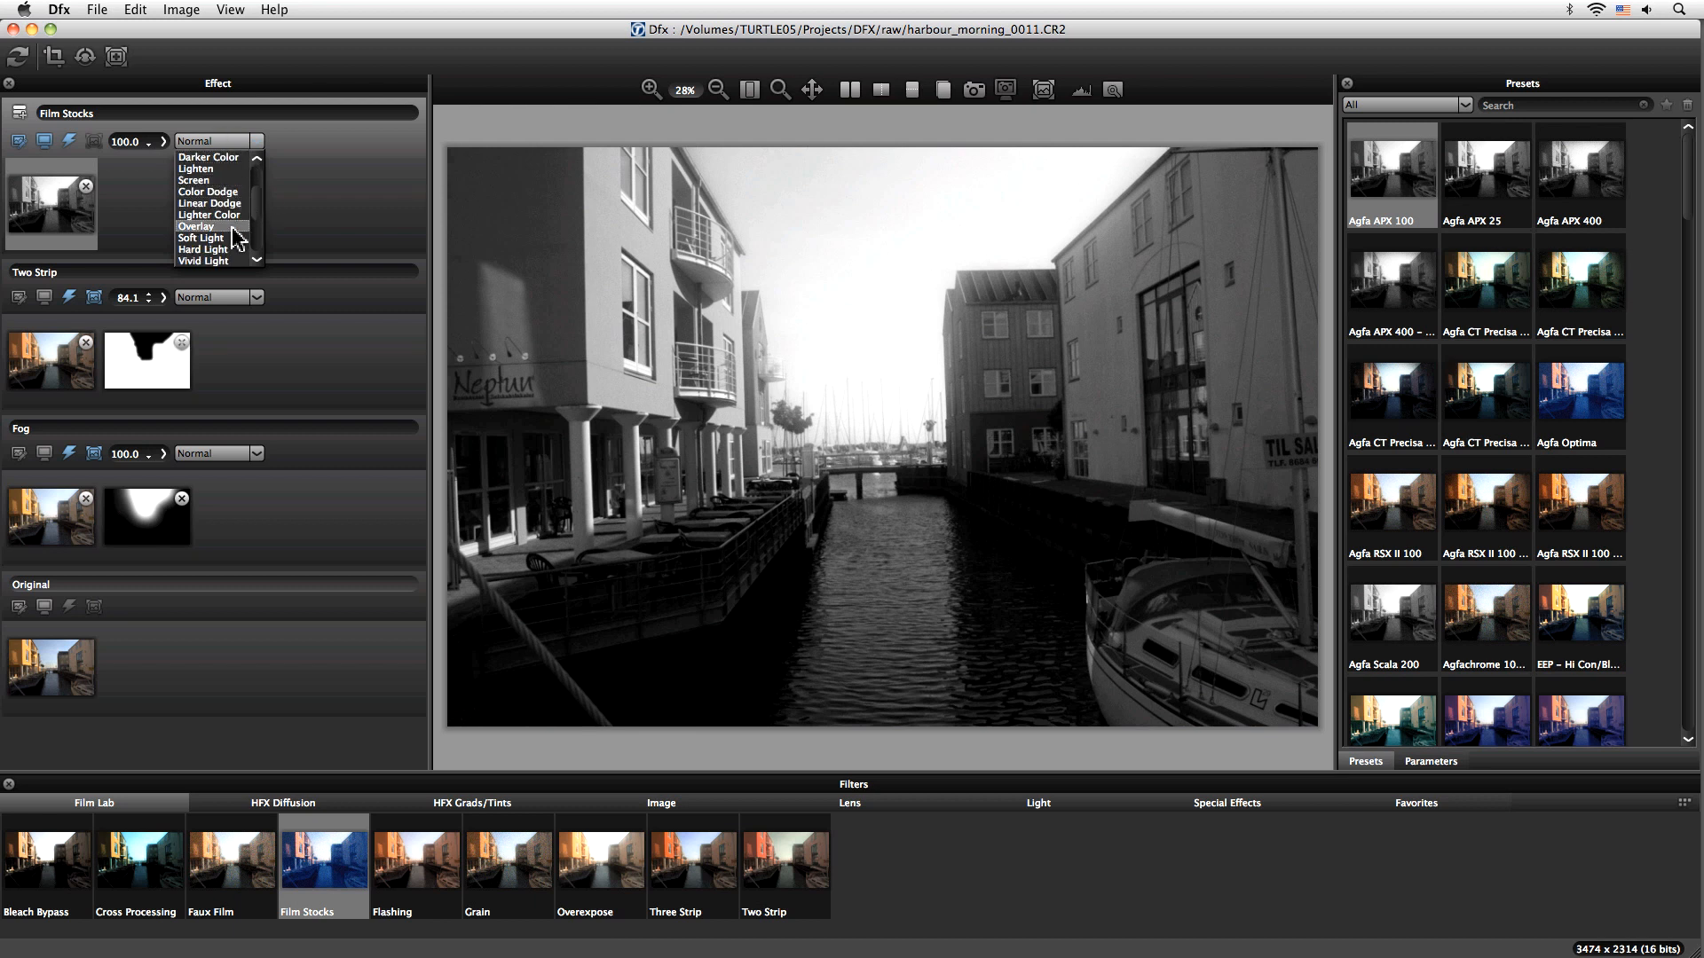
Step: Set the Agfa APX 100 layer to Soft Light blend at 57.9 opacity
left_click(201, 237)
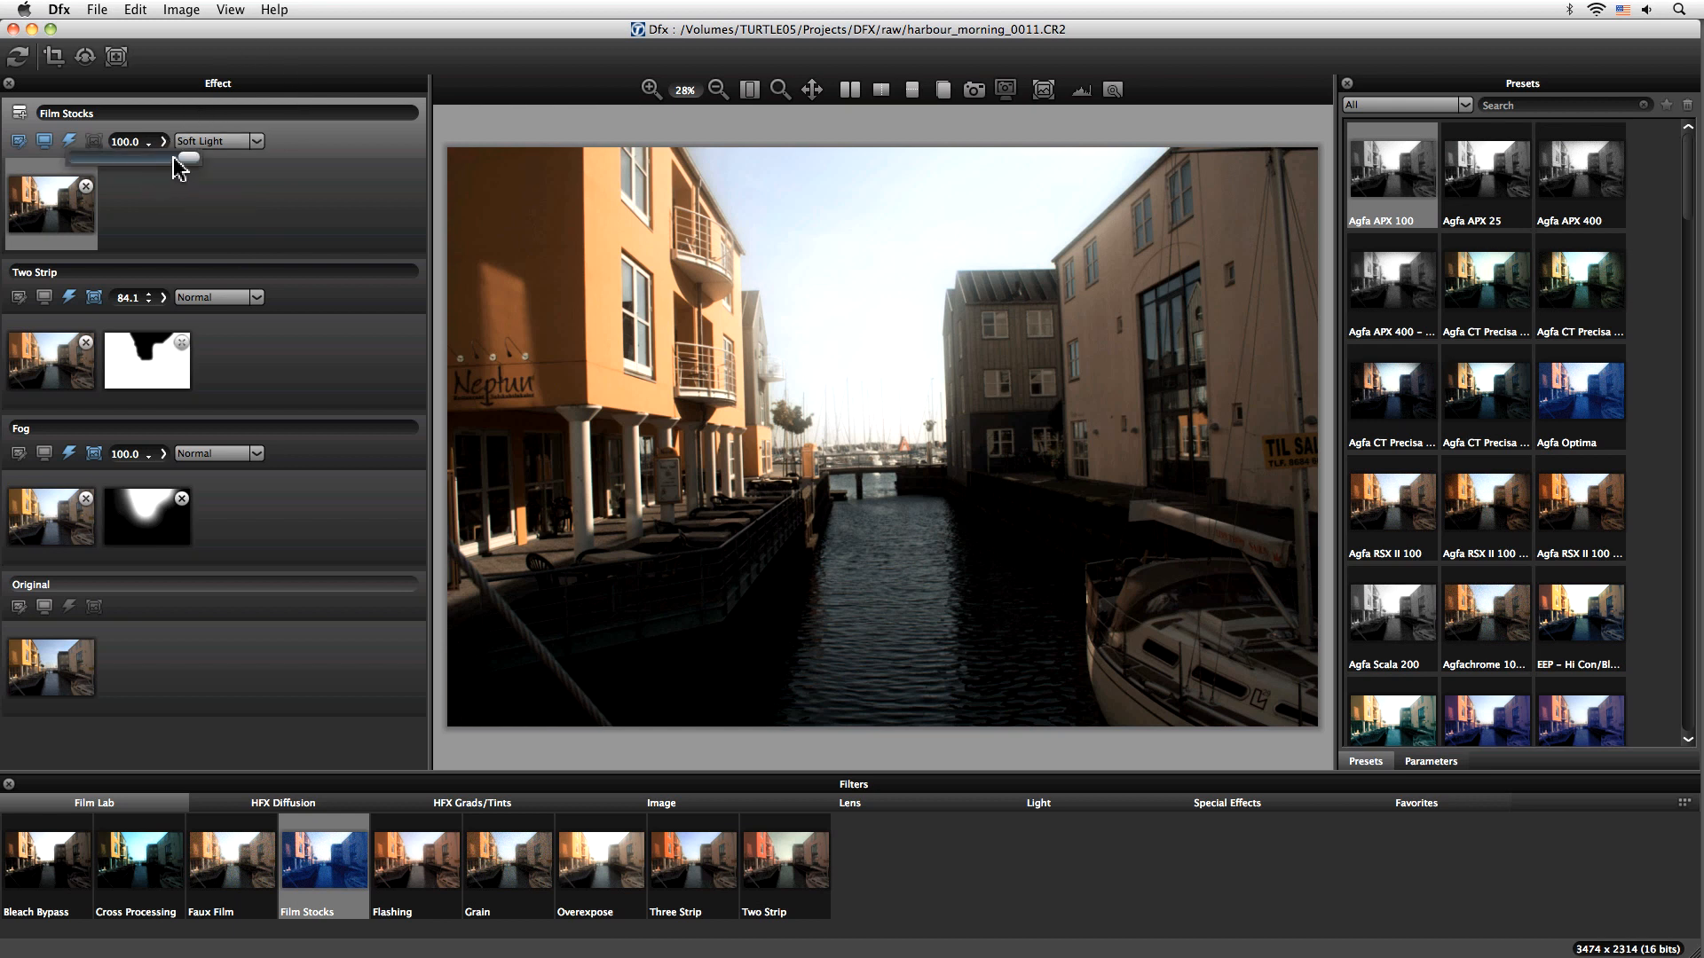
left_click_drag(187, 159, 146, 158)
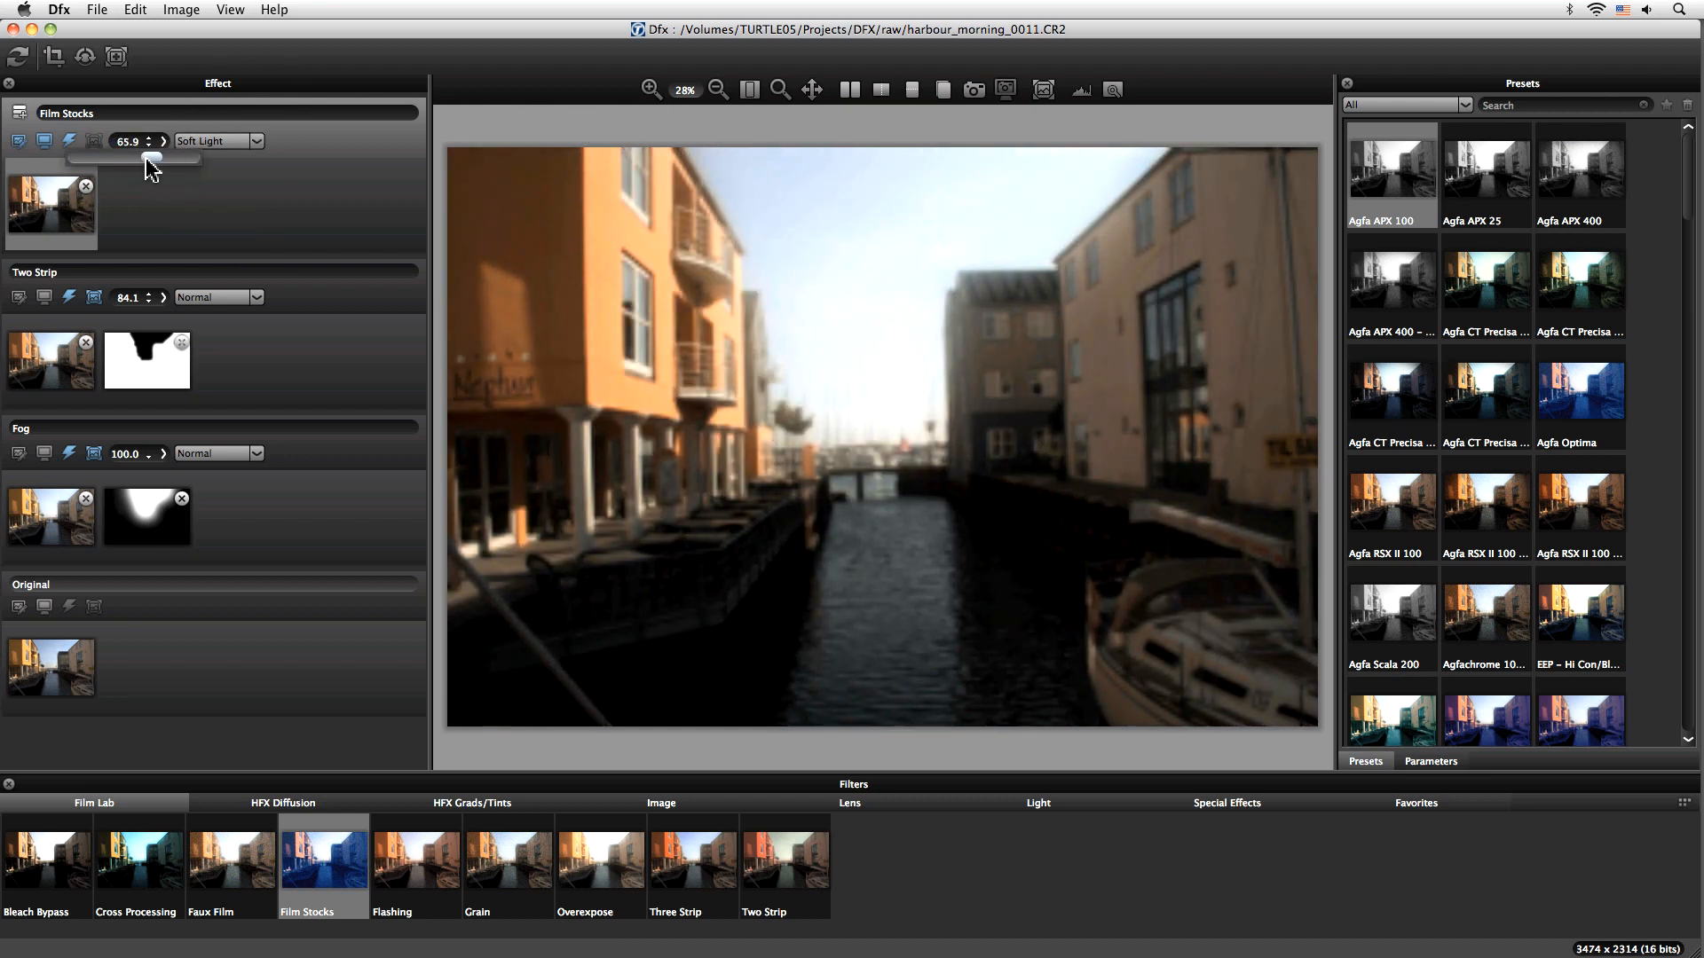
left_click_drag(152, 160, 108, 160)
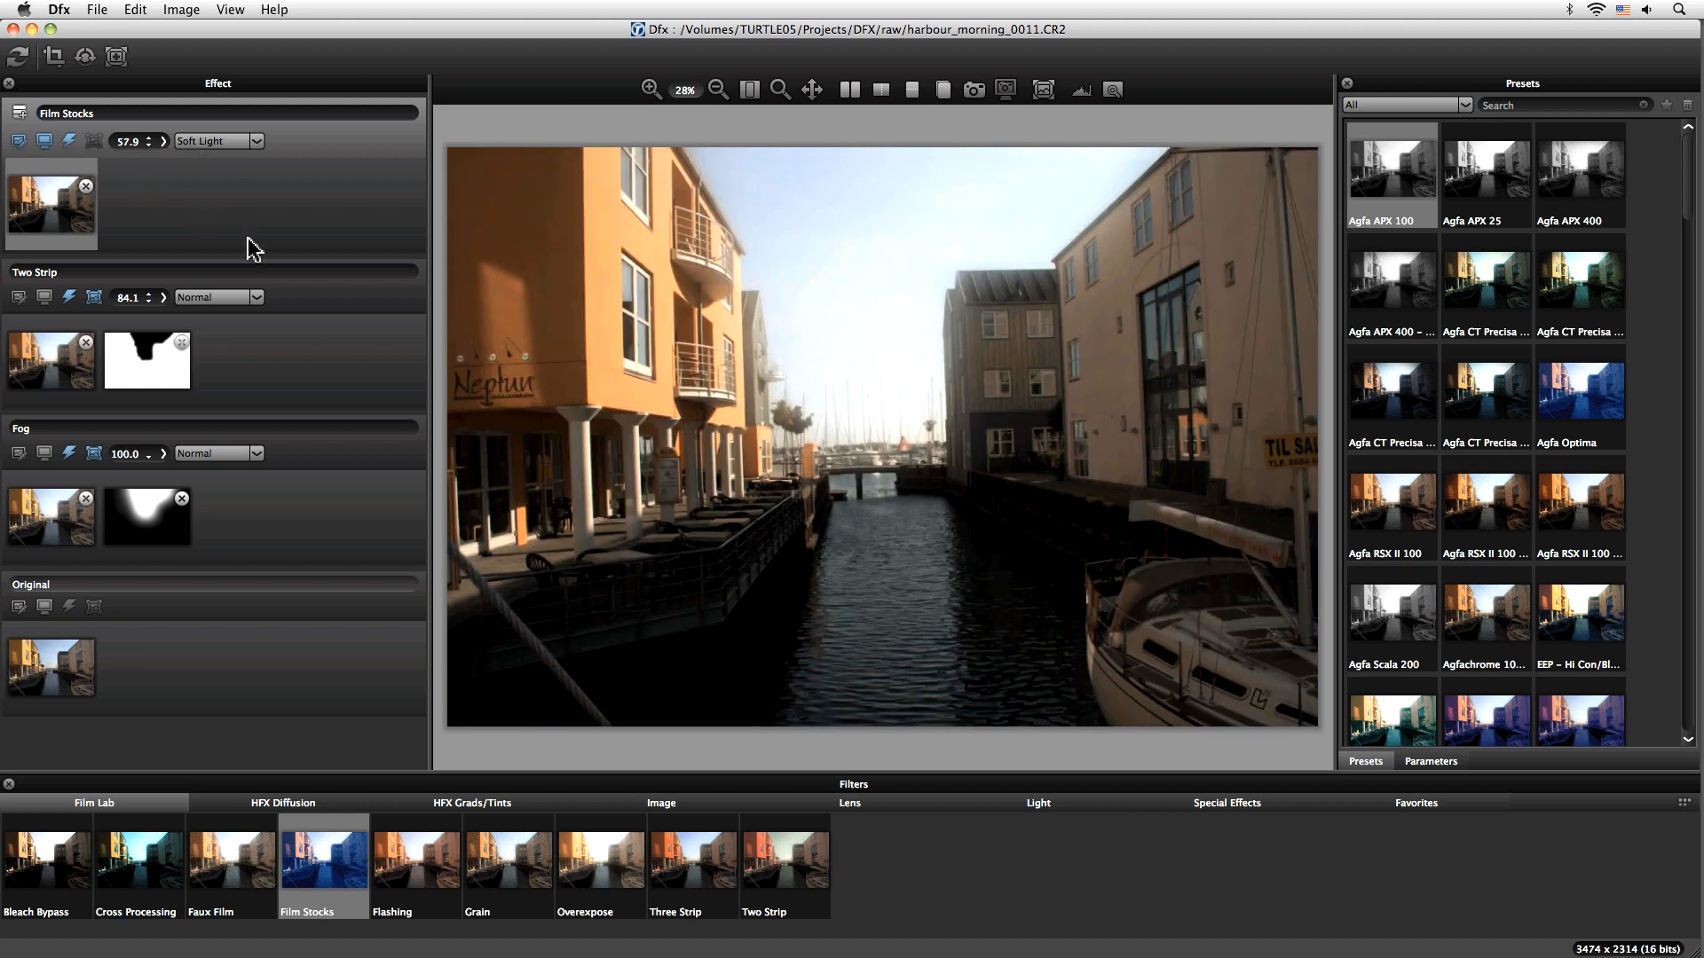
mouse_move(1124, 514)
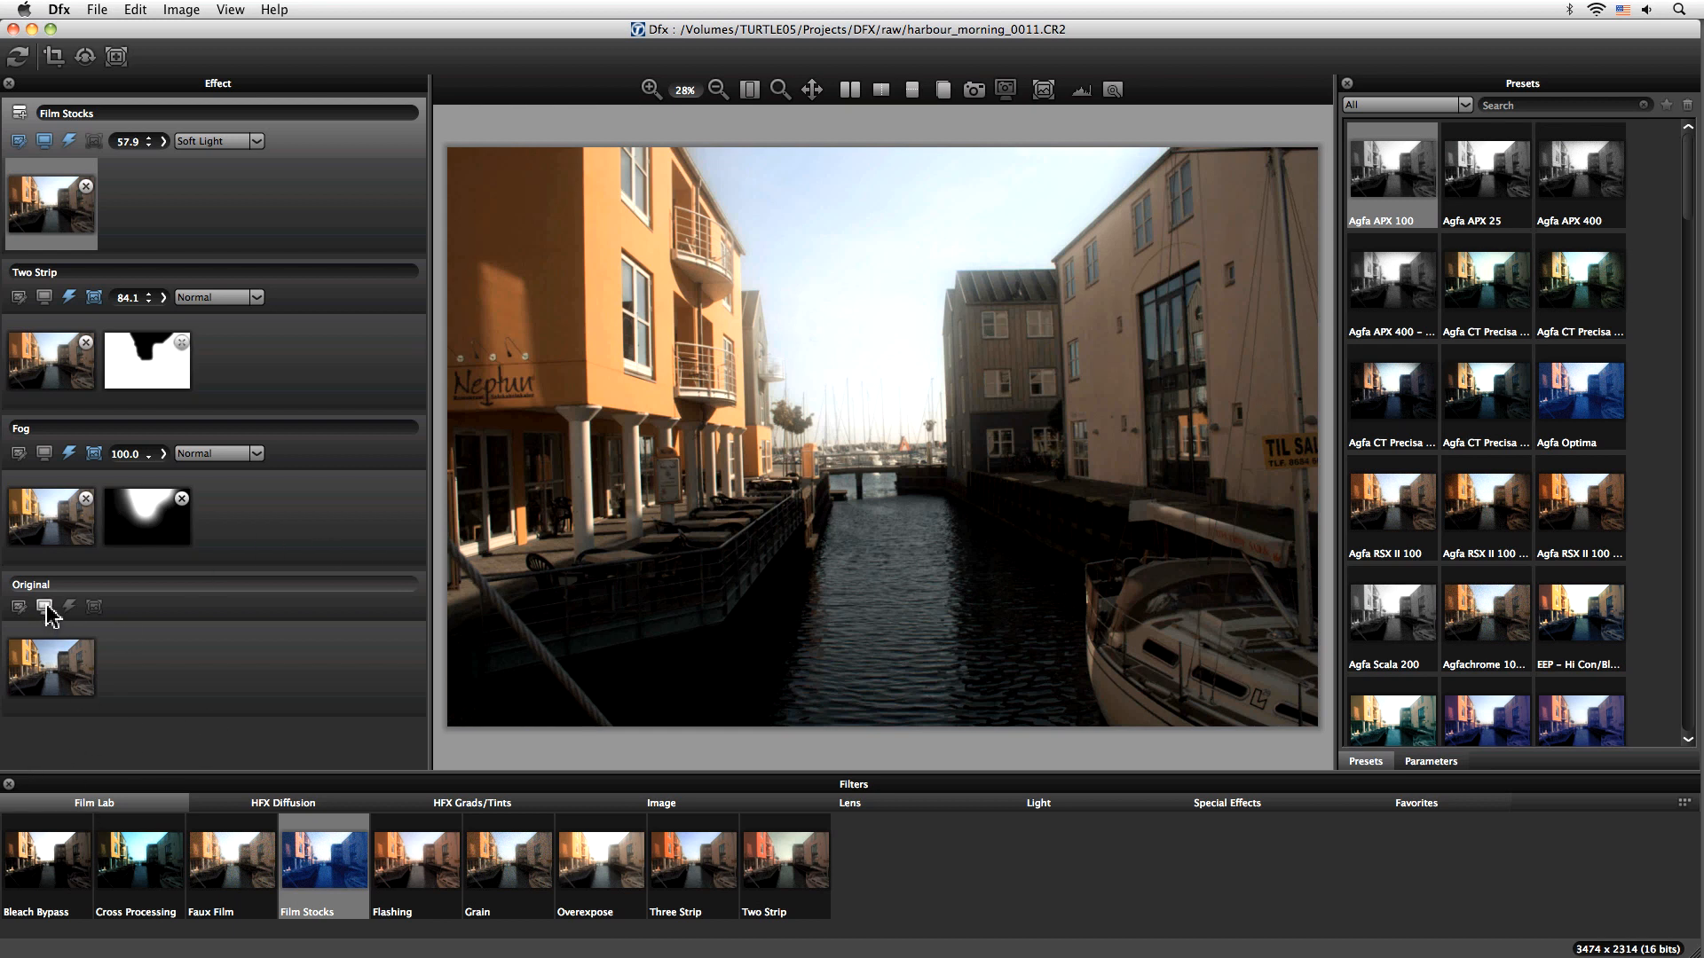
left_click(850, 90)
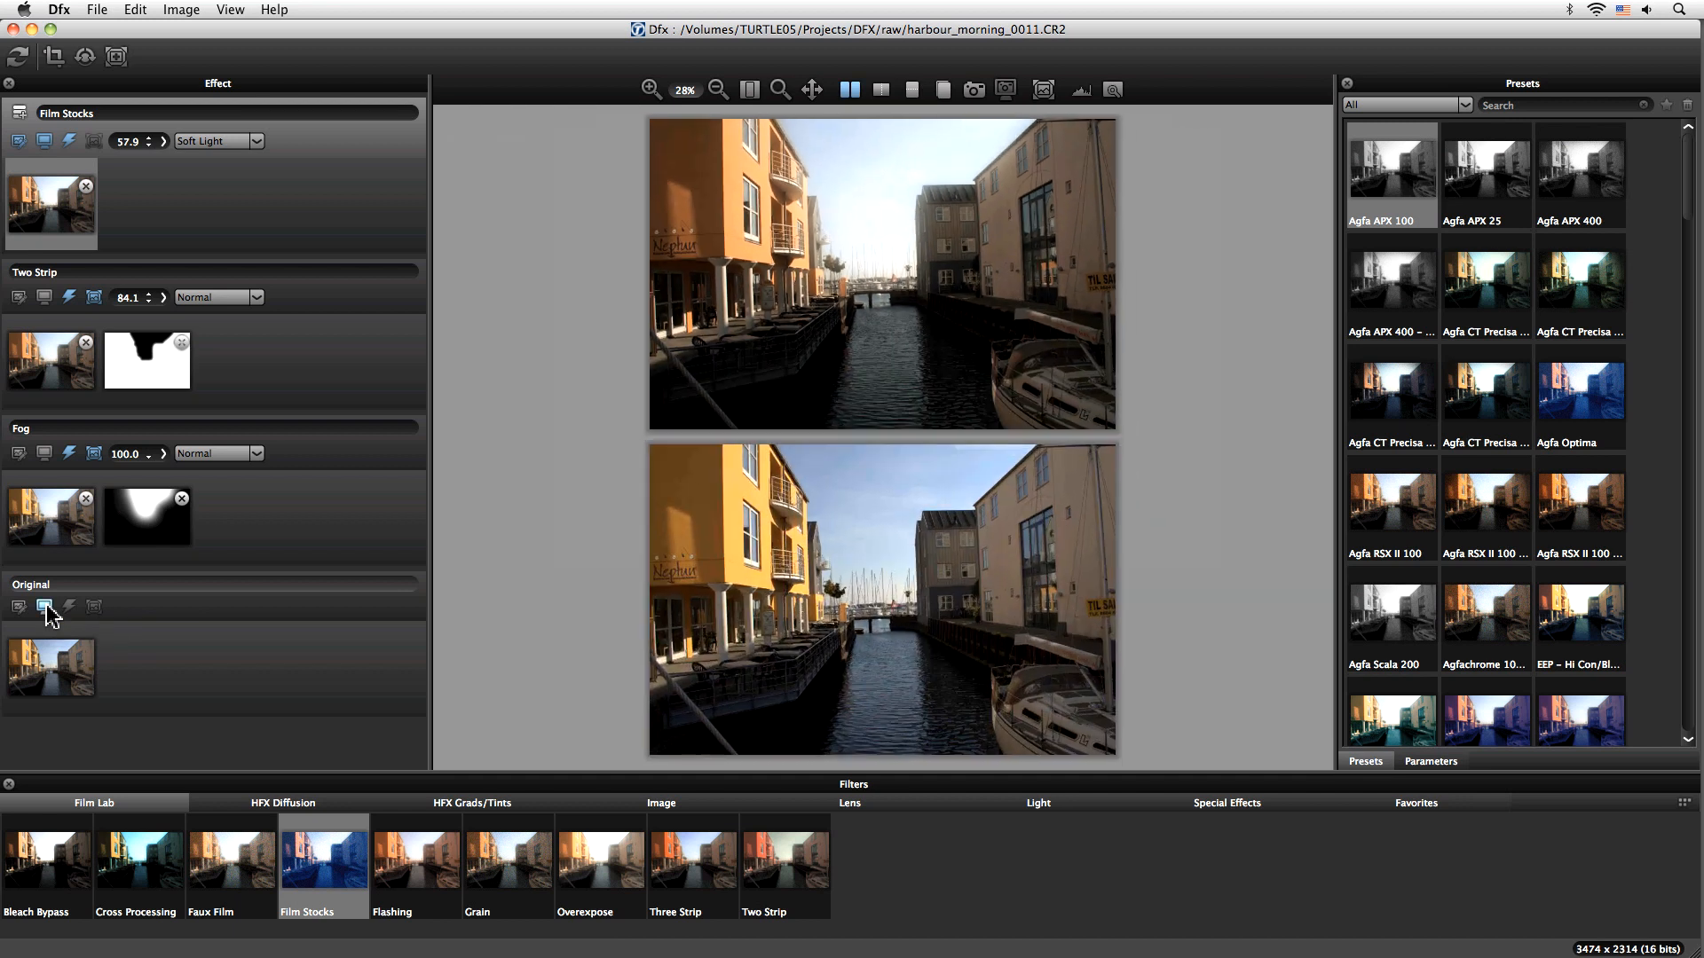
mouse_move(45, 606)
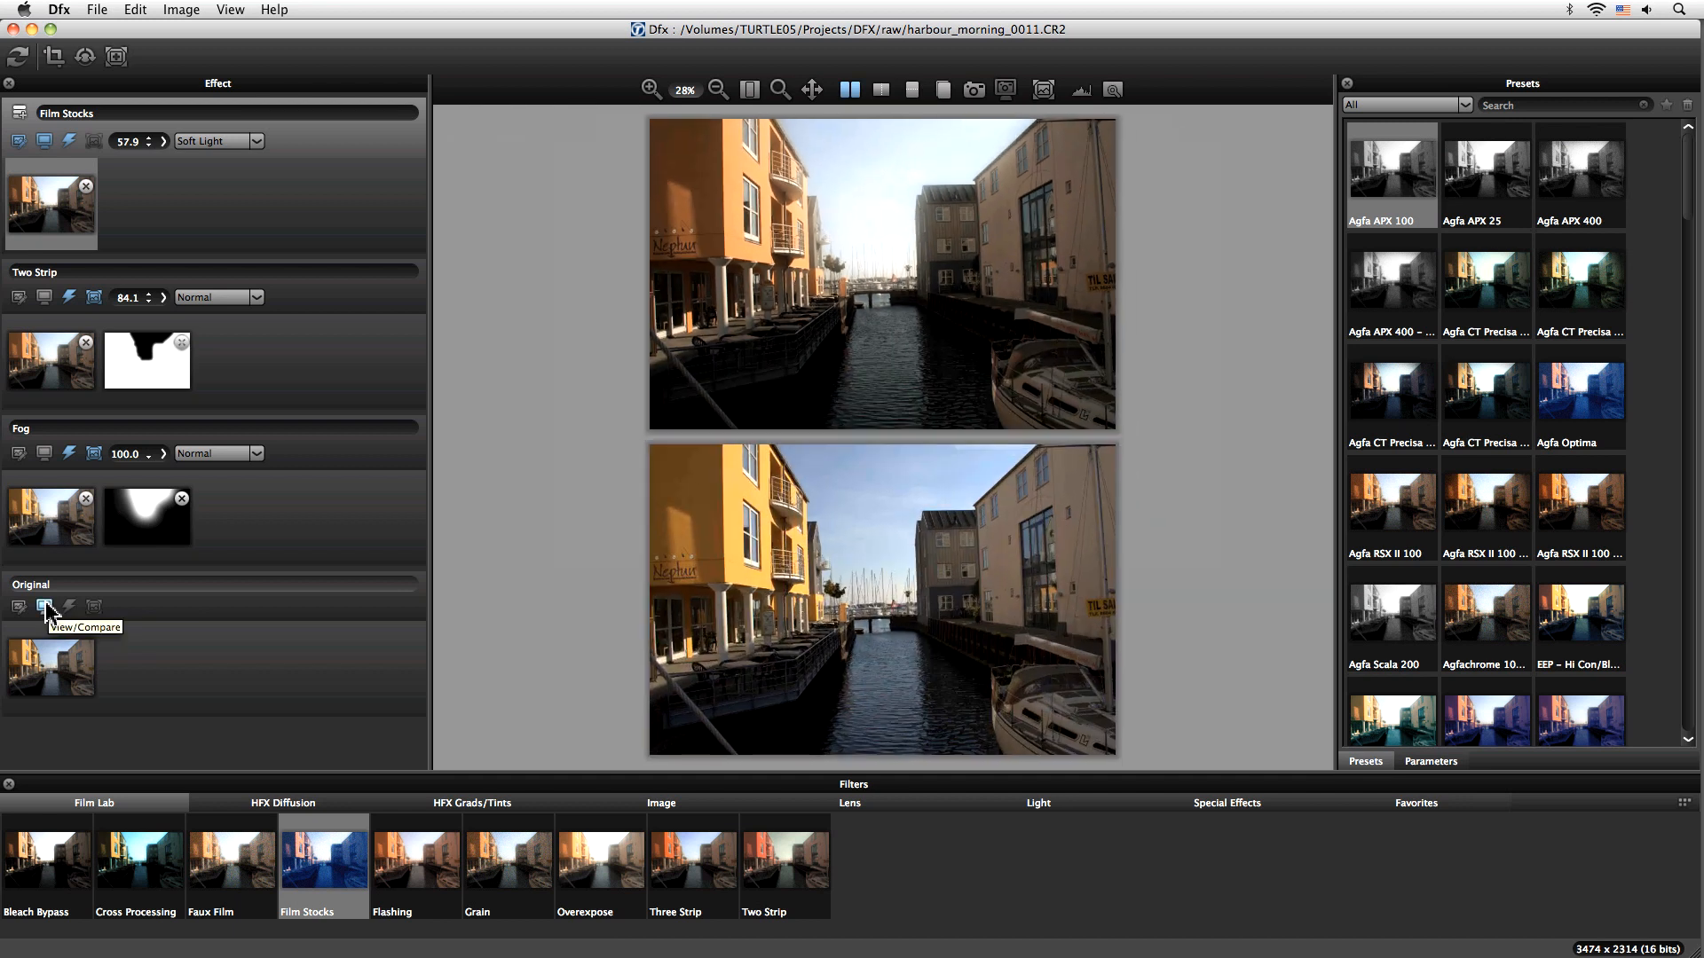
mouse_move(886, 207)
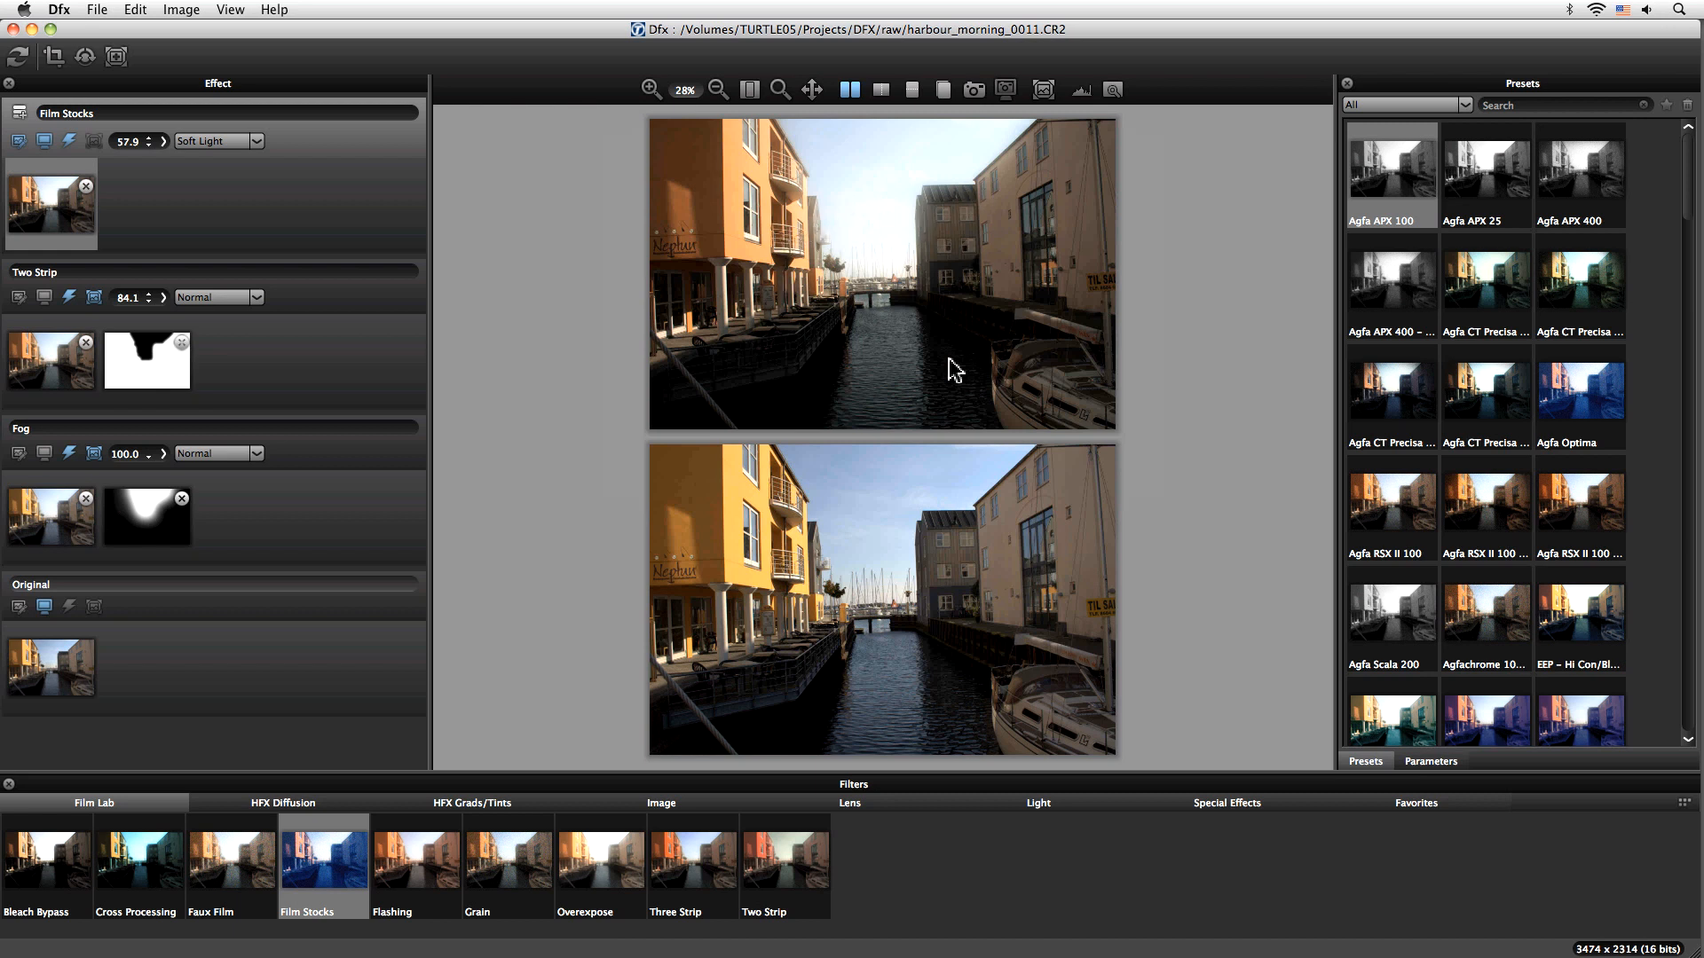
mouse_move(68, 532)
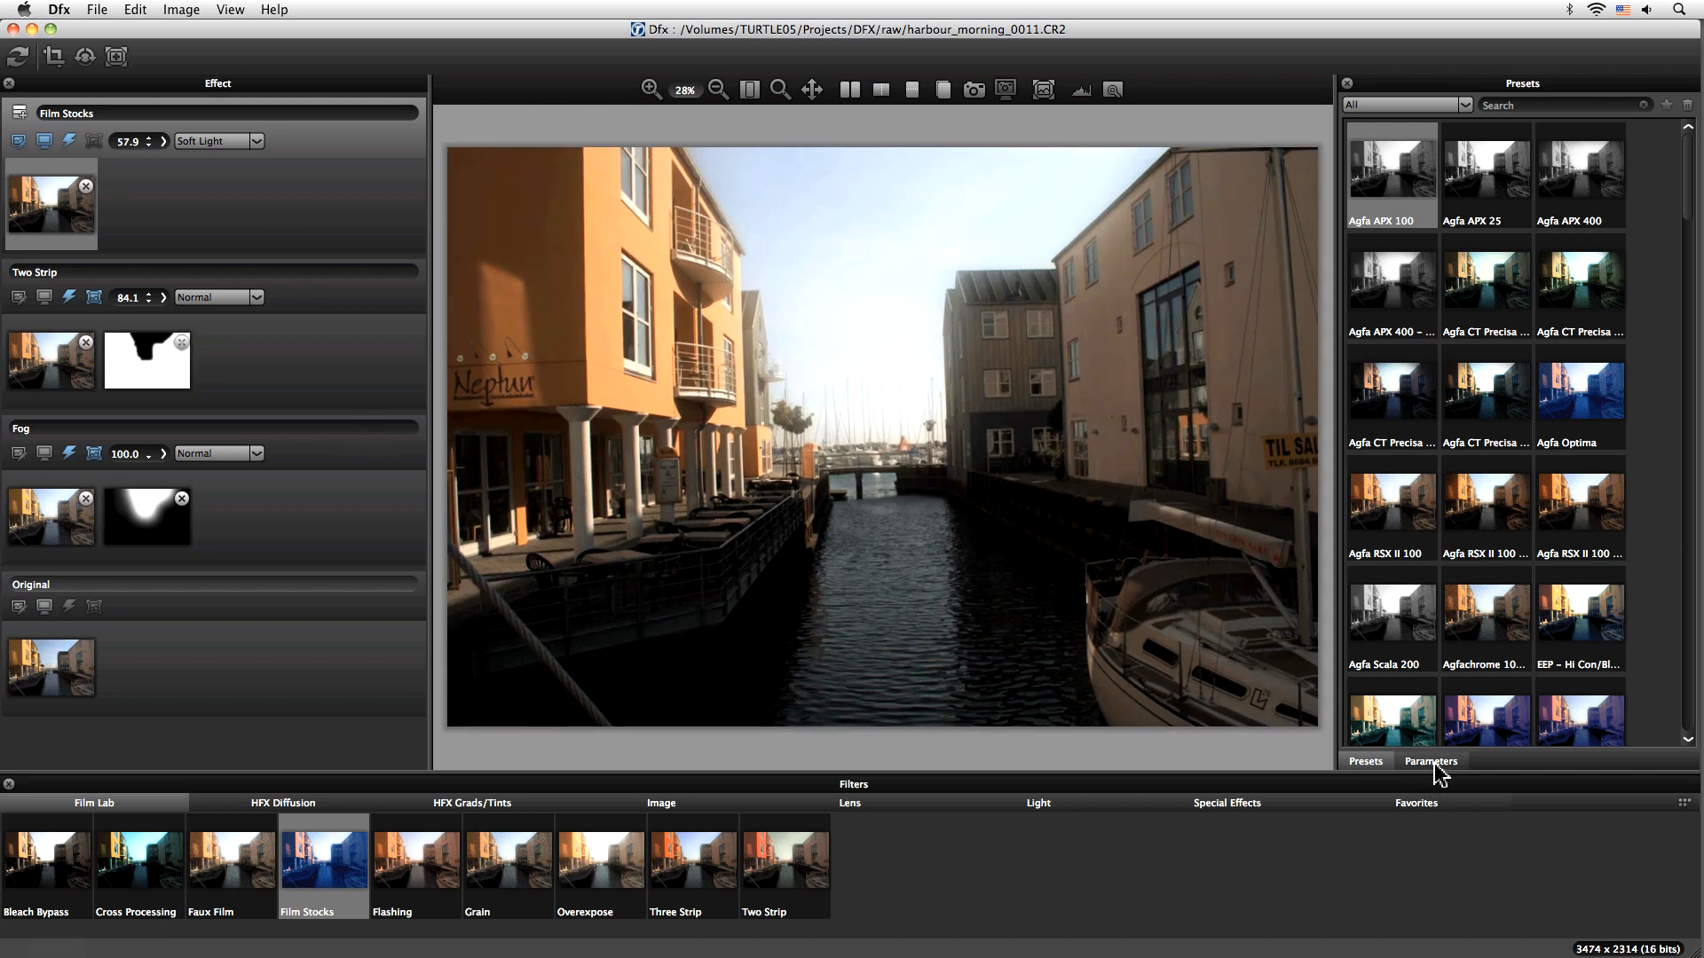
Step: Review the Agfa APX 100 parameters, including diffusion, vignette and grain
left_click(1429, 760)
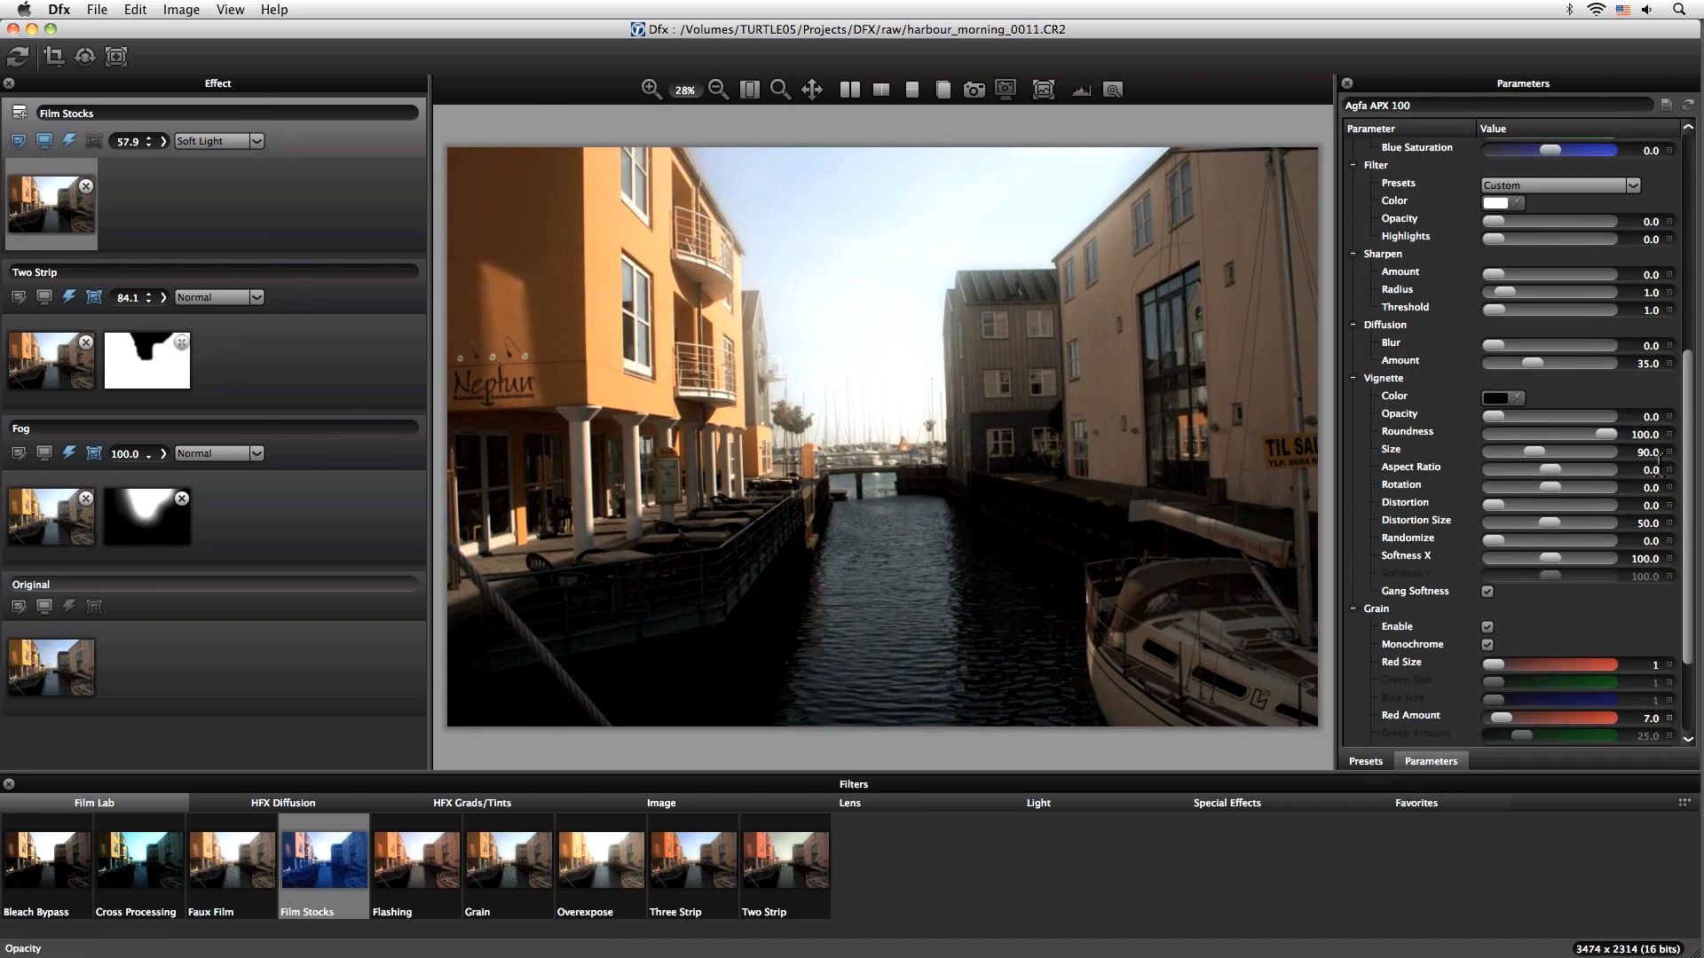
scroll("down", 3)
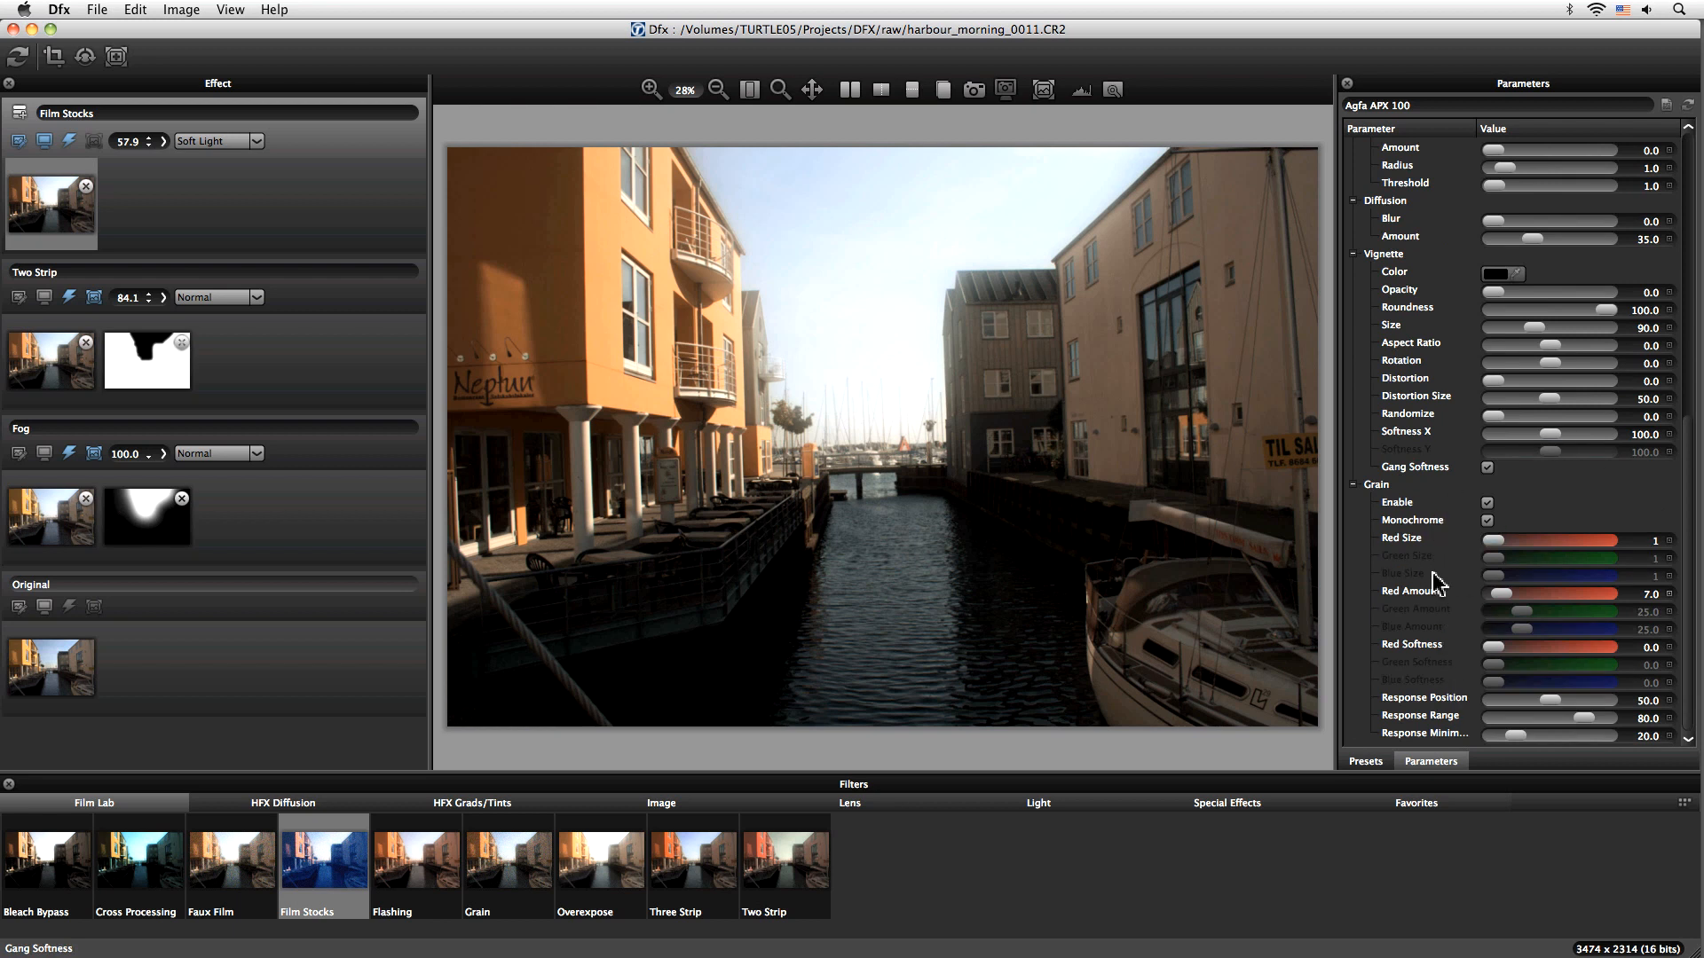
mouse_move(38, 125)
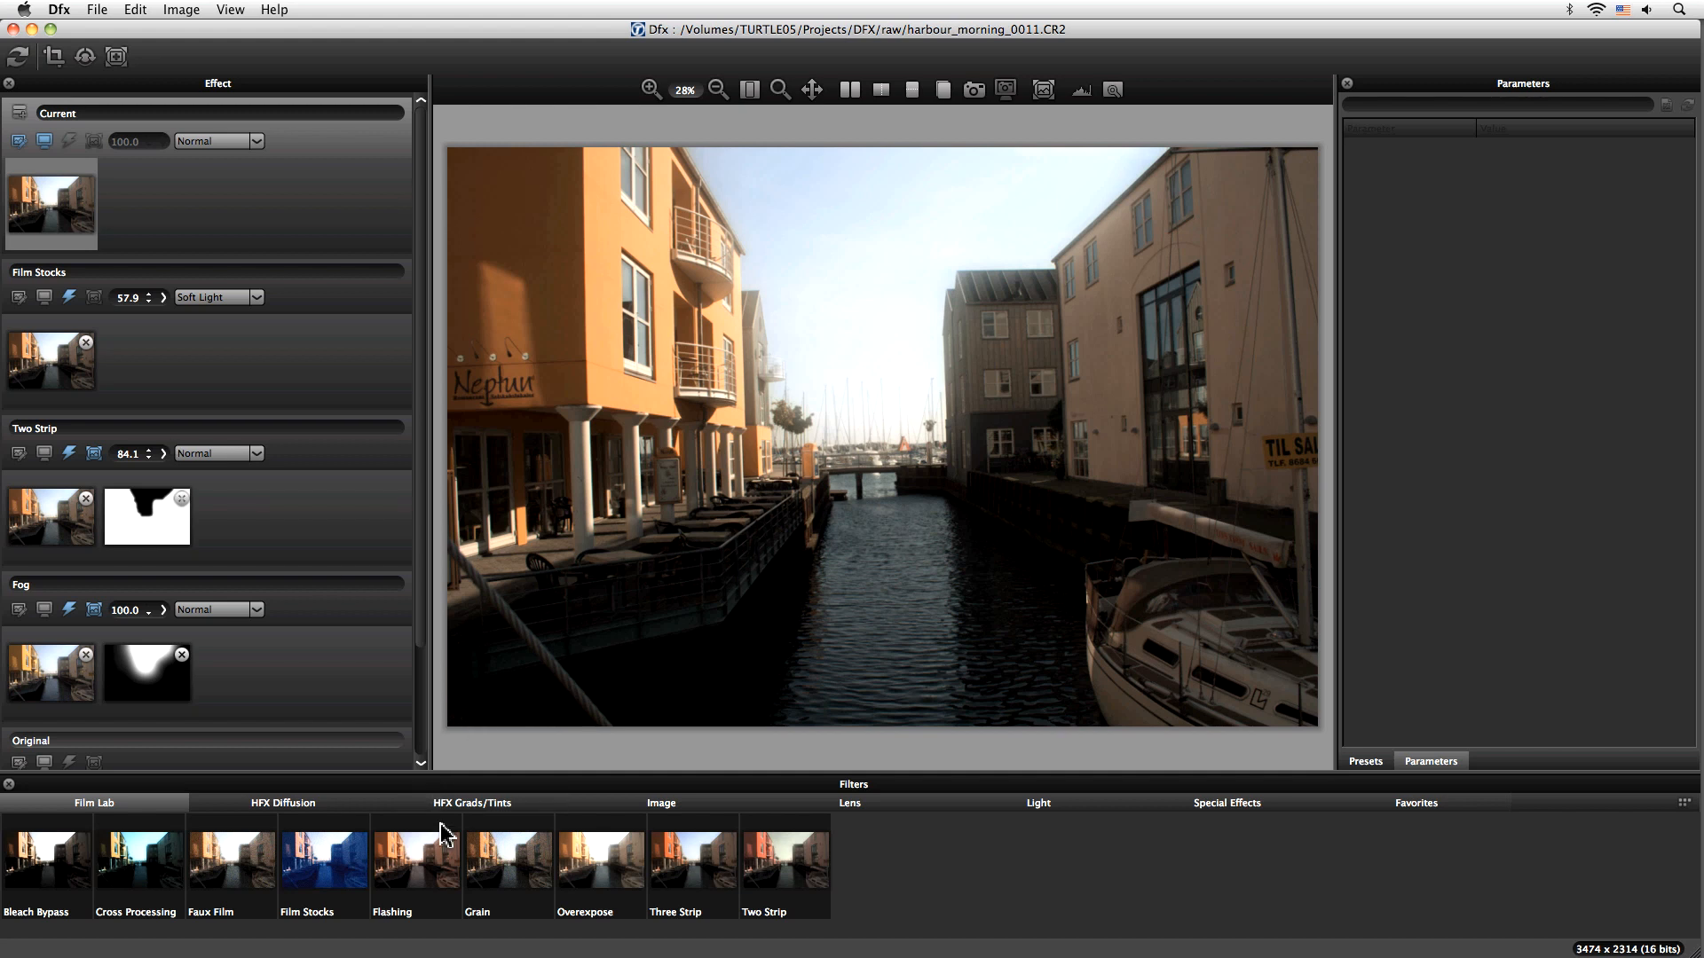
Step: Make the new top layer a Film Lab Grain effect using the 25ASA preset
left_click(507, 858)
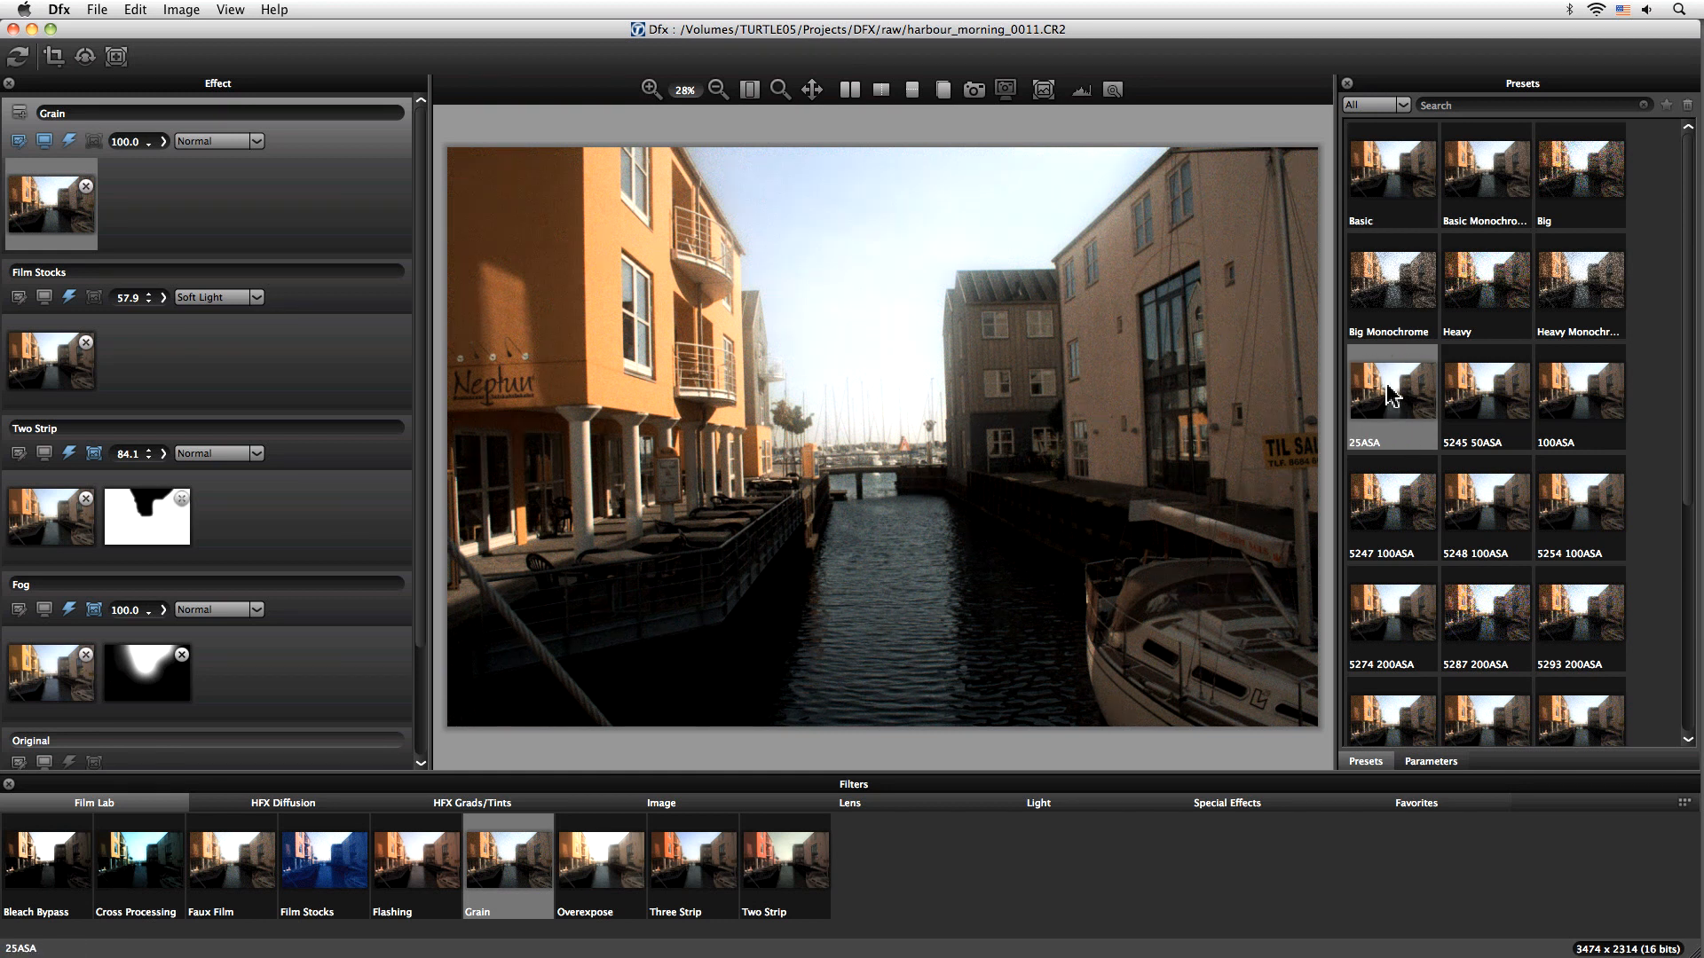
mouse_move(1269, 381)
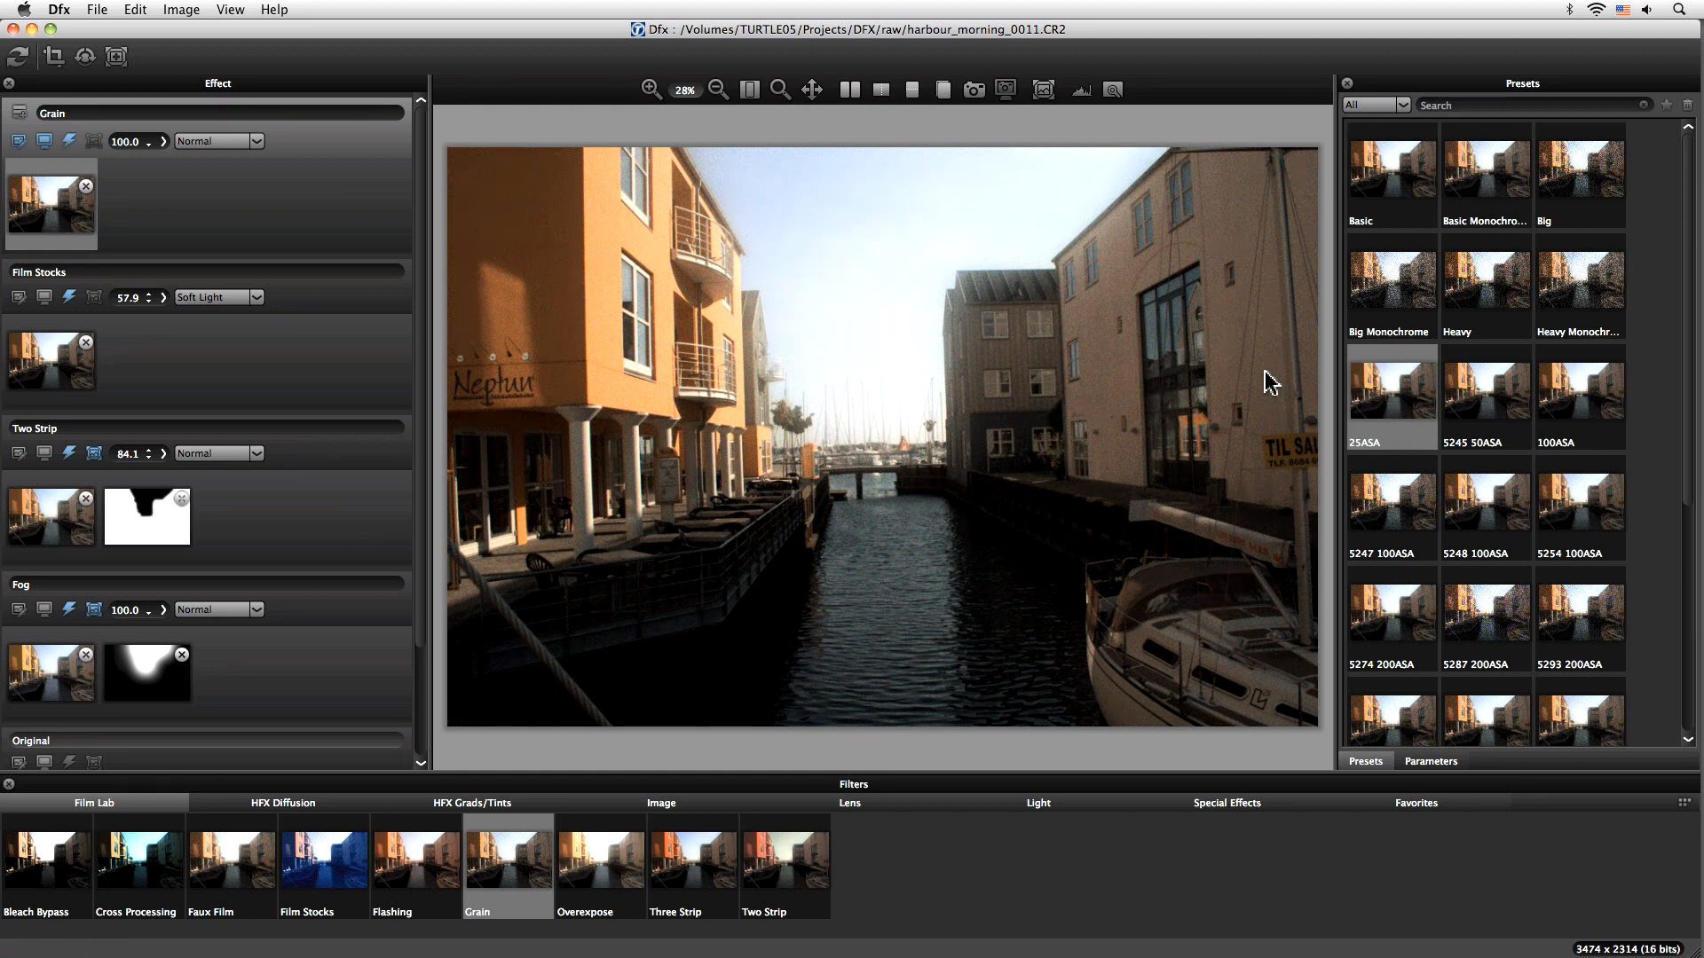
mouse_move(1076, 255)
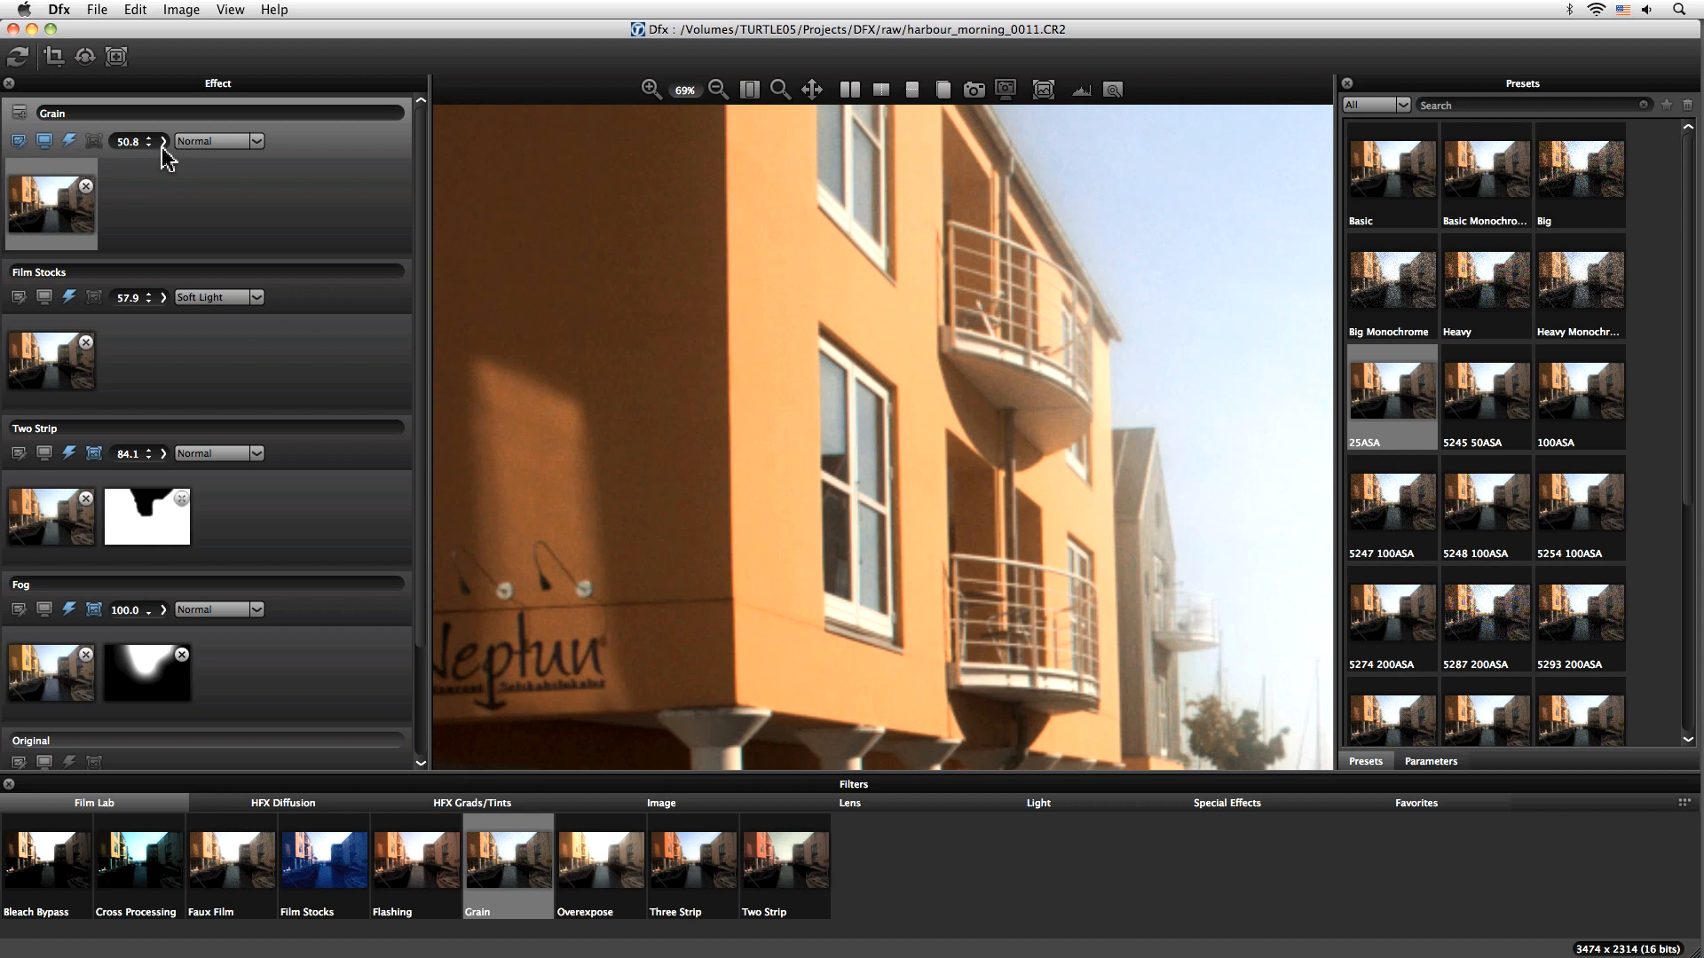
Step: Set the Grain layer opacity to 76.2, inspect the grain, and fit the photo
left_click_drag(127, 158, 165, 158)
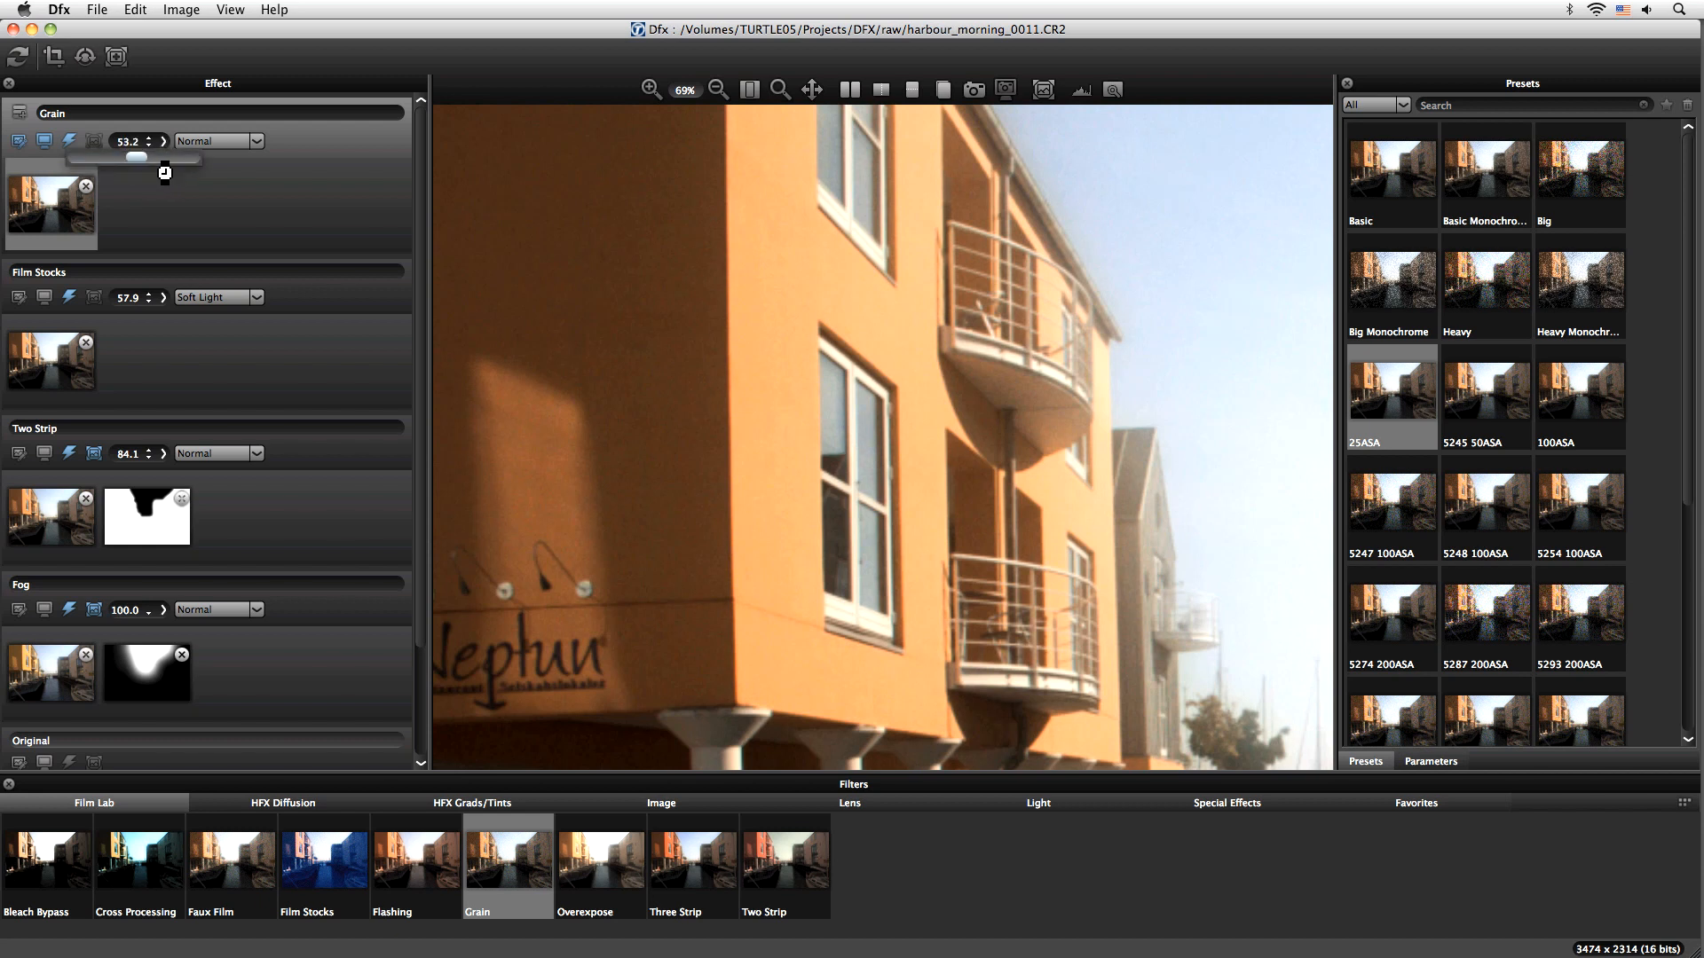
left_click_drag(136, 155, 195, 155)
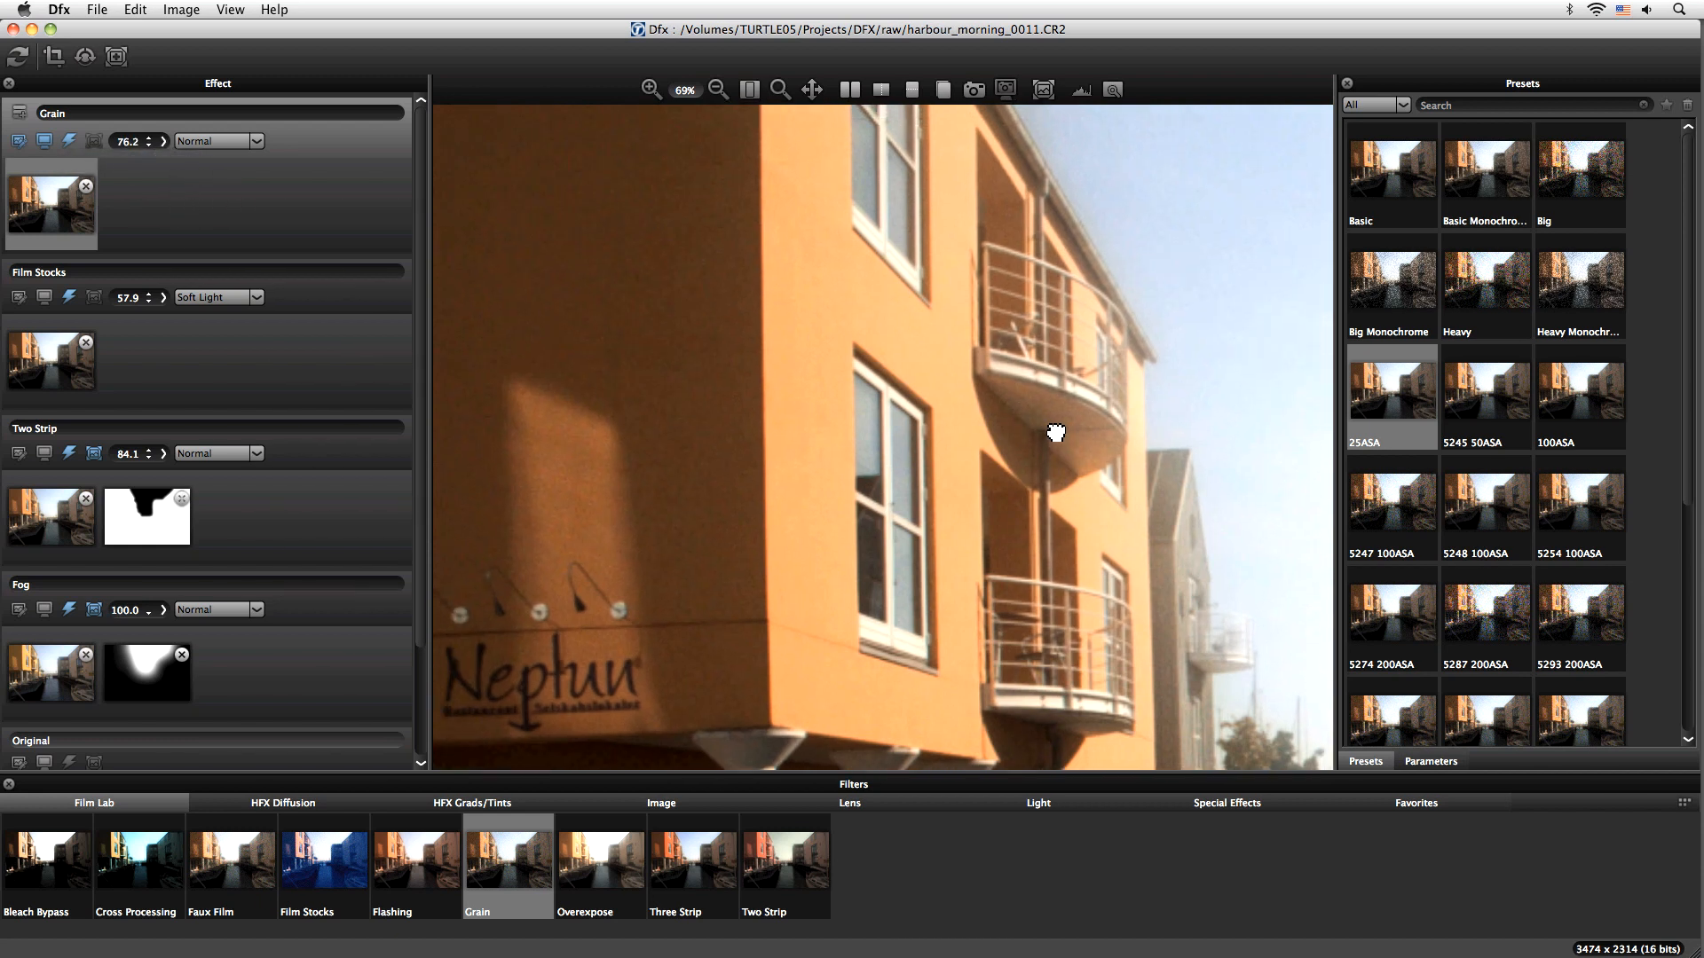
left_click(716, 89)
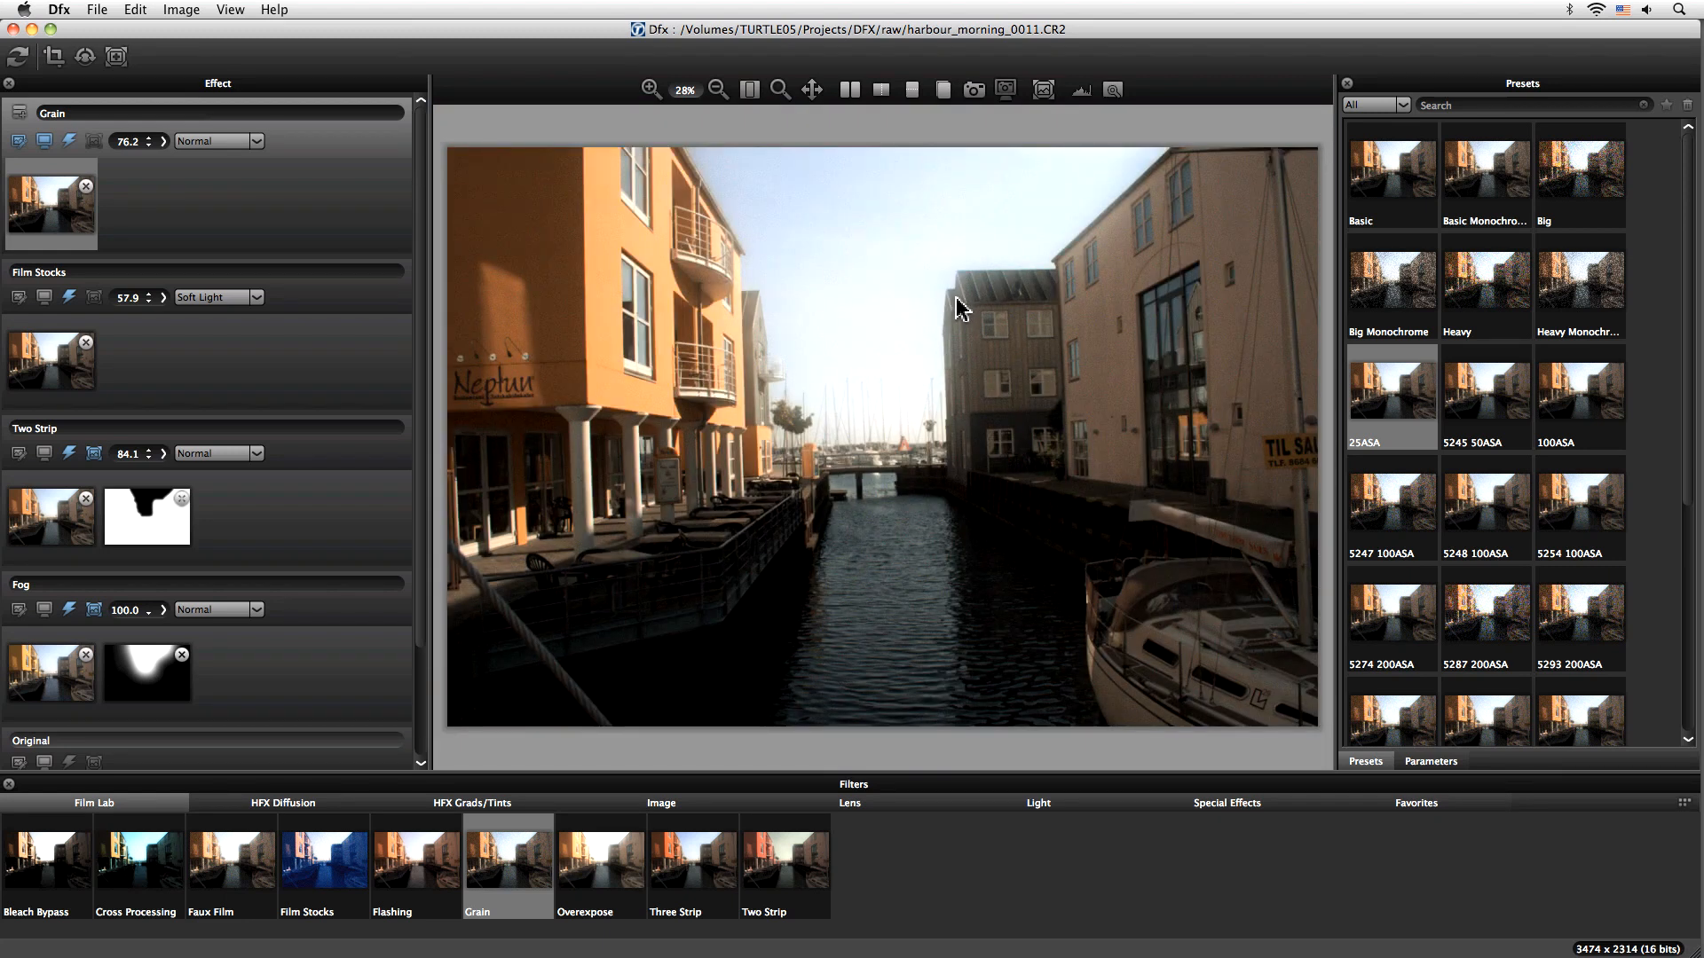
Step: Compare the grain-finished harbour edit side by side with the unedited original
scroll("down", 3)
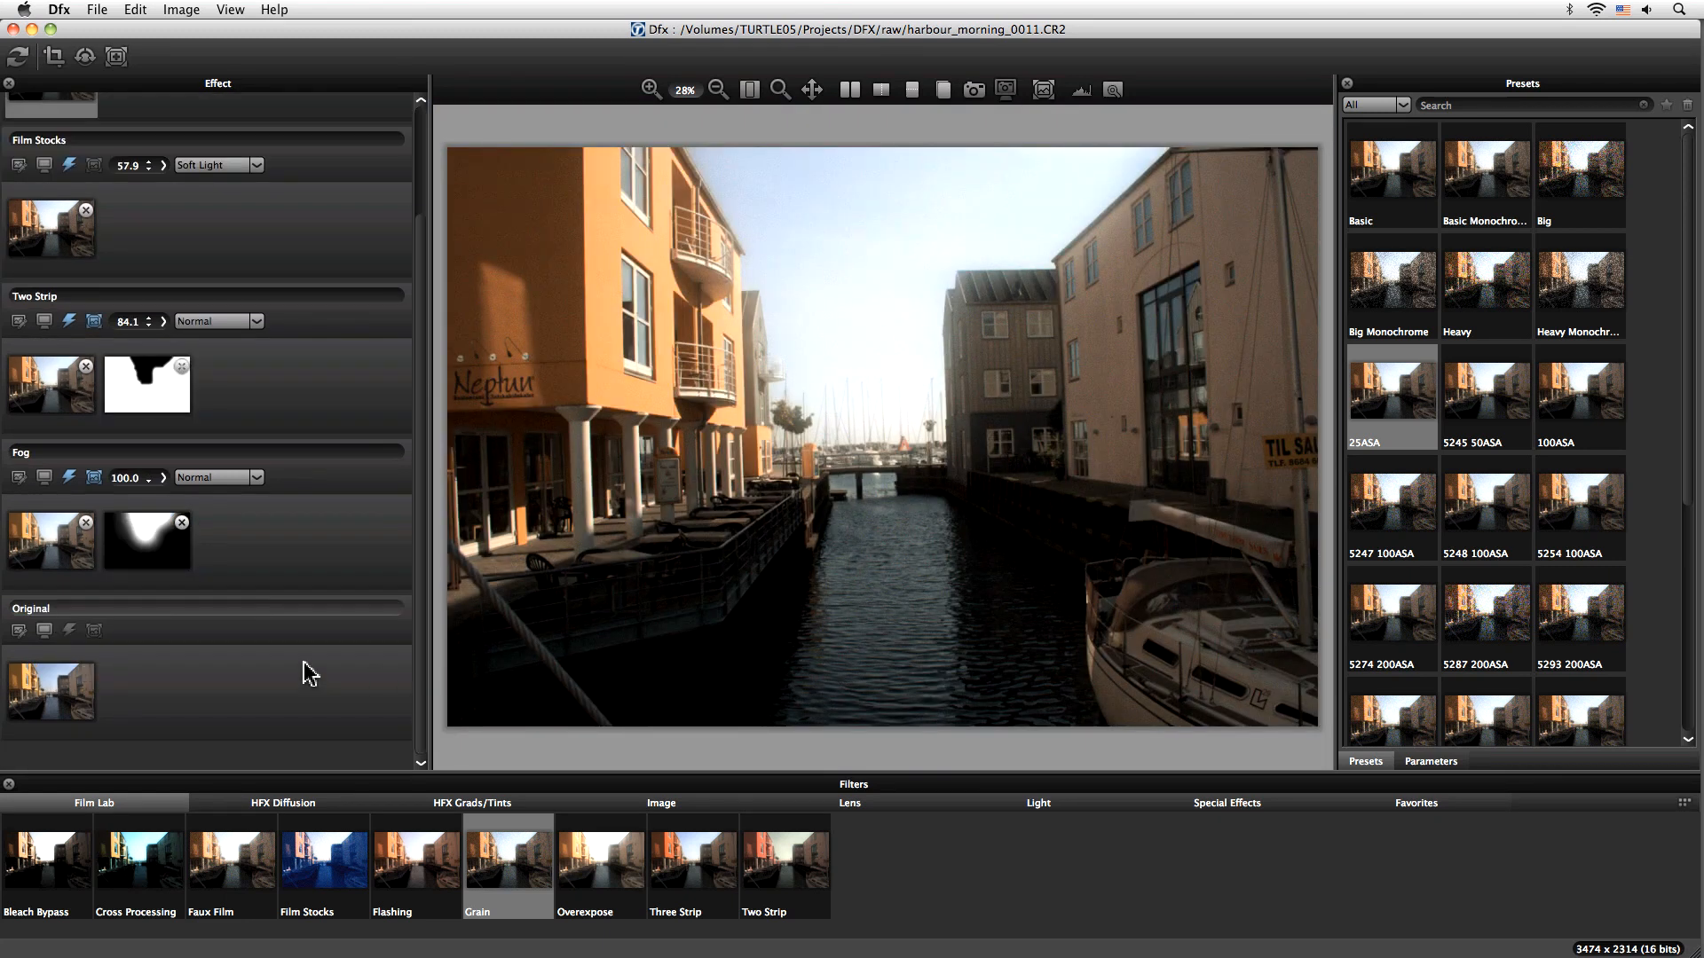
left_click(850, 89)
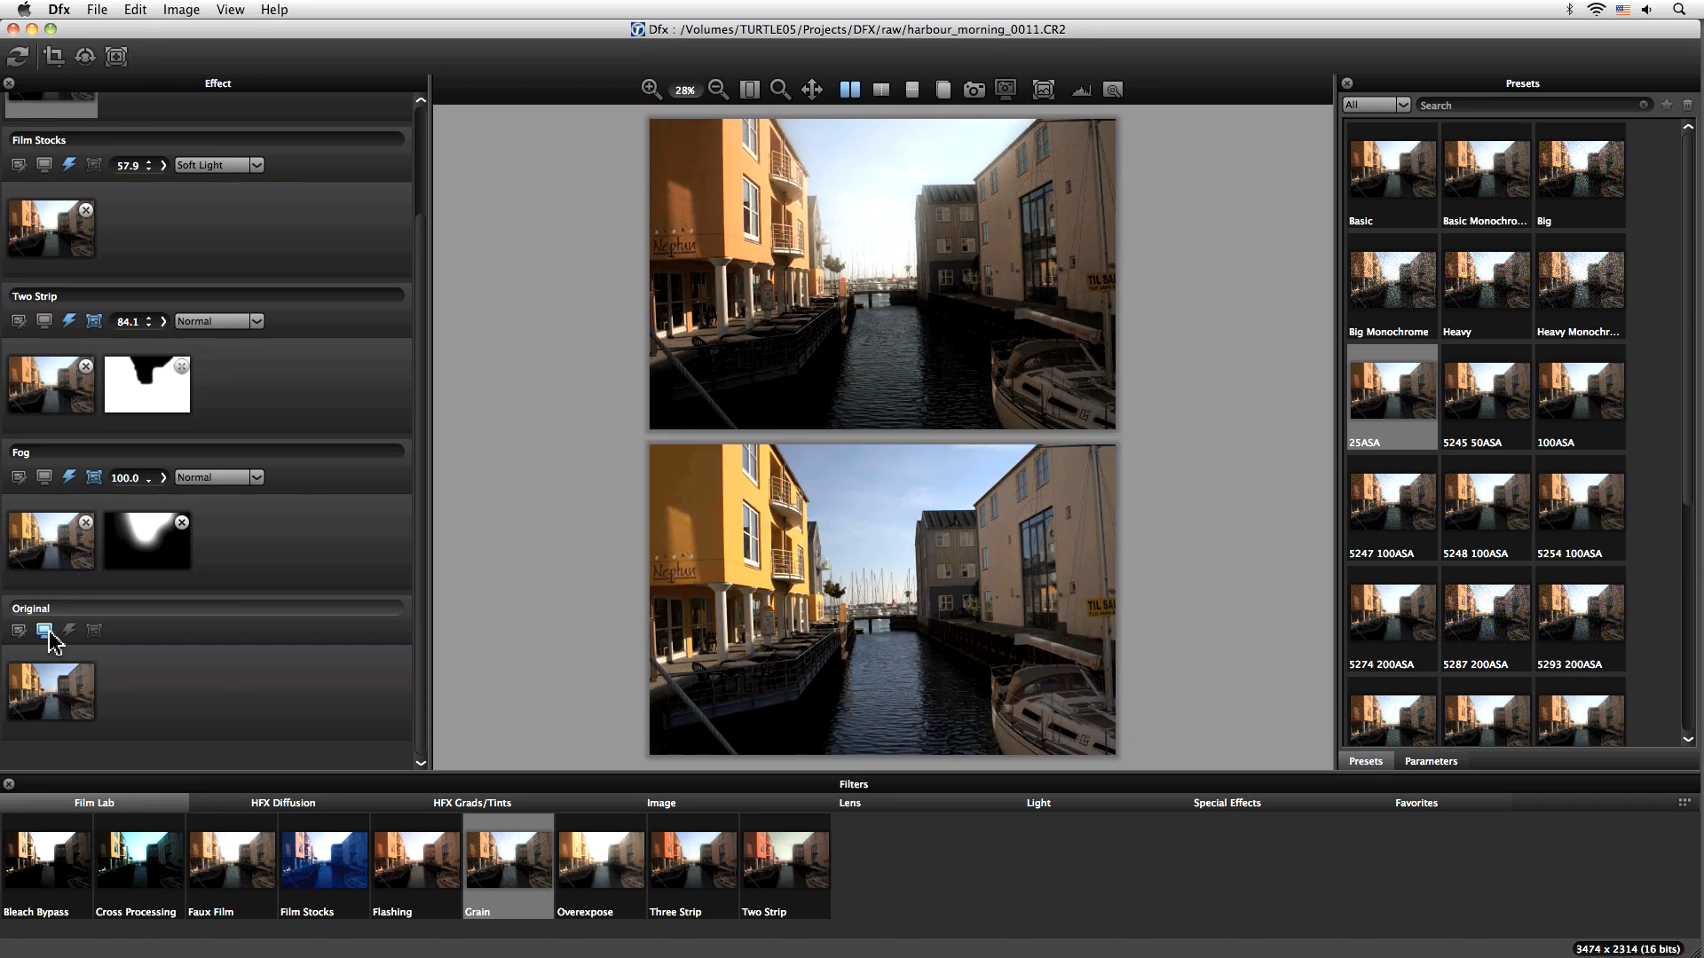
mouse_move(45, 630)
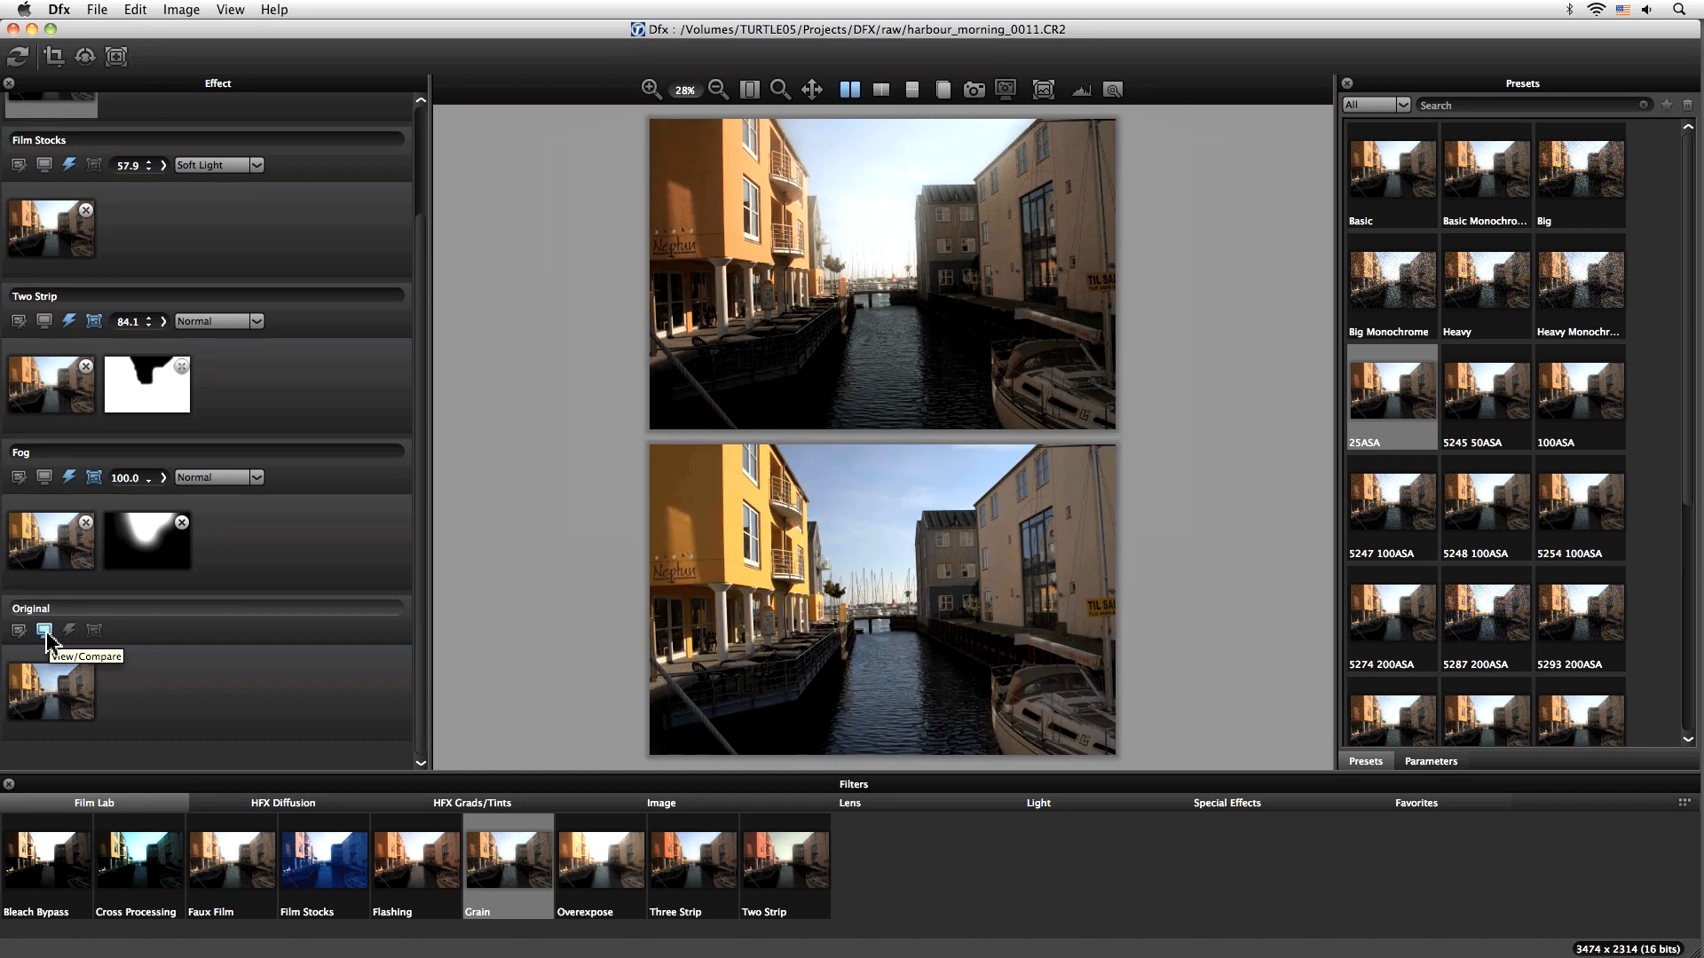